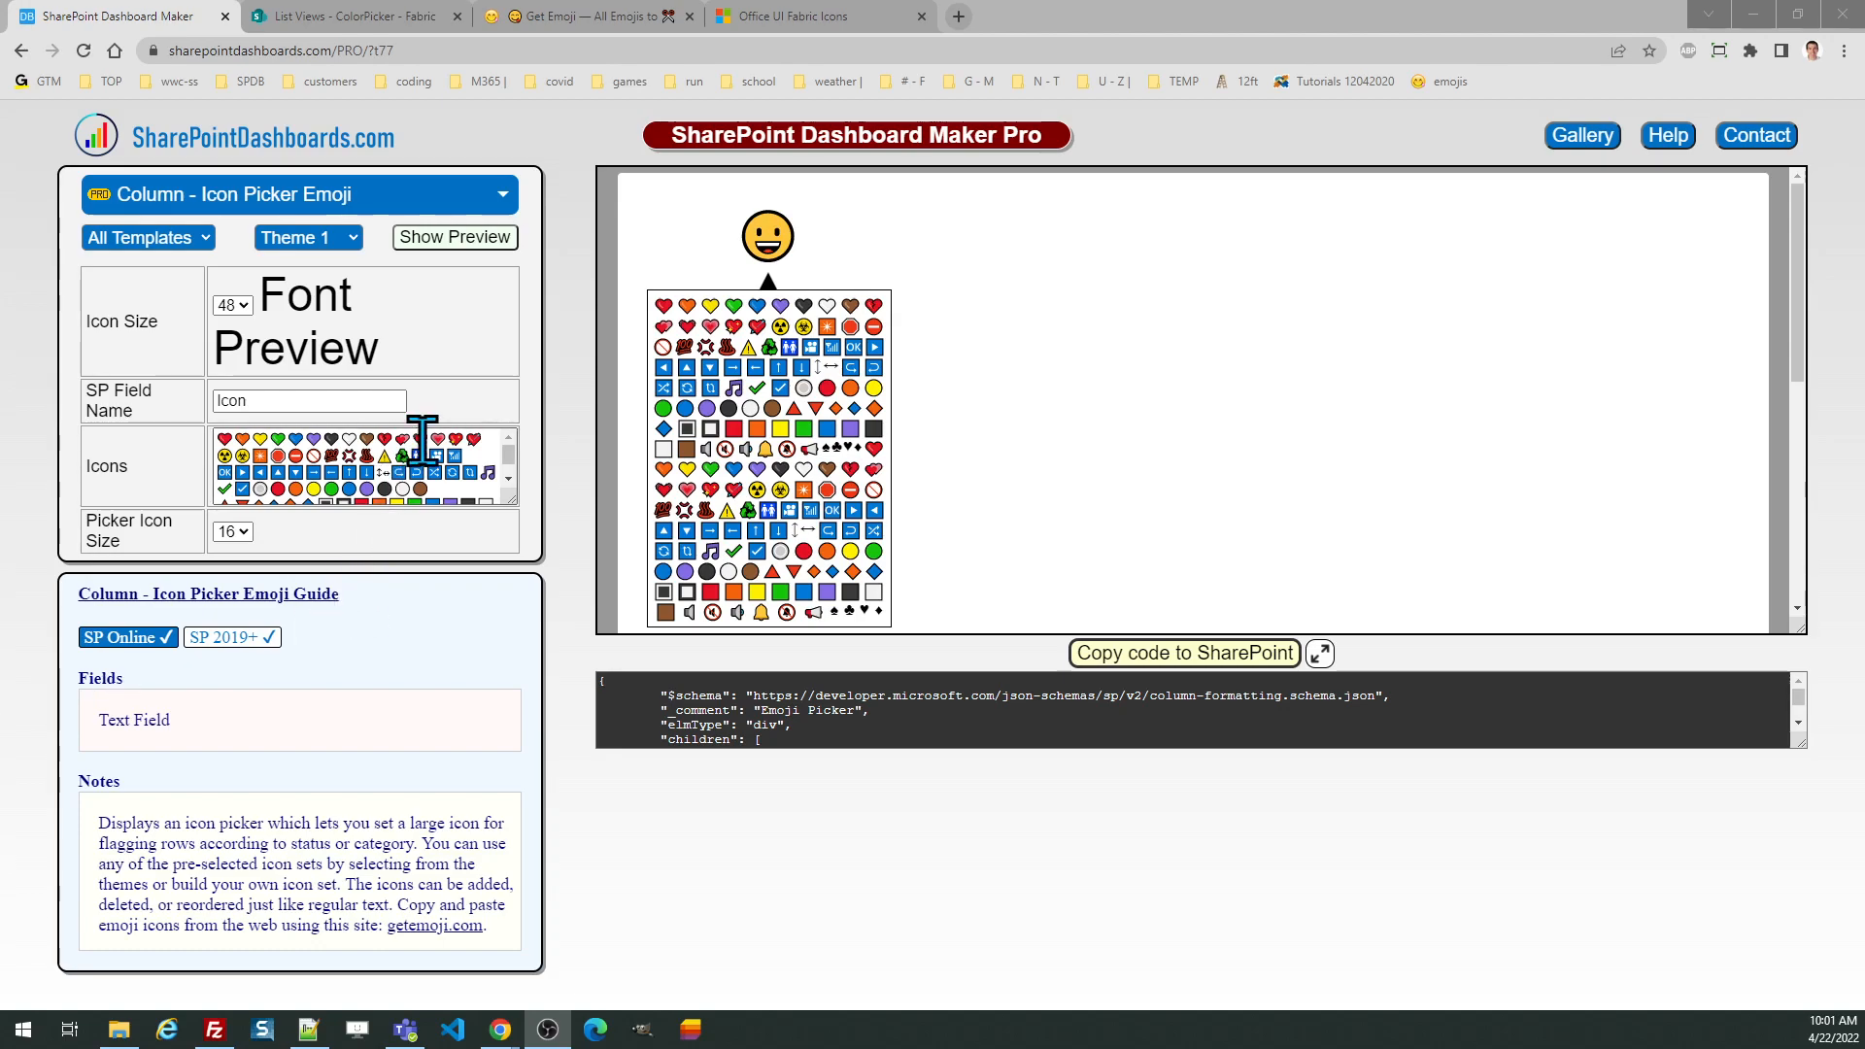
{"action": "mouse_move", "coordinate": [458, 375]}
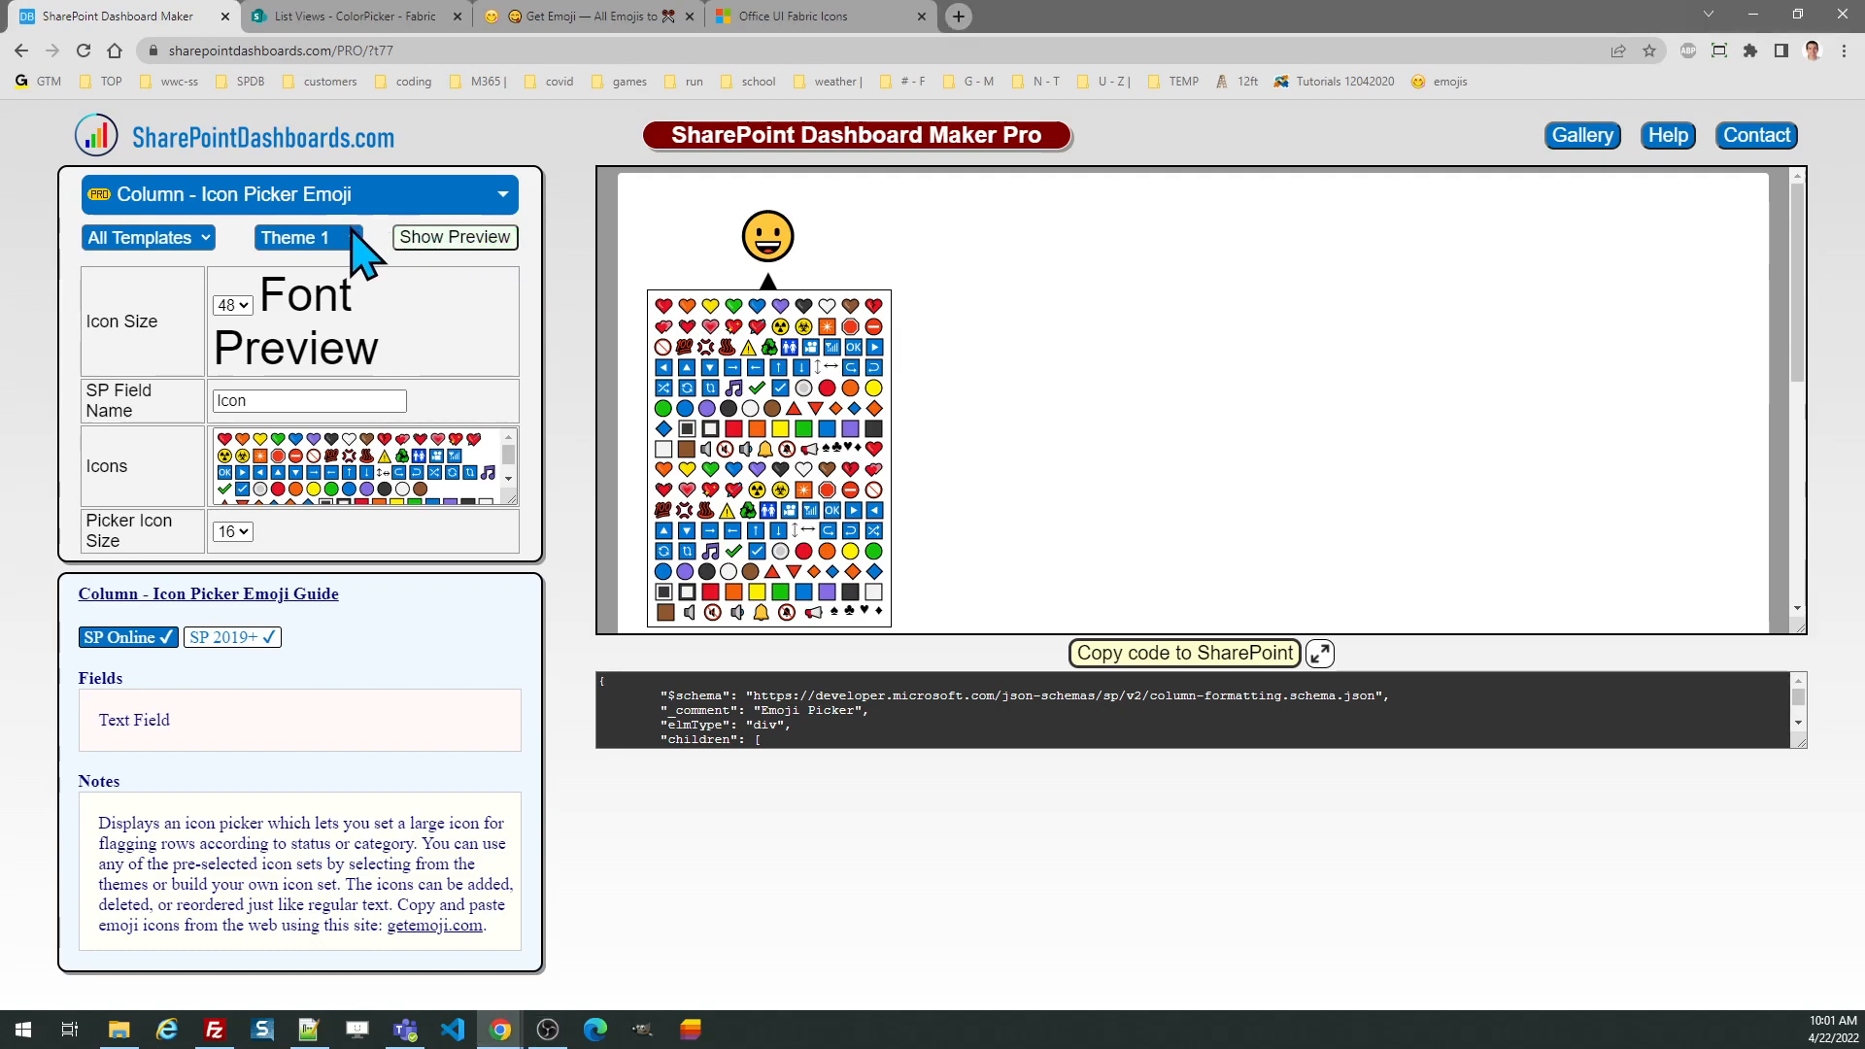
{"action": "mouse_move", "coordinate": [363, 263]}
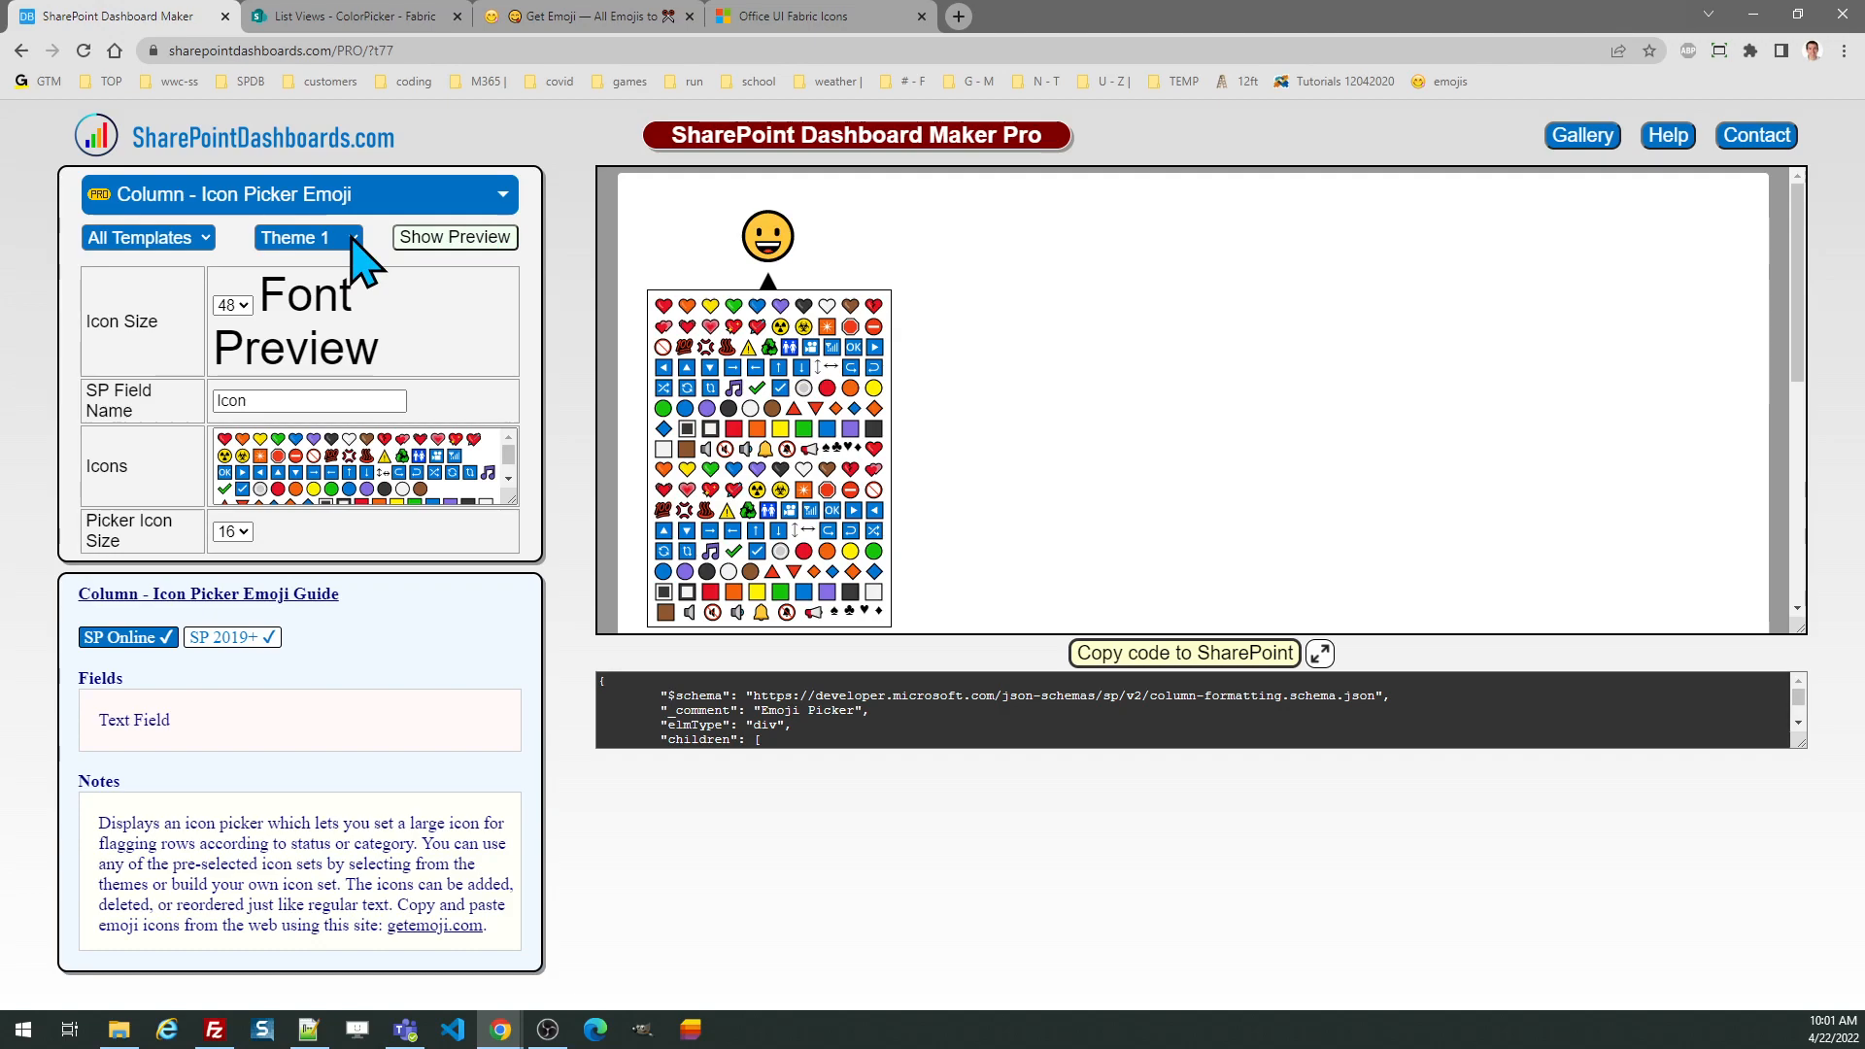
- Preview the Theme 2, Theme 3 and Theme 4 emoji sets, then return to Theme 1
{"action": "left_click", "coordinate": [307, 237]}
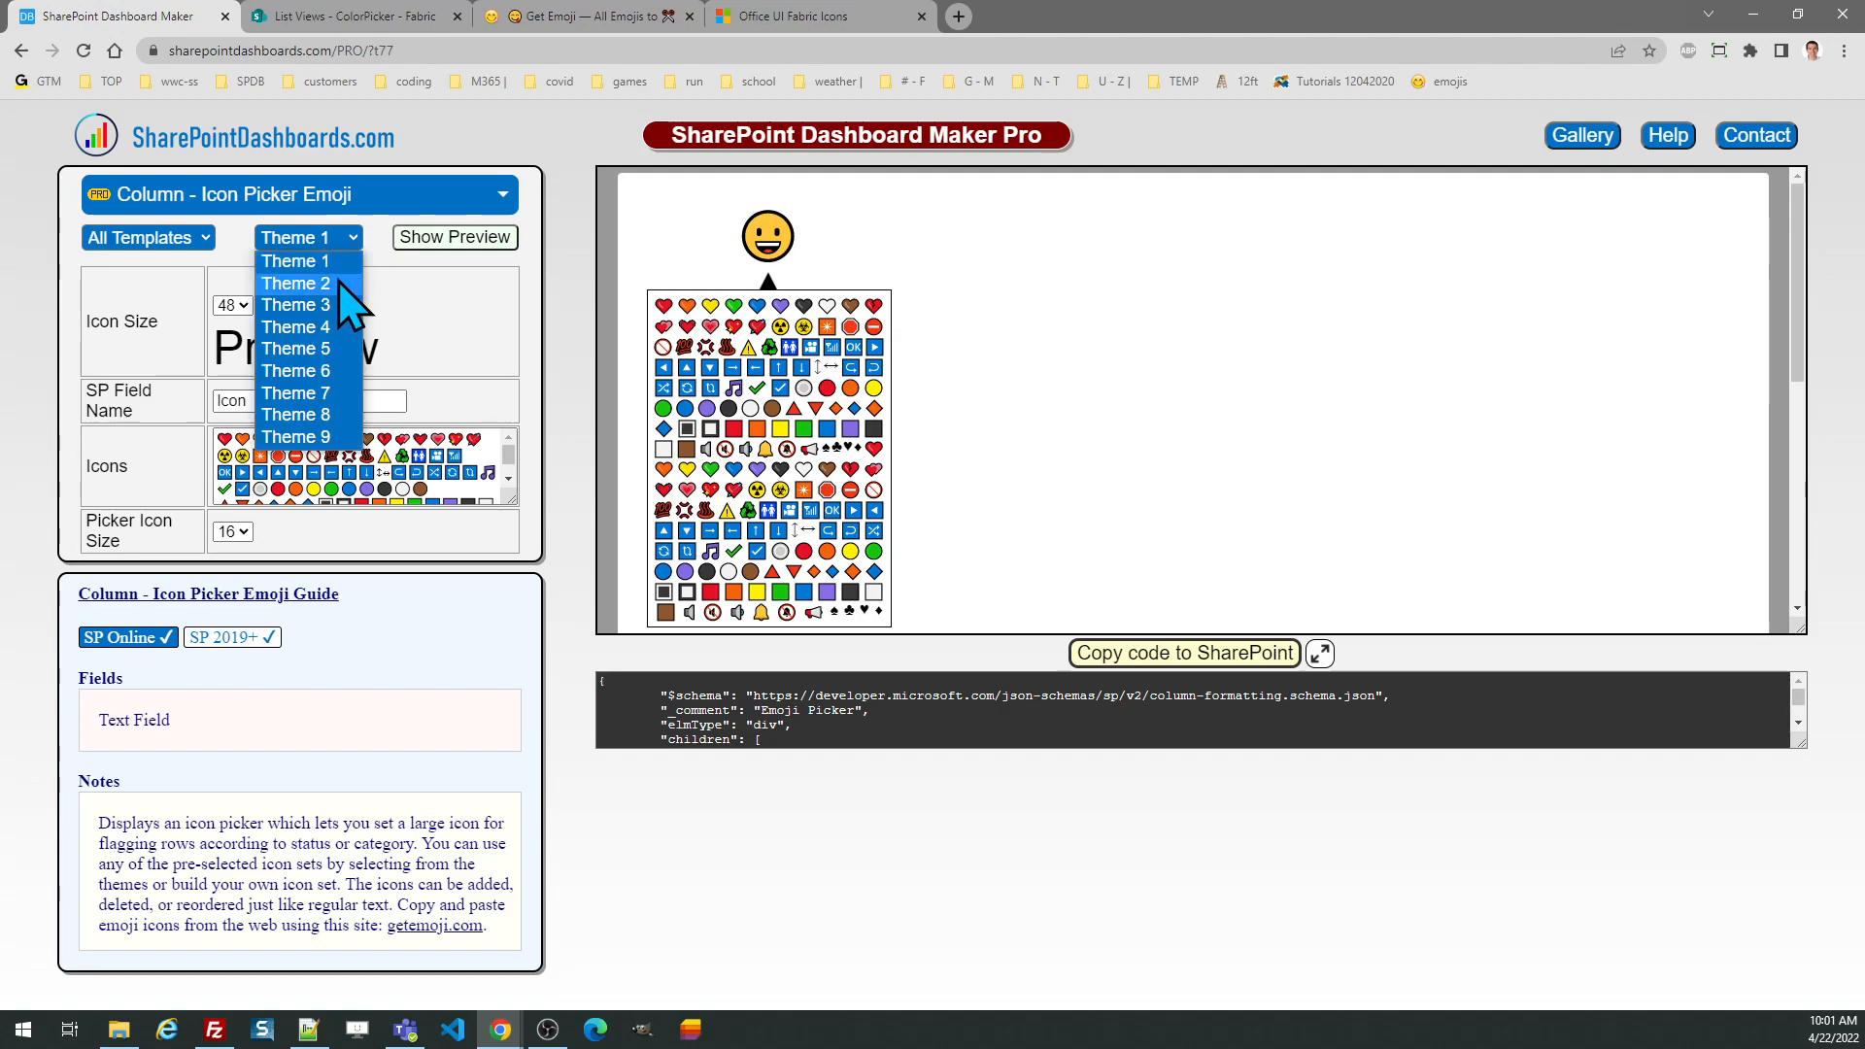
{"action": "left_click", "coordinate": [293, 283]}
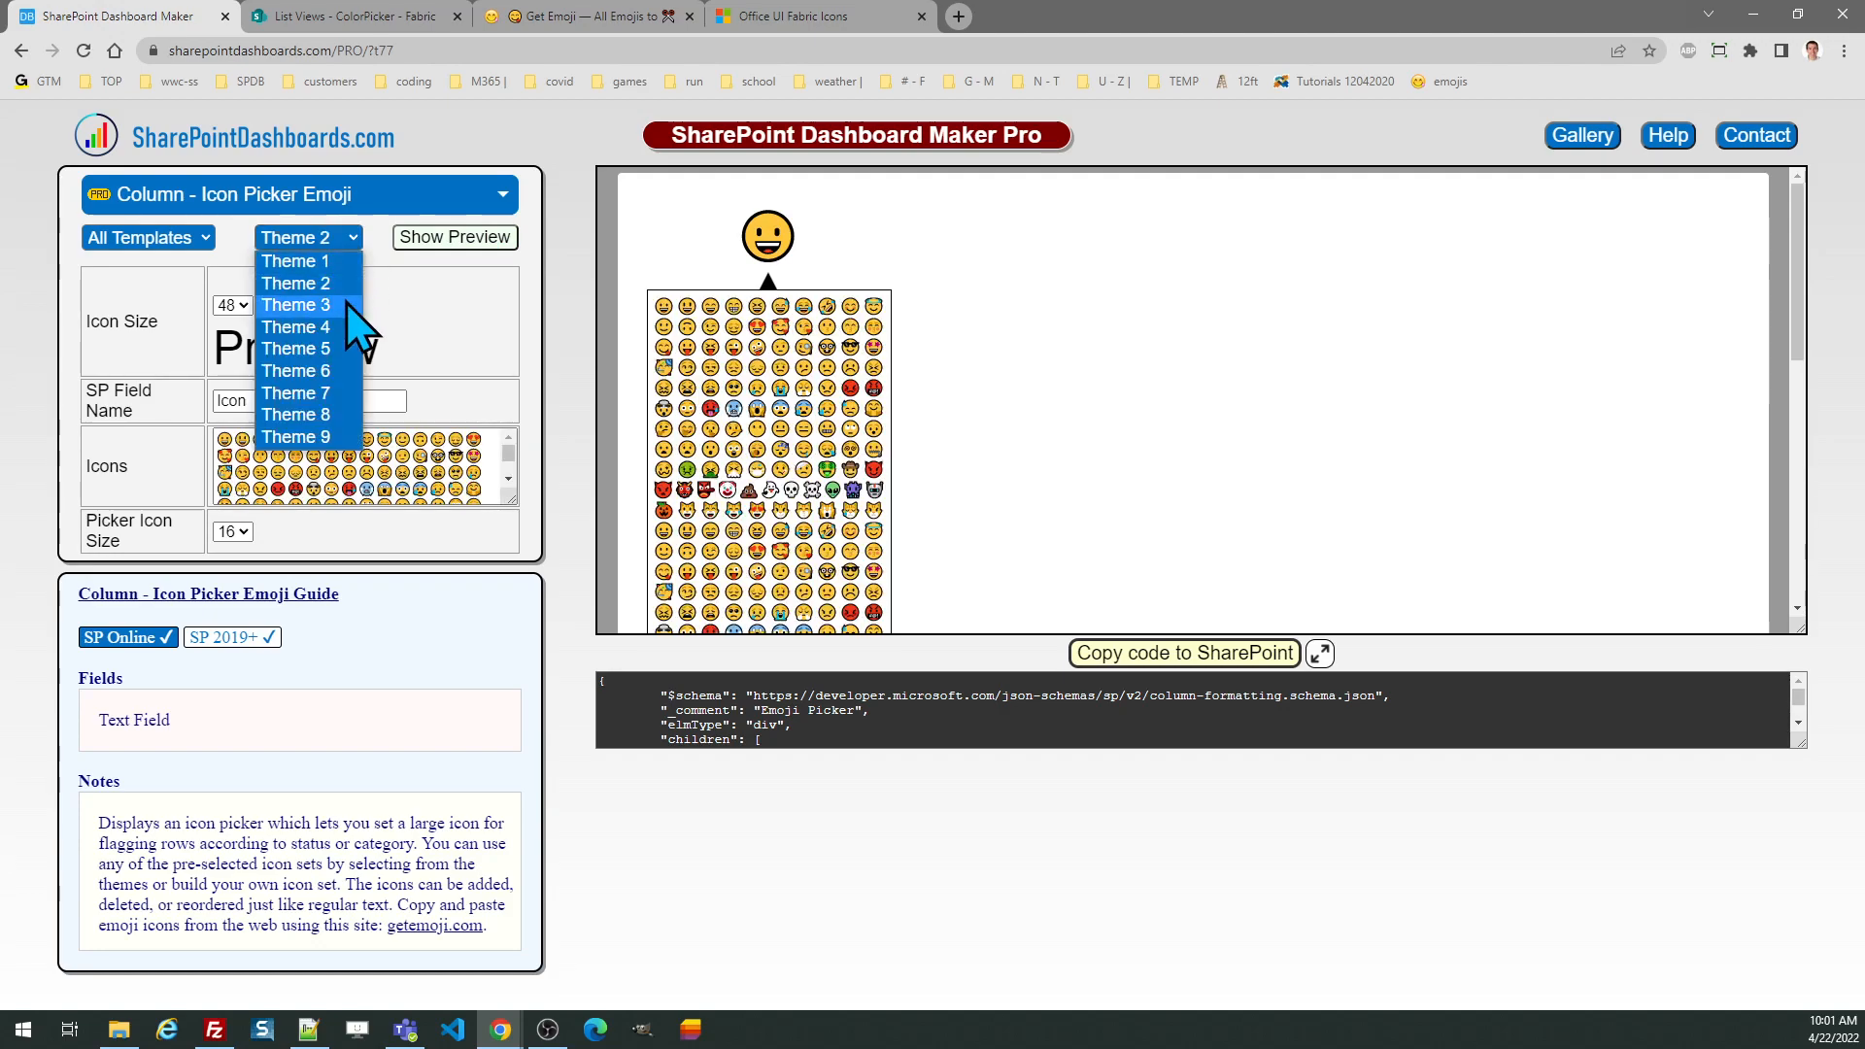
{"action": "left_click", "coordinate": [293, 305]}
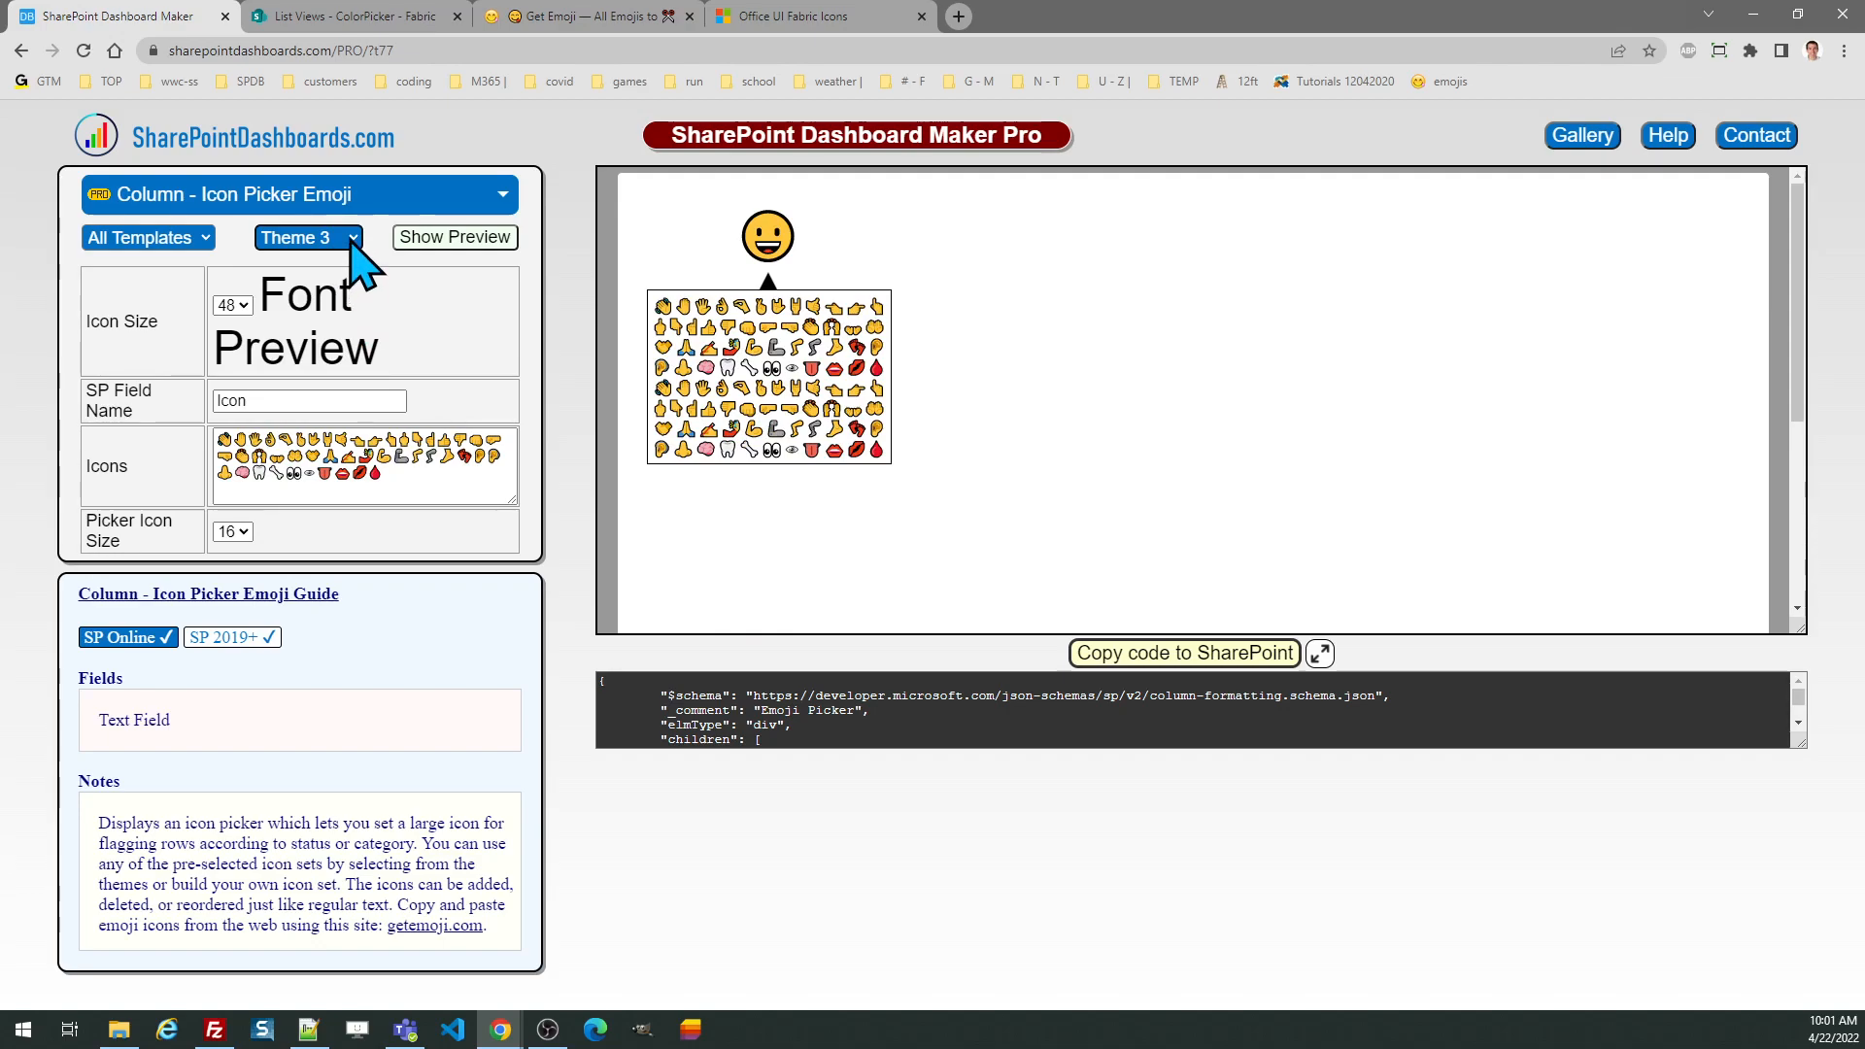
{"action": "left_click", "coordinate": [307, 237]}
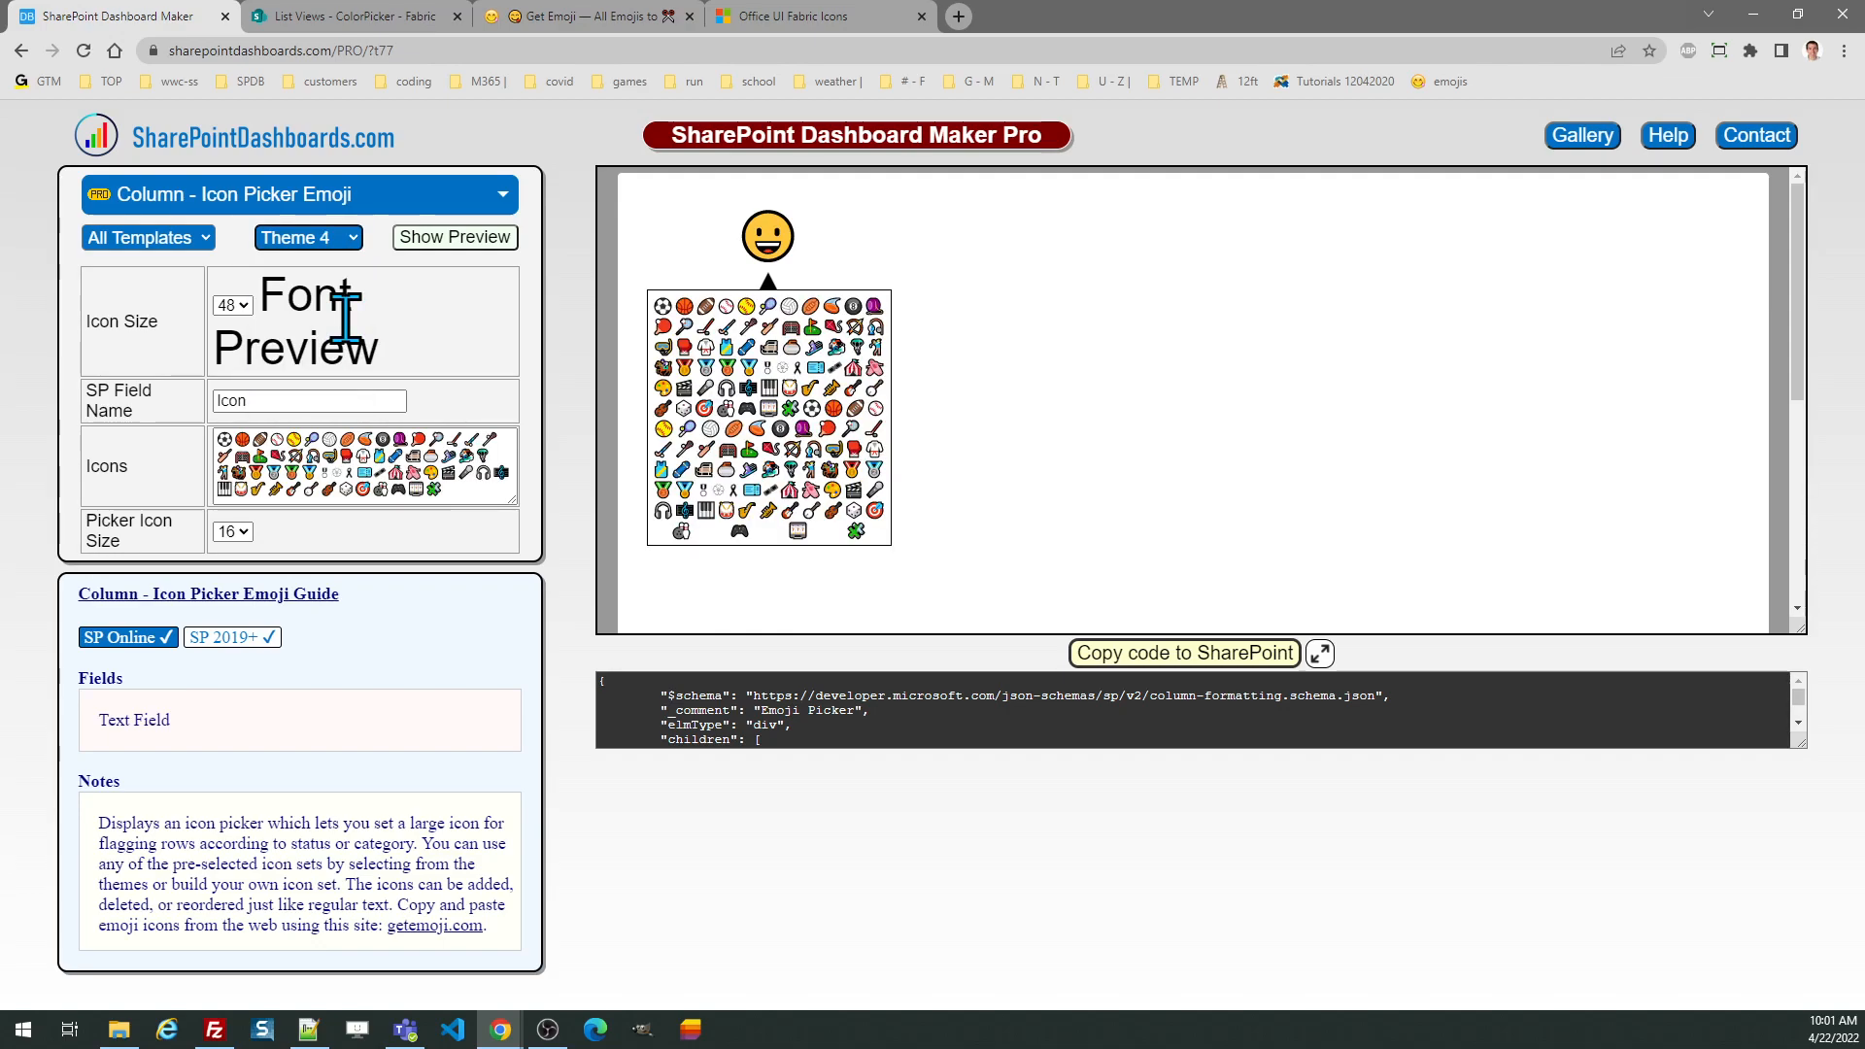
{"action": "left_click", "coordinate": [307, 237]}
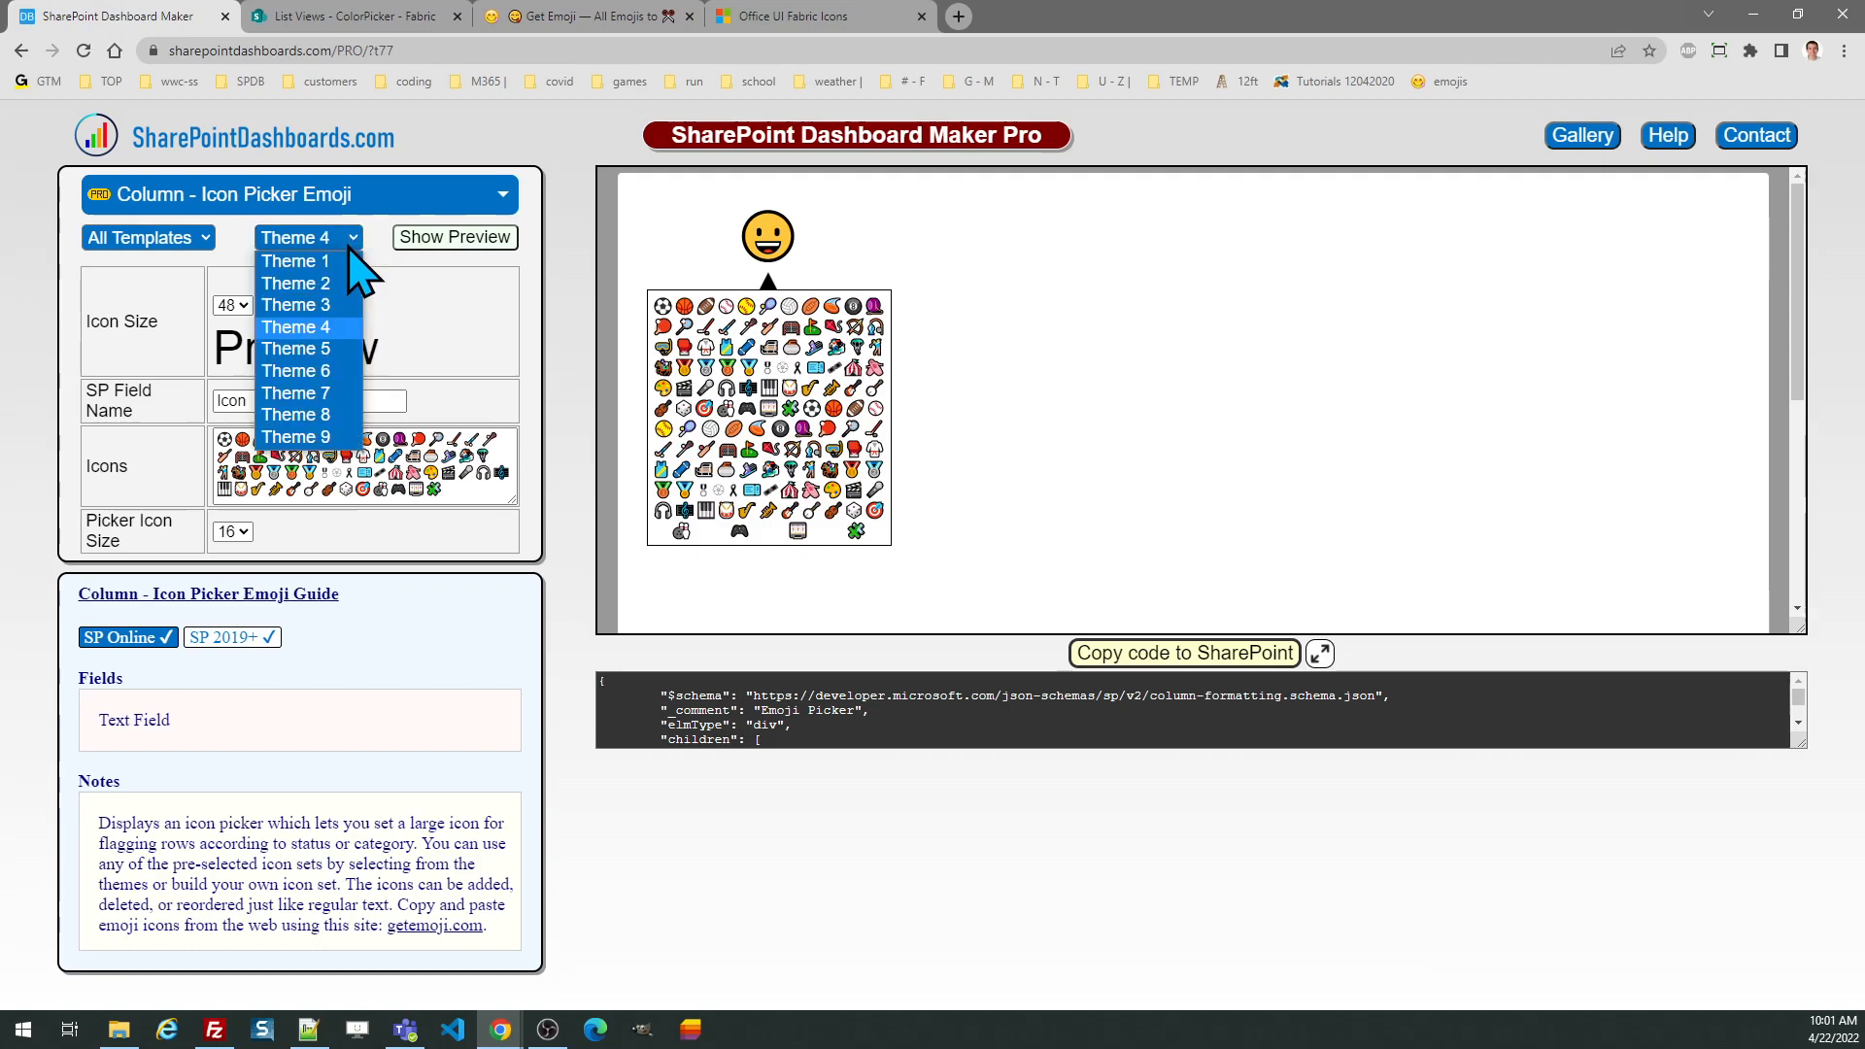
{"action": "left_click", "coordinate": [294, 260]}
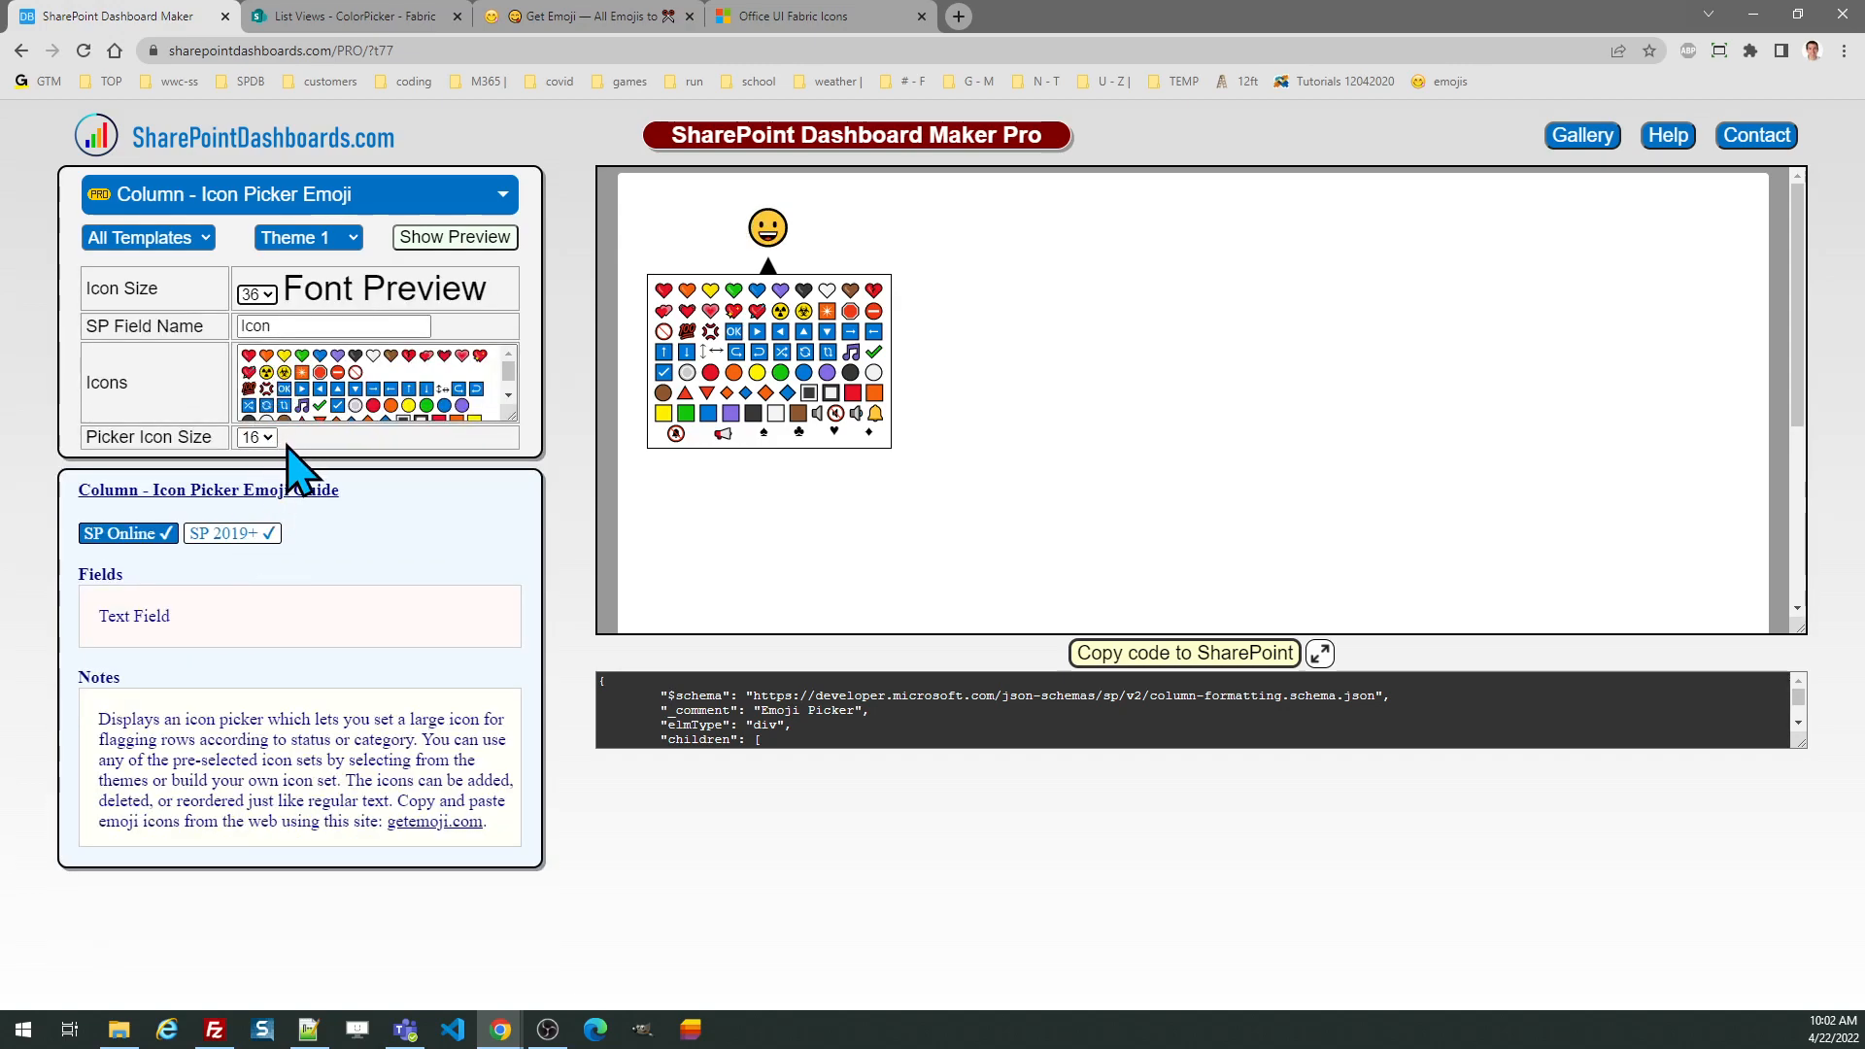
- Try picker icon size 20, then reapply Theme 1 to restore icon size 48 and picker size 16
{"action": "left_click", "coordinate": [256, 437]}
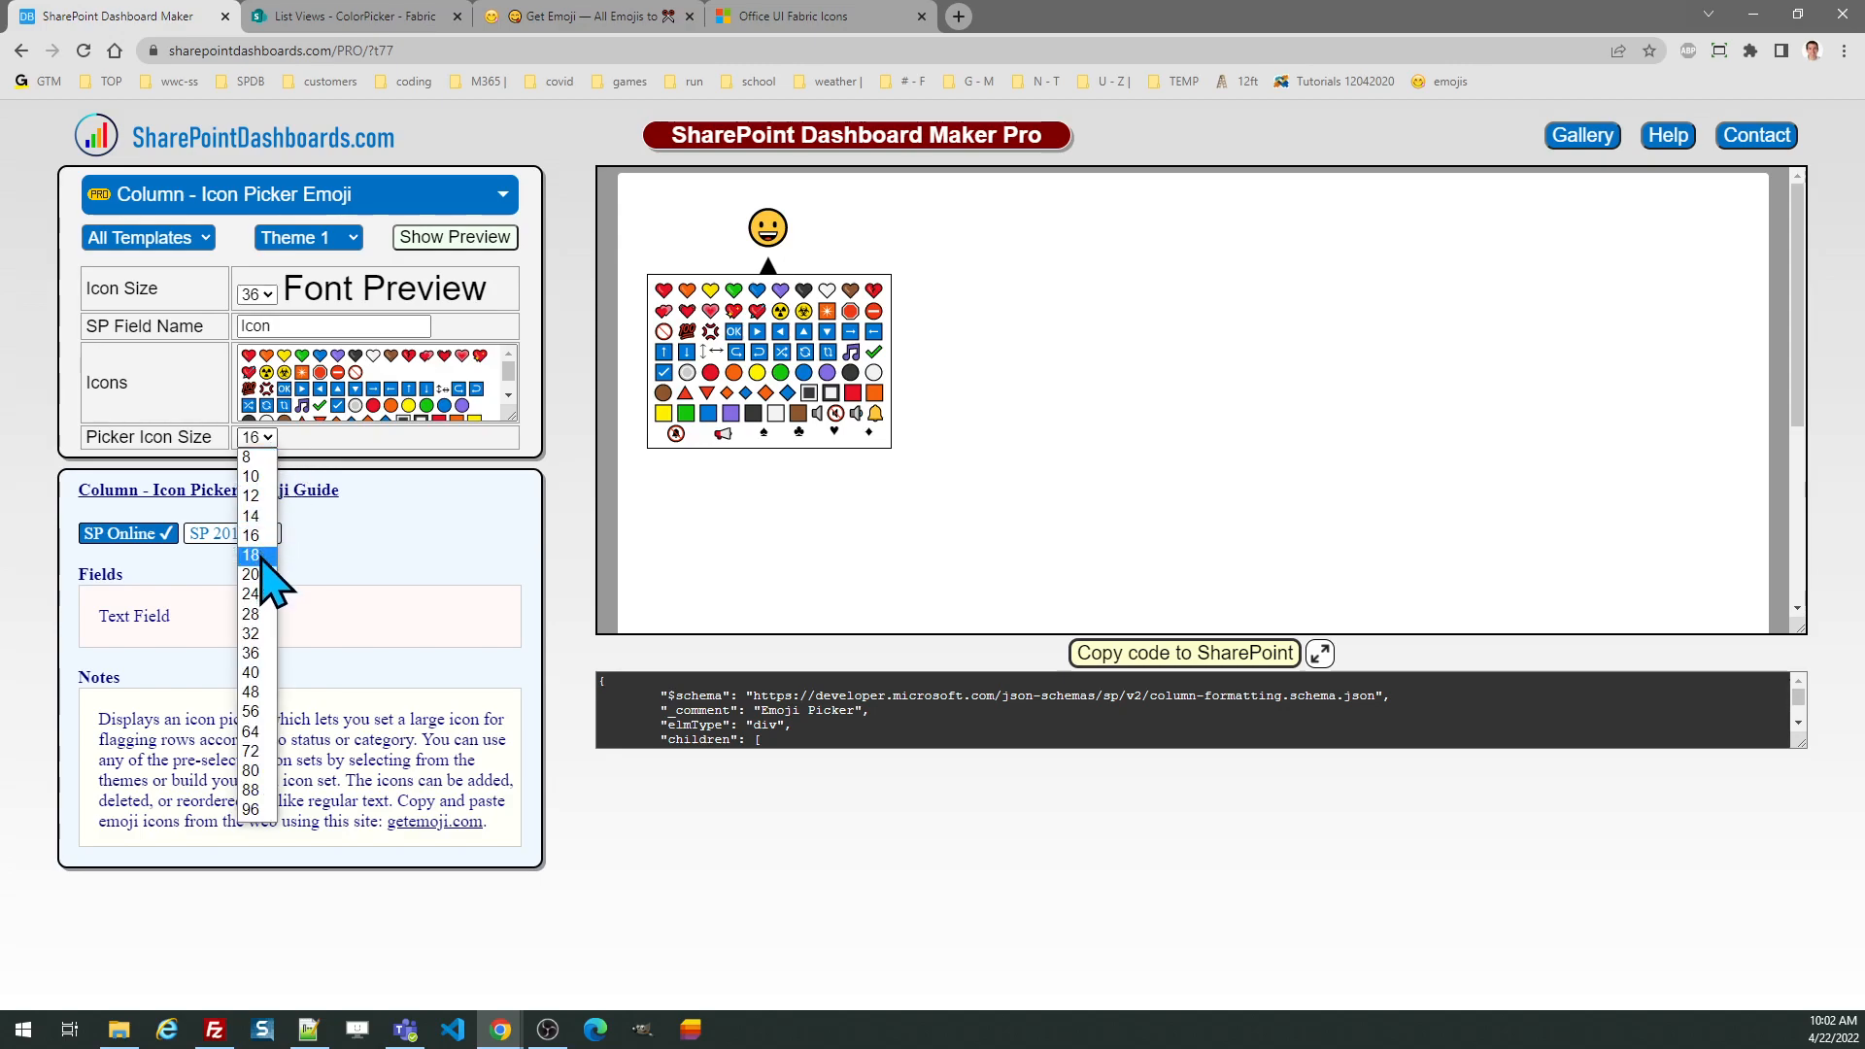
{"action": "left_click", "coordinate": [251, 576]}
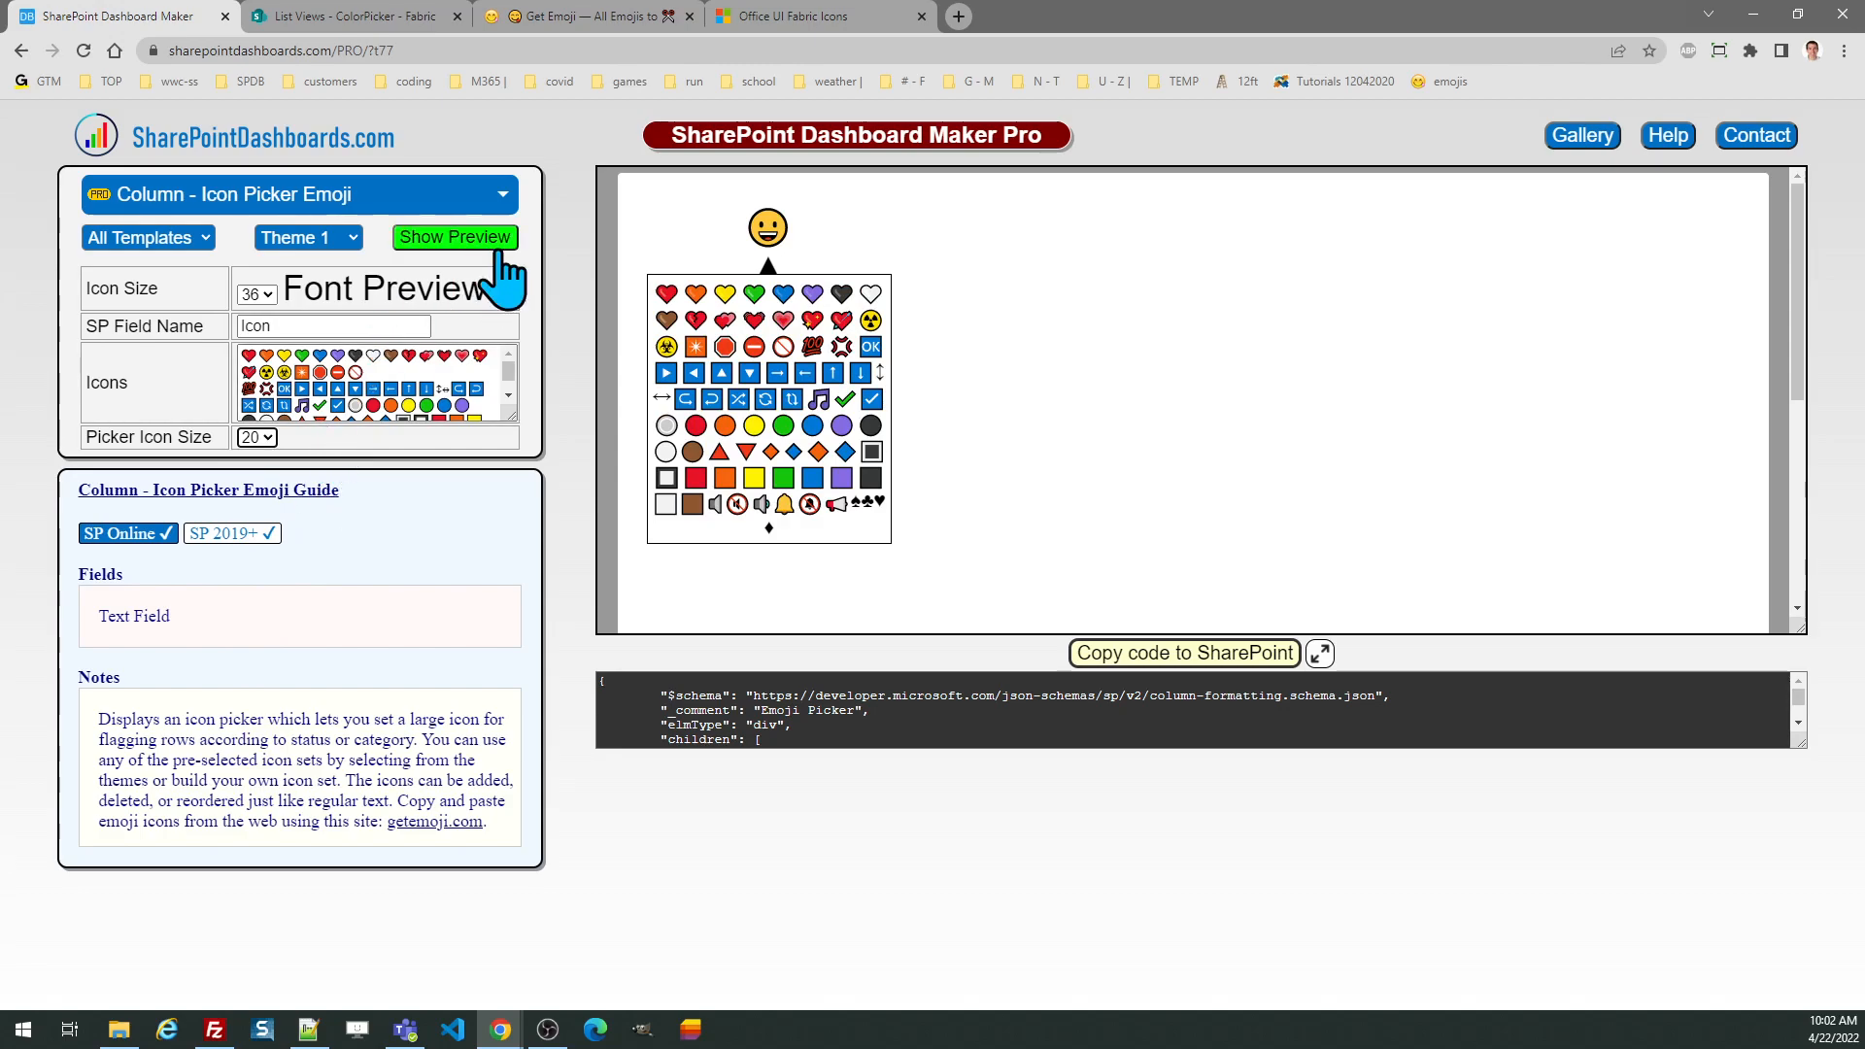
{"action": "left_click", "coordinate": [307, 237]}
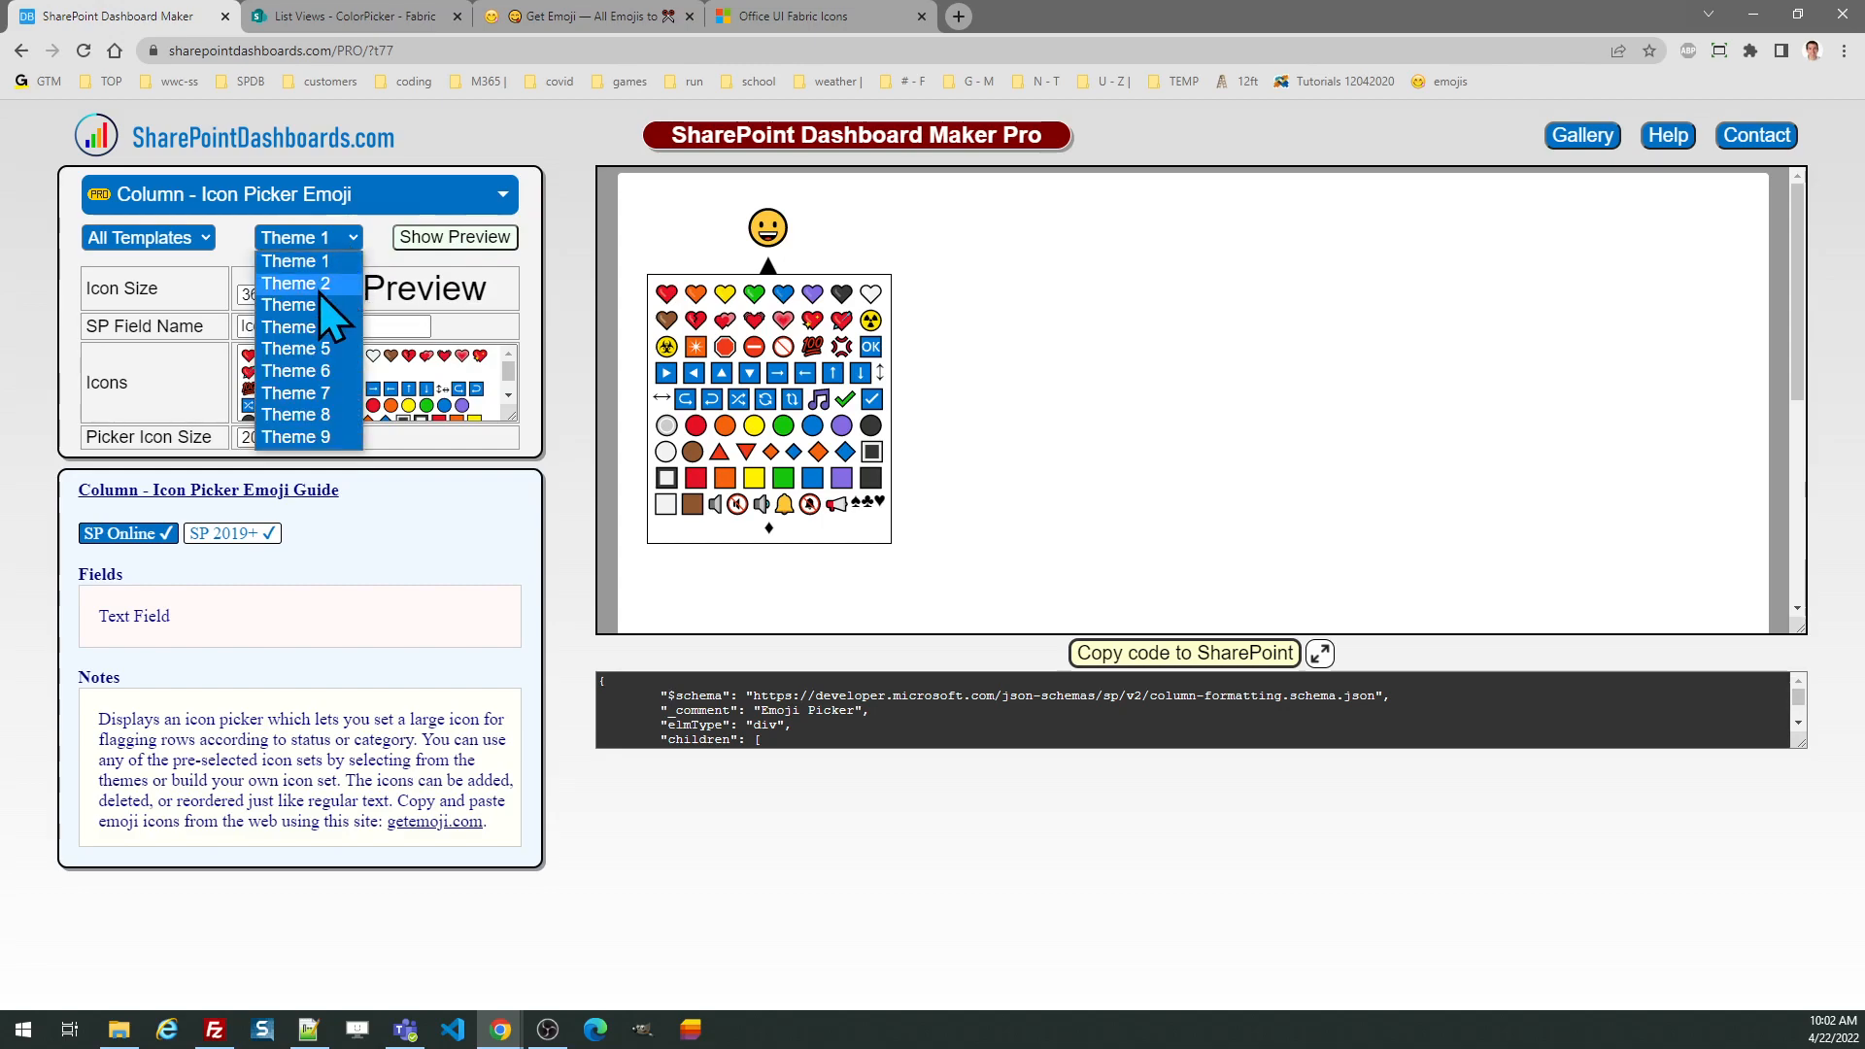
{"action": "left_click", "coordinate": [291, 237]}
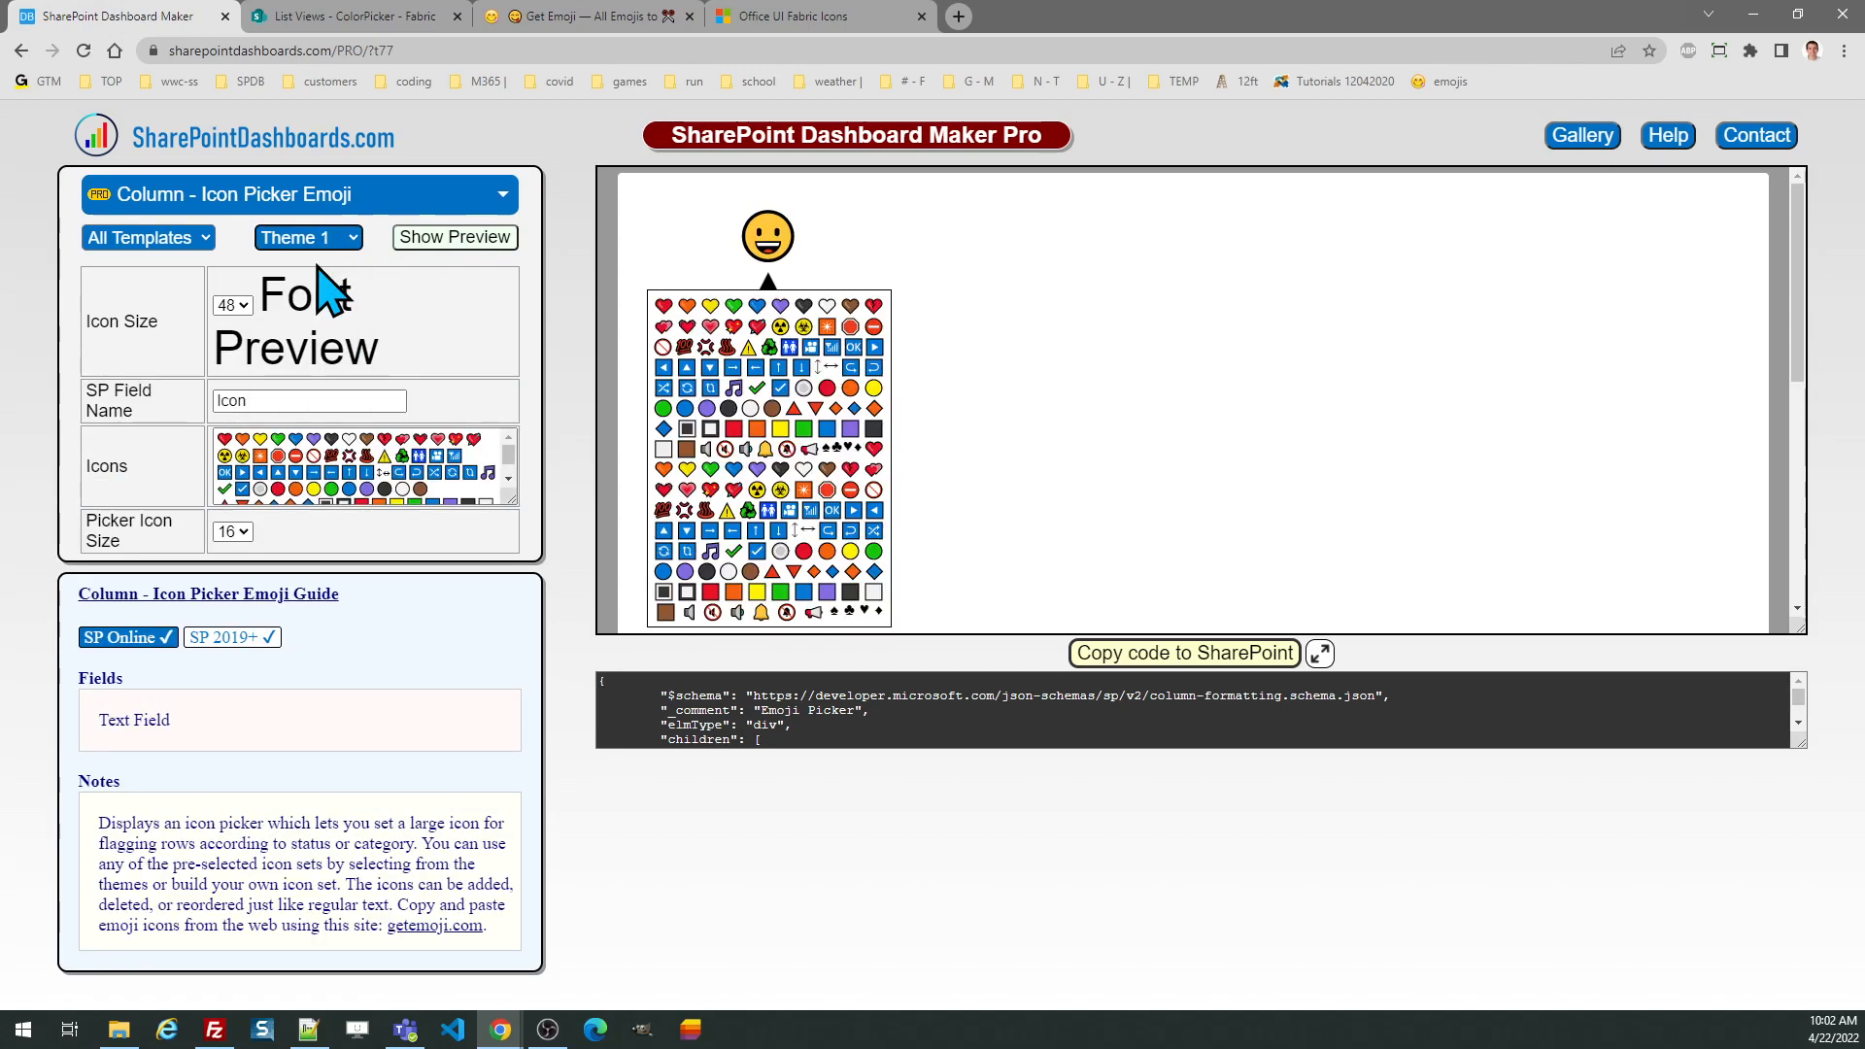
{"action": "mouse_move", "coordinate": [196, 441]}
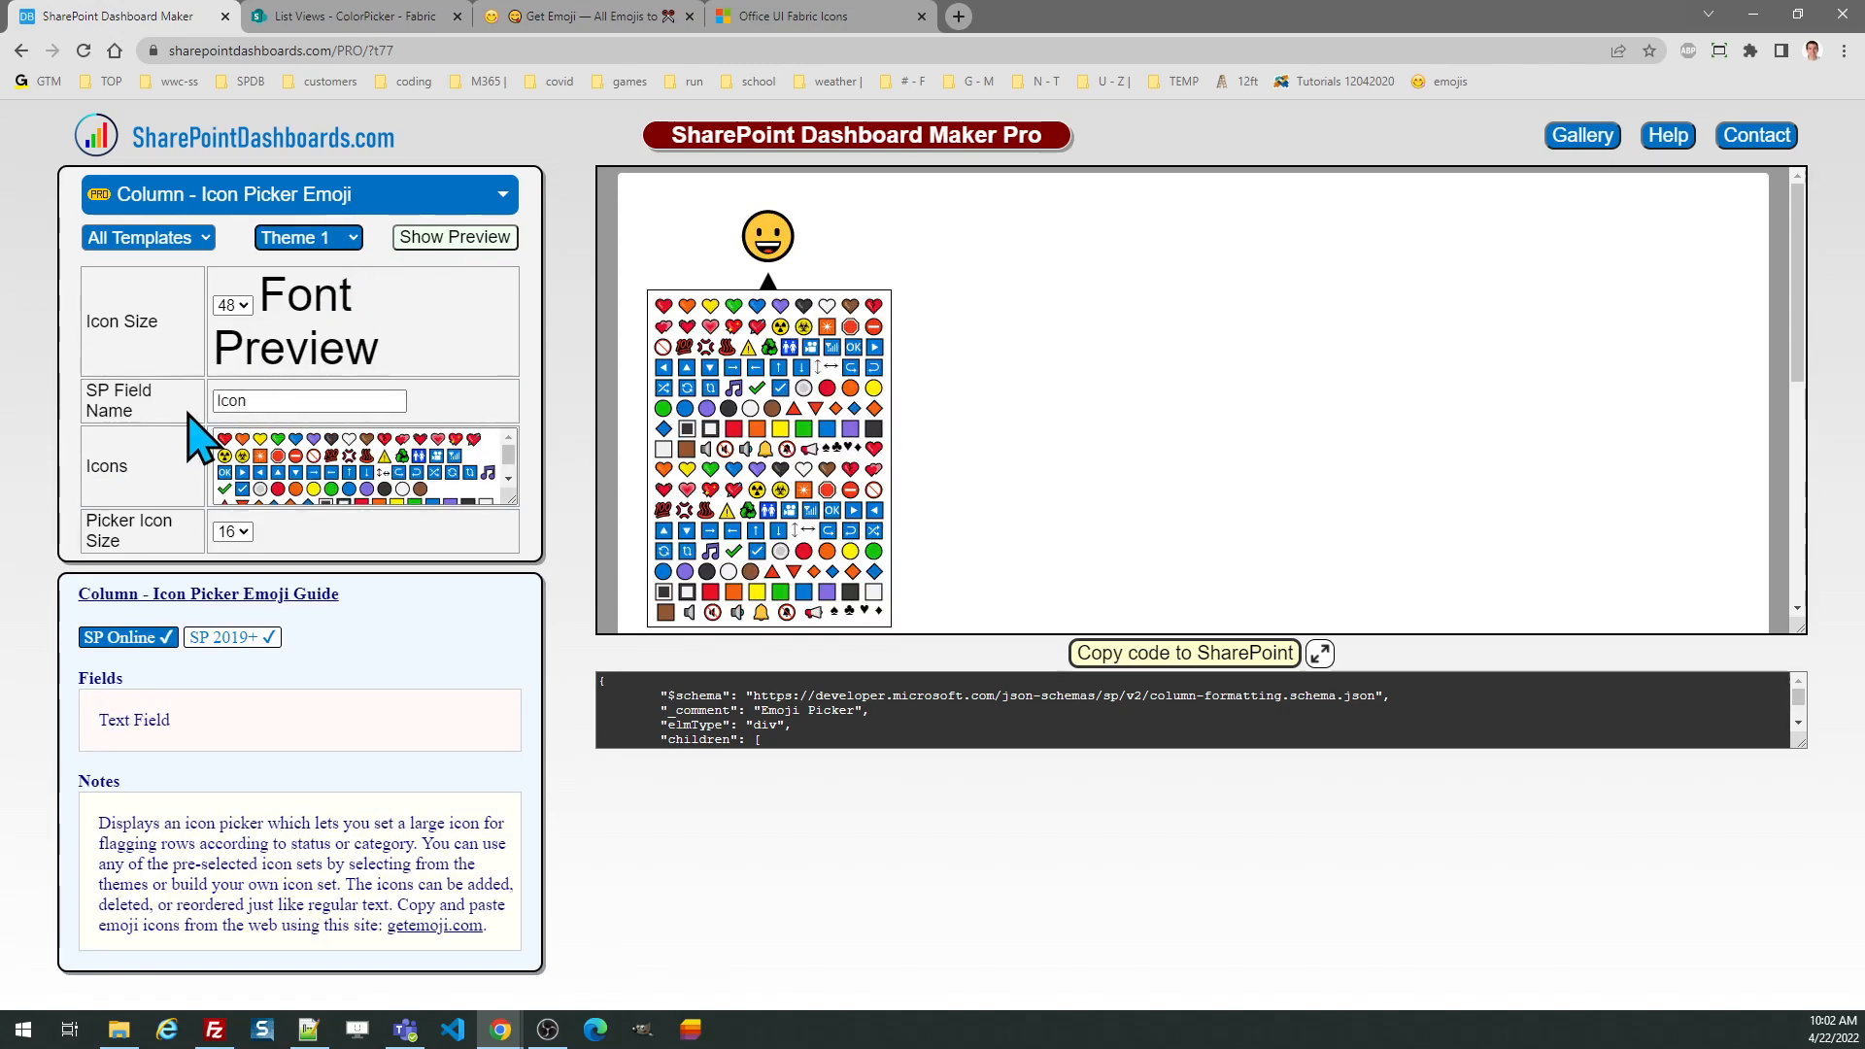
- Copy the emoji picker code for the Icon field and switch to the ColorPicker list in SharePoint
{"action": "left_click", "coordinate": [309, 400]}
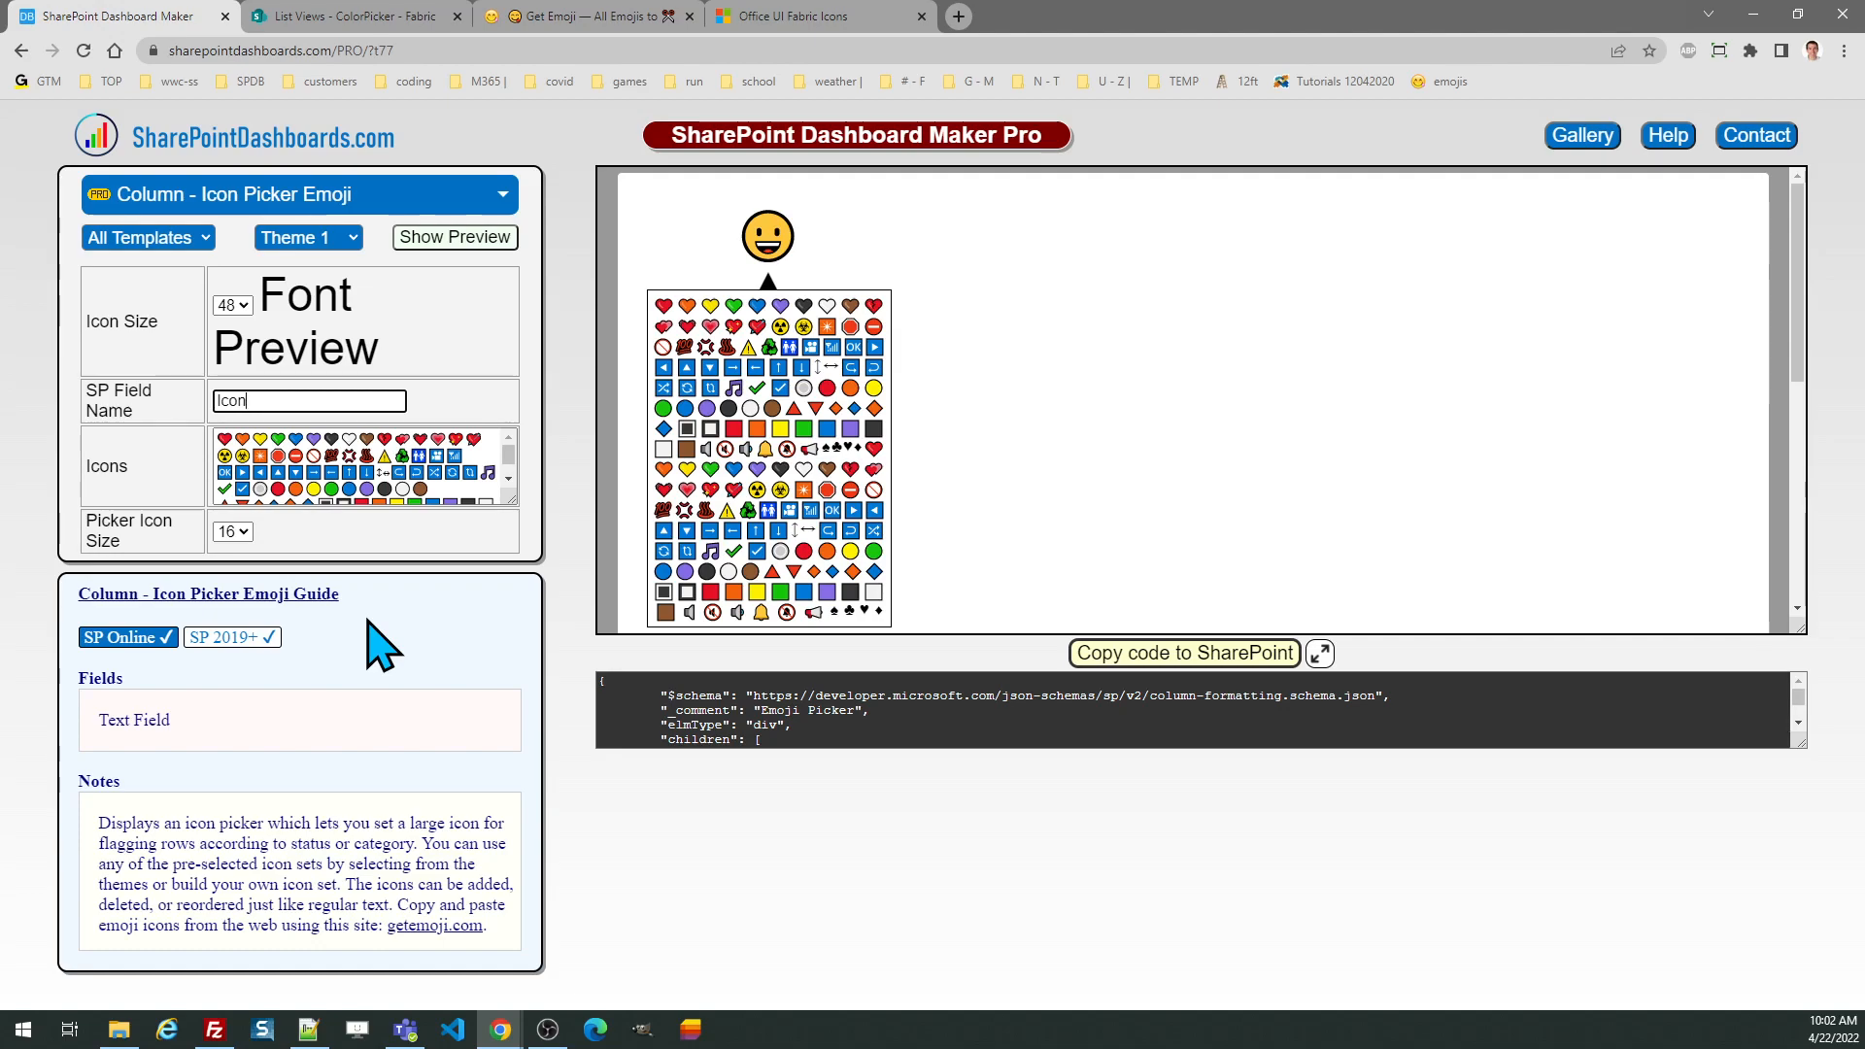
{"action": "mouse_move", "coordinate": [296, 696]}
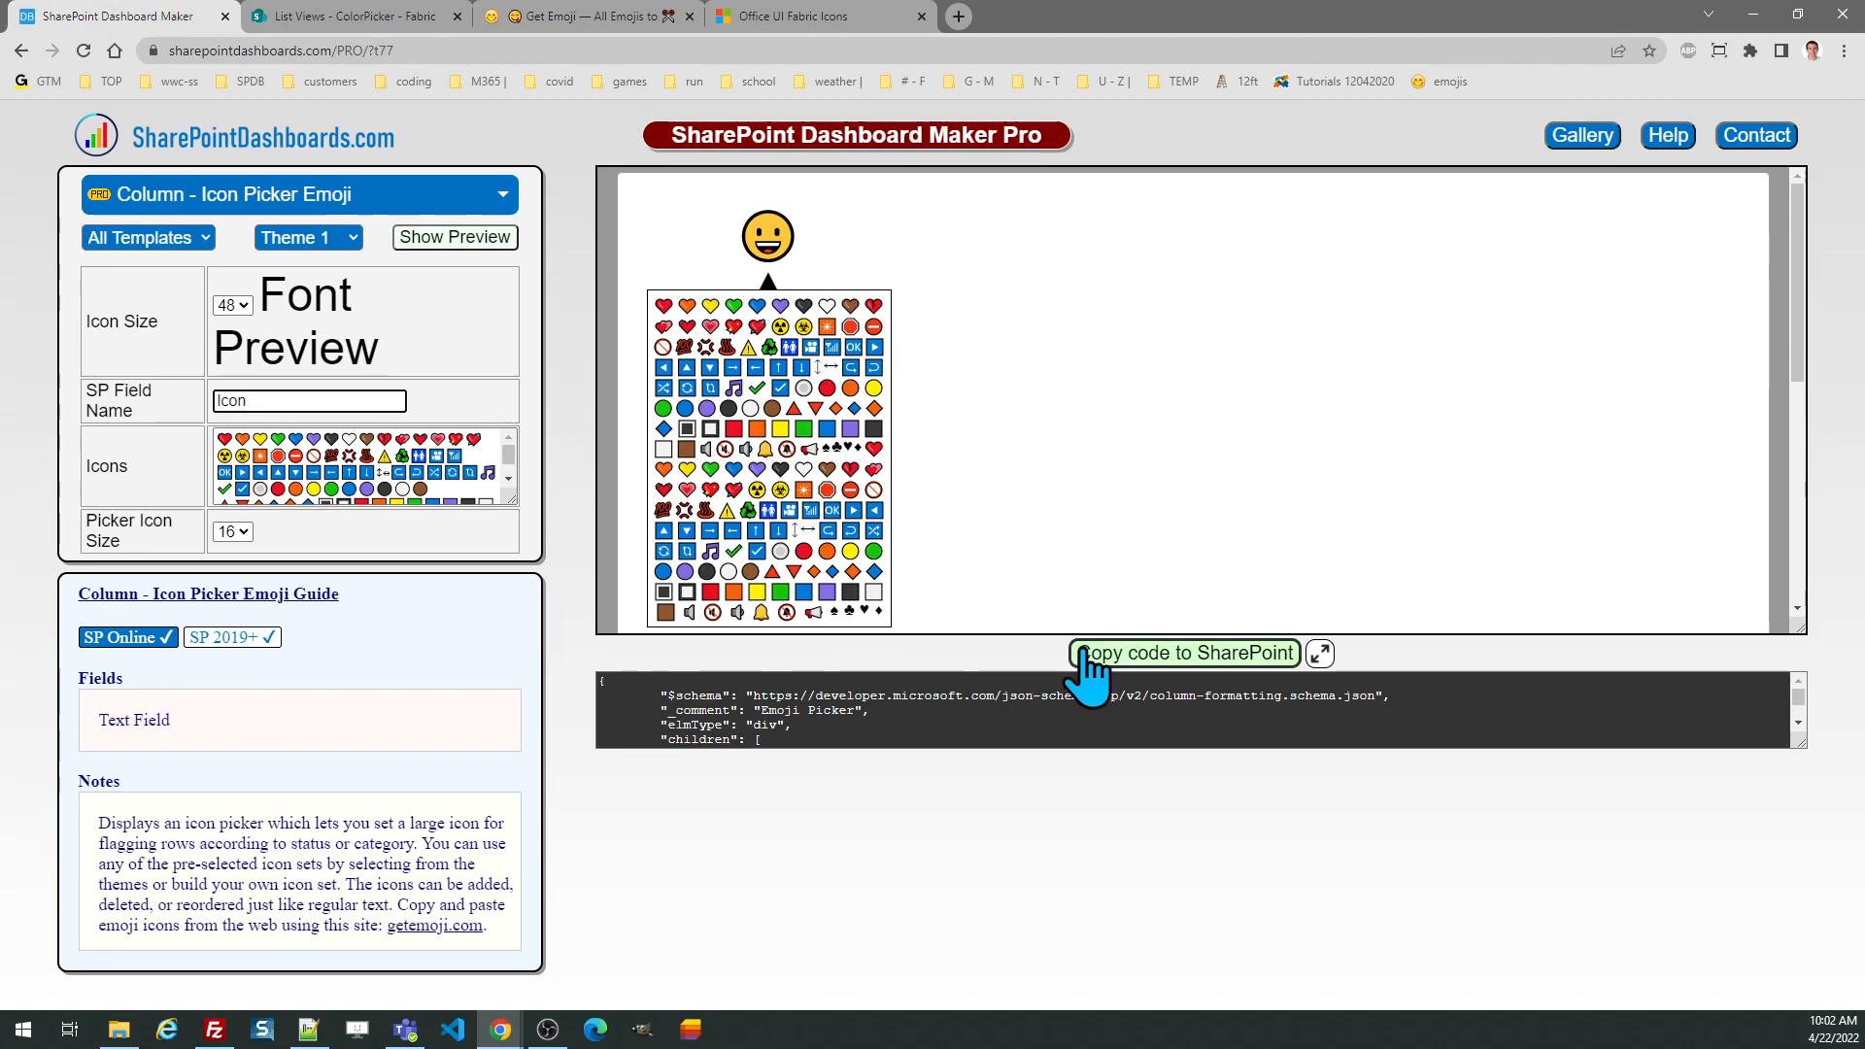
{"action": "left_click", "coordinate": [1184, 653]}
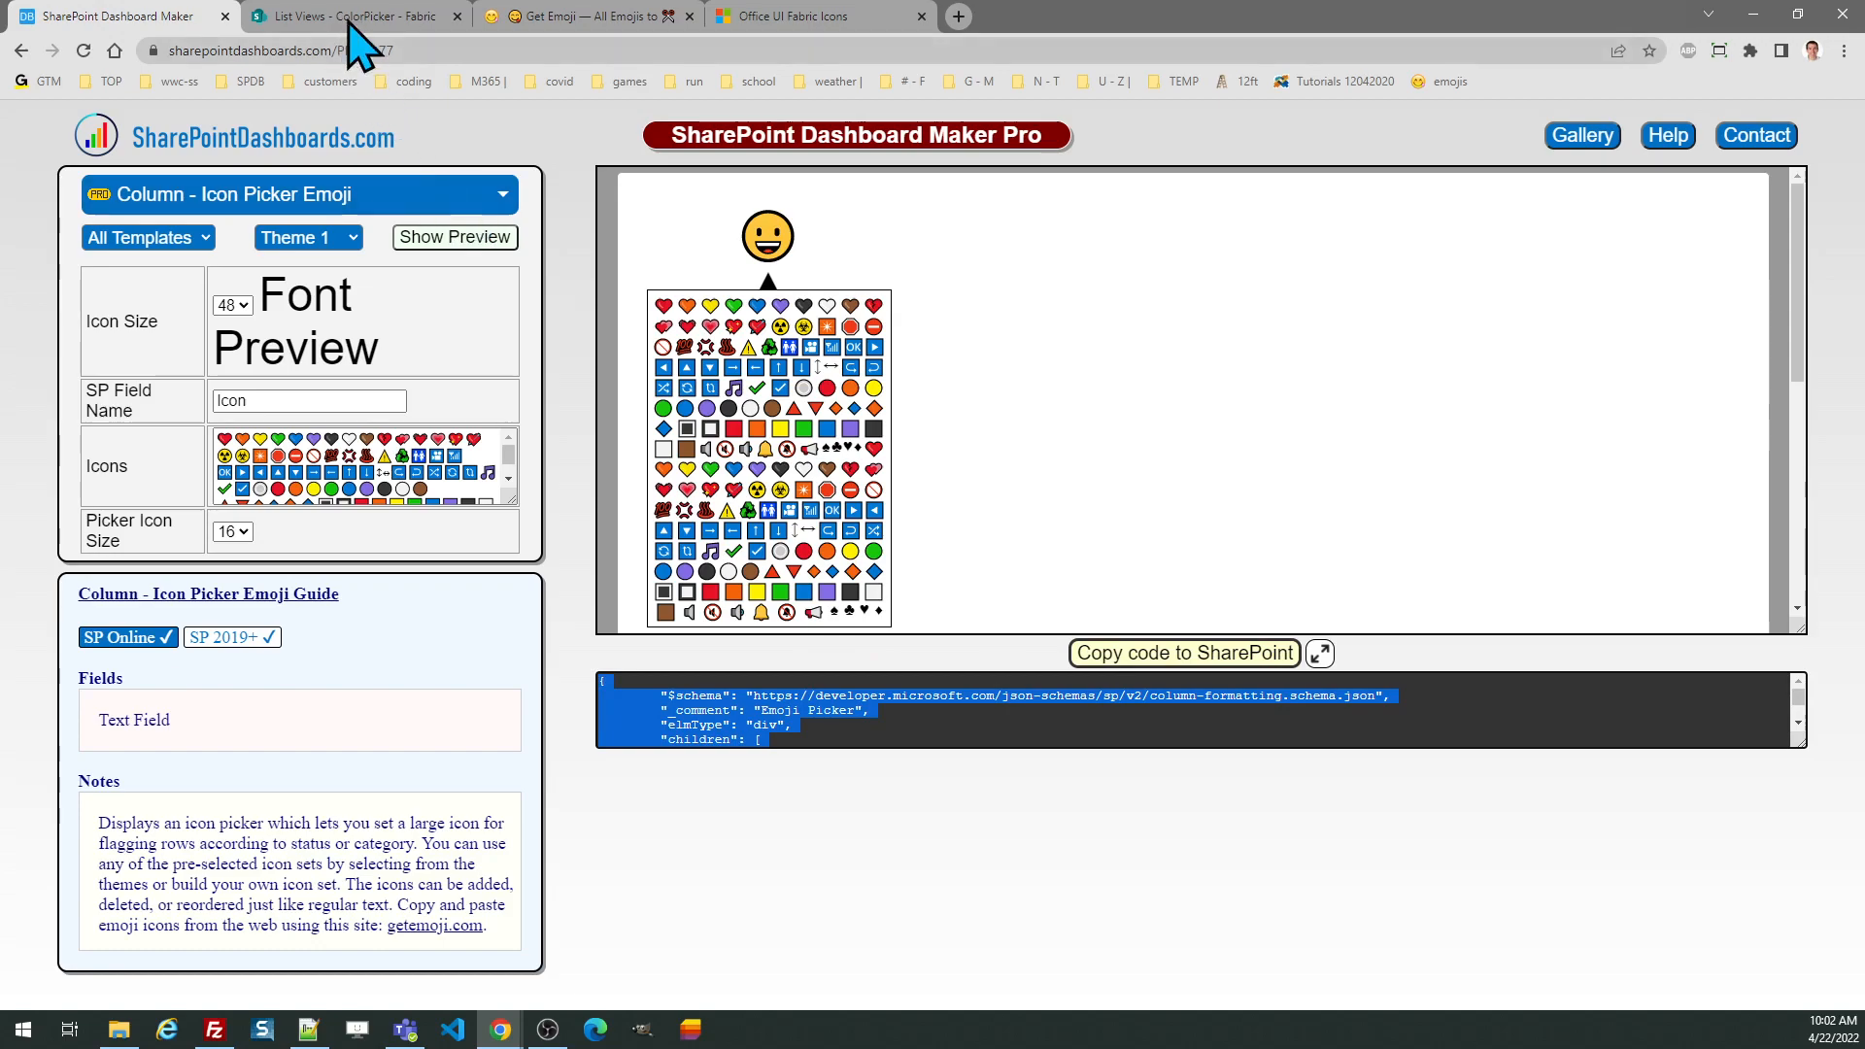
{"action": "left_click", "coordinate": [345, 16]}
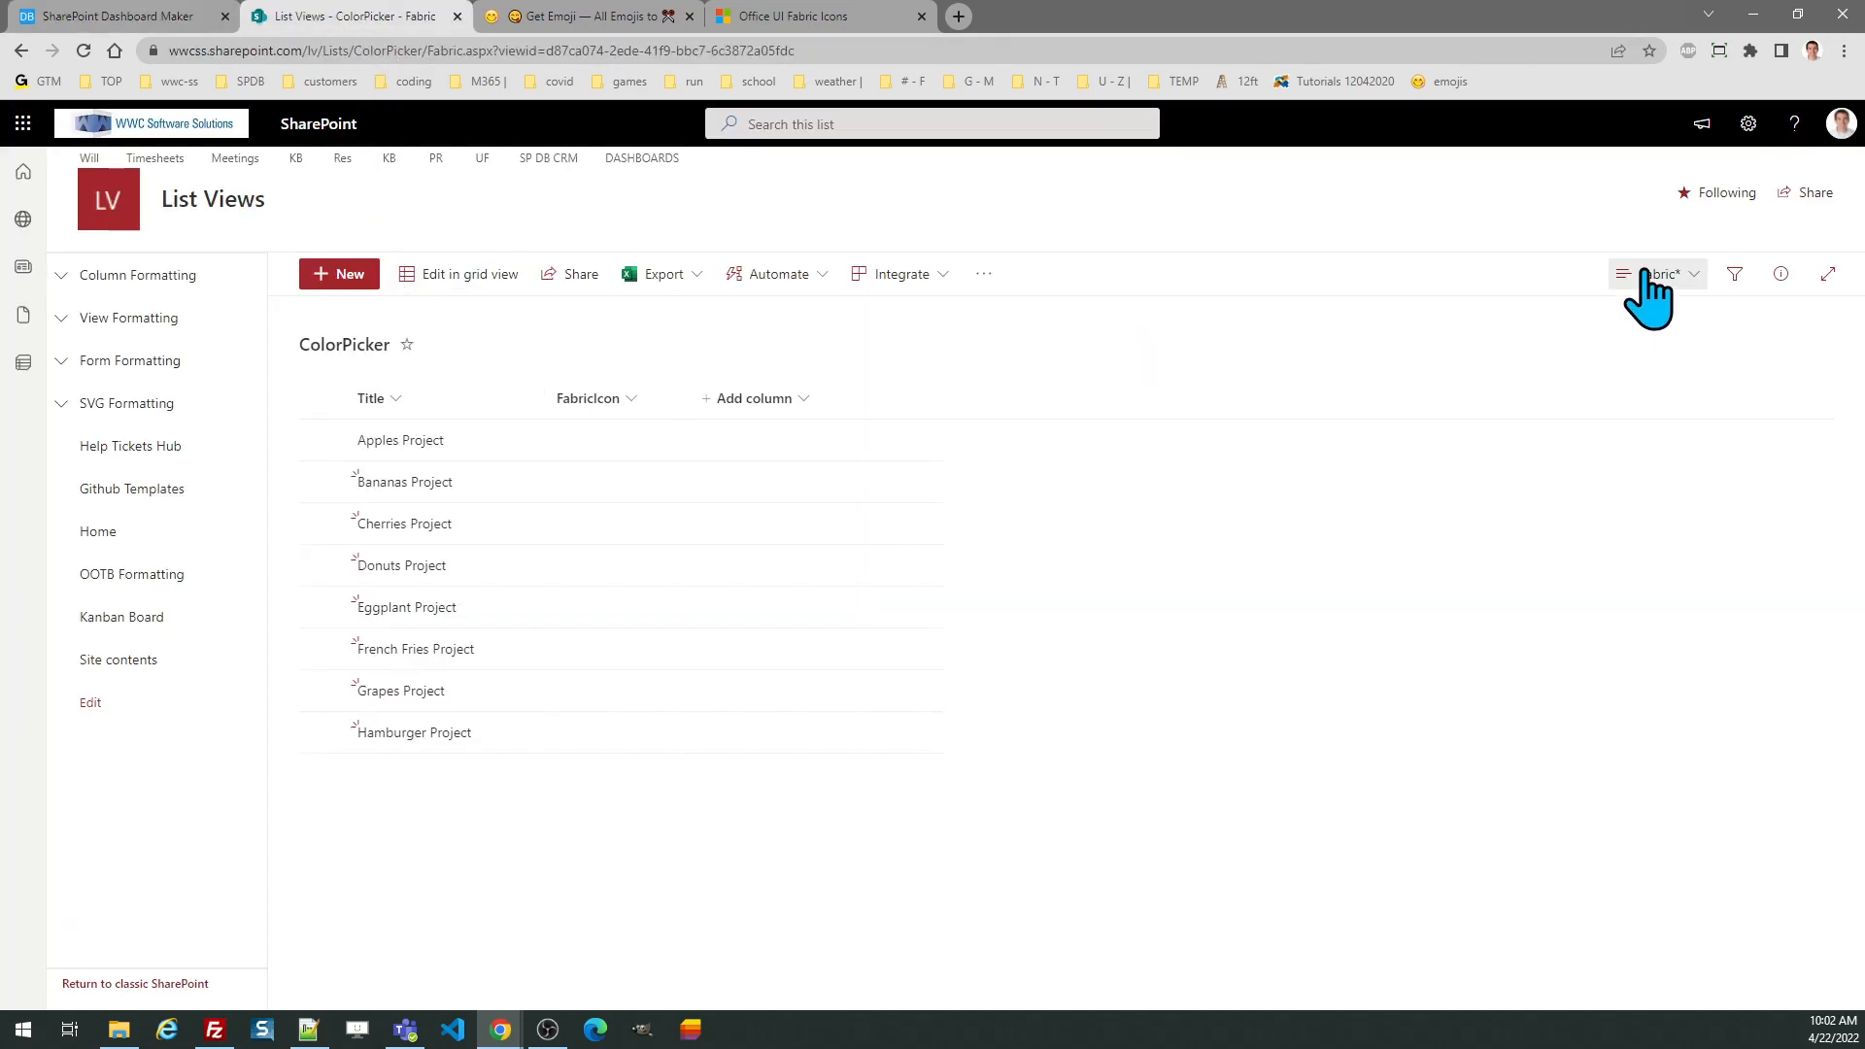
- In the Emoji view, save the pasted JSON as the Icon column's advanced formatting
{"action": "left_click", "coordinate": [1651, 274]}
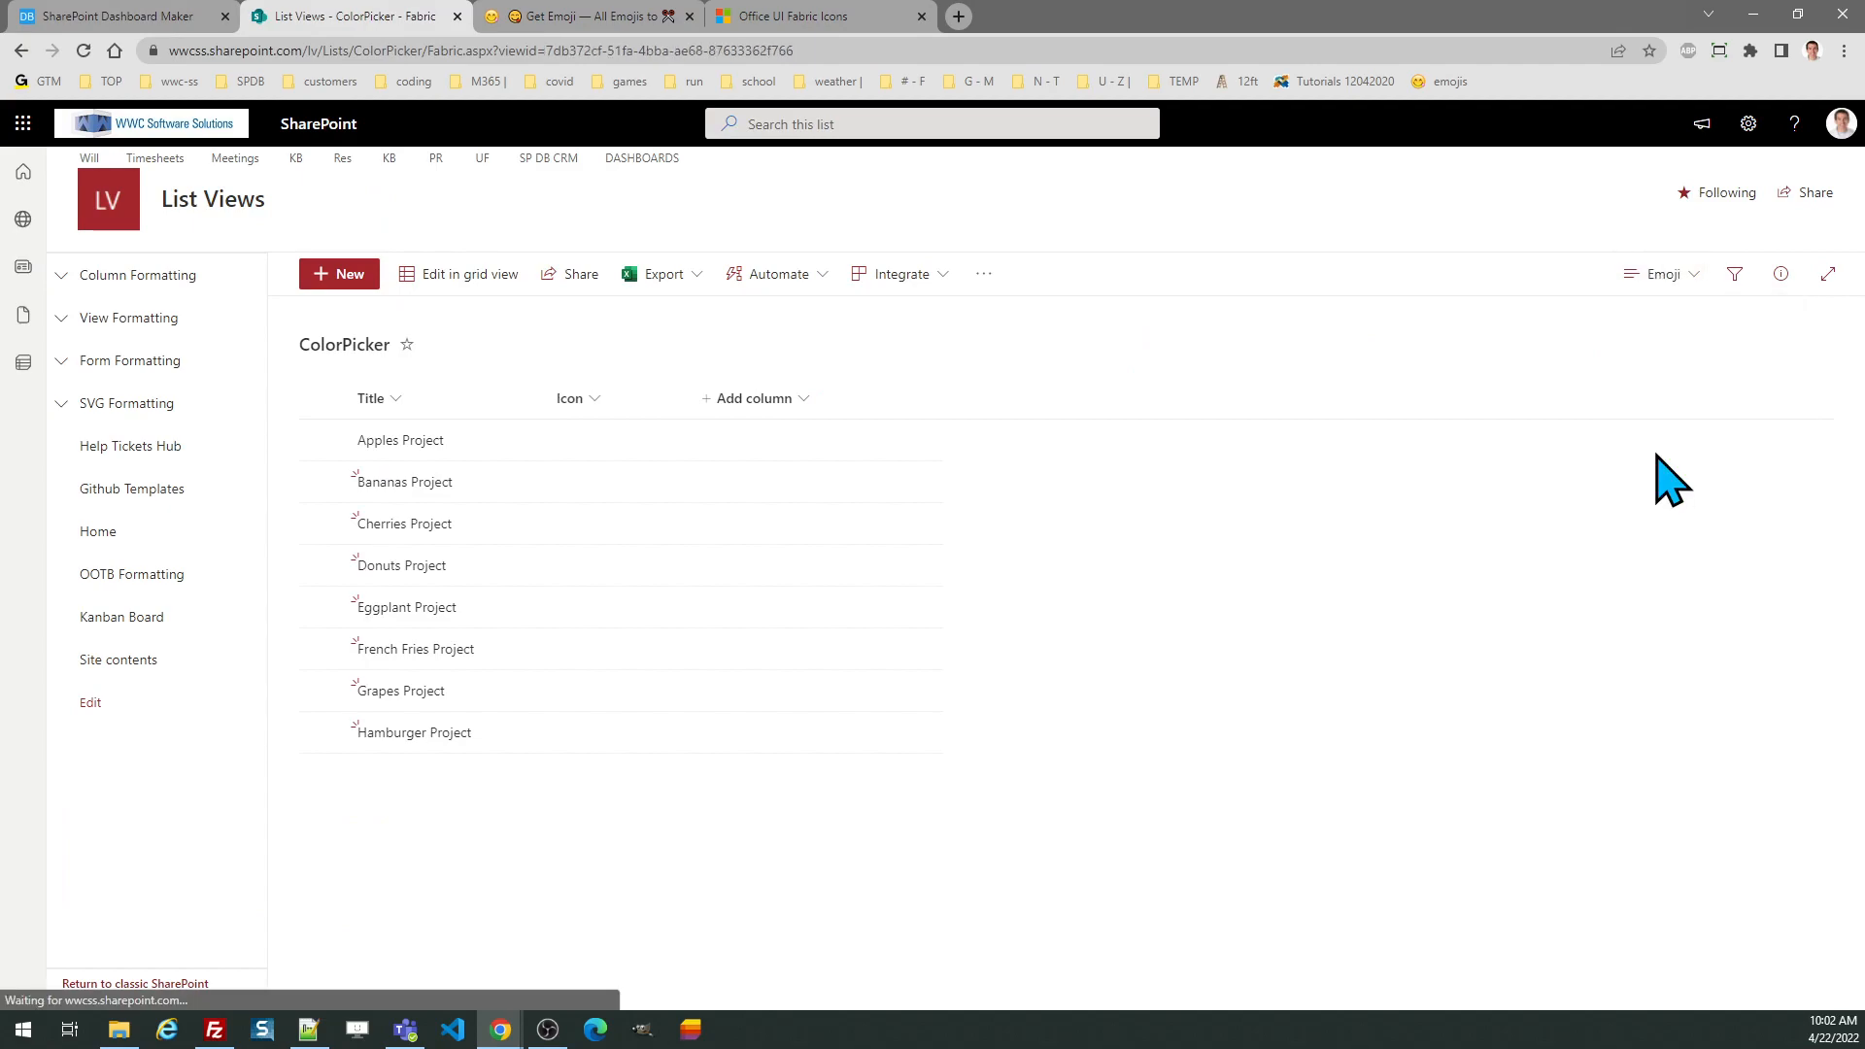
{"action": "mouse_move", "coordinate": [785, 464]}
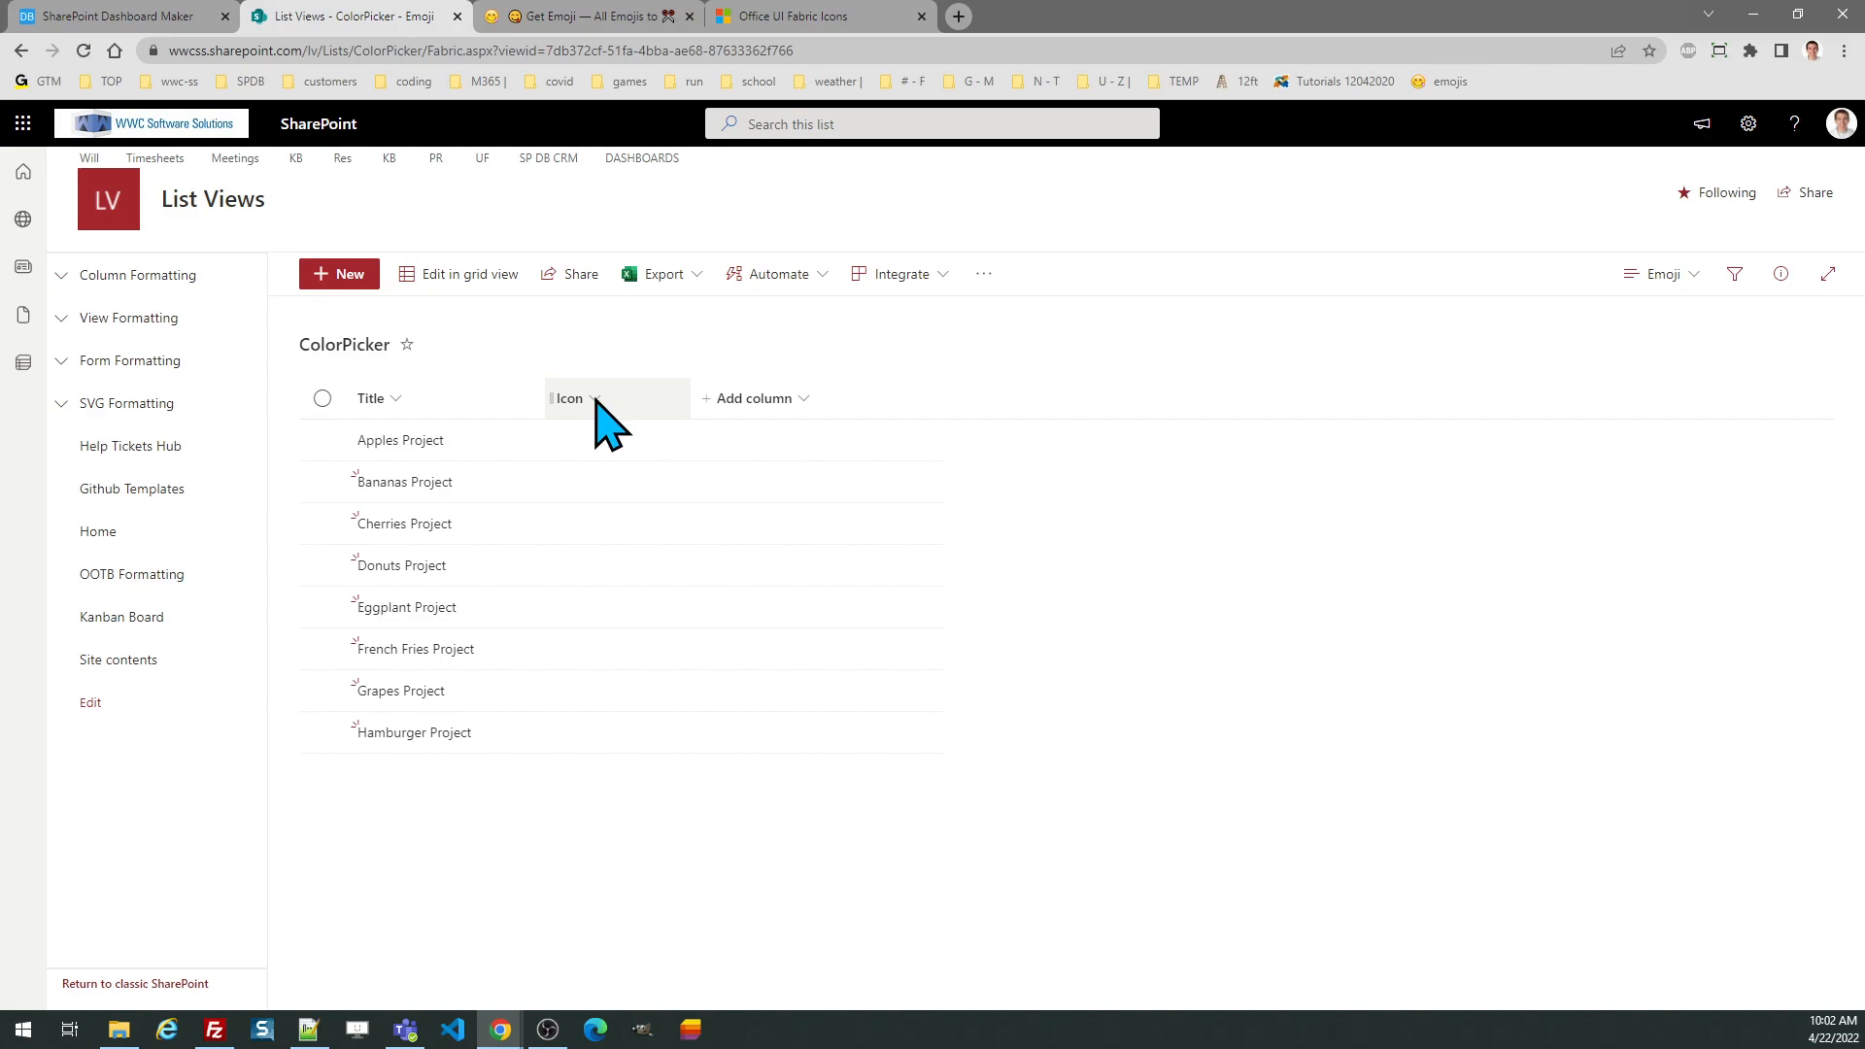
{"action": "left_click", "coordinate": [571, 396]}
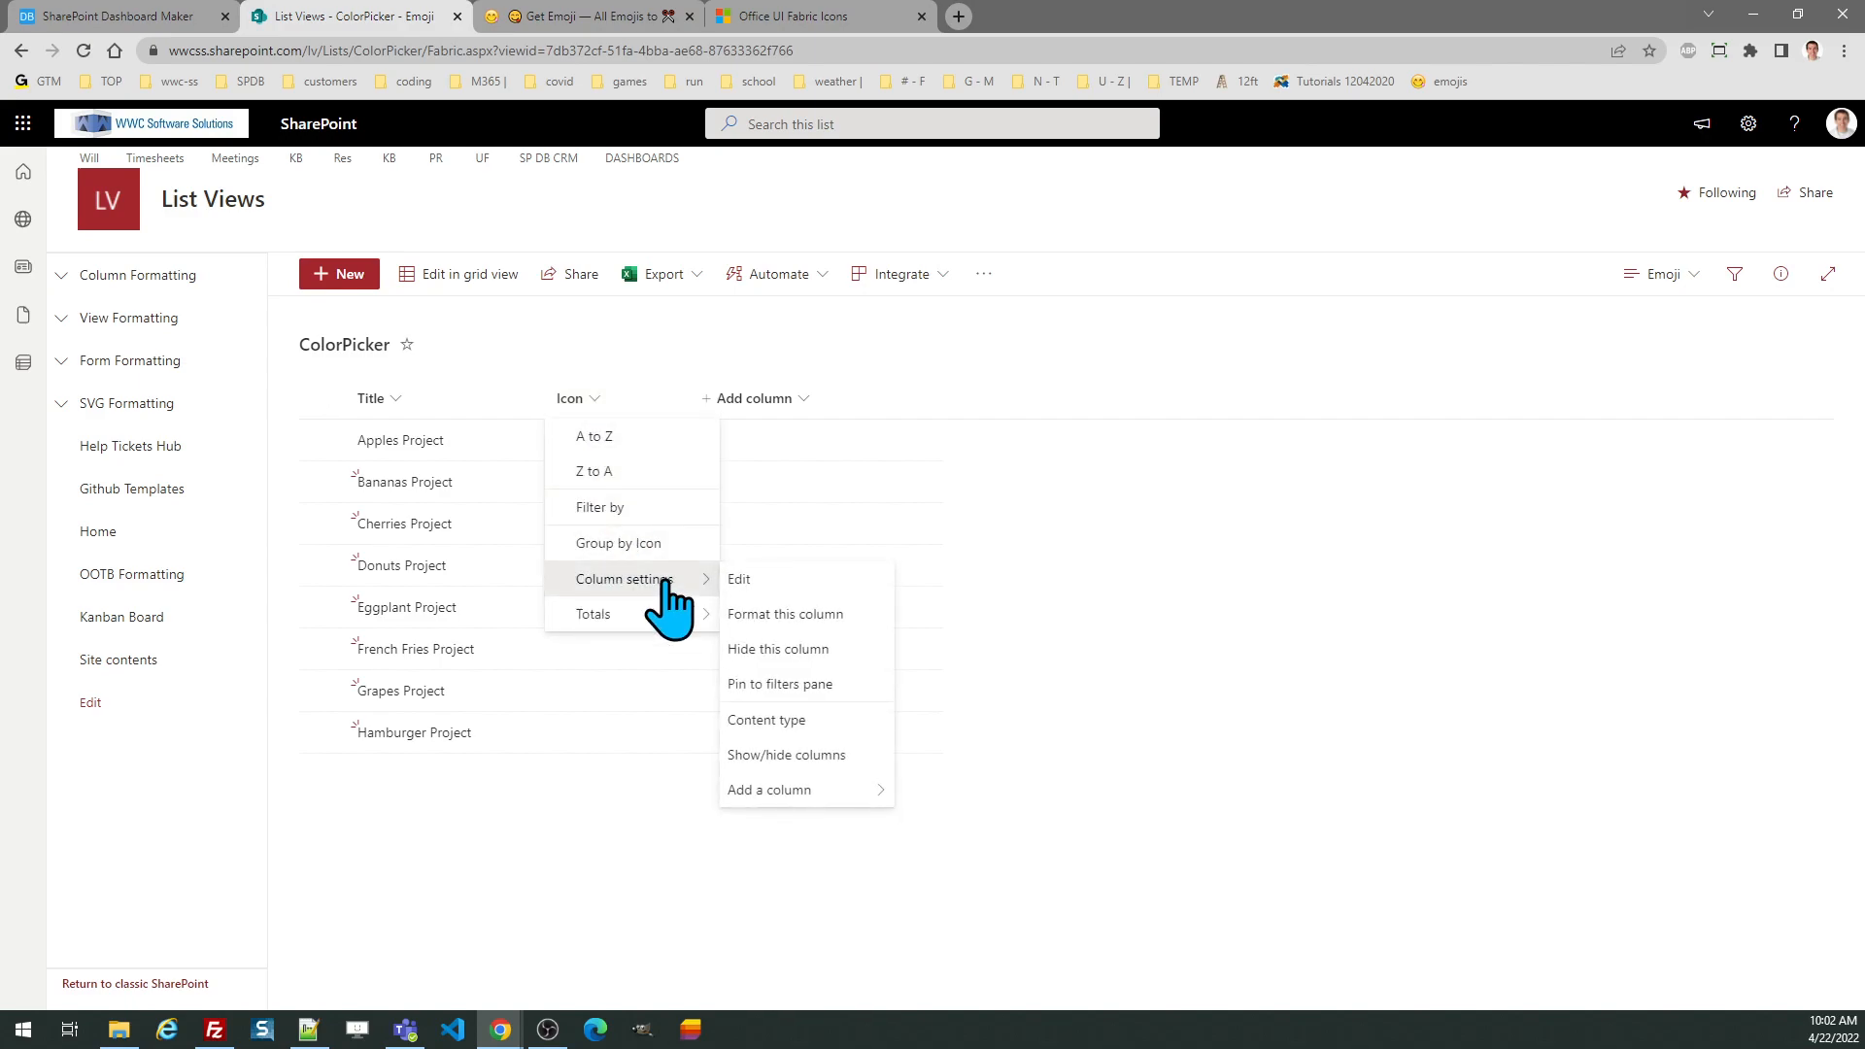
{"action": "left_click", "coordinate": [785, 614]}
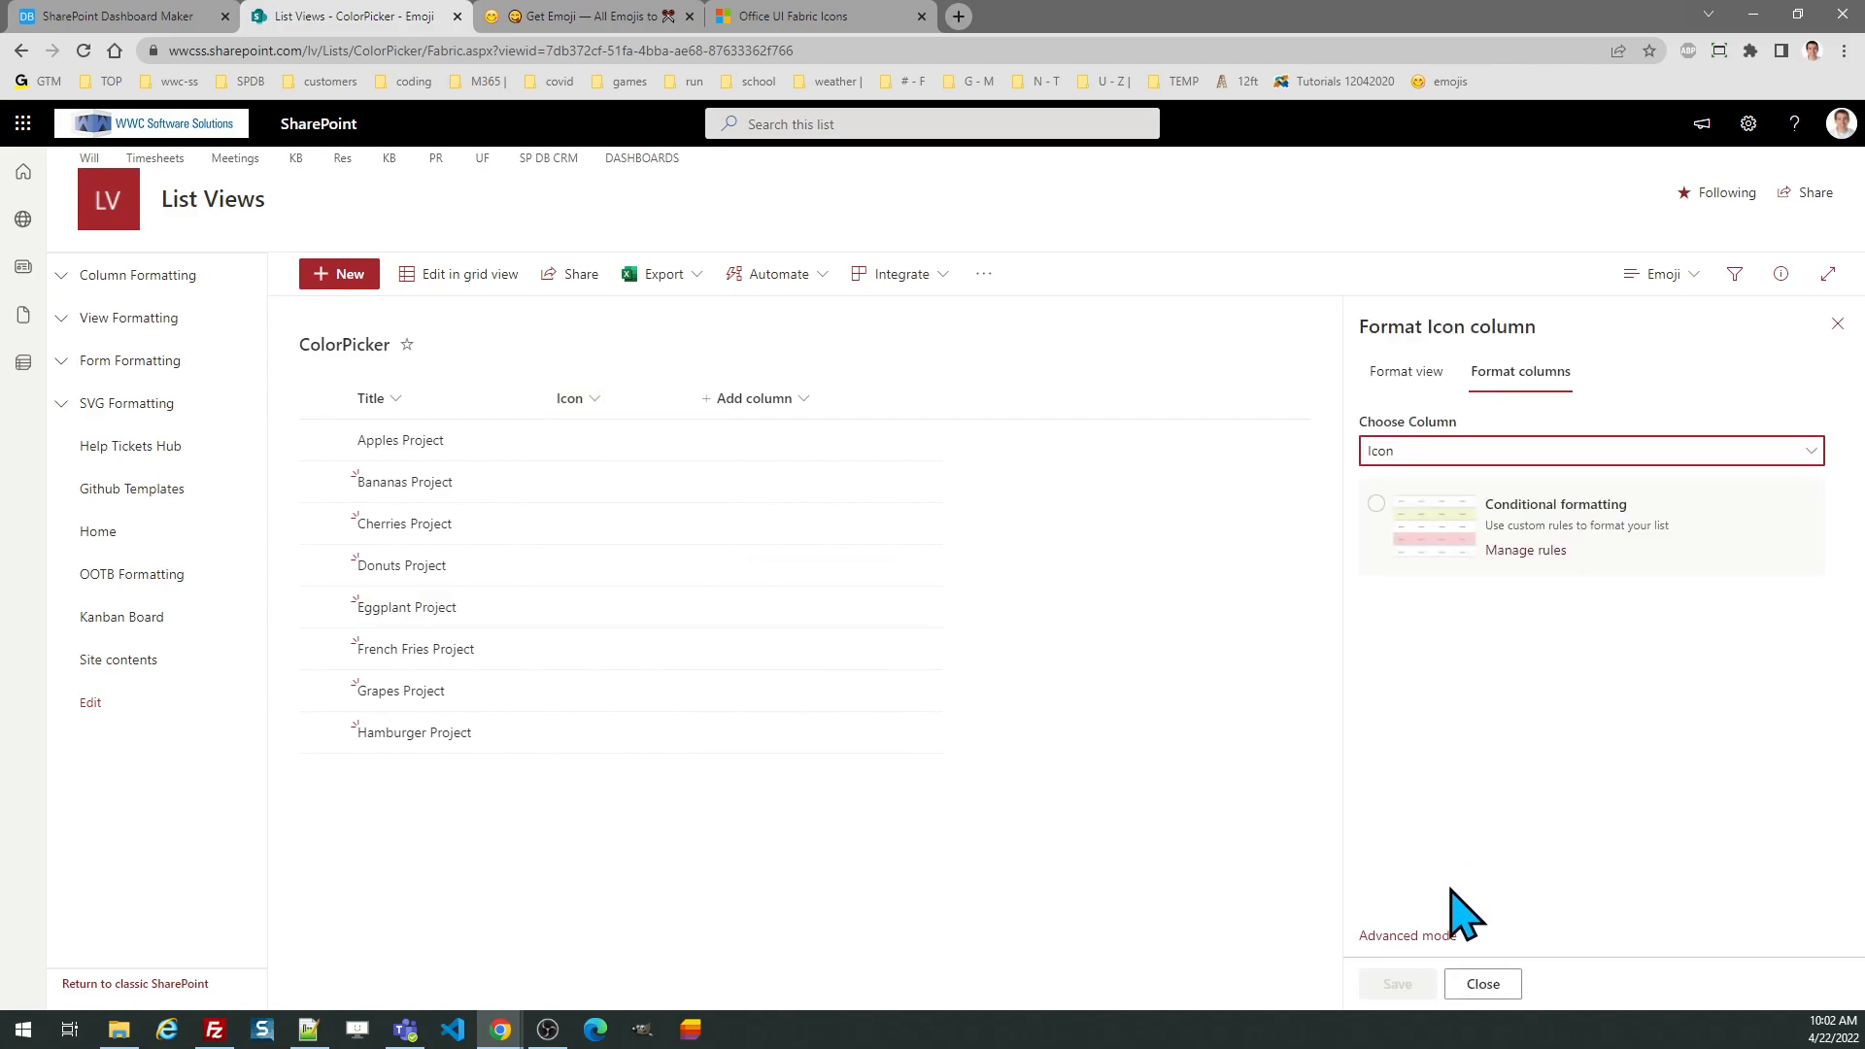
{"action": "left_click", "coordinate": [1408, 935]}
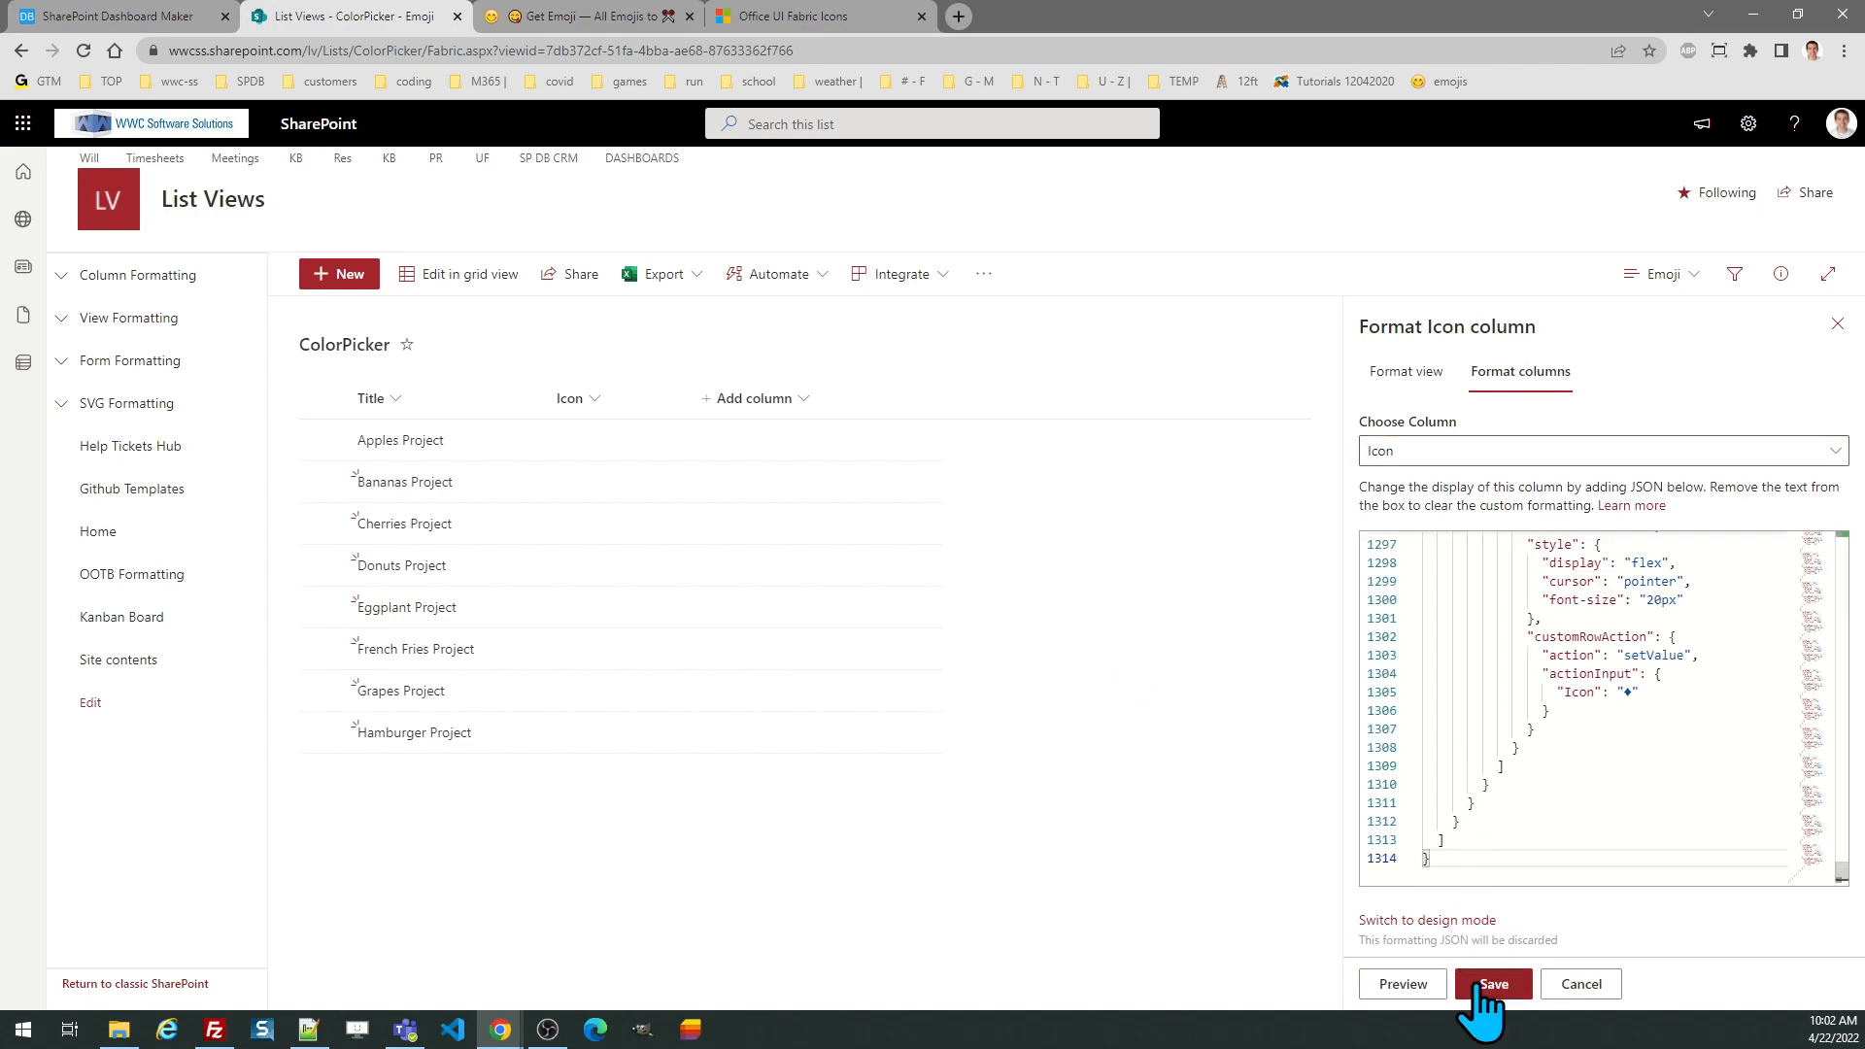
{"action": "left_click", "coordinate": [1493, 983]}
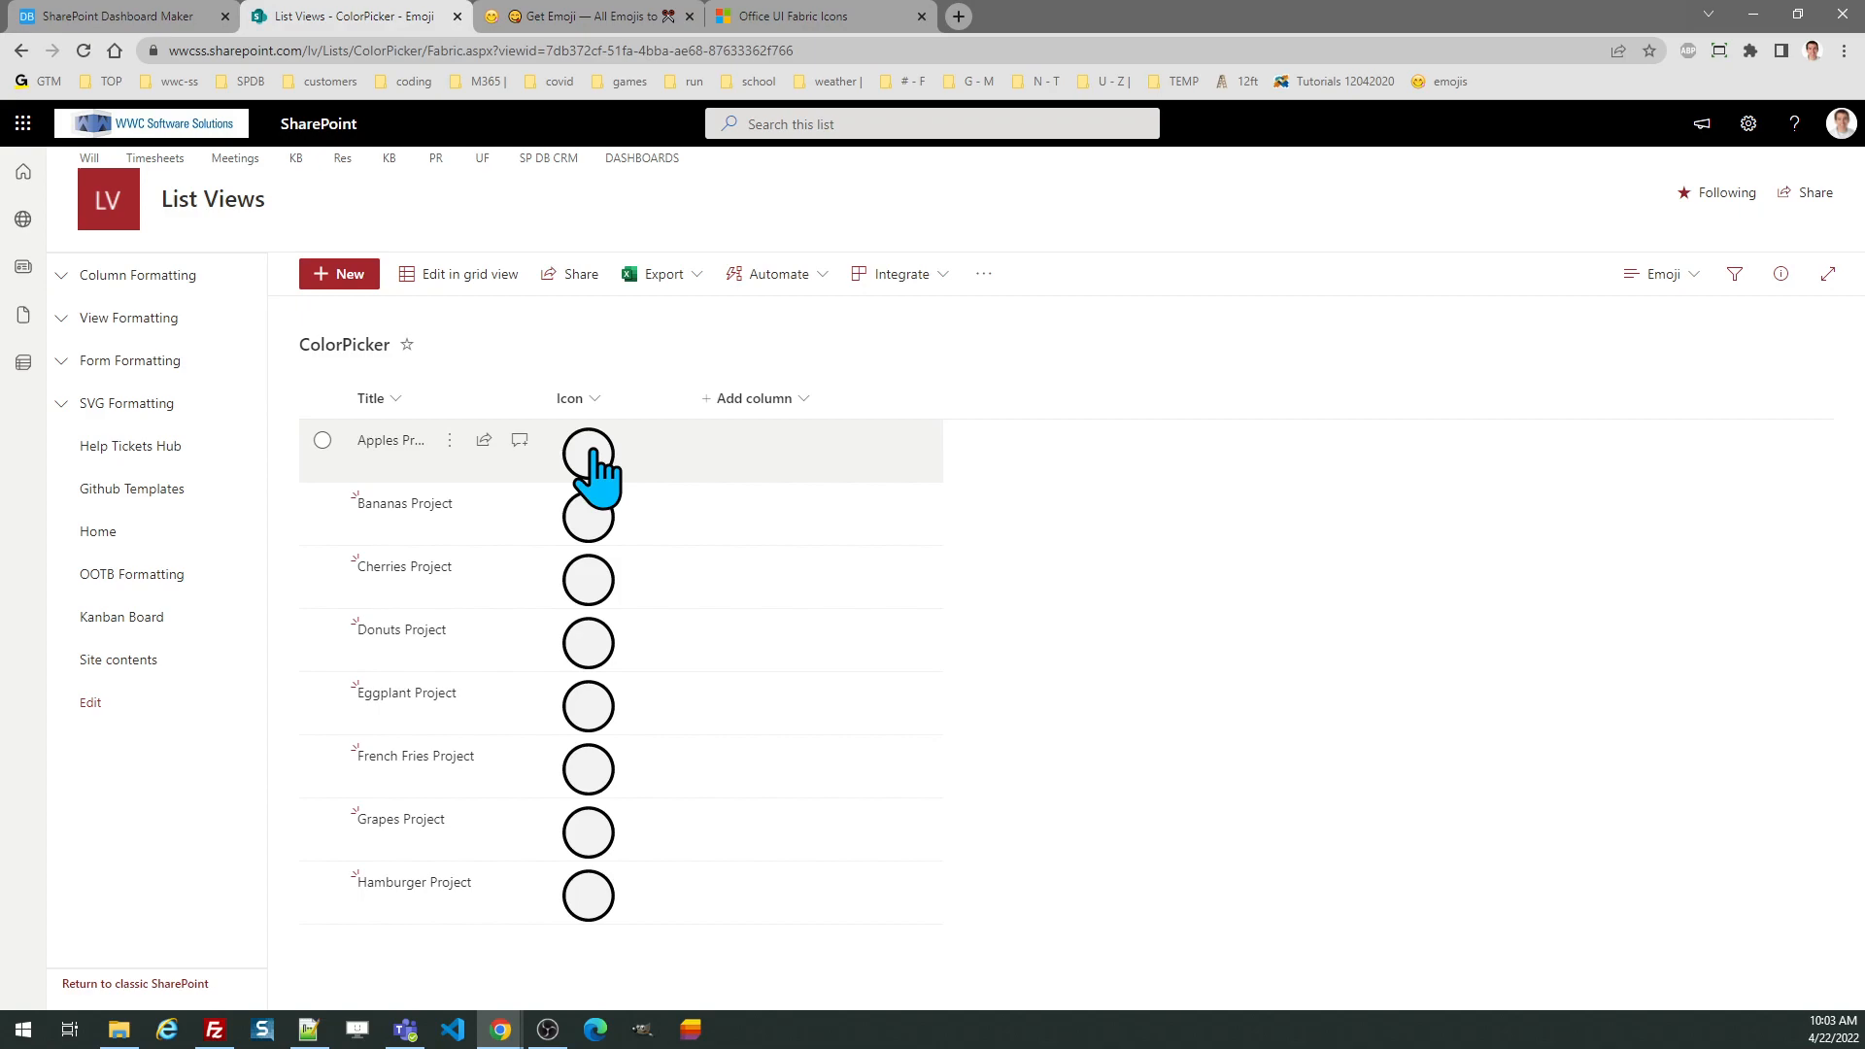
- Give Apples Project the red heart and Bananas Project the orange square, then switch to the Fabric view
{"action": "left_click", "coordinate": [587, 448]}
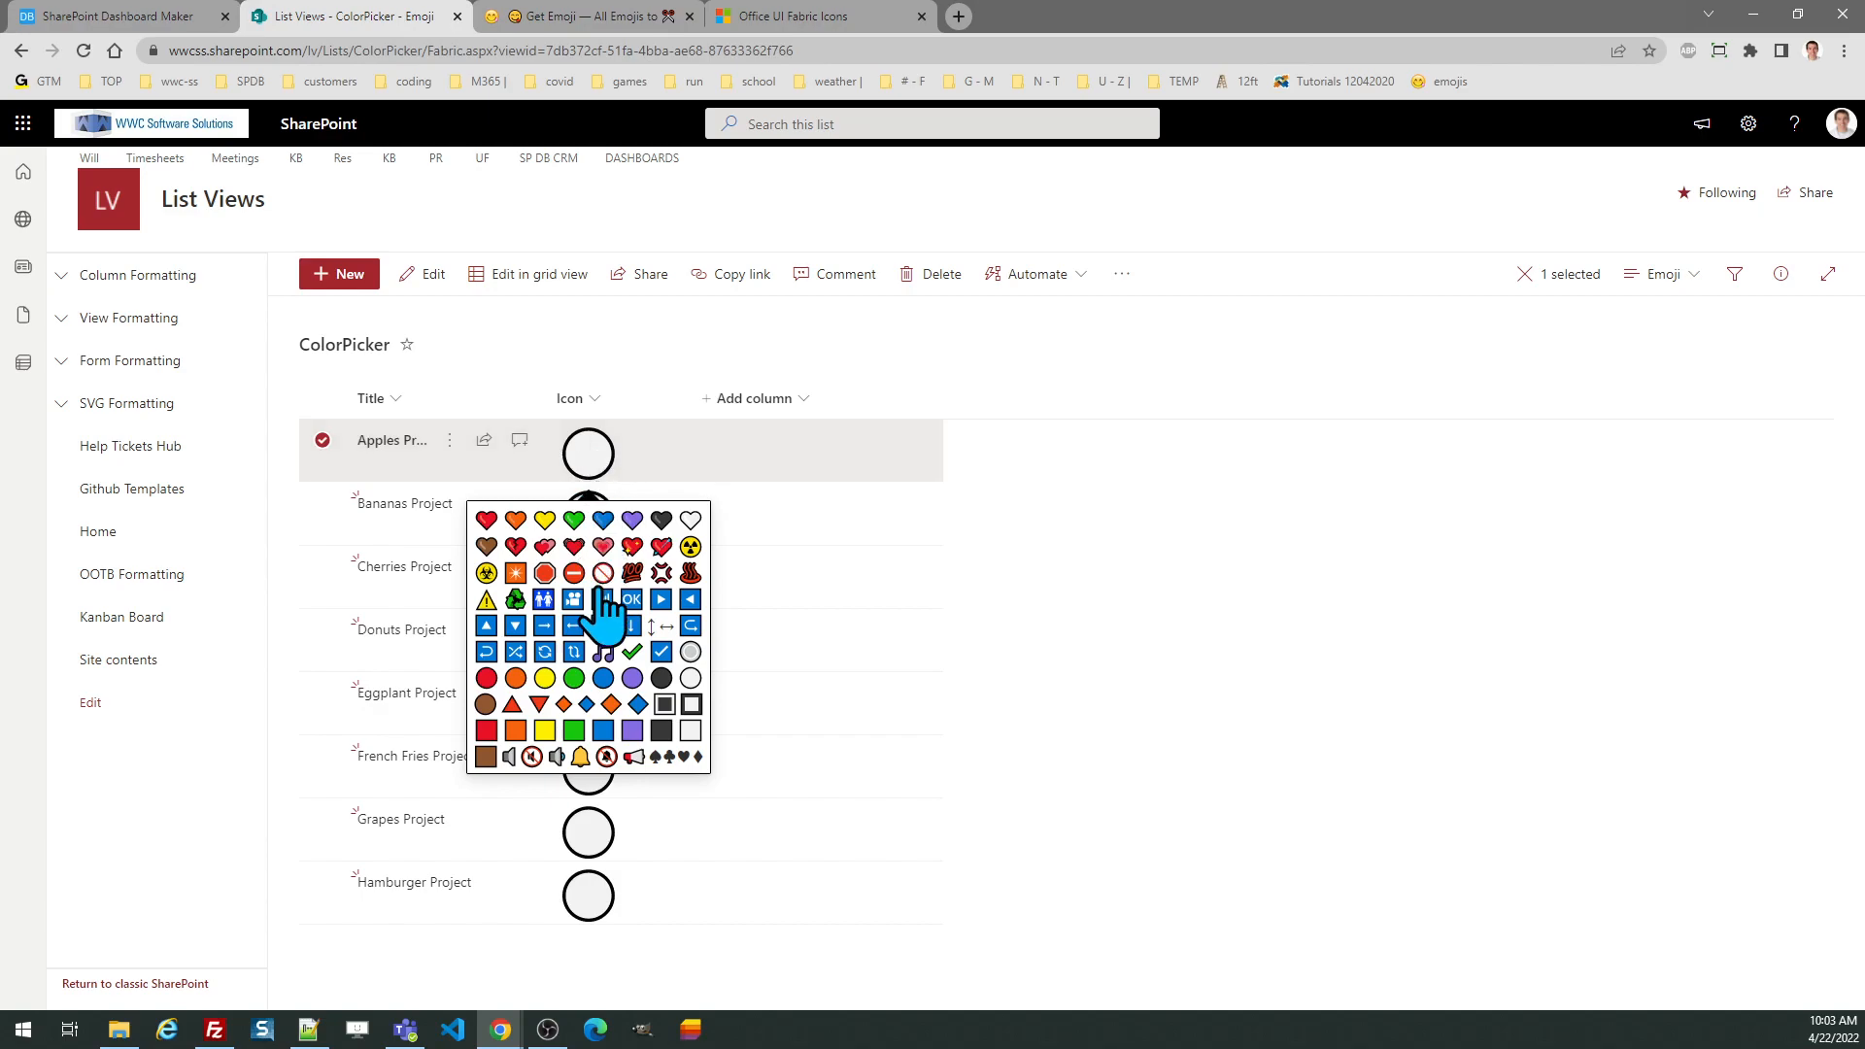
{"action": "left_click", "coordinate": [602, 546]}
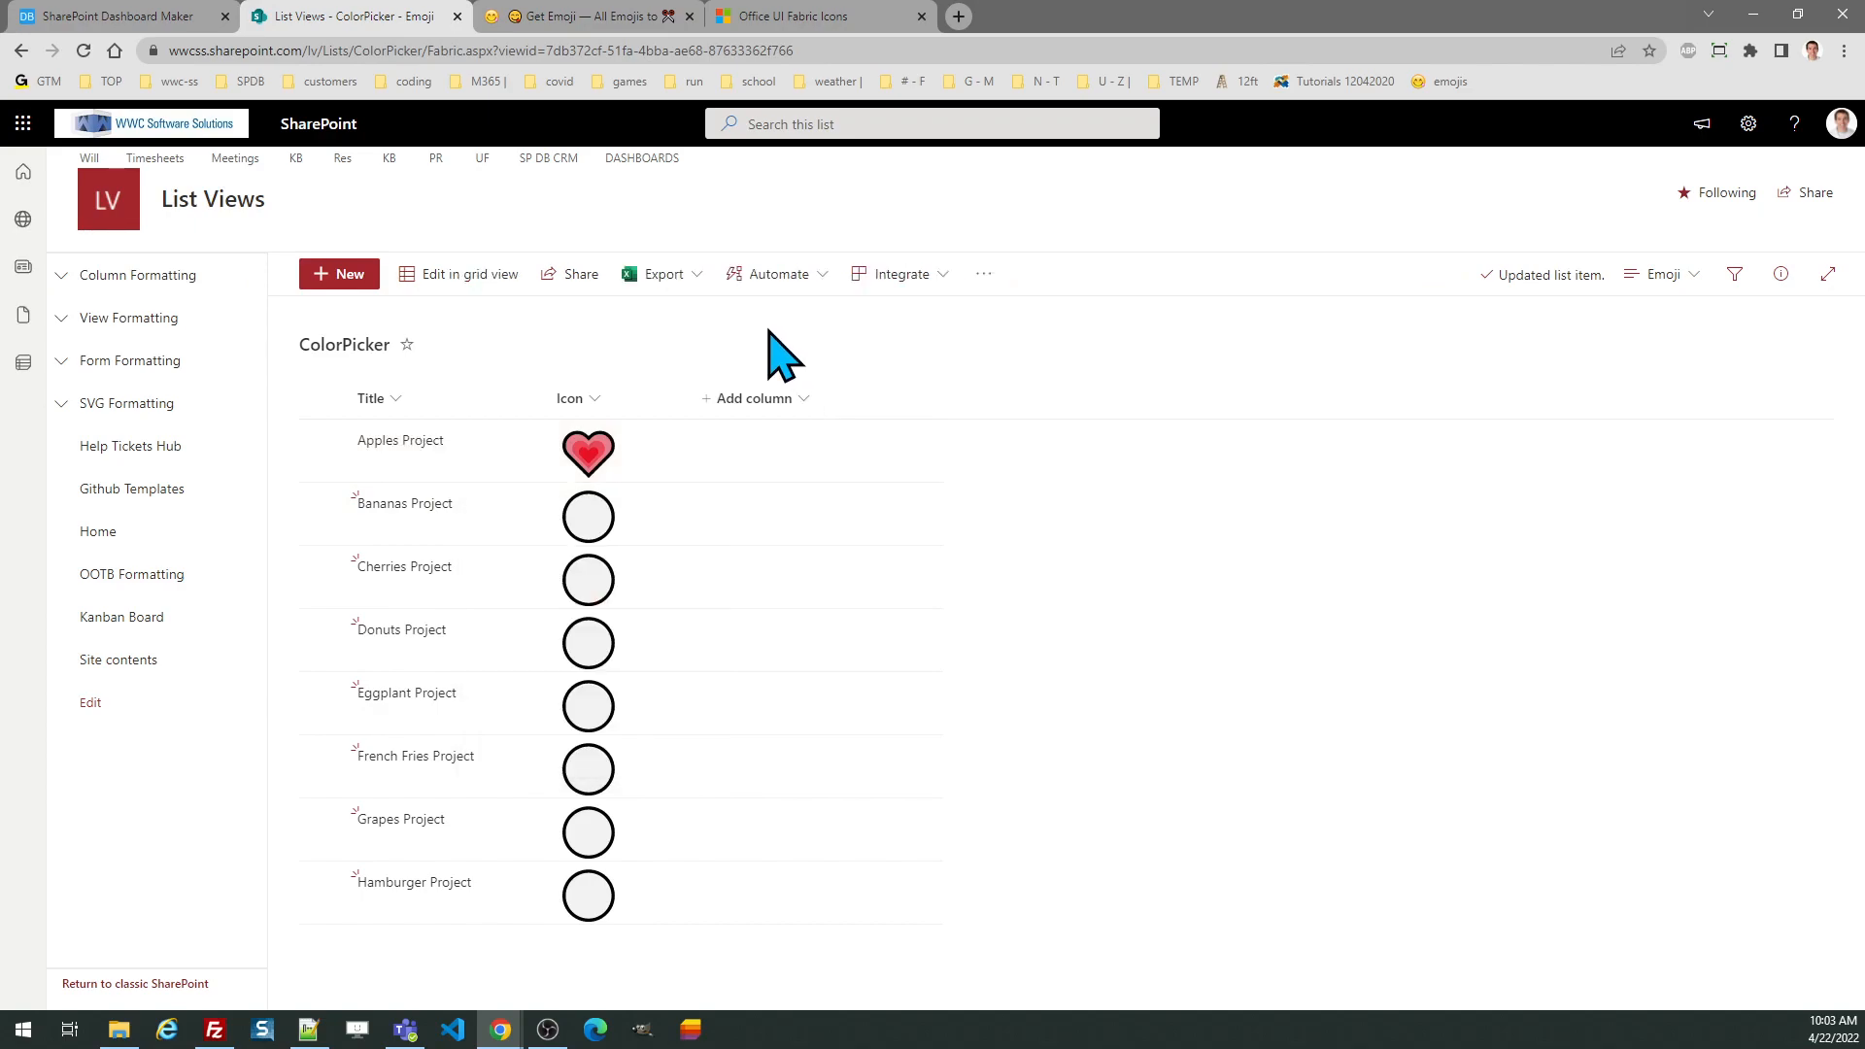
{"action": "left_click", "coordinate": [587, 517]}
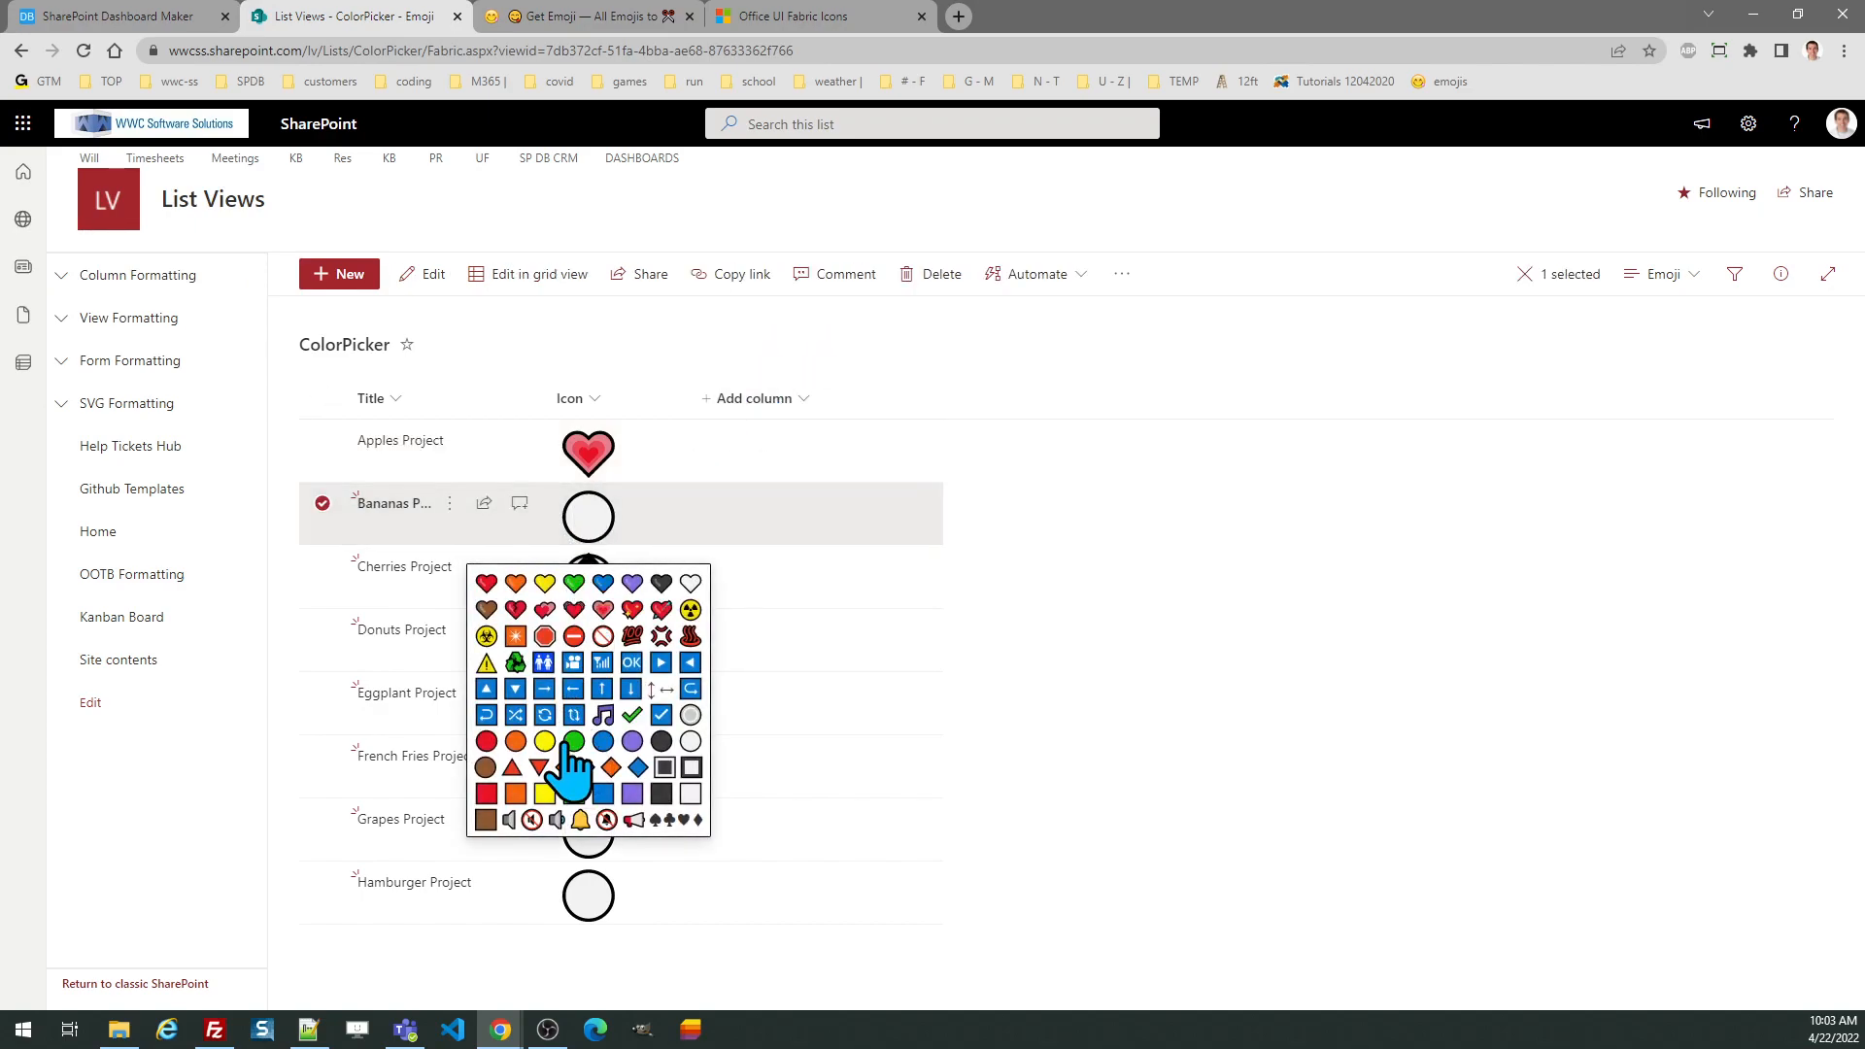
{"action": "left_click", "coordinate": [571, 740]}
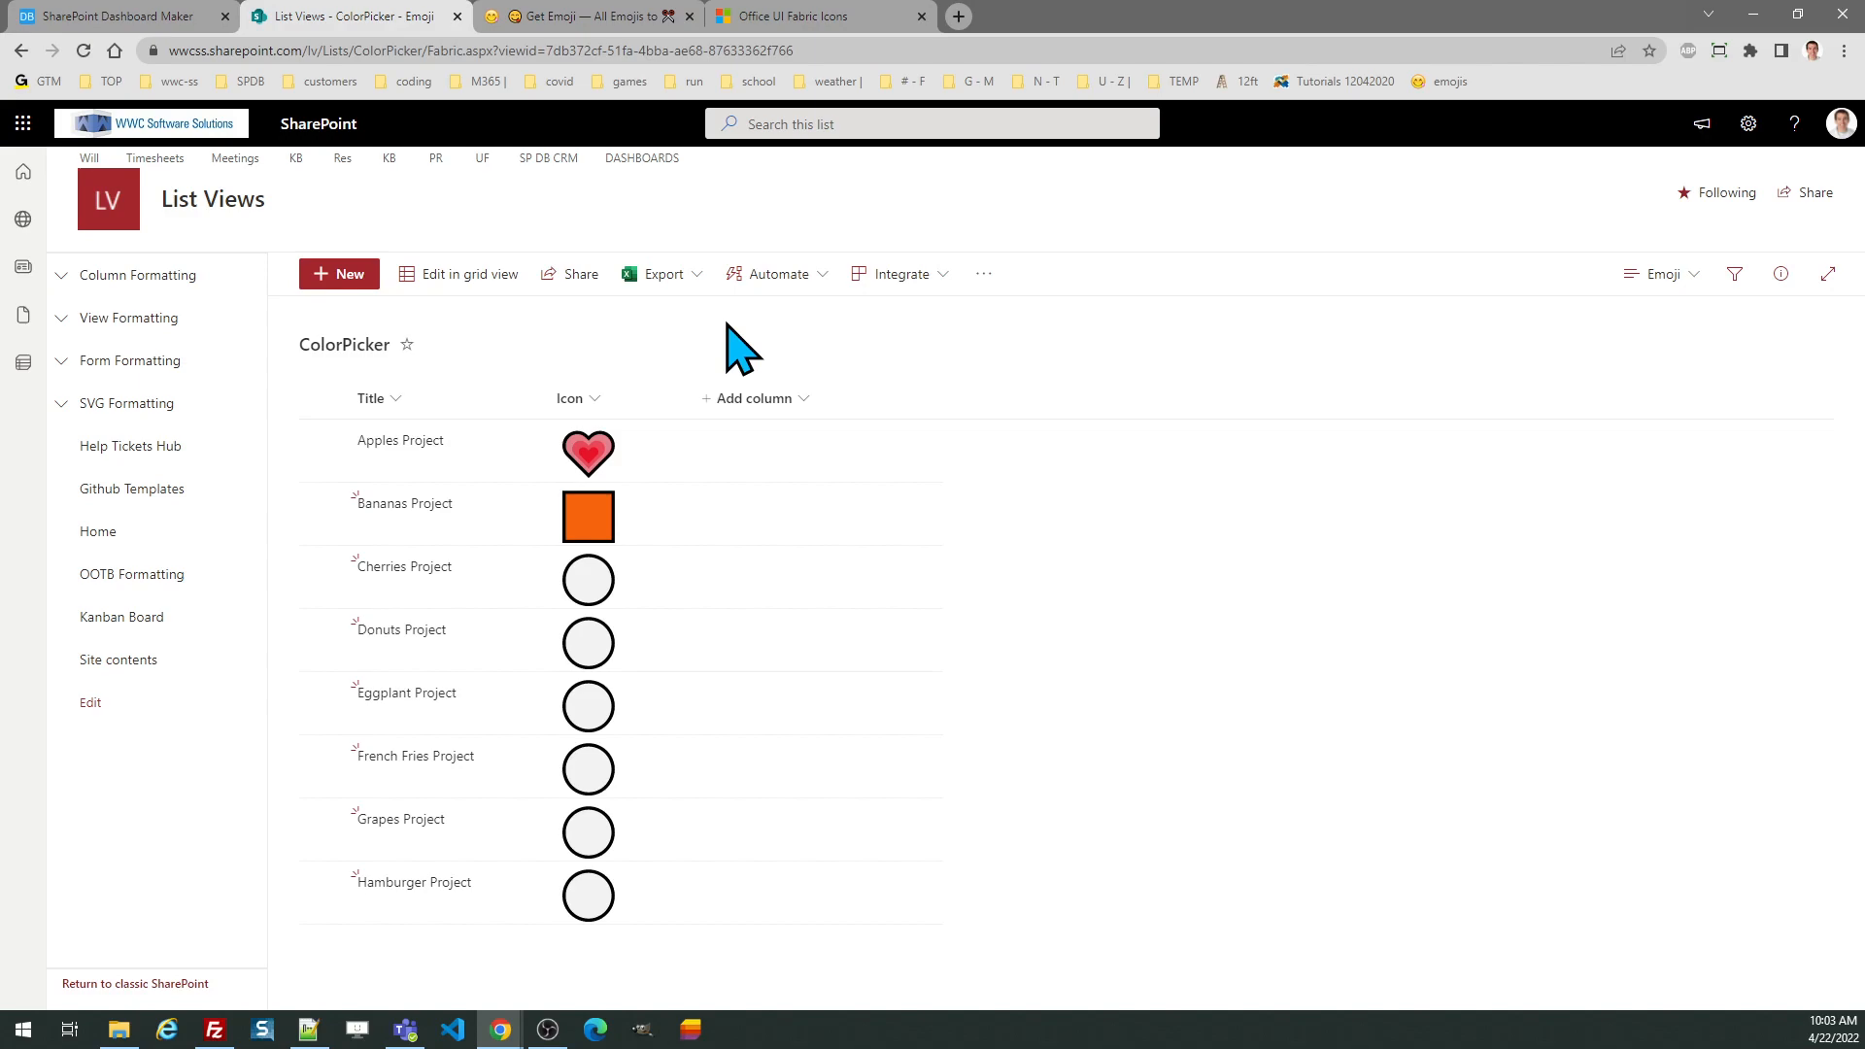
{"action": "mouse_move", "coordinate": [1607, 315]}
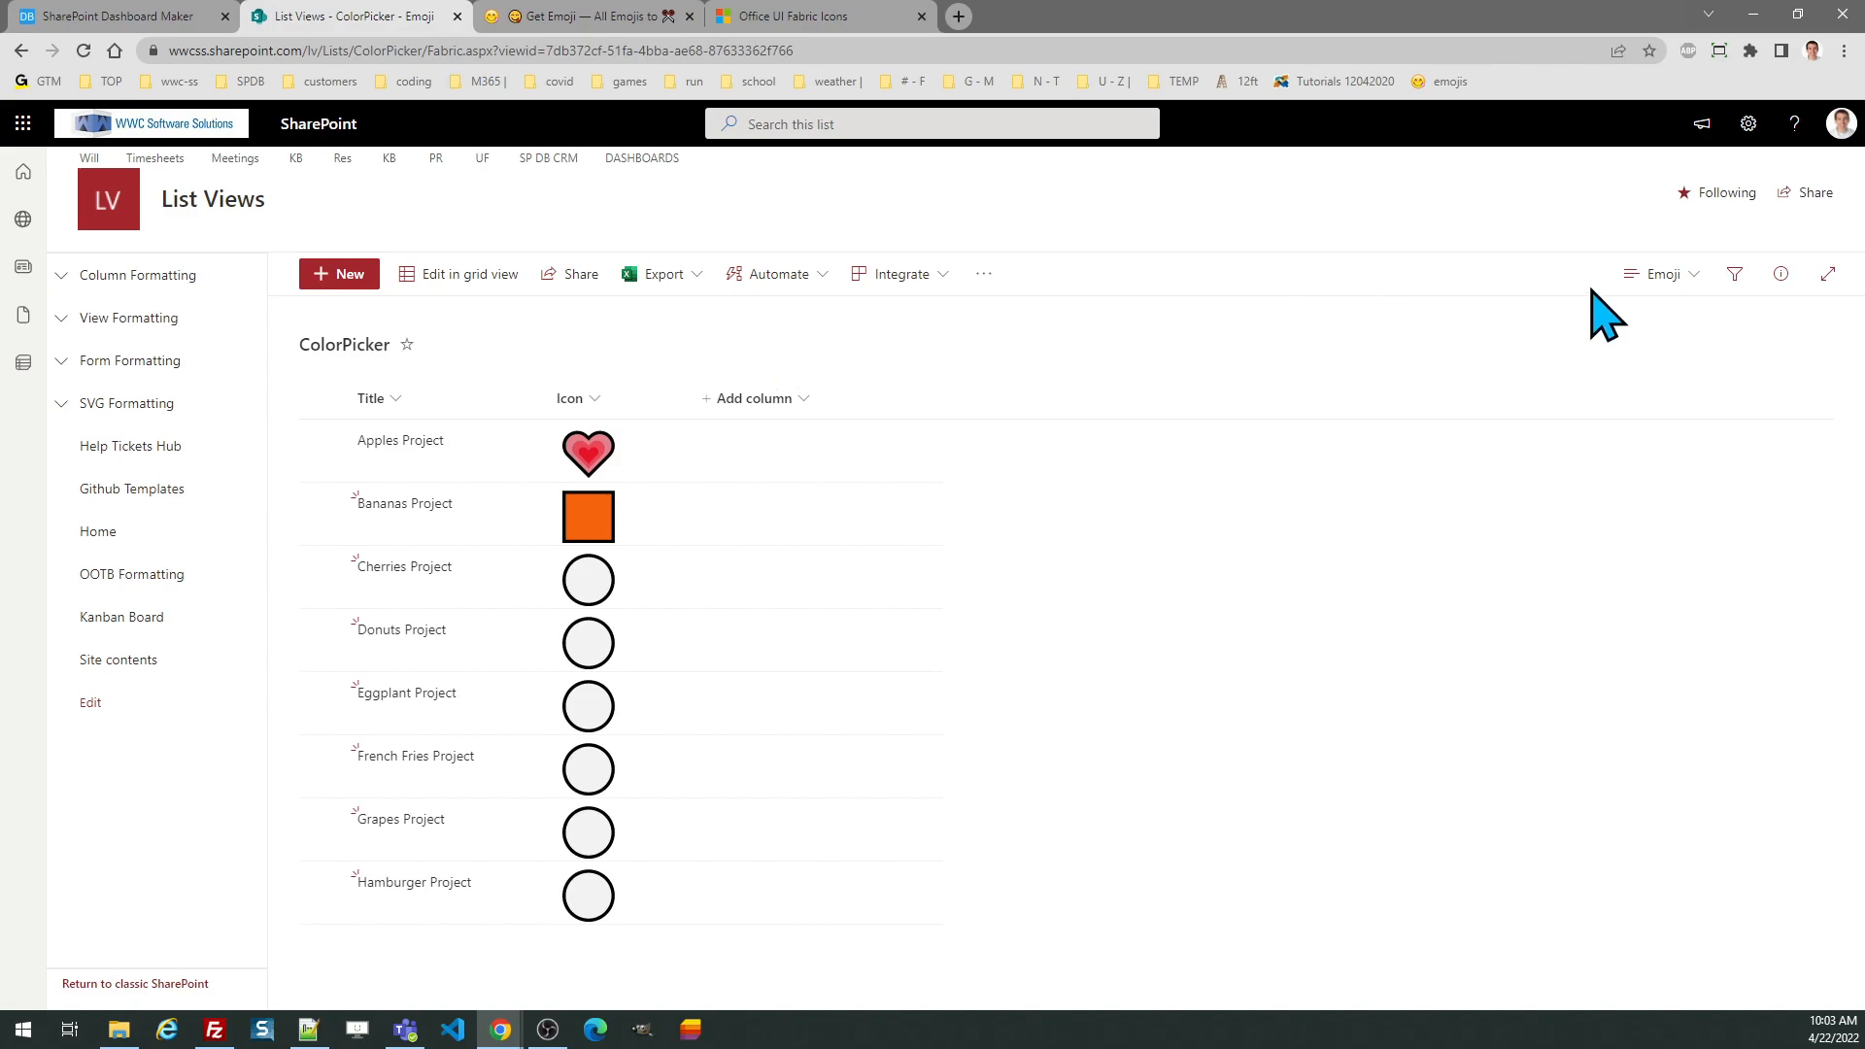
{"action": "left_click", "coordinate": [1661, 274]}
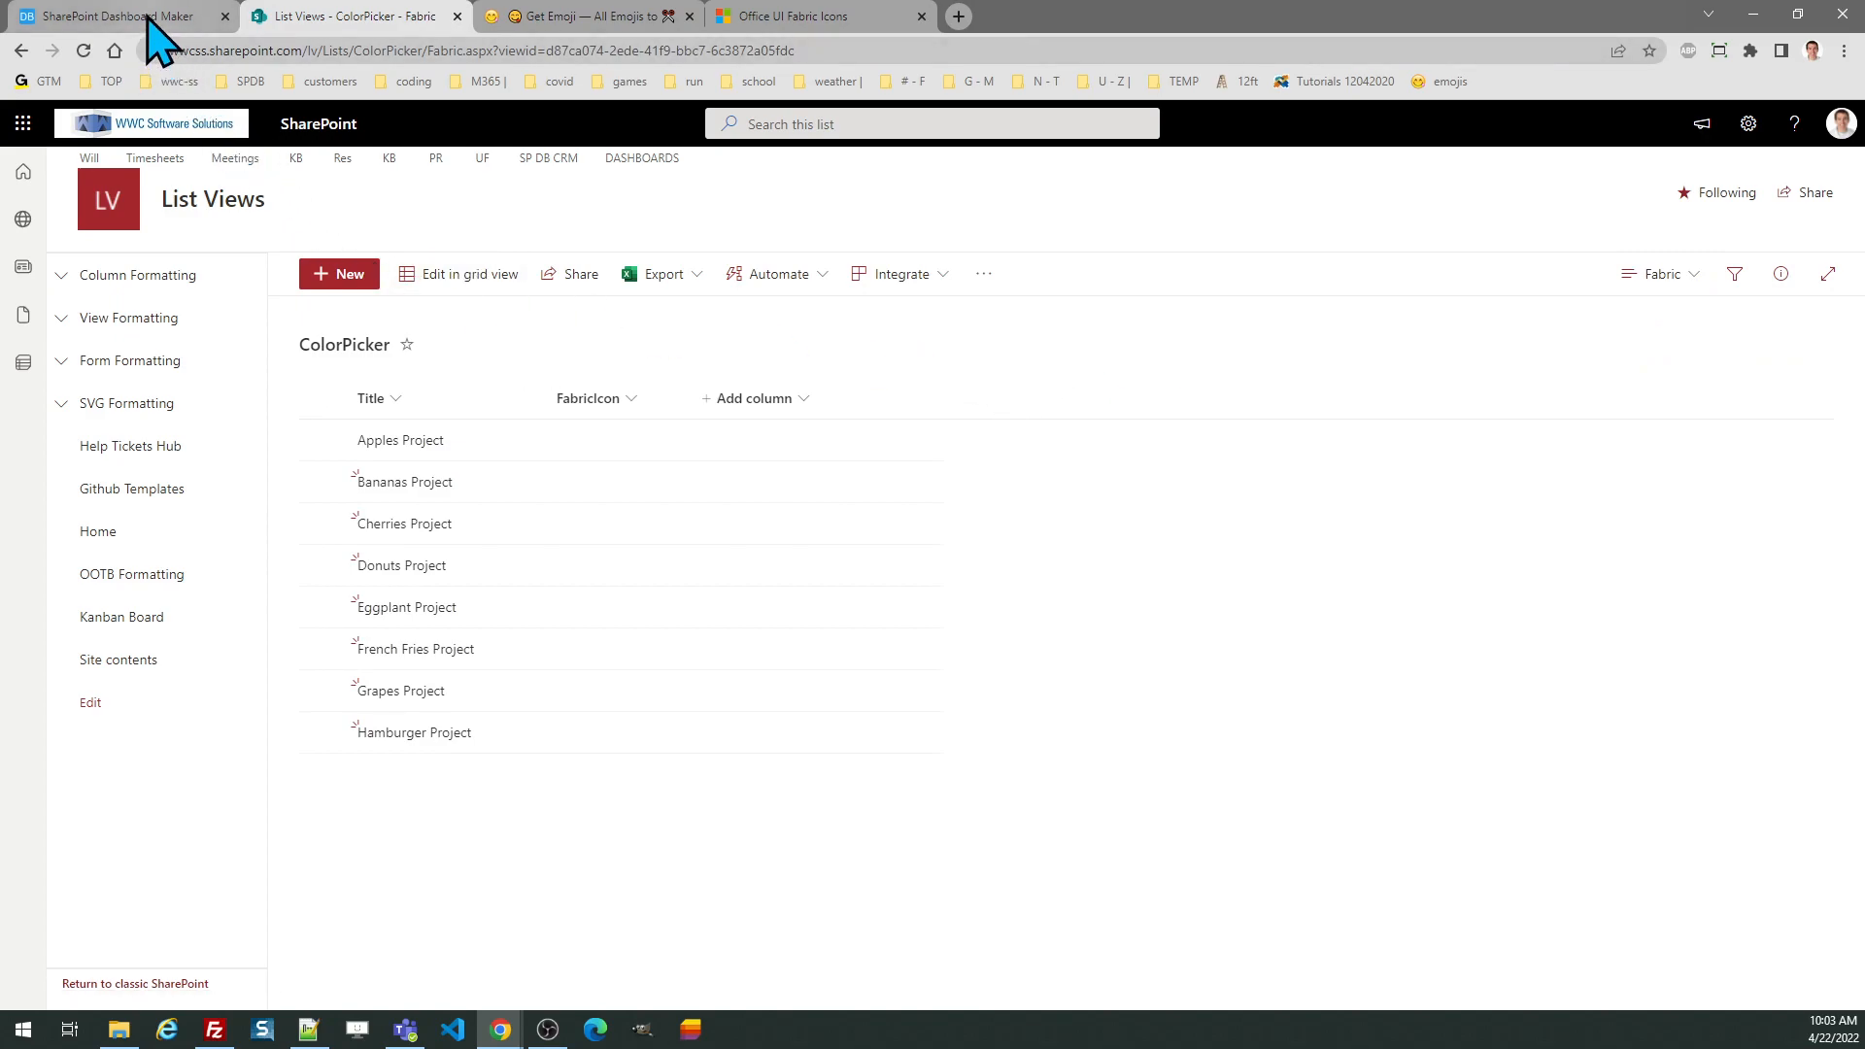
- Stop the full preview to show the Fabric icon picker alone and try a purple swatch
{"action": "left_click", "coordinate": [113, 15]}
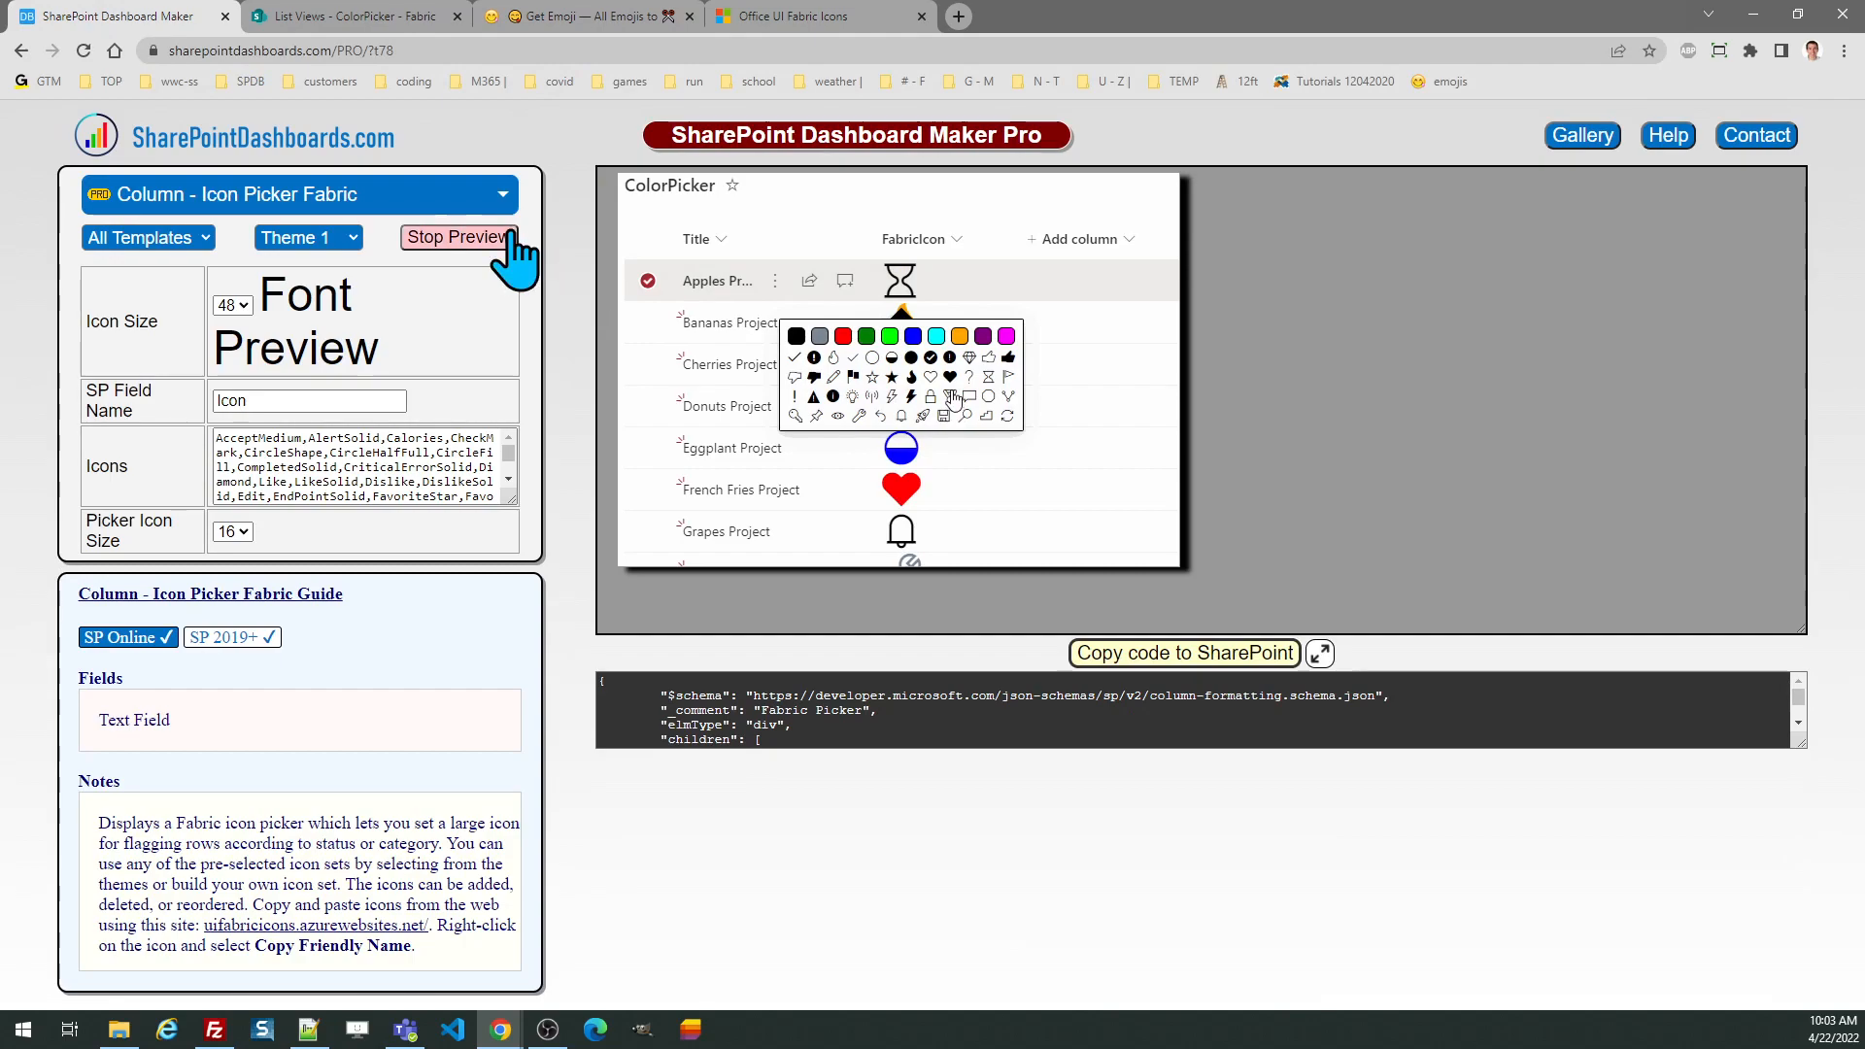
{"action": "left_click", "coordinate": [456, 237]}
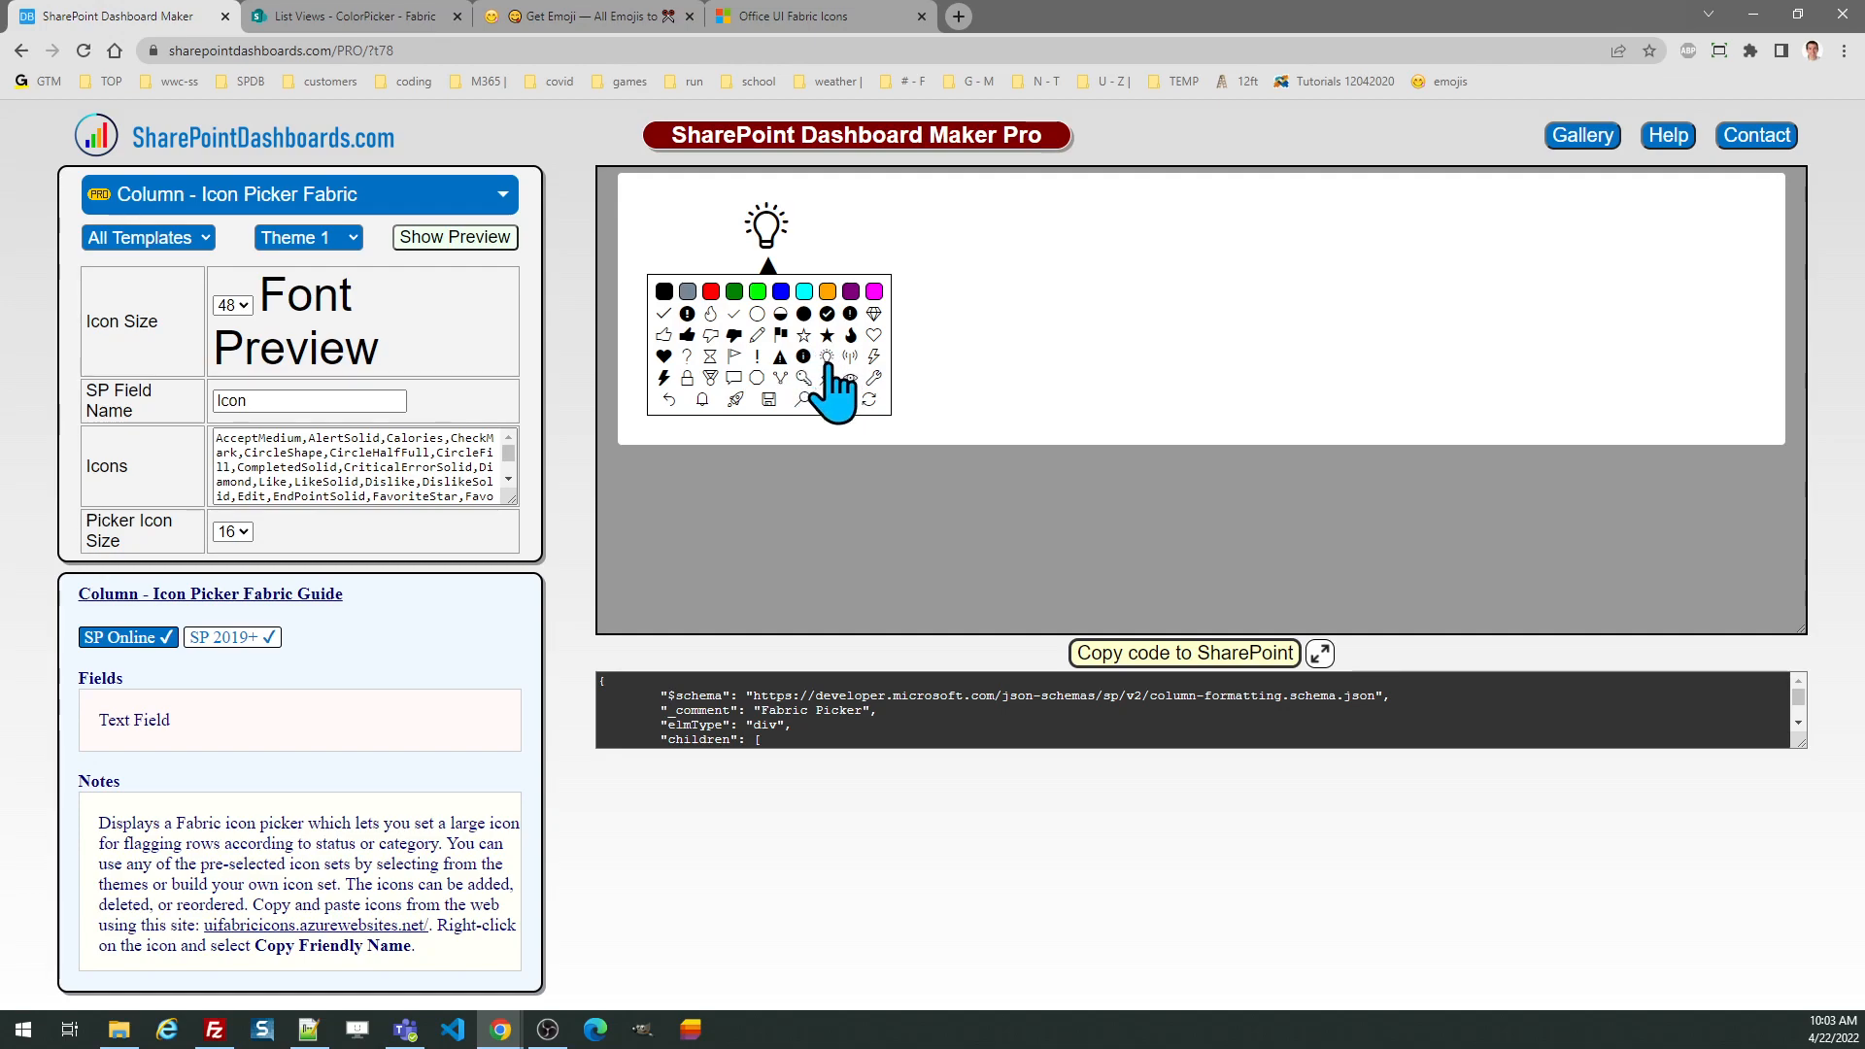
{"action": "mouse_move", "coordinate": [834, 416]}
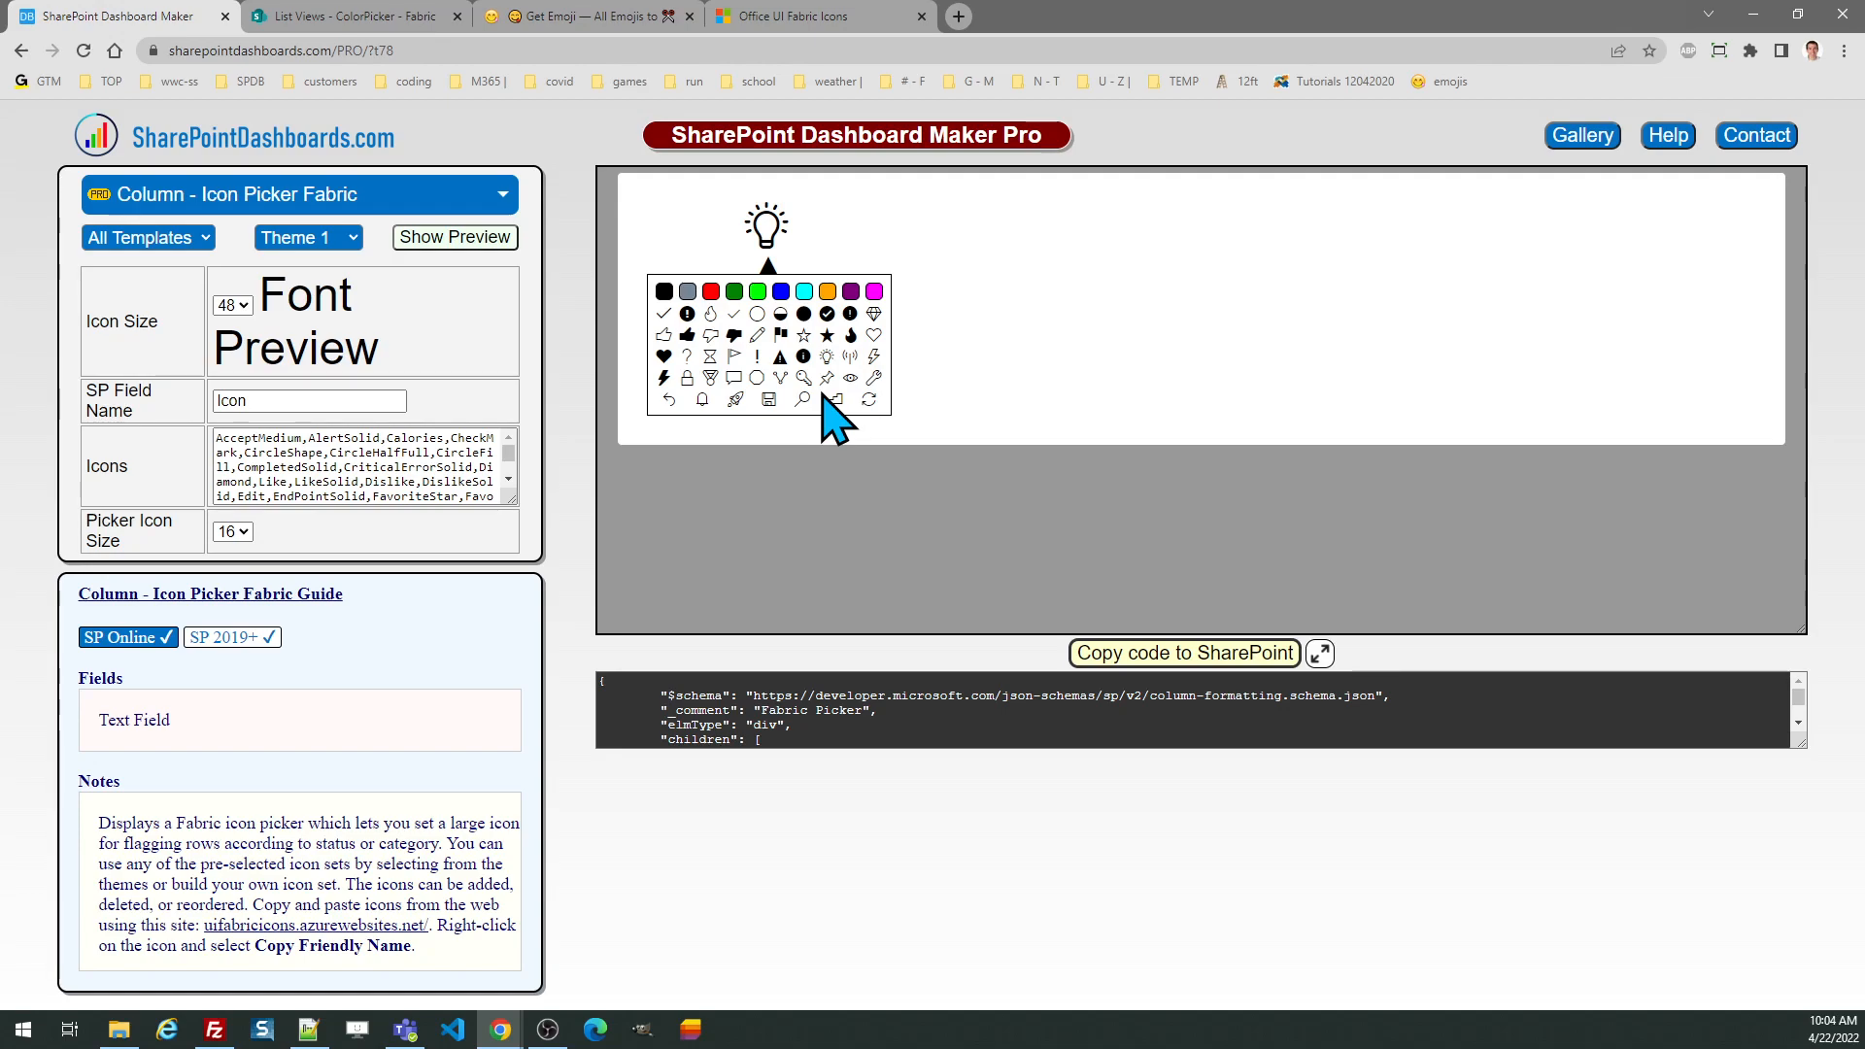
{"action": "mouse_move", "coordinate": [820, 330]}
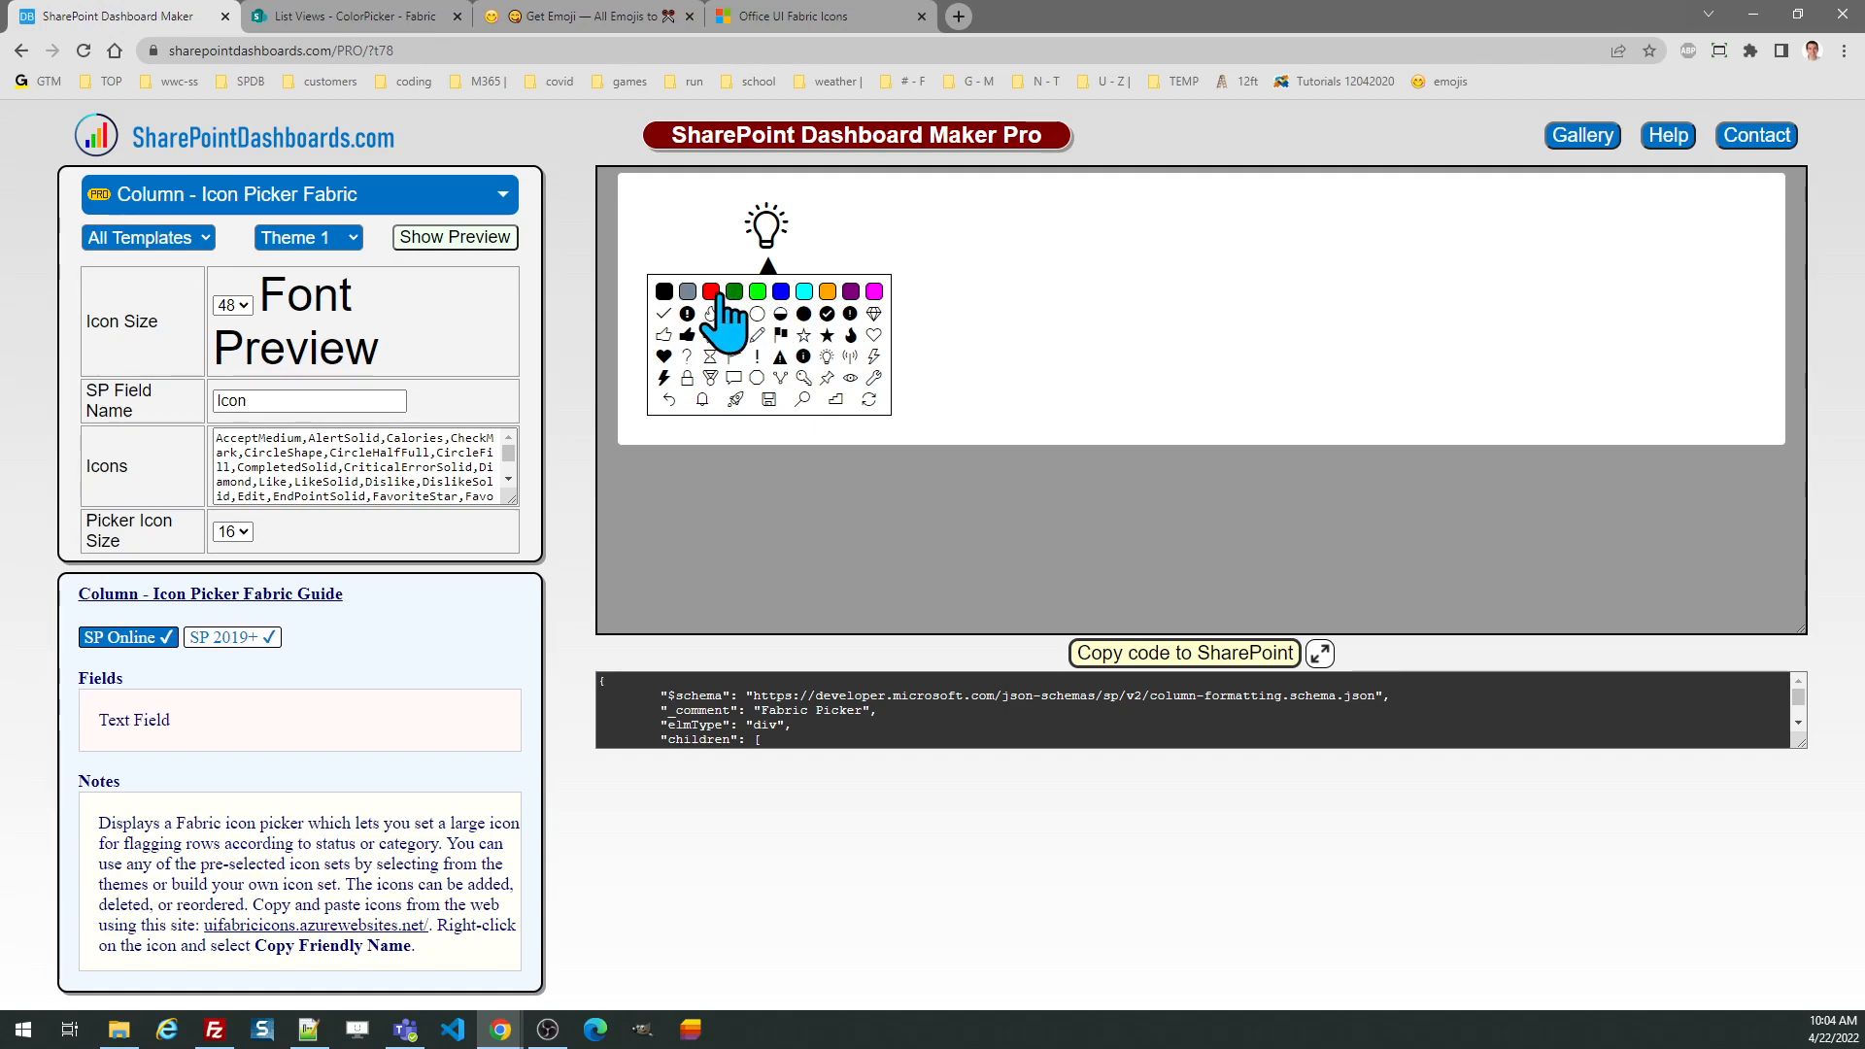
{"action": "left_click", "coordinate": [711, 292]}
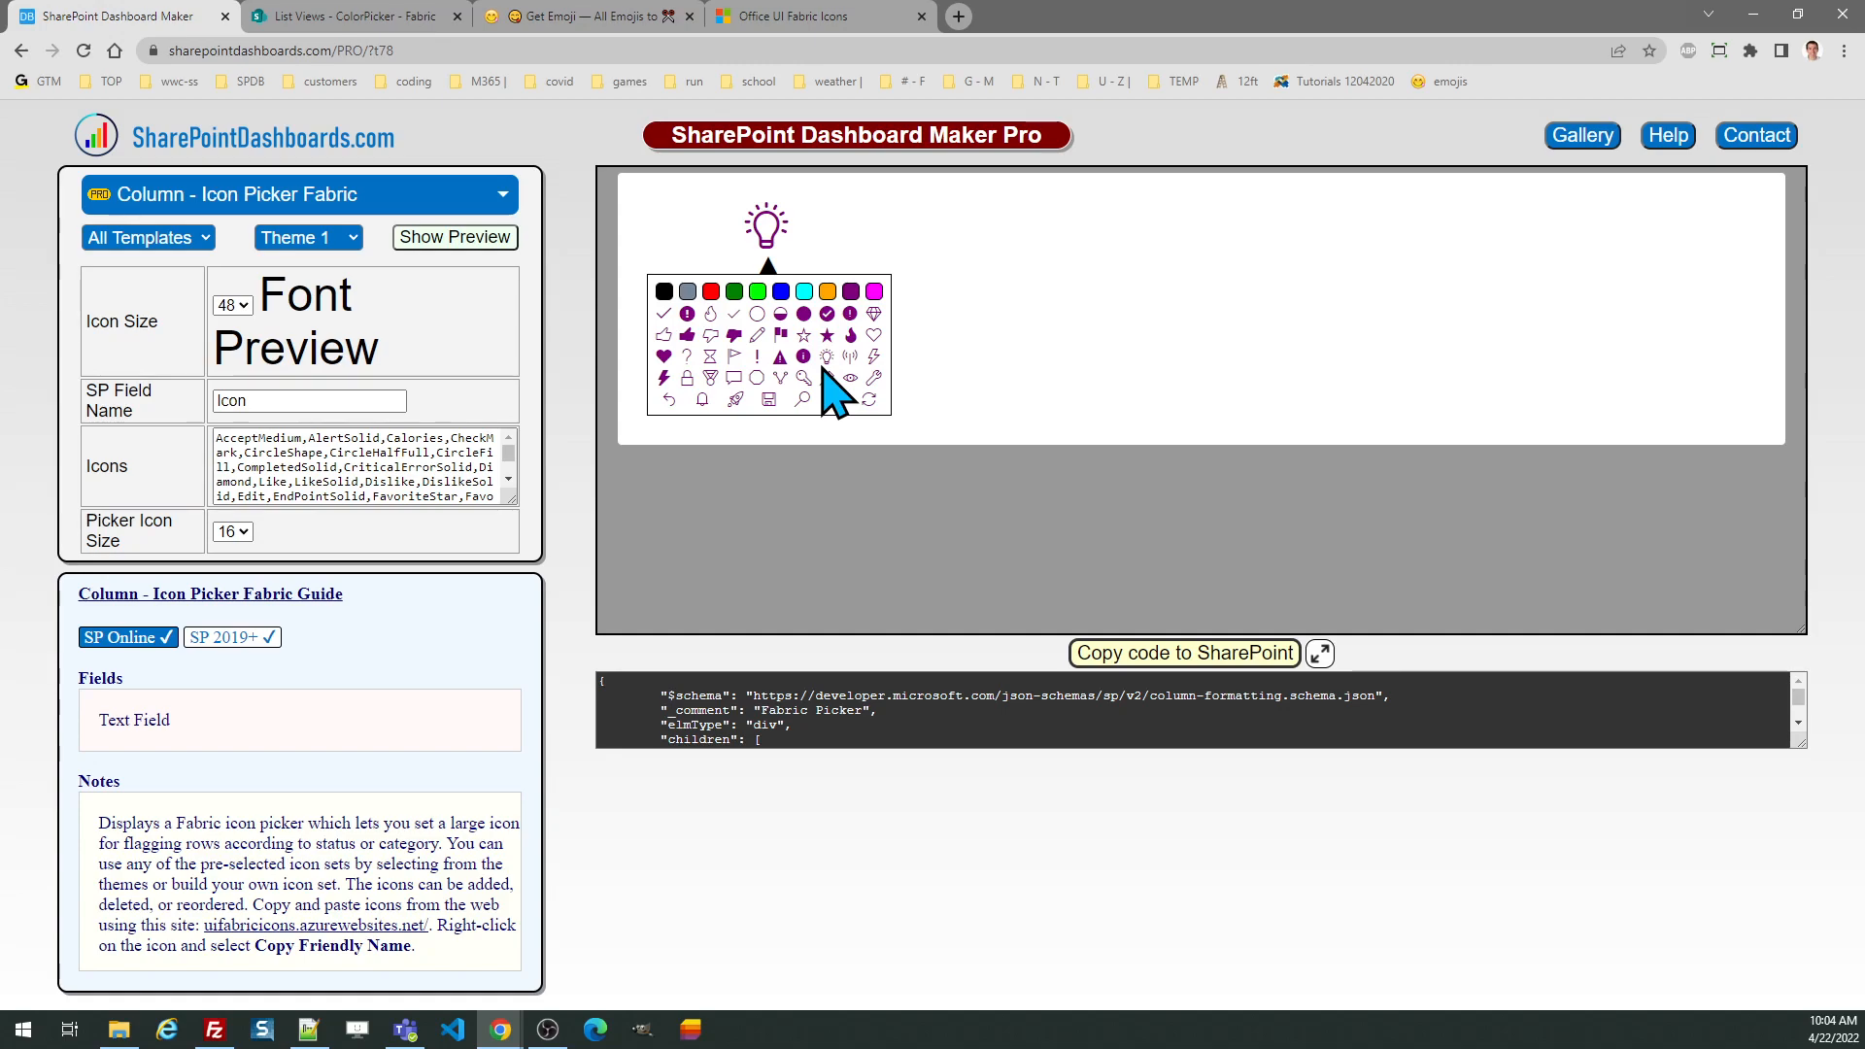
{"action": "mouse_move", "coordinate": [618, 463]}
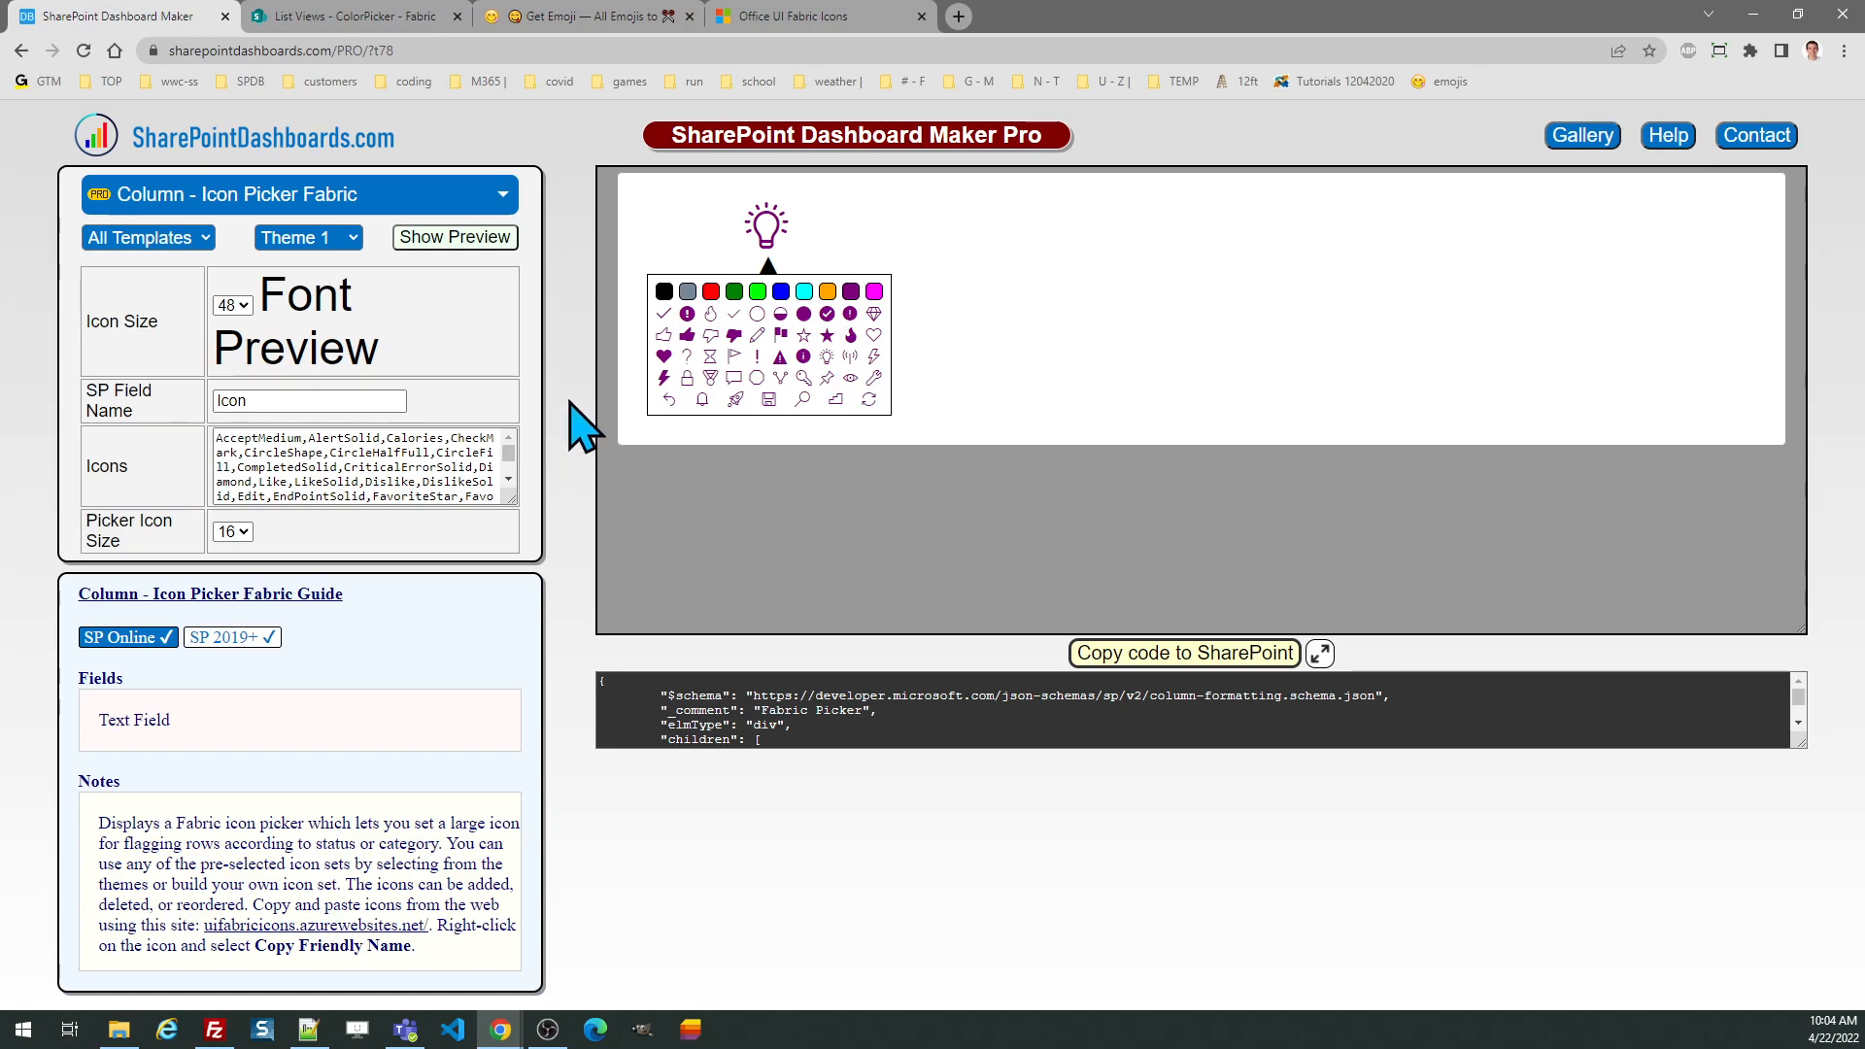
{"action": "mouse_move", "coordinate": [370, 259]}
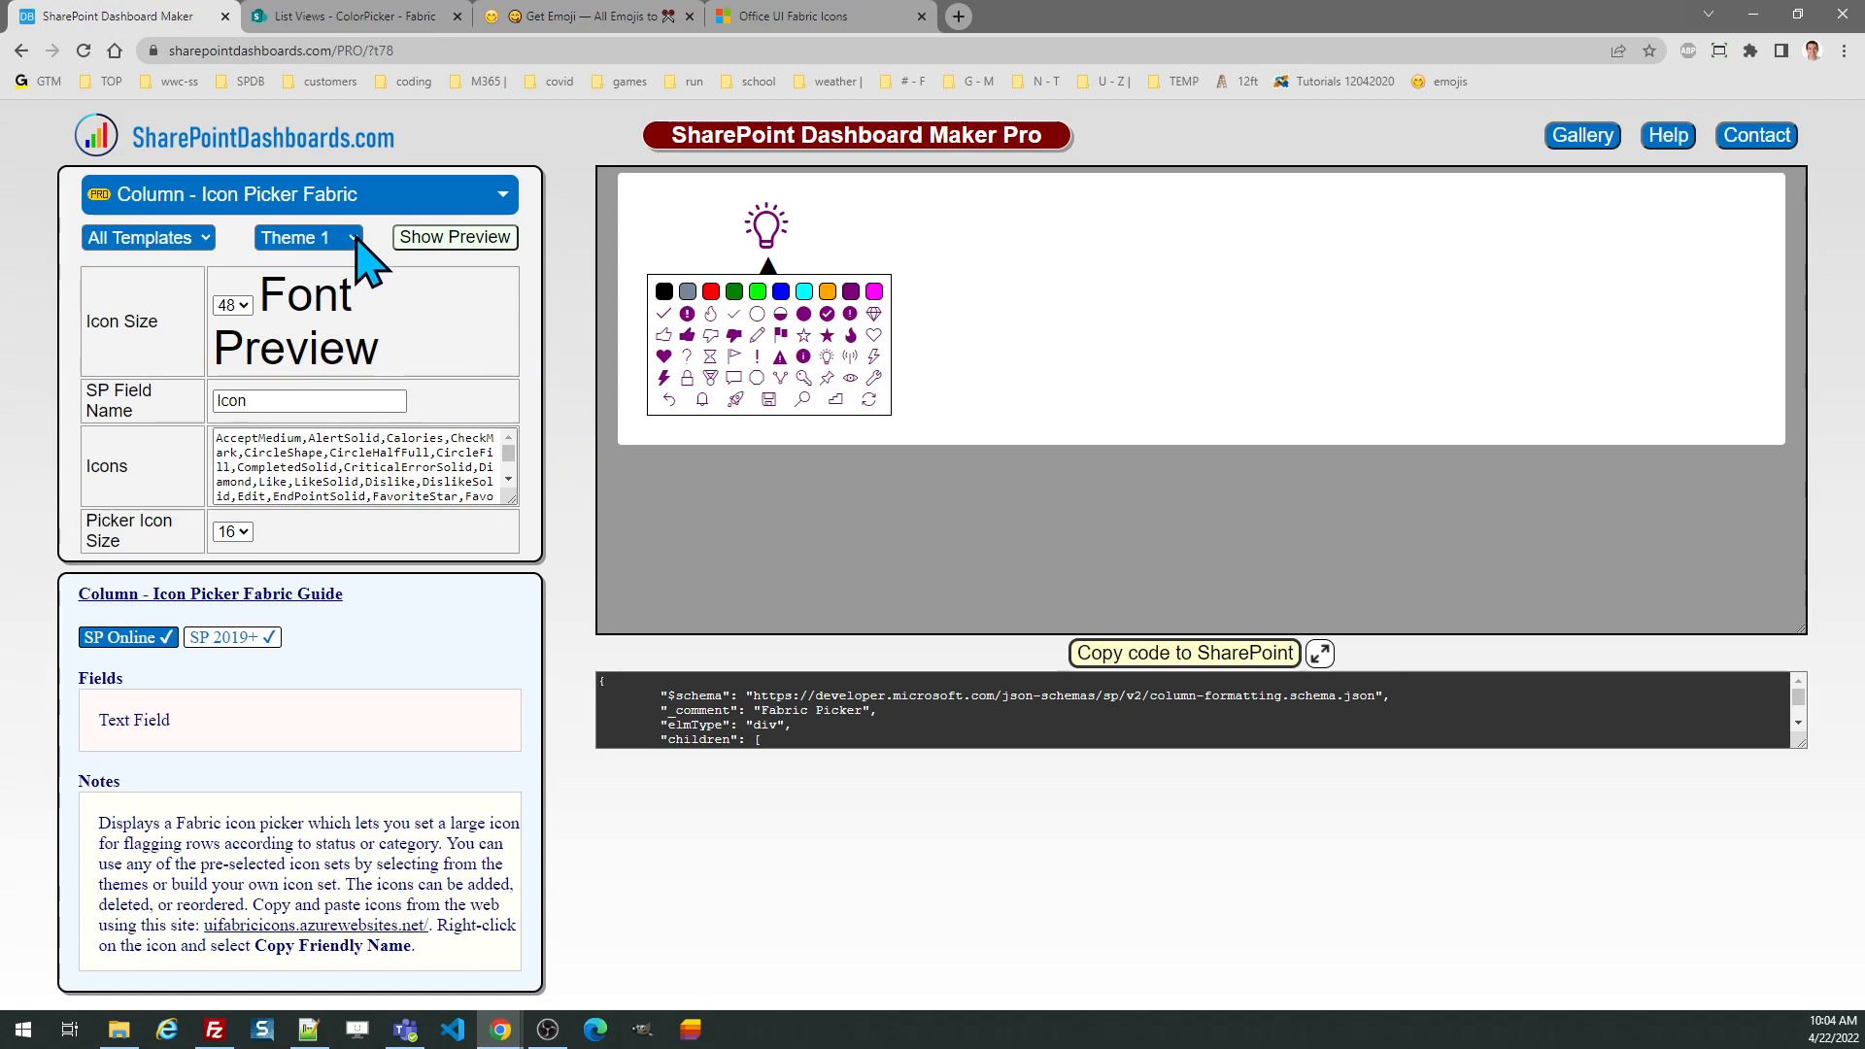
- Cycle the Fabric picker through Theme 2 and Theme 3 to Theme 4
{"action": "left_click", "coordinate": [302, 237]}
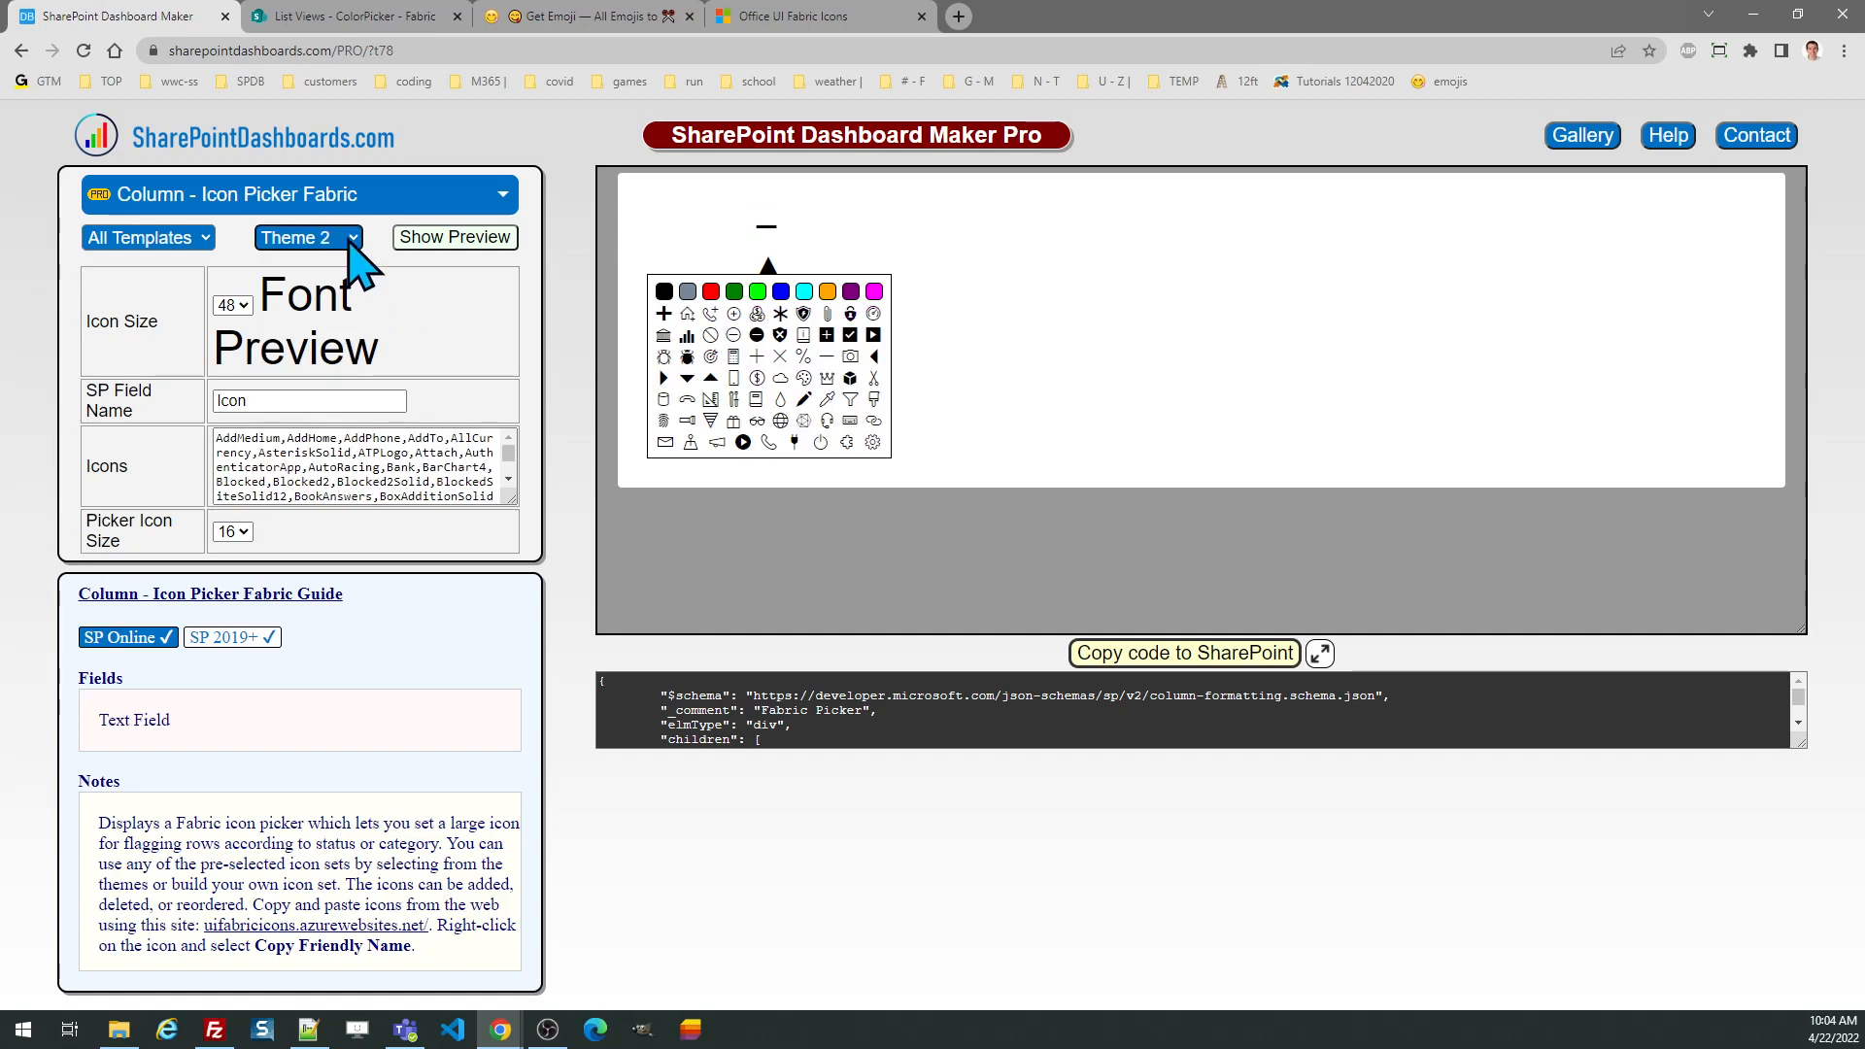
{"action": "left_click", "coordinate": [307, 238]}
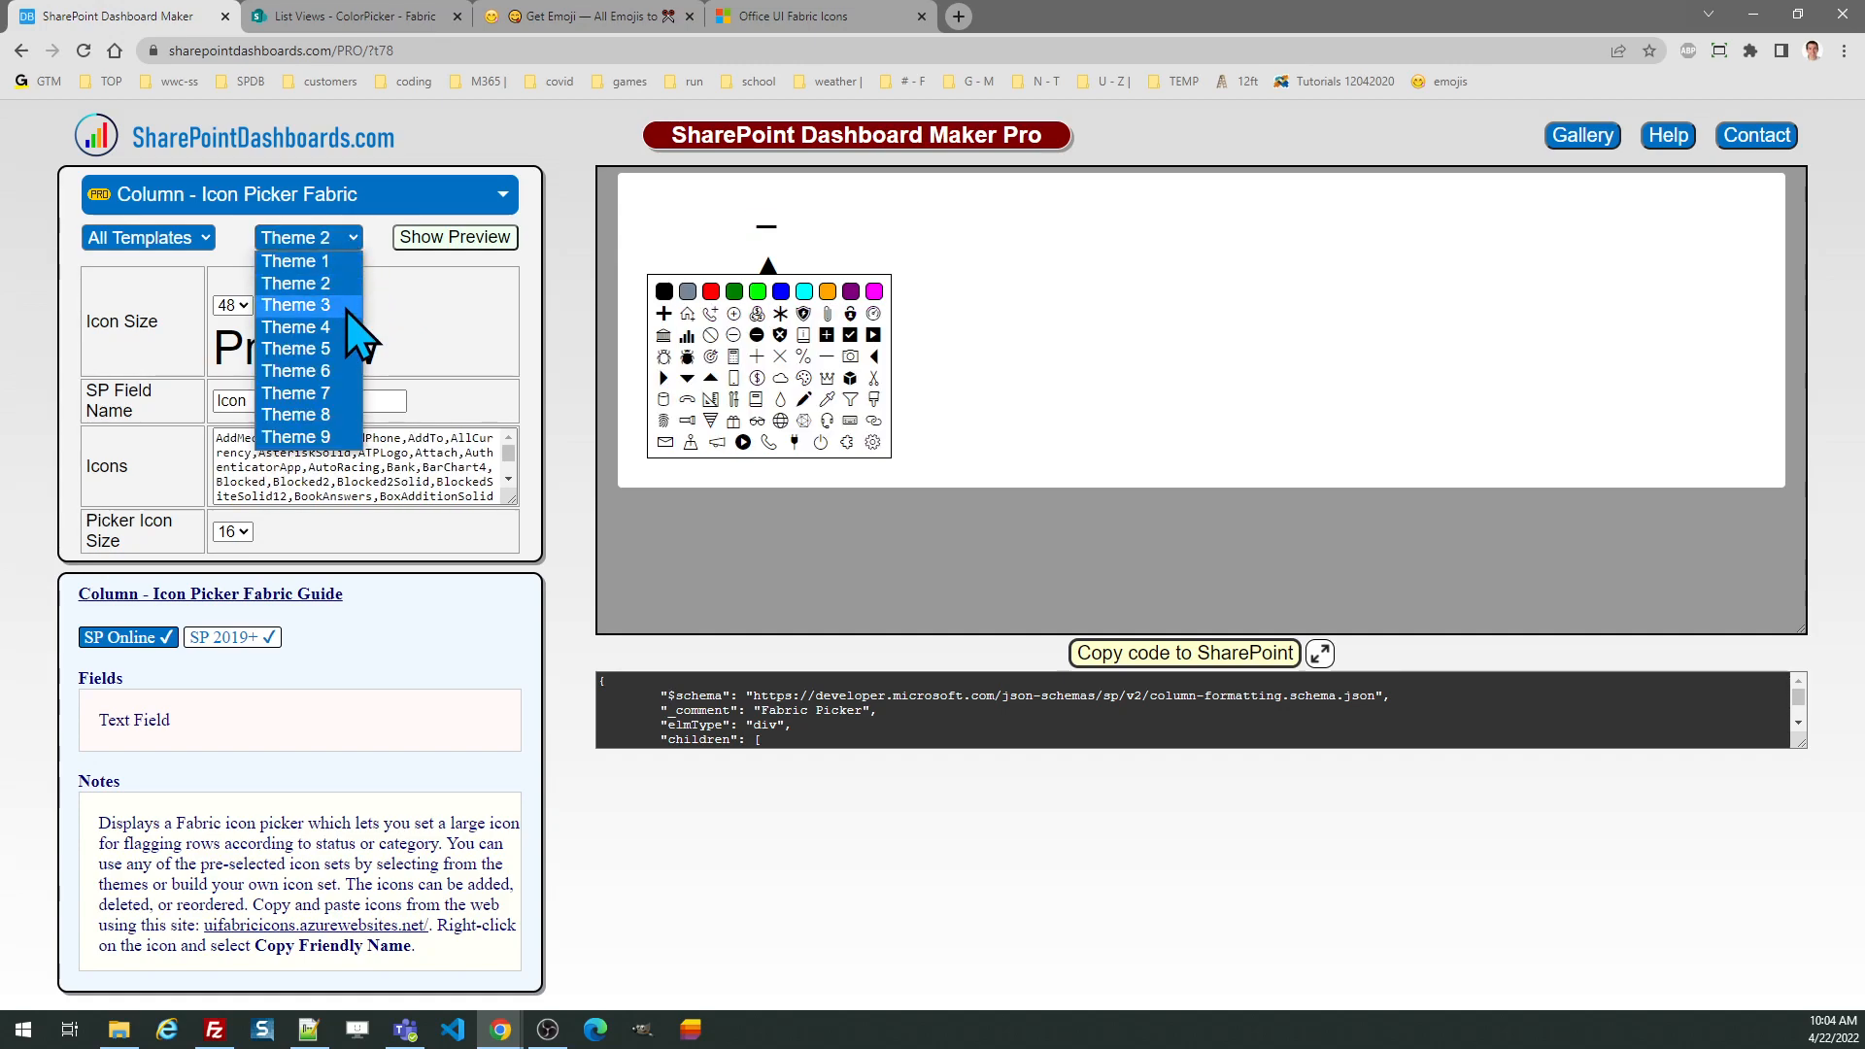
{"action": "left_click", "coordinate": [293, 305]}
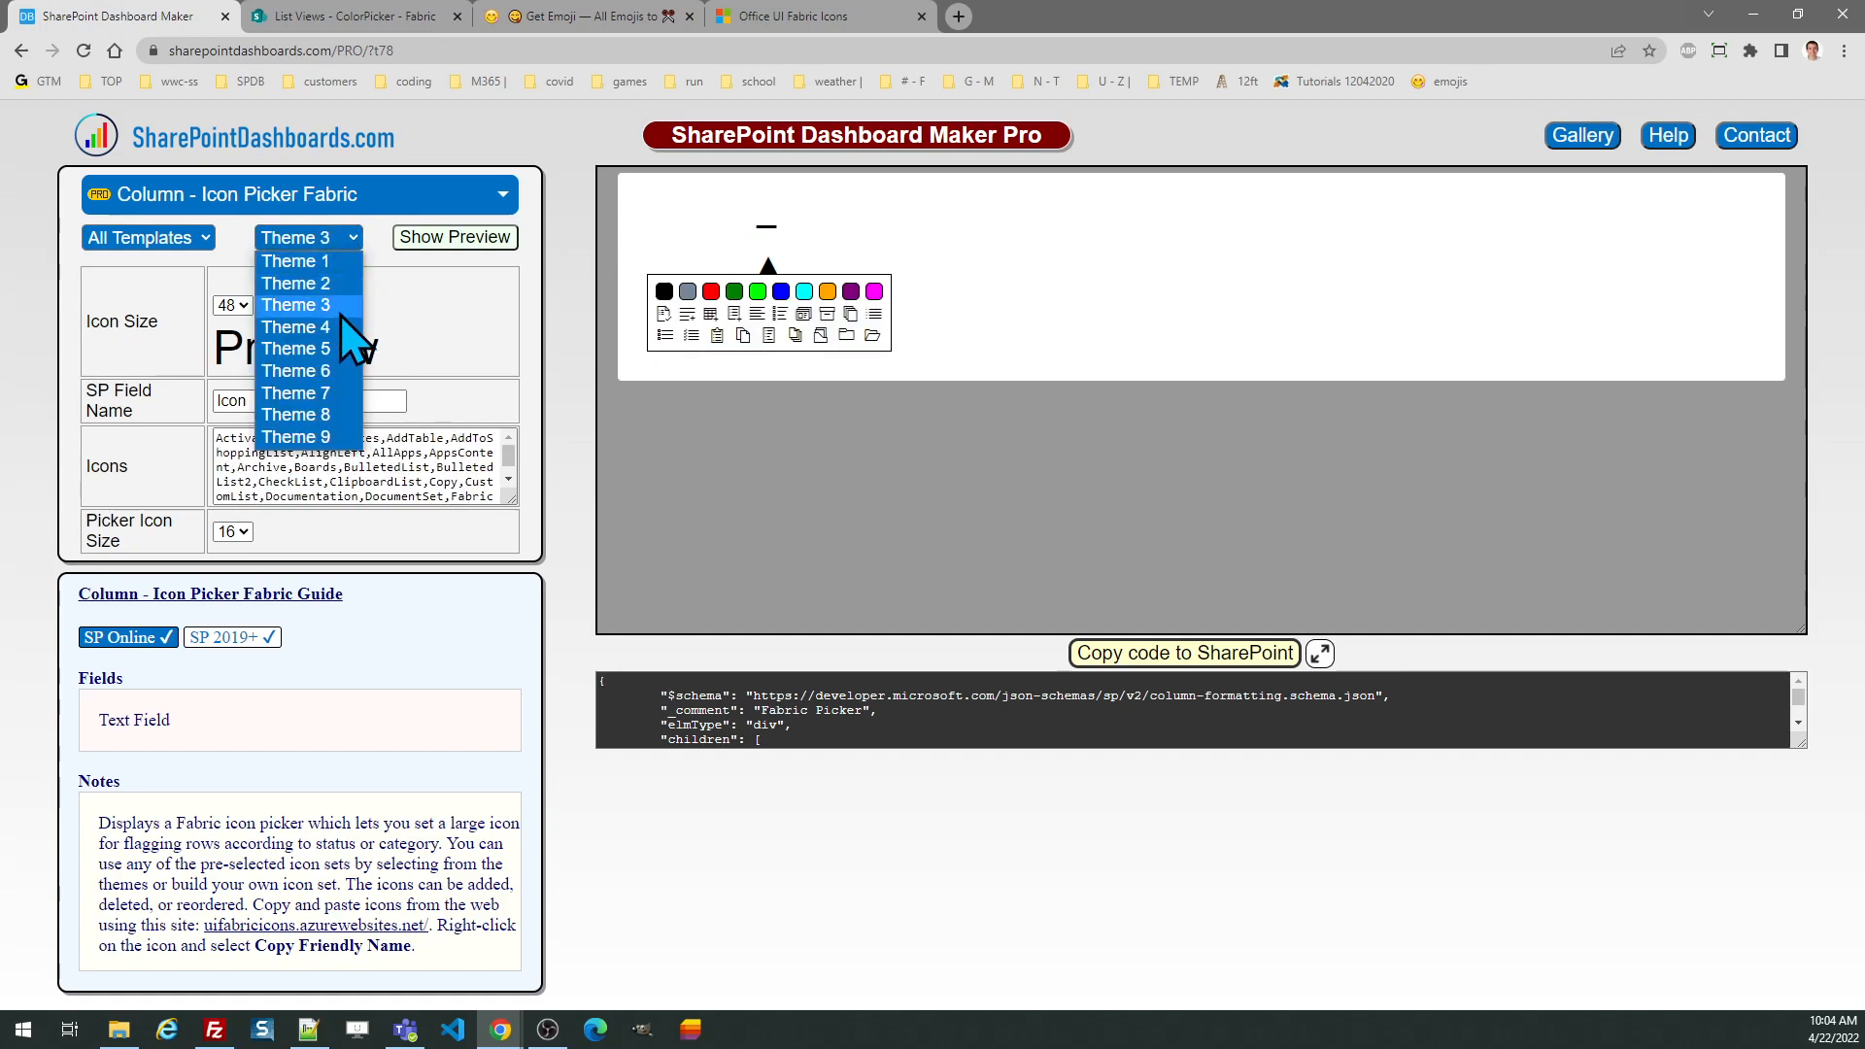
{"action": "left_click", "coordinate": [293, 326]}
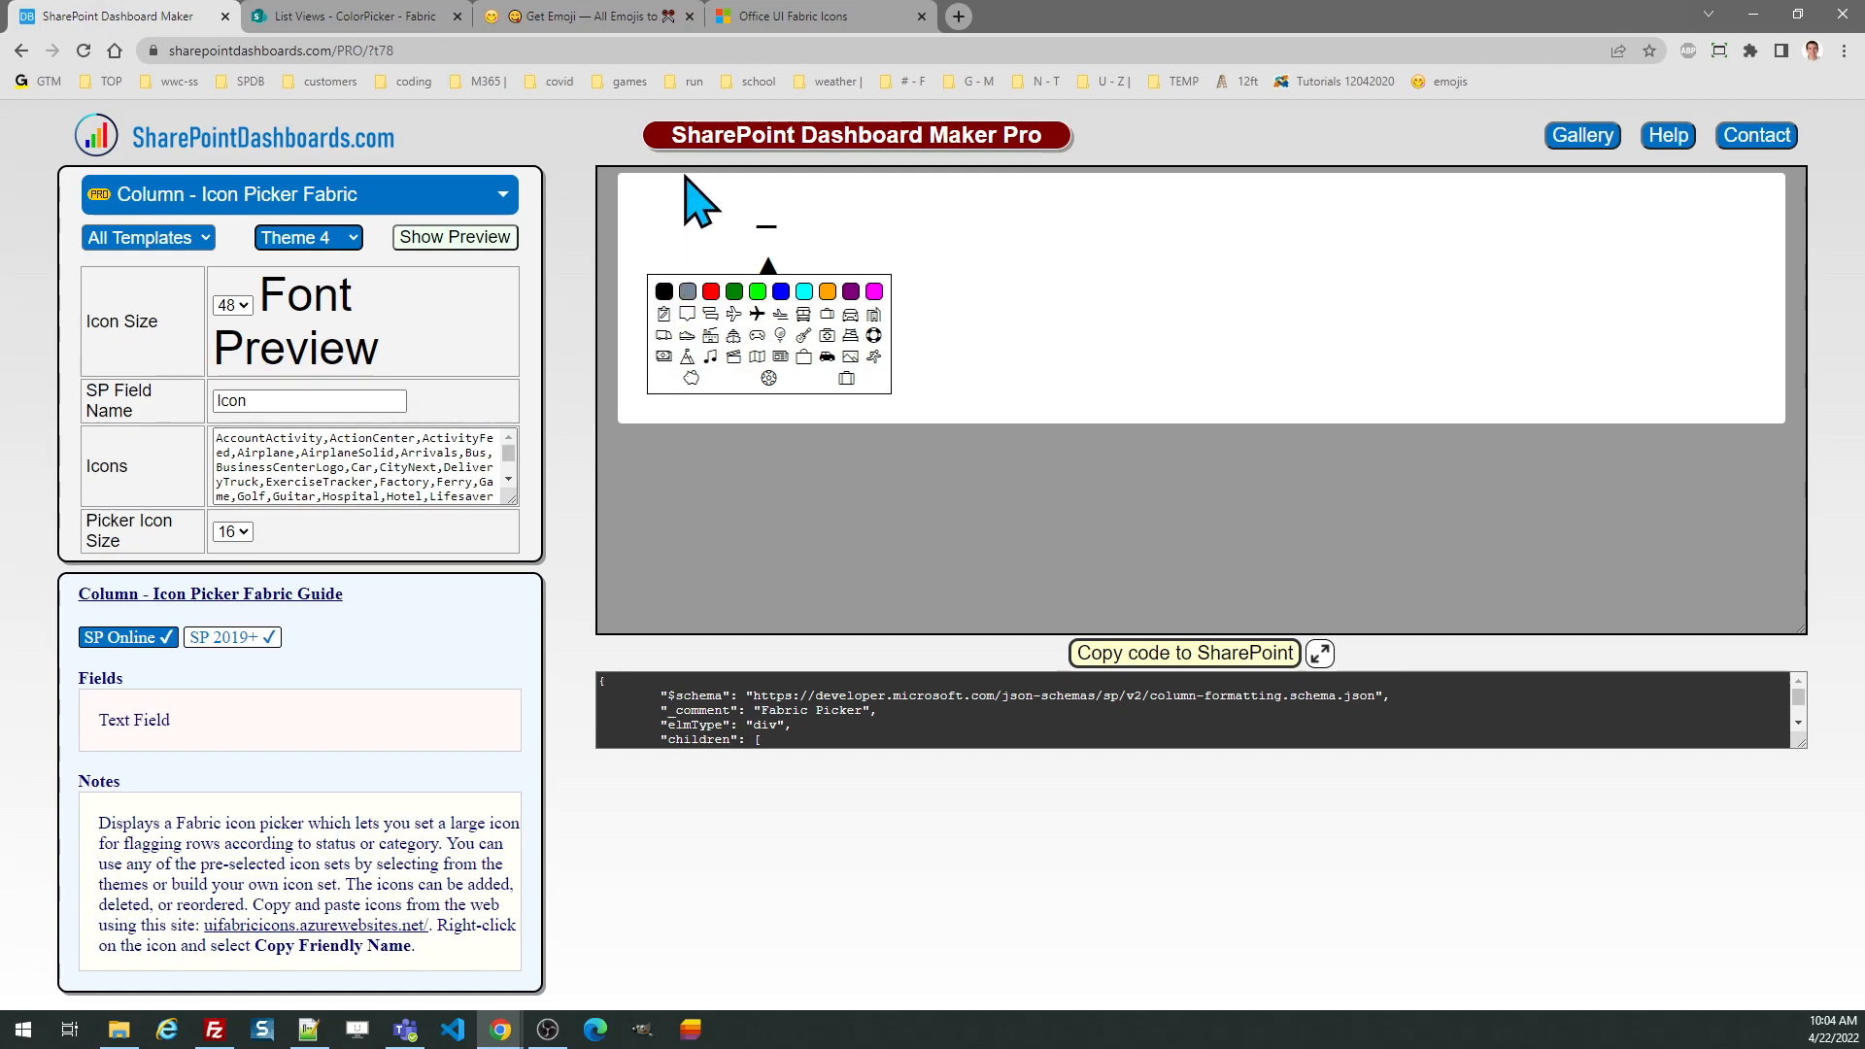
{"action": "left_click", "coordinate": [818, 16]}
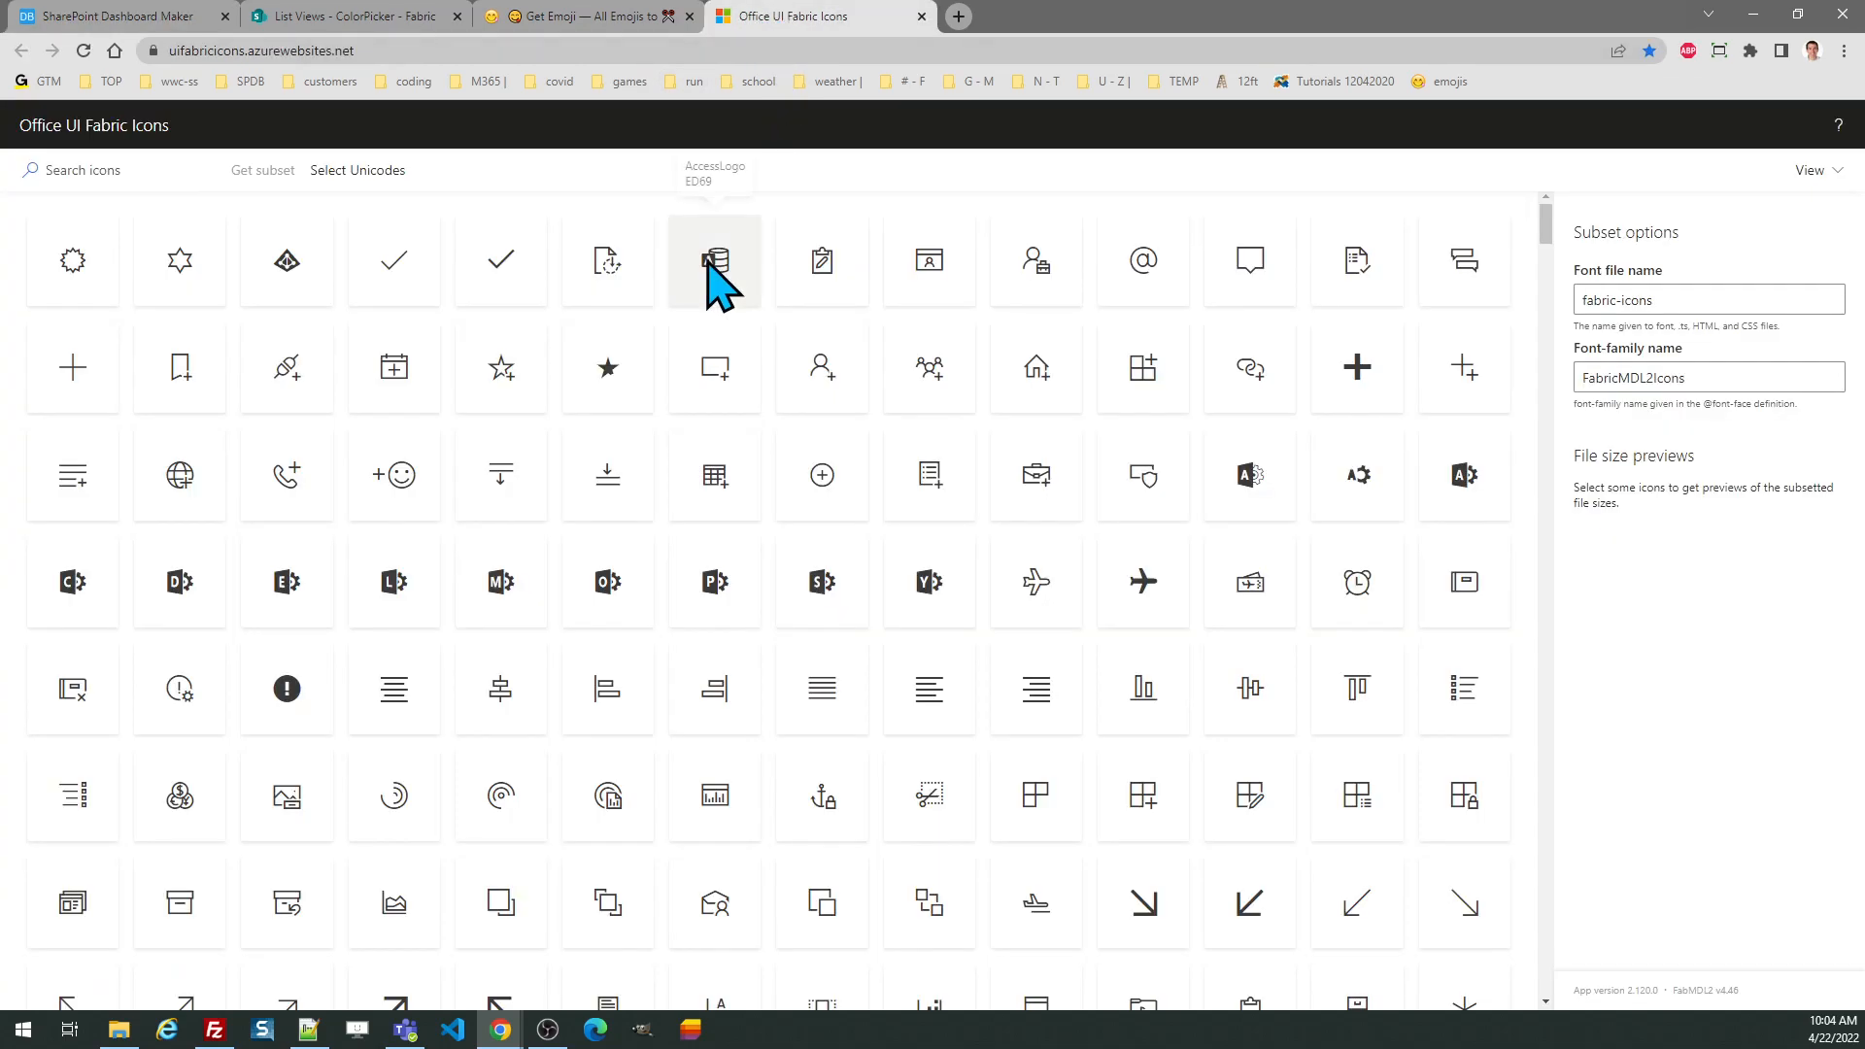
{"action": "left_click", "coordinate": [346, 16]}
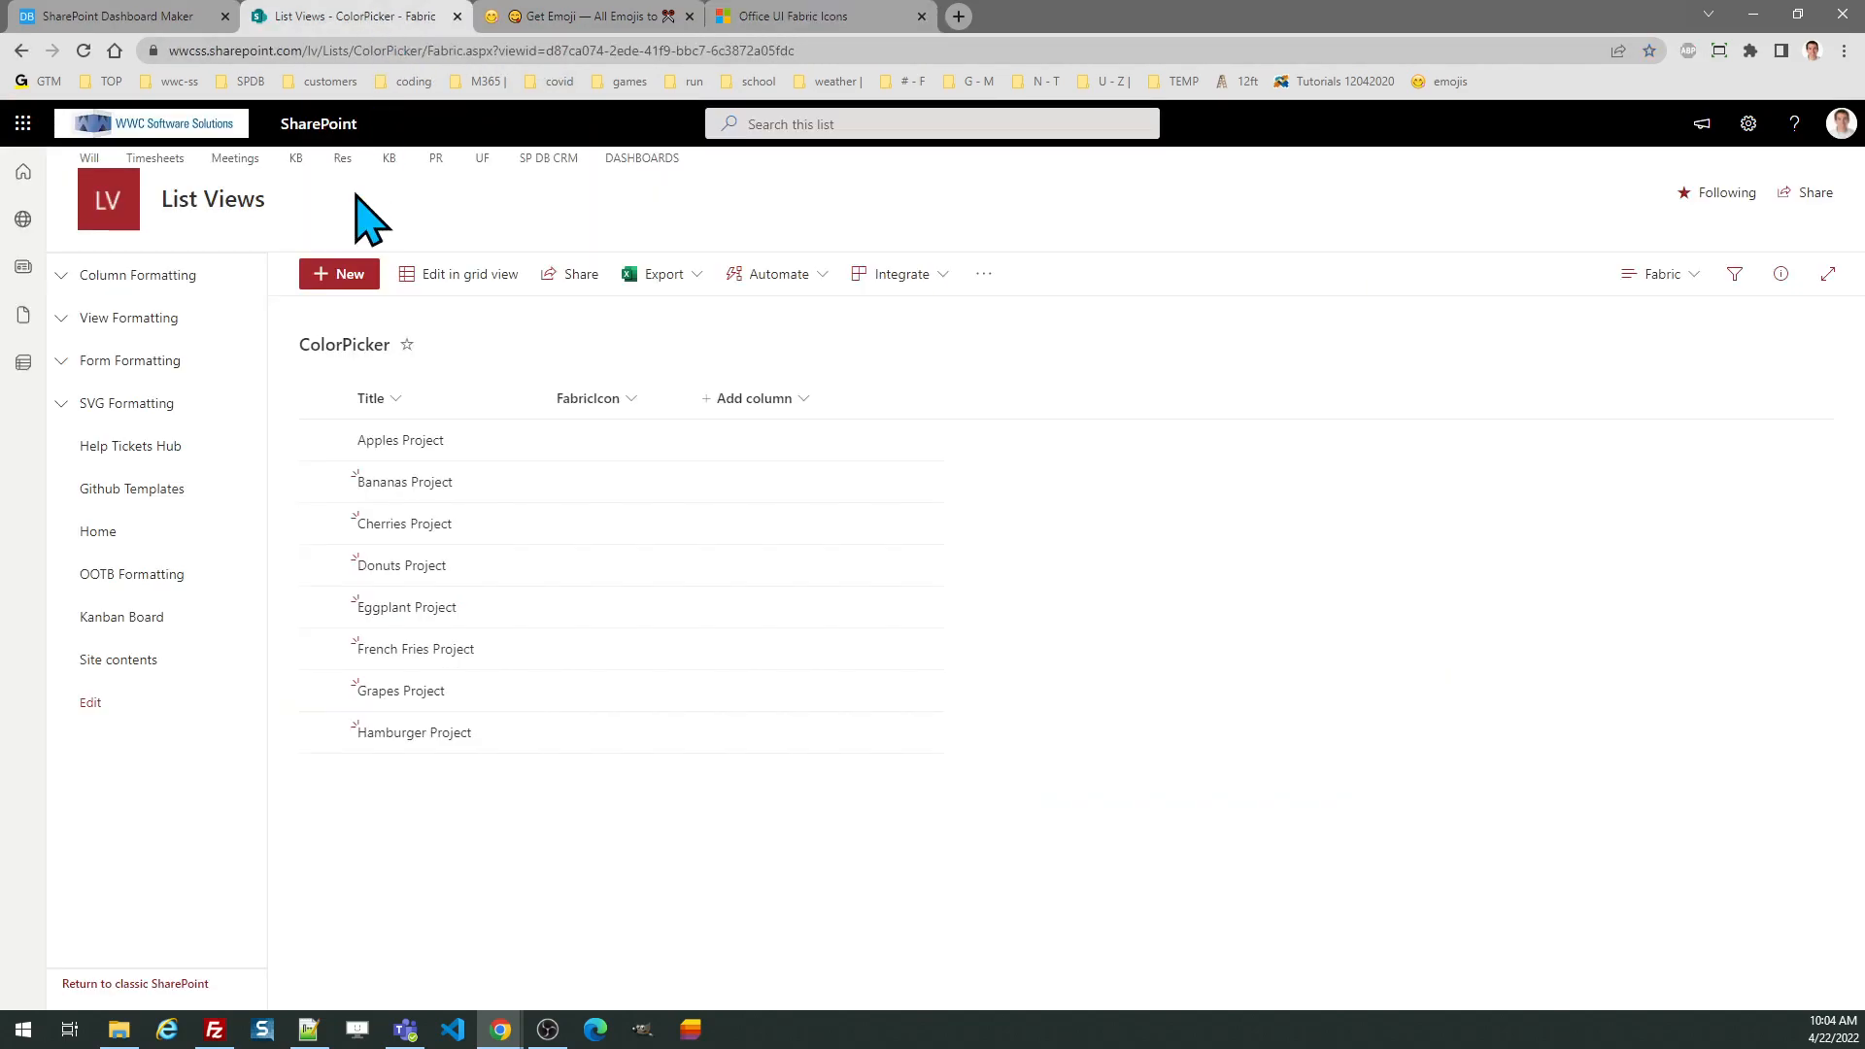
{"action": "left_click", "coordinate": [107, 15]}
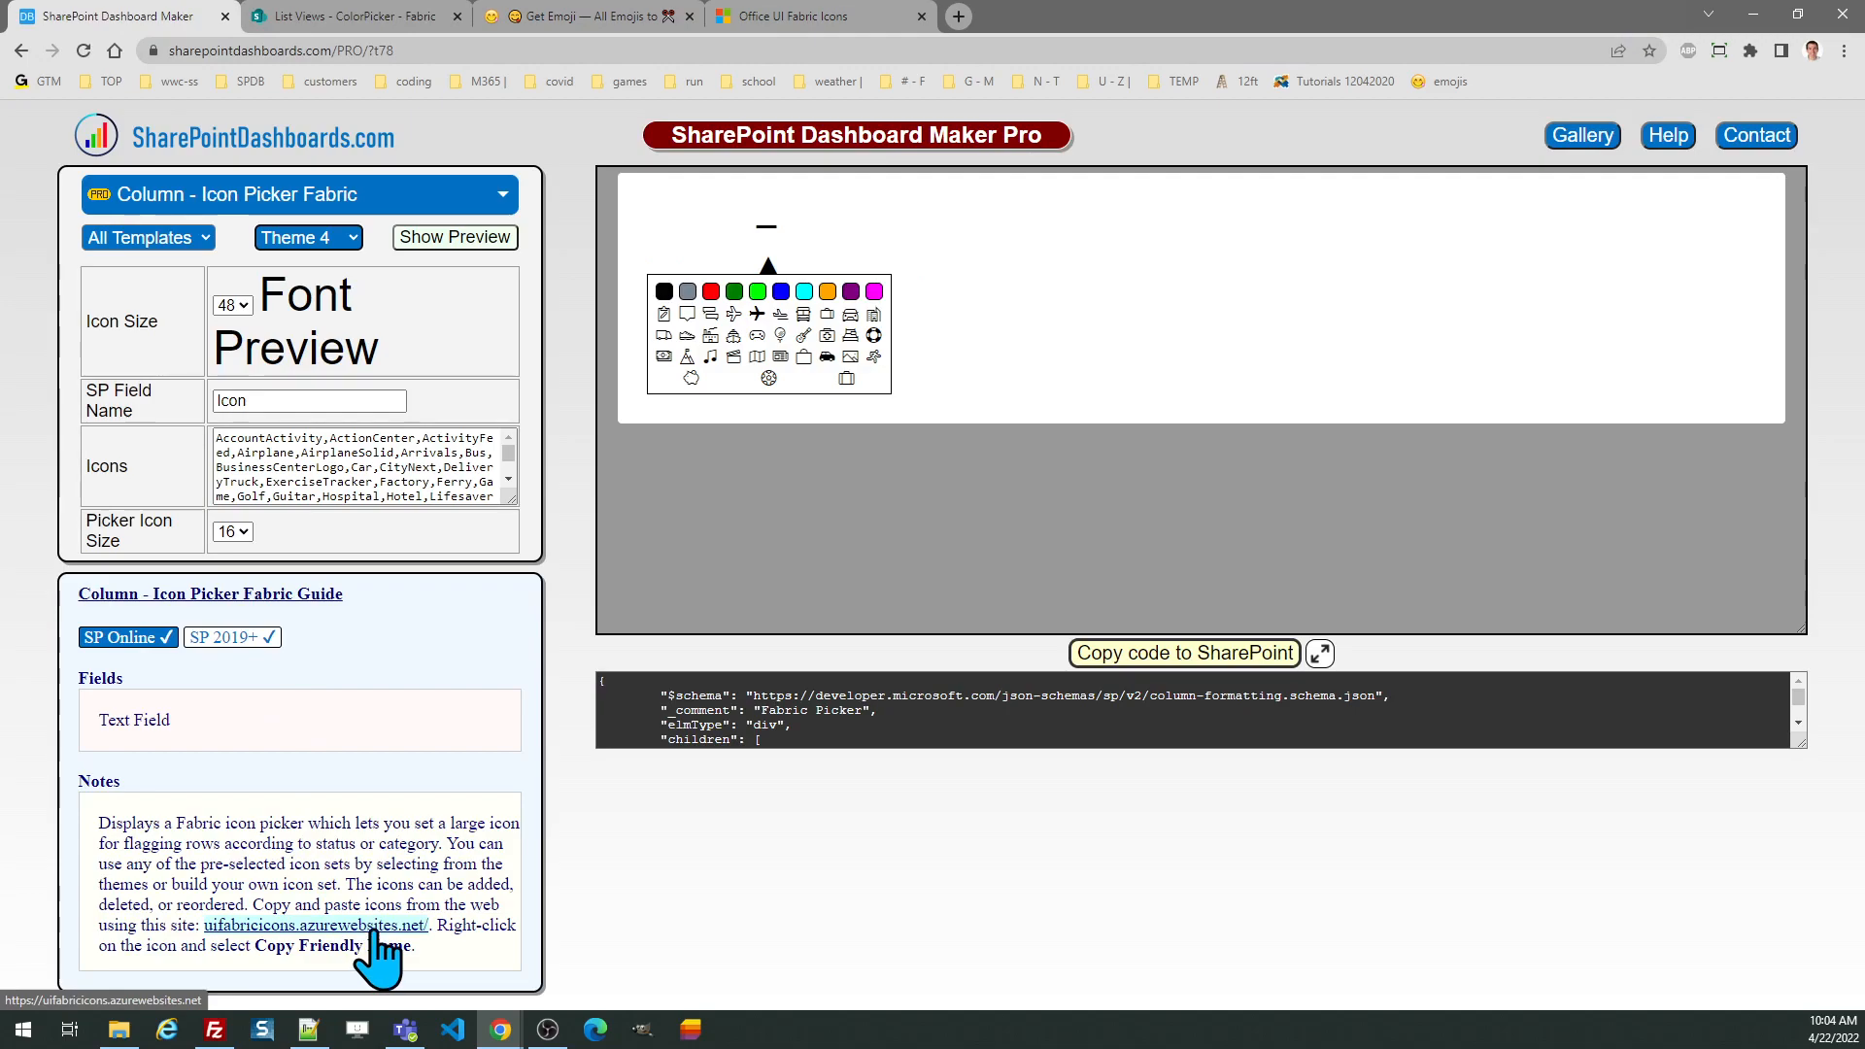
{"action": "mouse_move", "coordinate": [847, 35]}
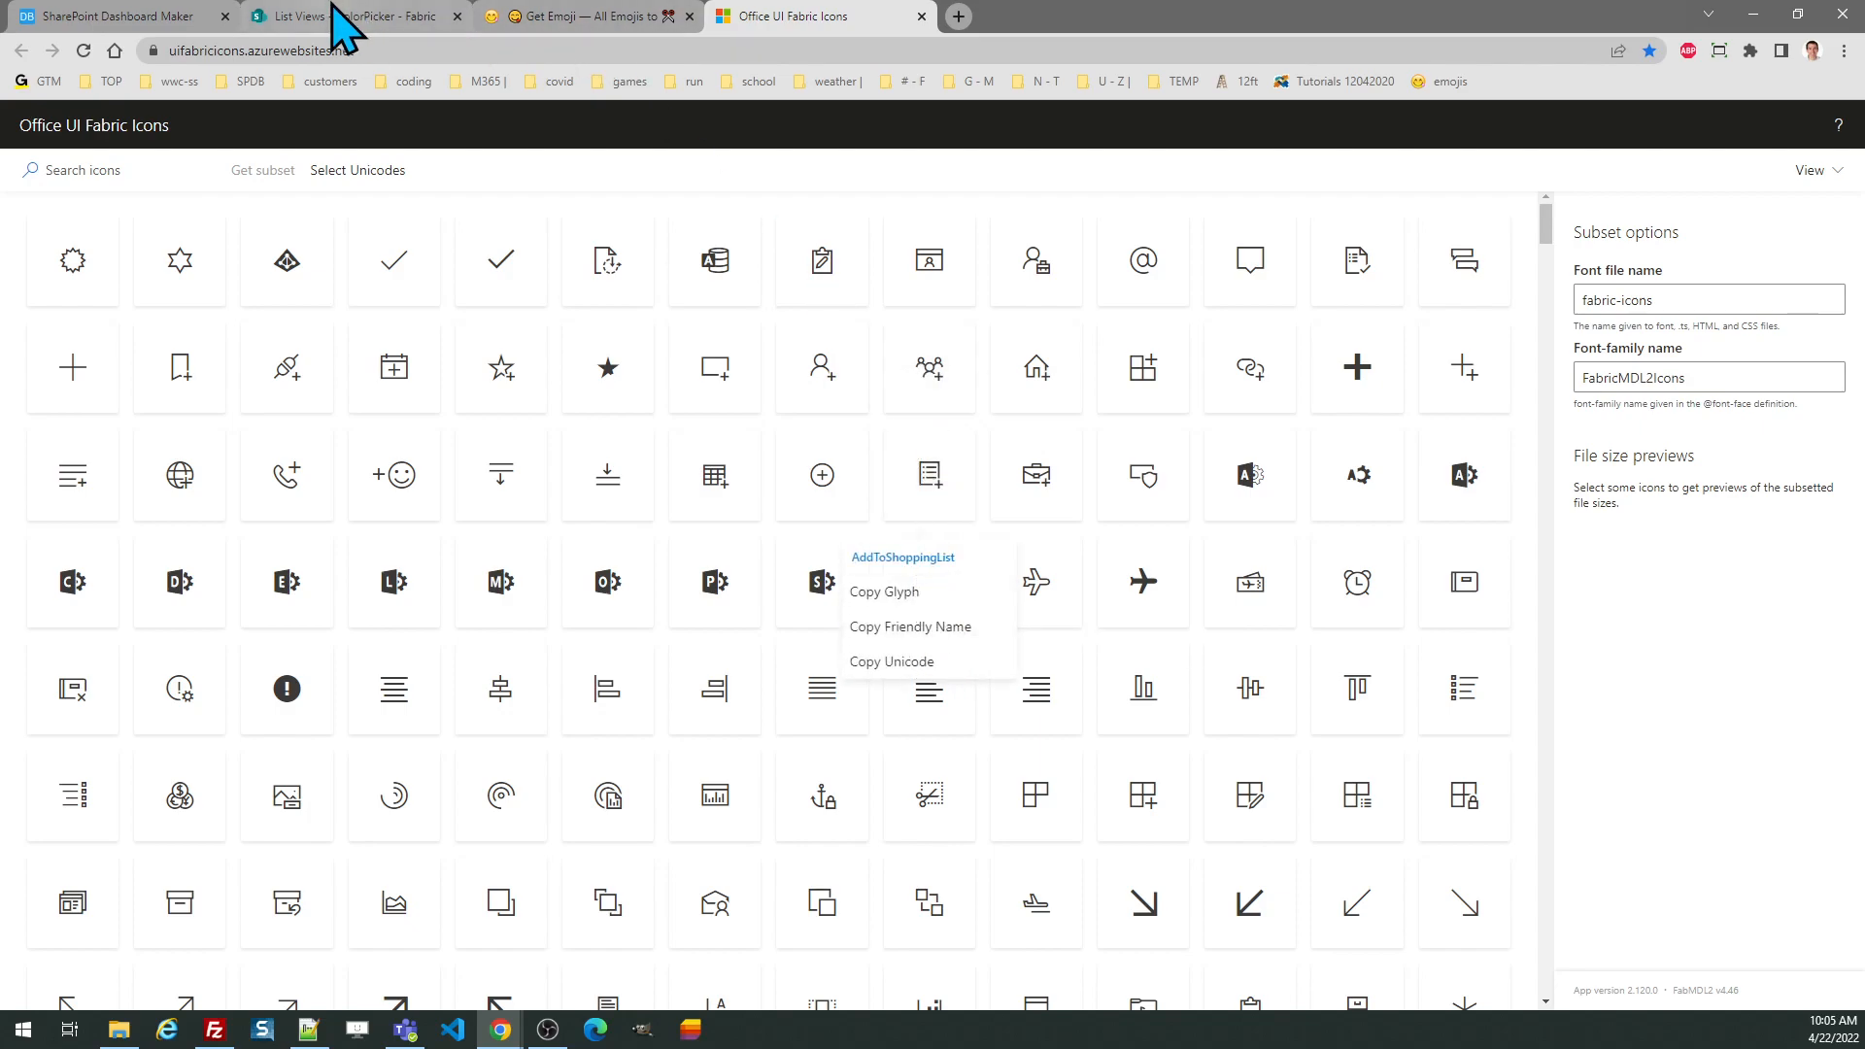
{"action": "left_click", "coordinate": [113, 15]}
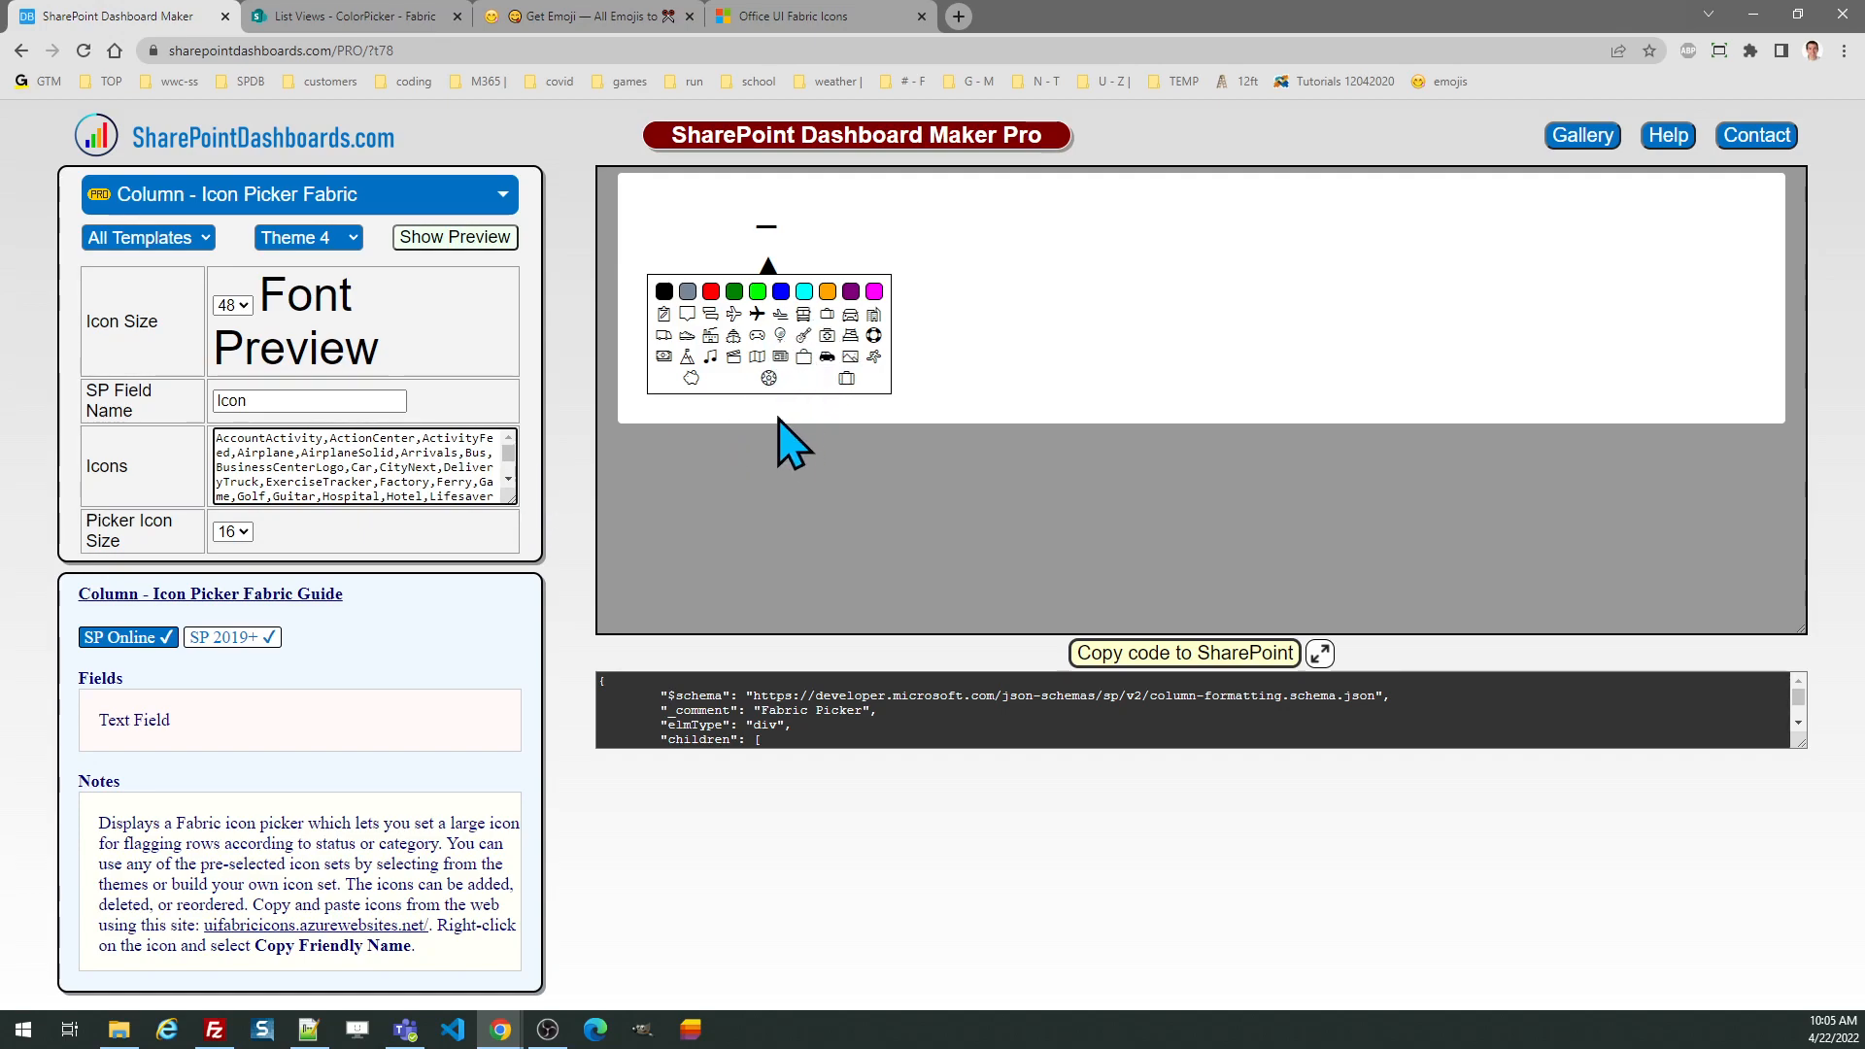
{"action": "mouse_move", "coordinate": [494, 588]}
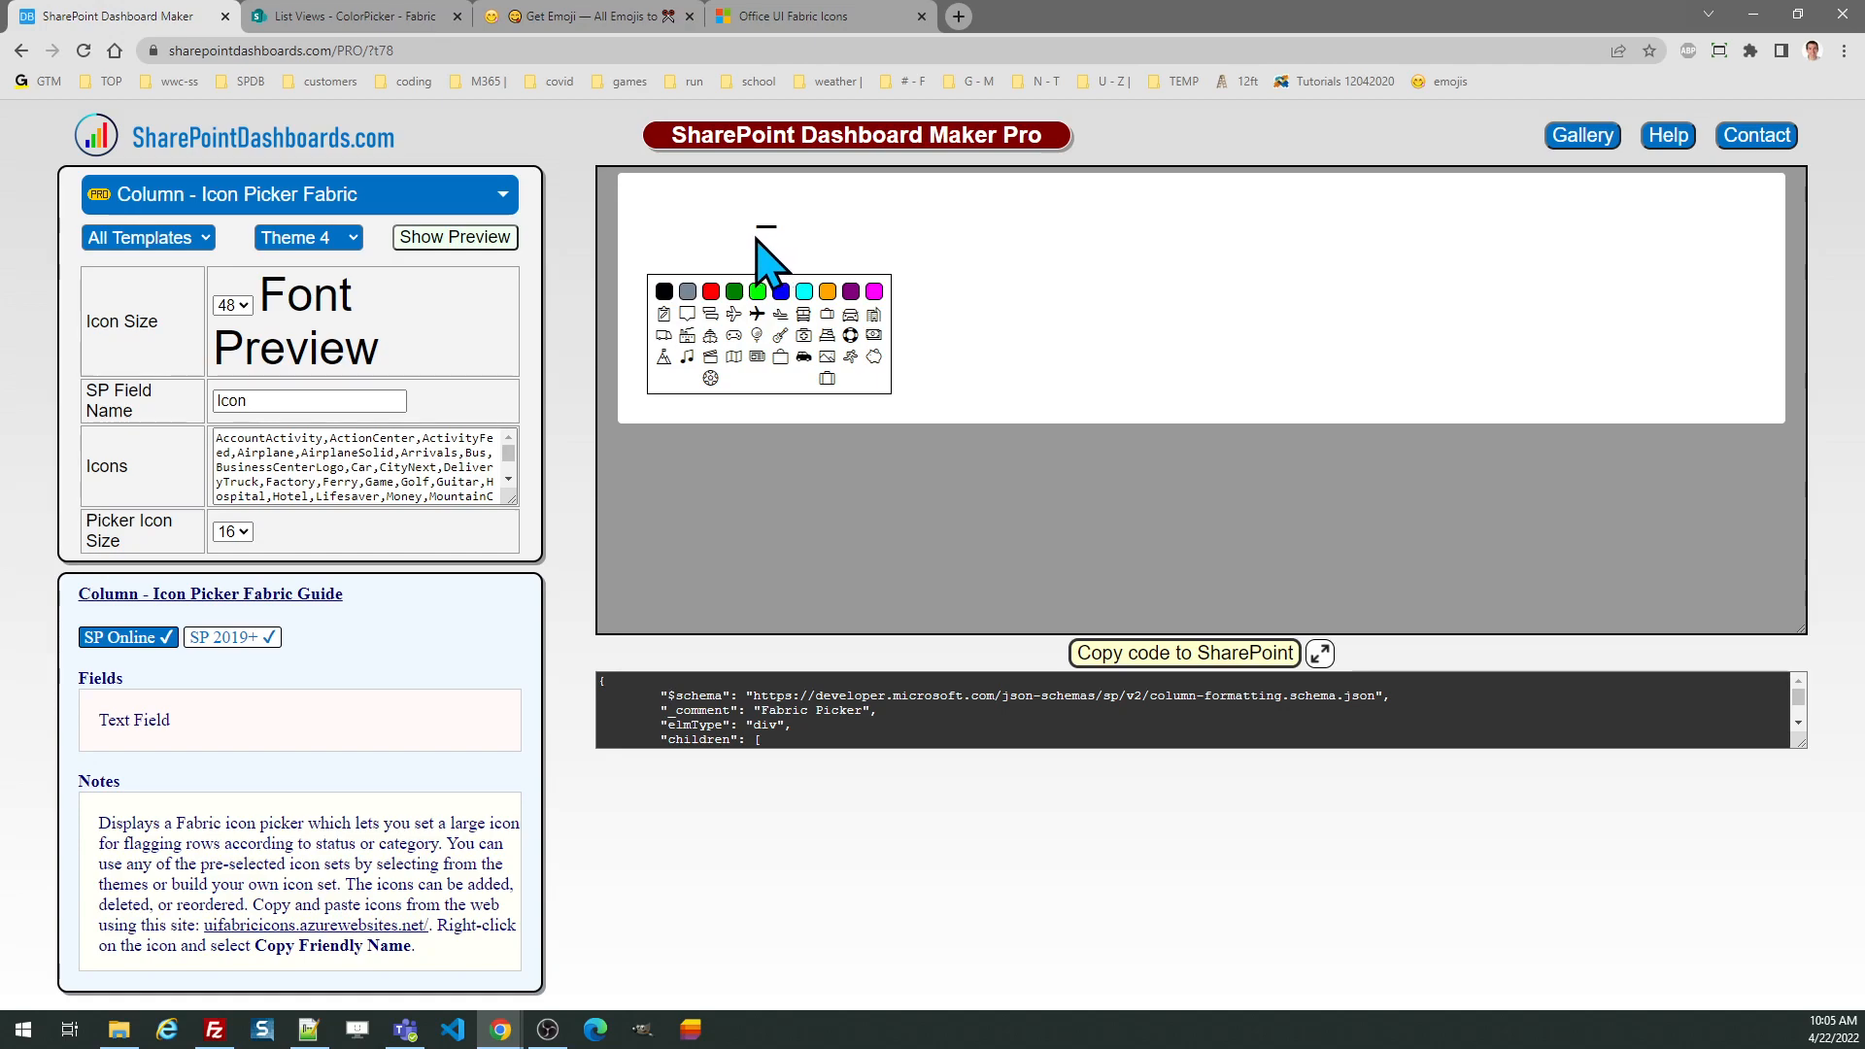
{"action": "mouse_move", "coordinate": [787, 262]}
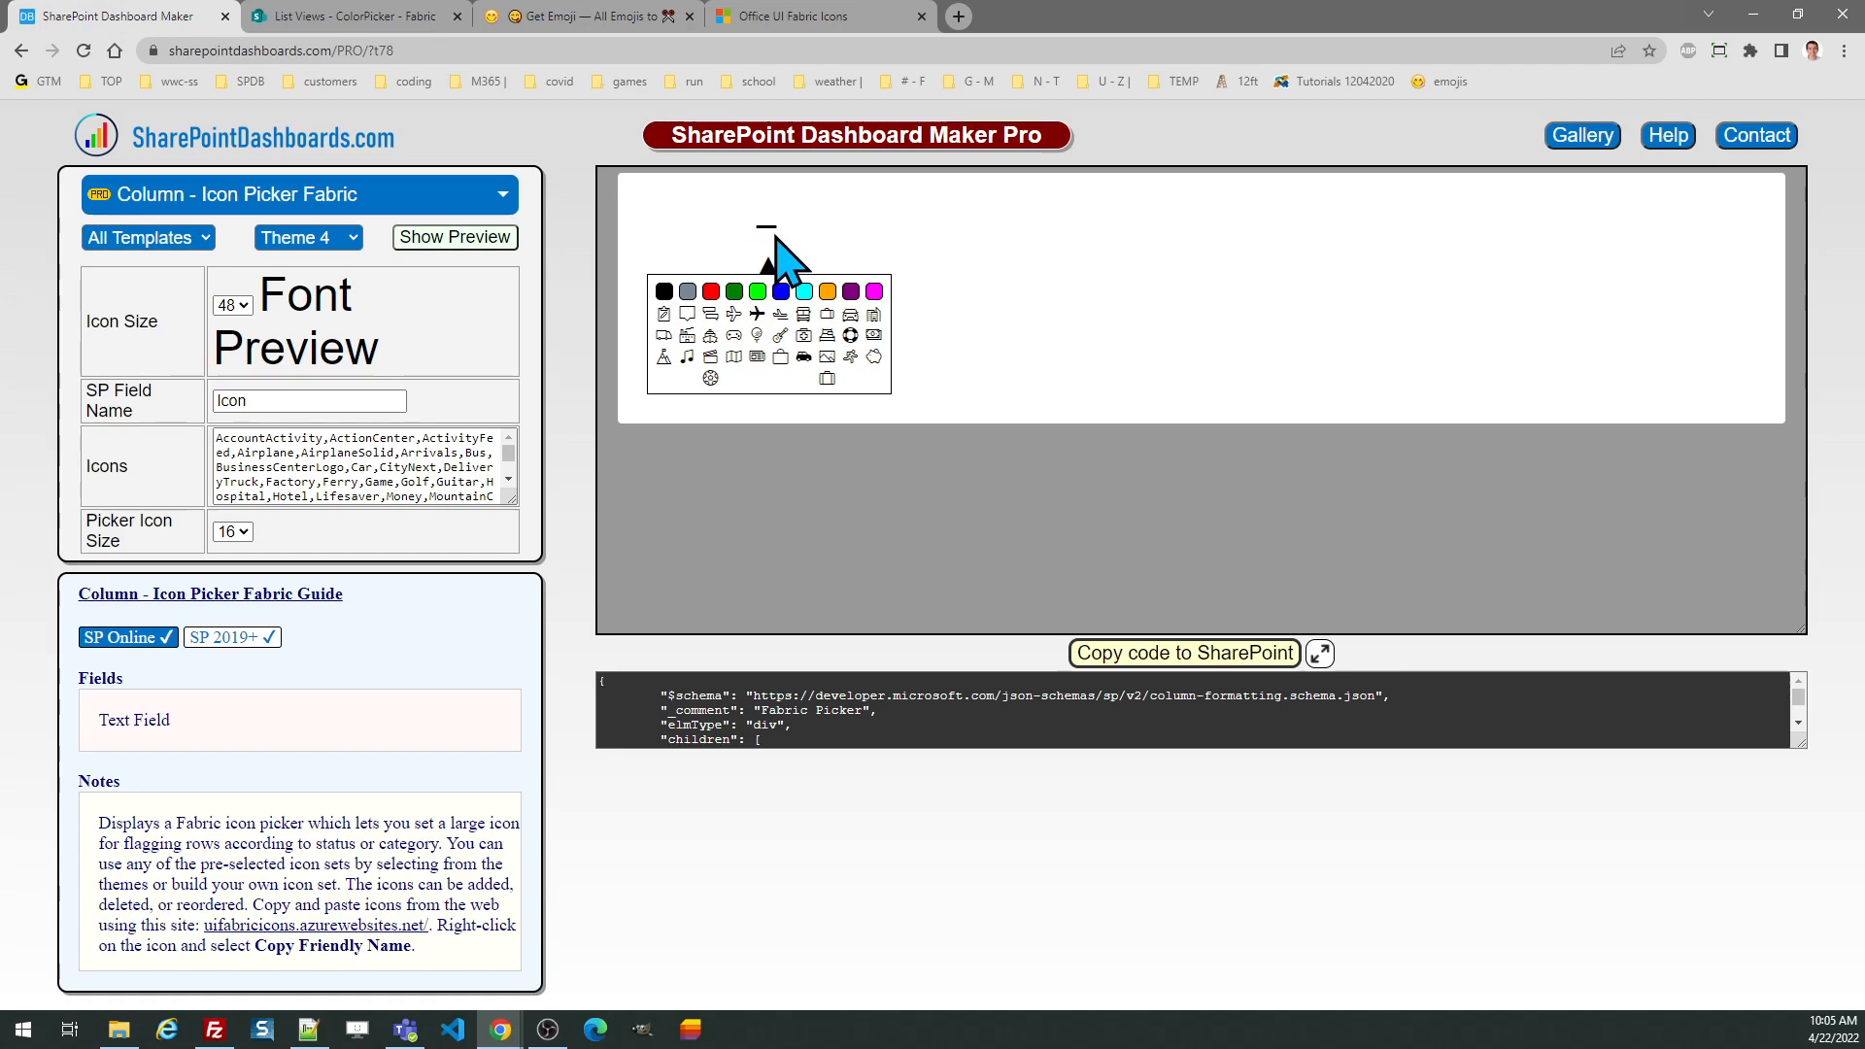
{"action": "mouse_move", "coordinate": [560, 441]}
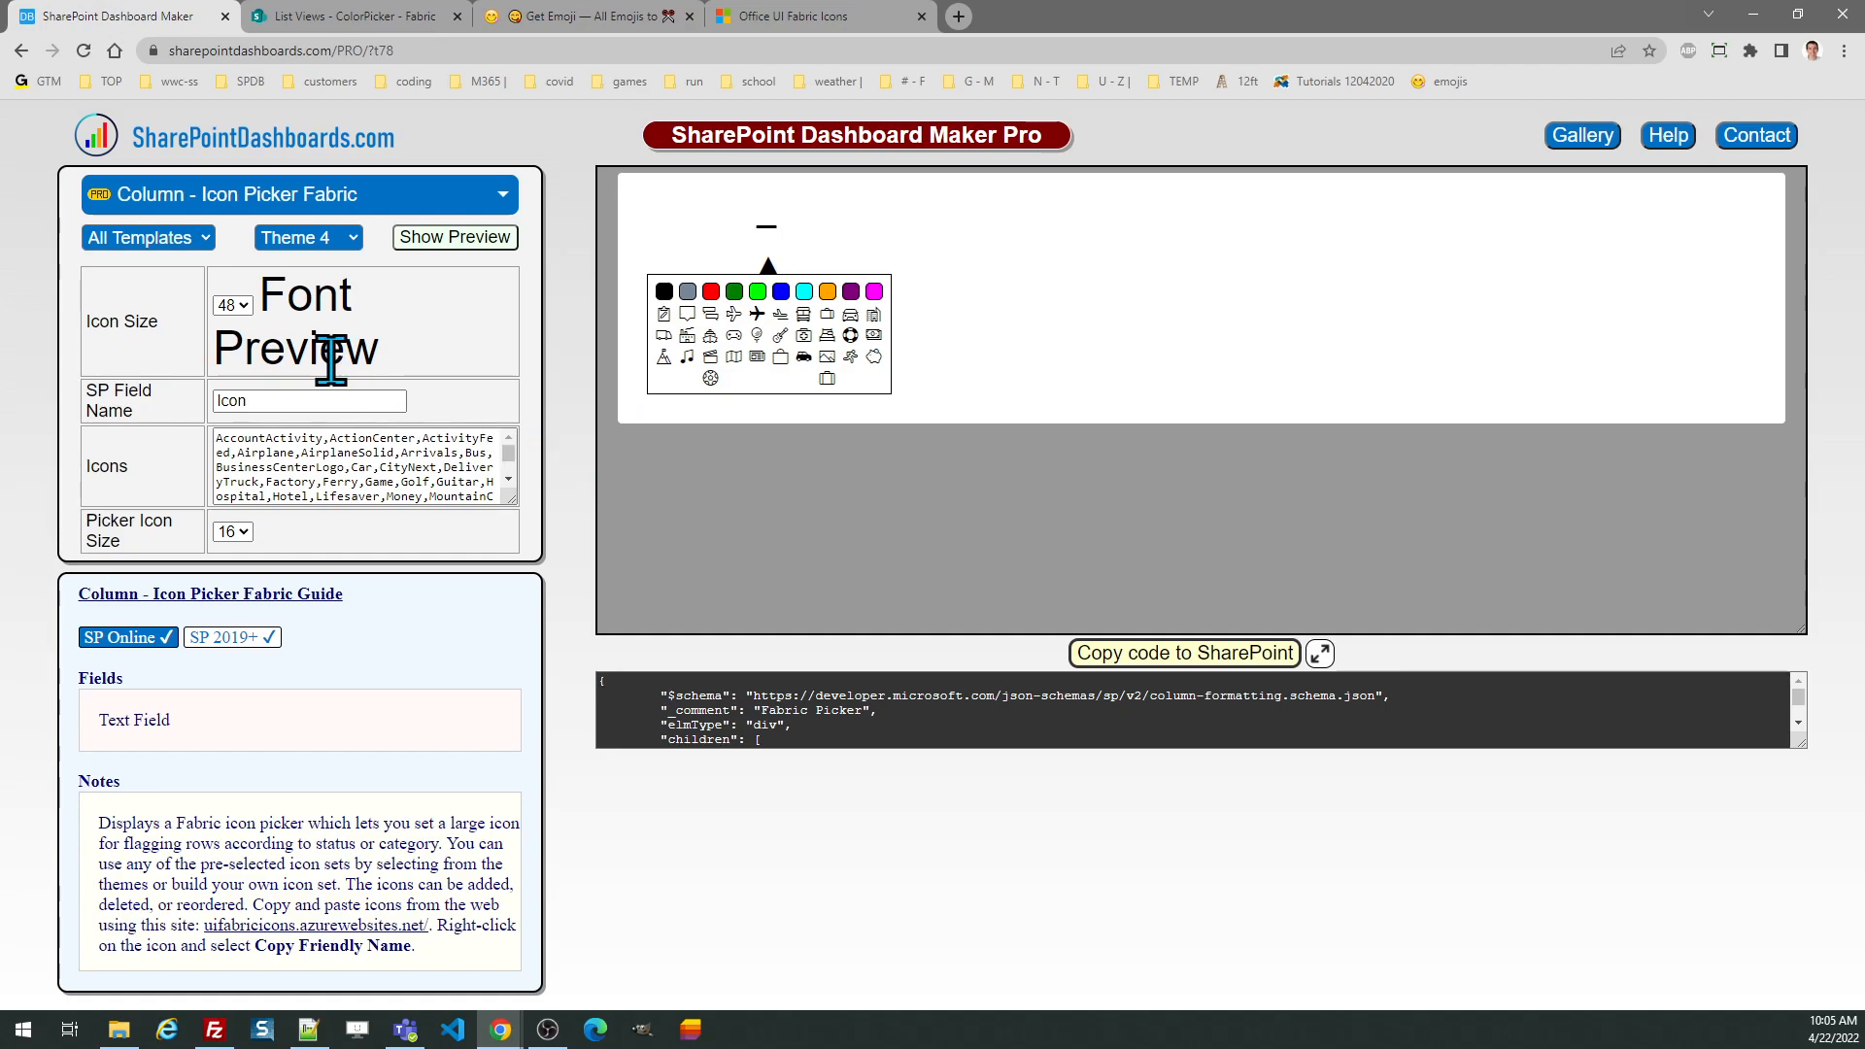
{"action": "mouse_move", "coordinate": [785, 232]}
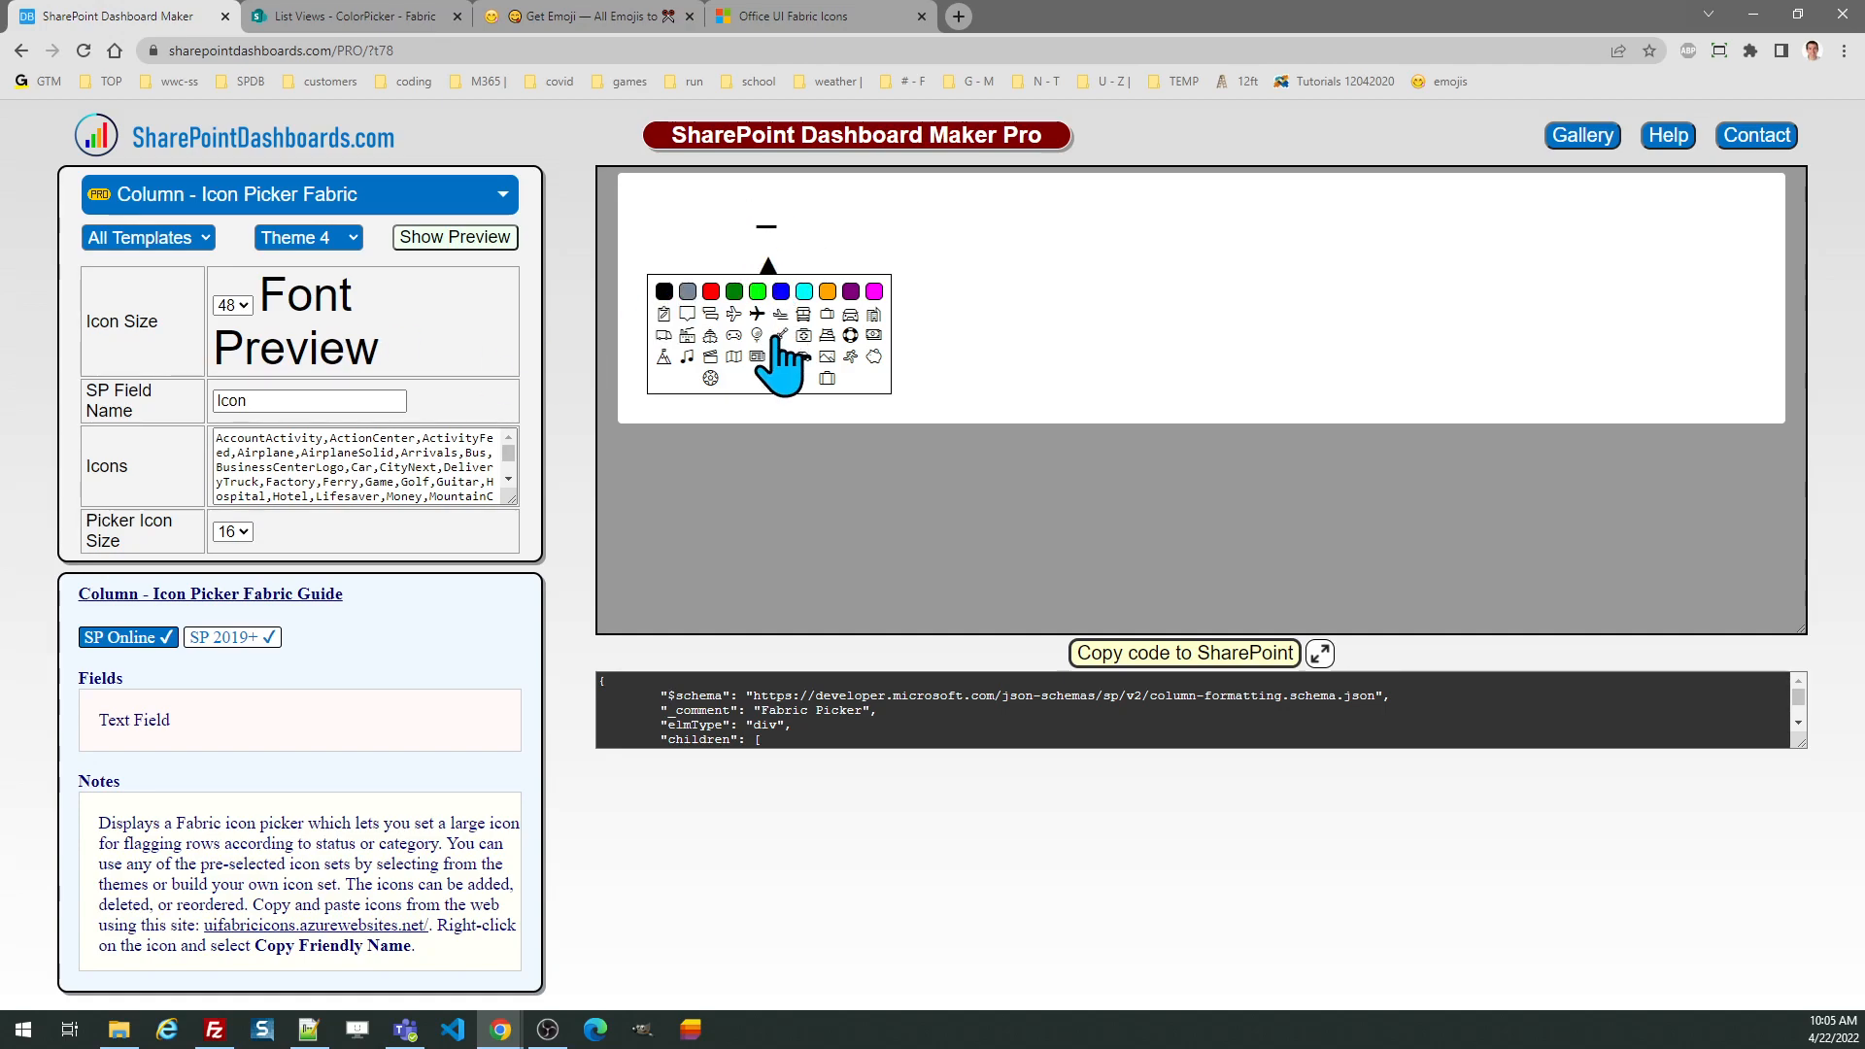
{"action": "mouse_move", "coordinate": [762, 381]}
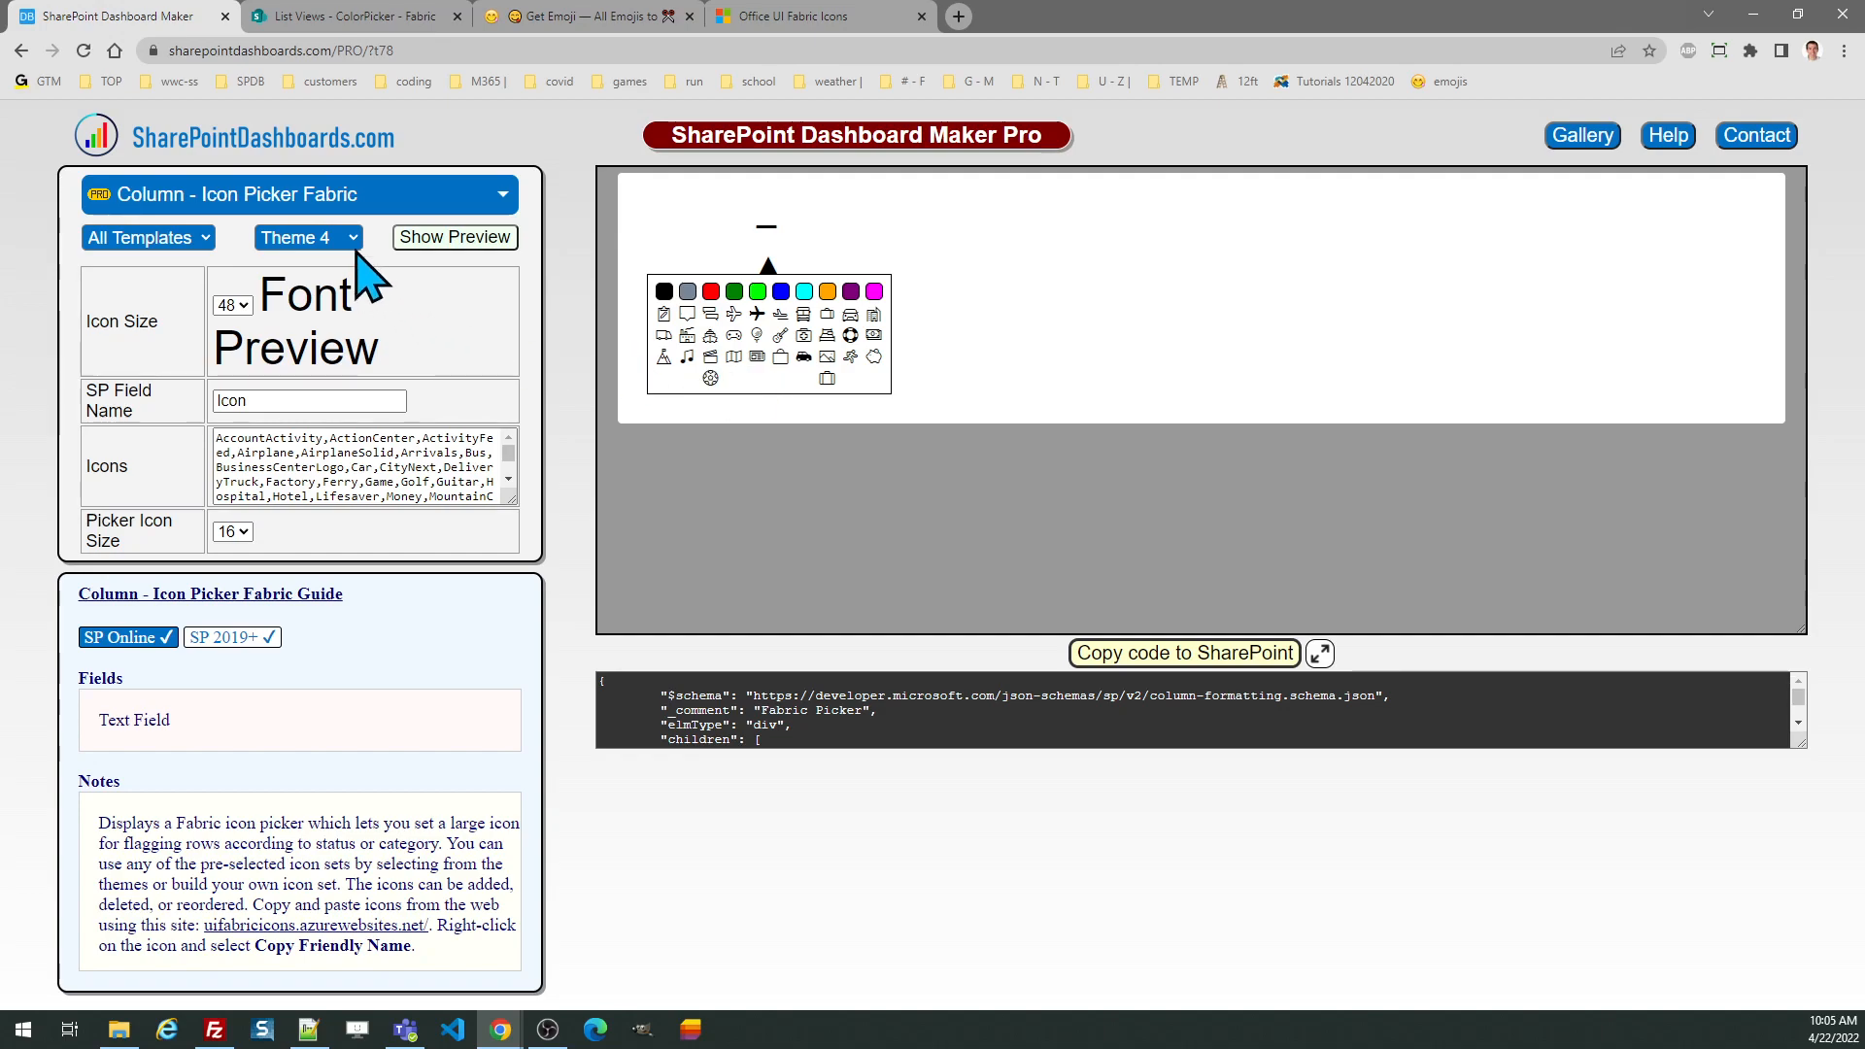
- Return to Theme 1, target the FabricIcon field, copy the code and switch to the ColorPicker list
{"action": "left_click", "coordinate": [301, 237]}
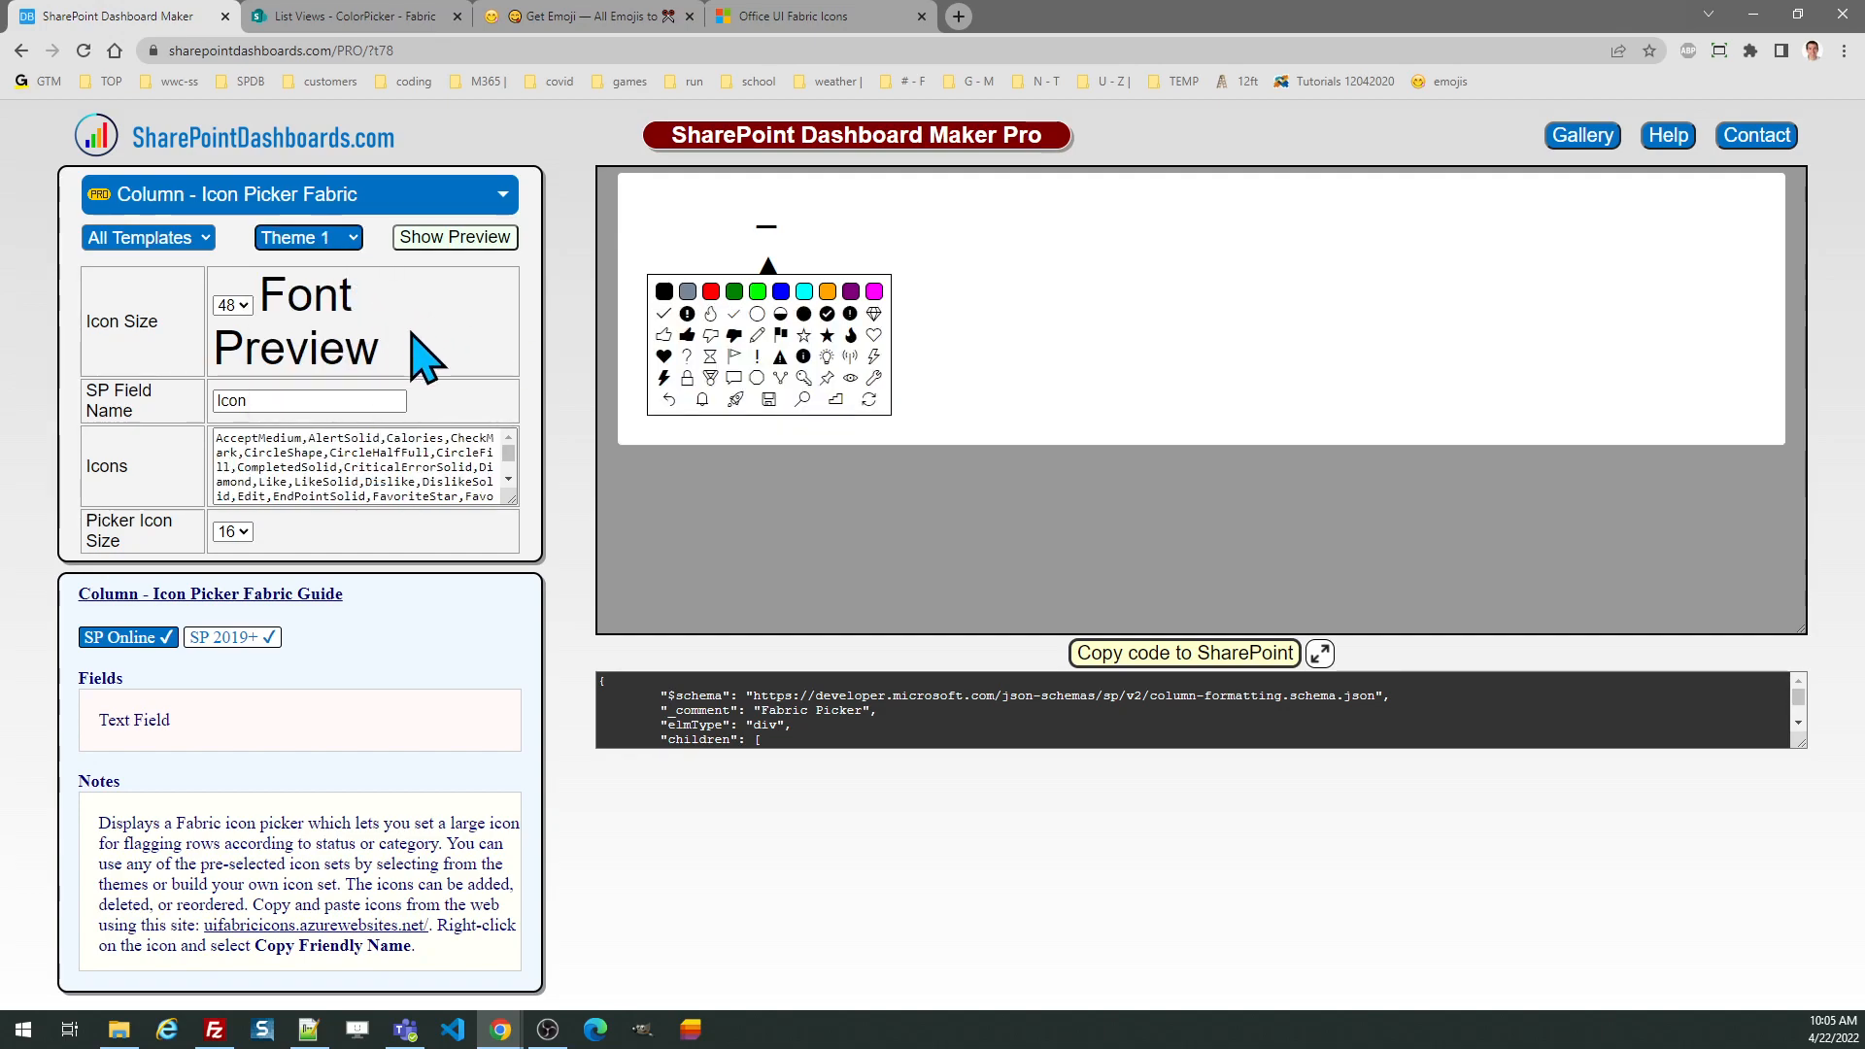
{"action": "mouse_move", "coordinate": [447, 381]}
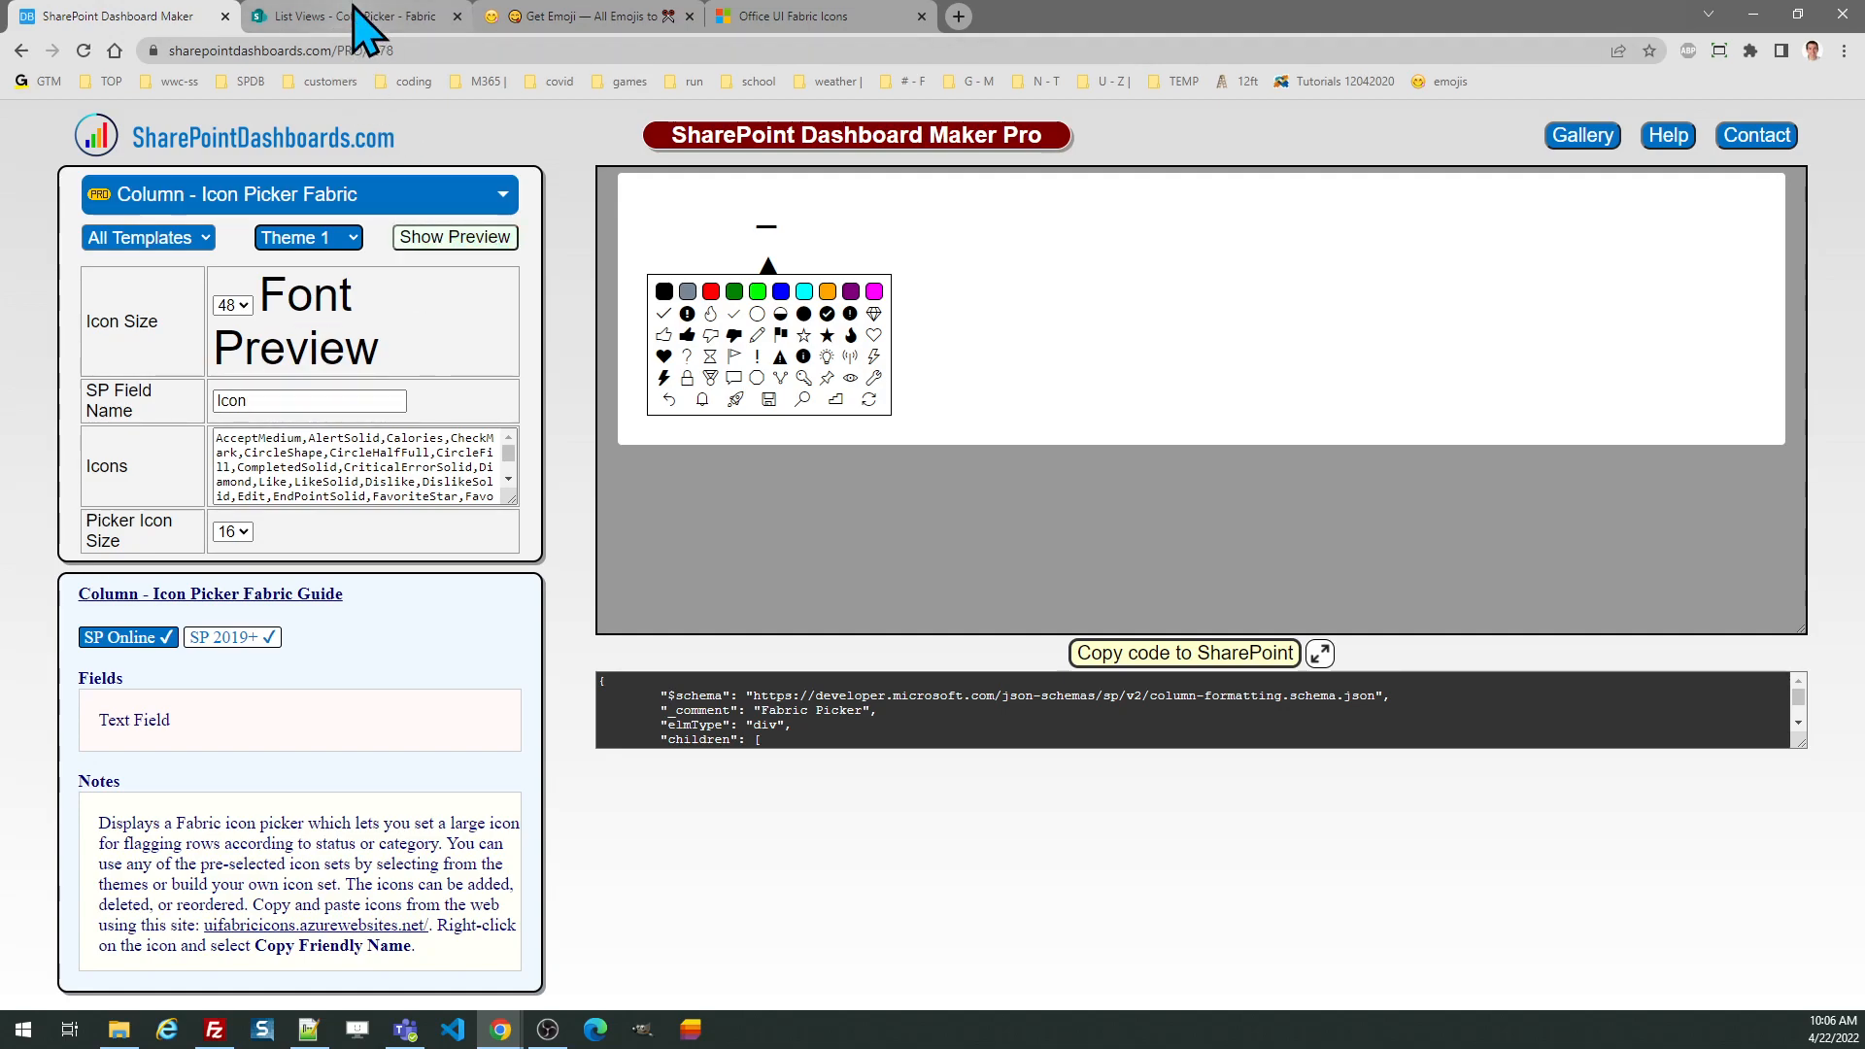
{"action": "mouse_move", "coordinate": [370, 16]}
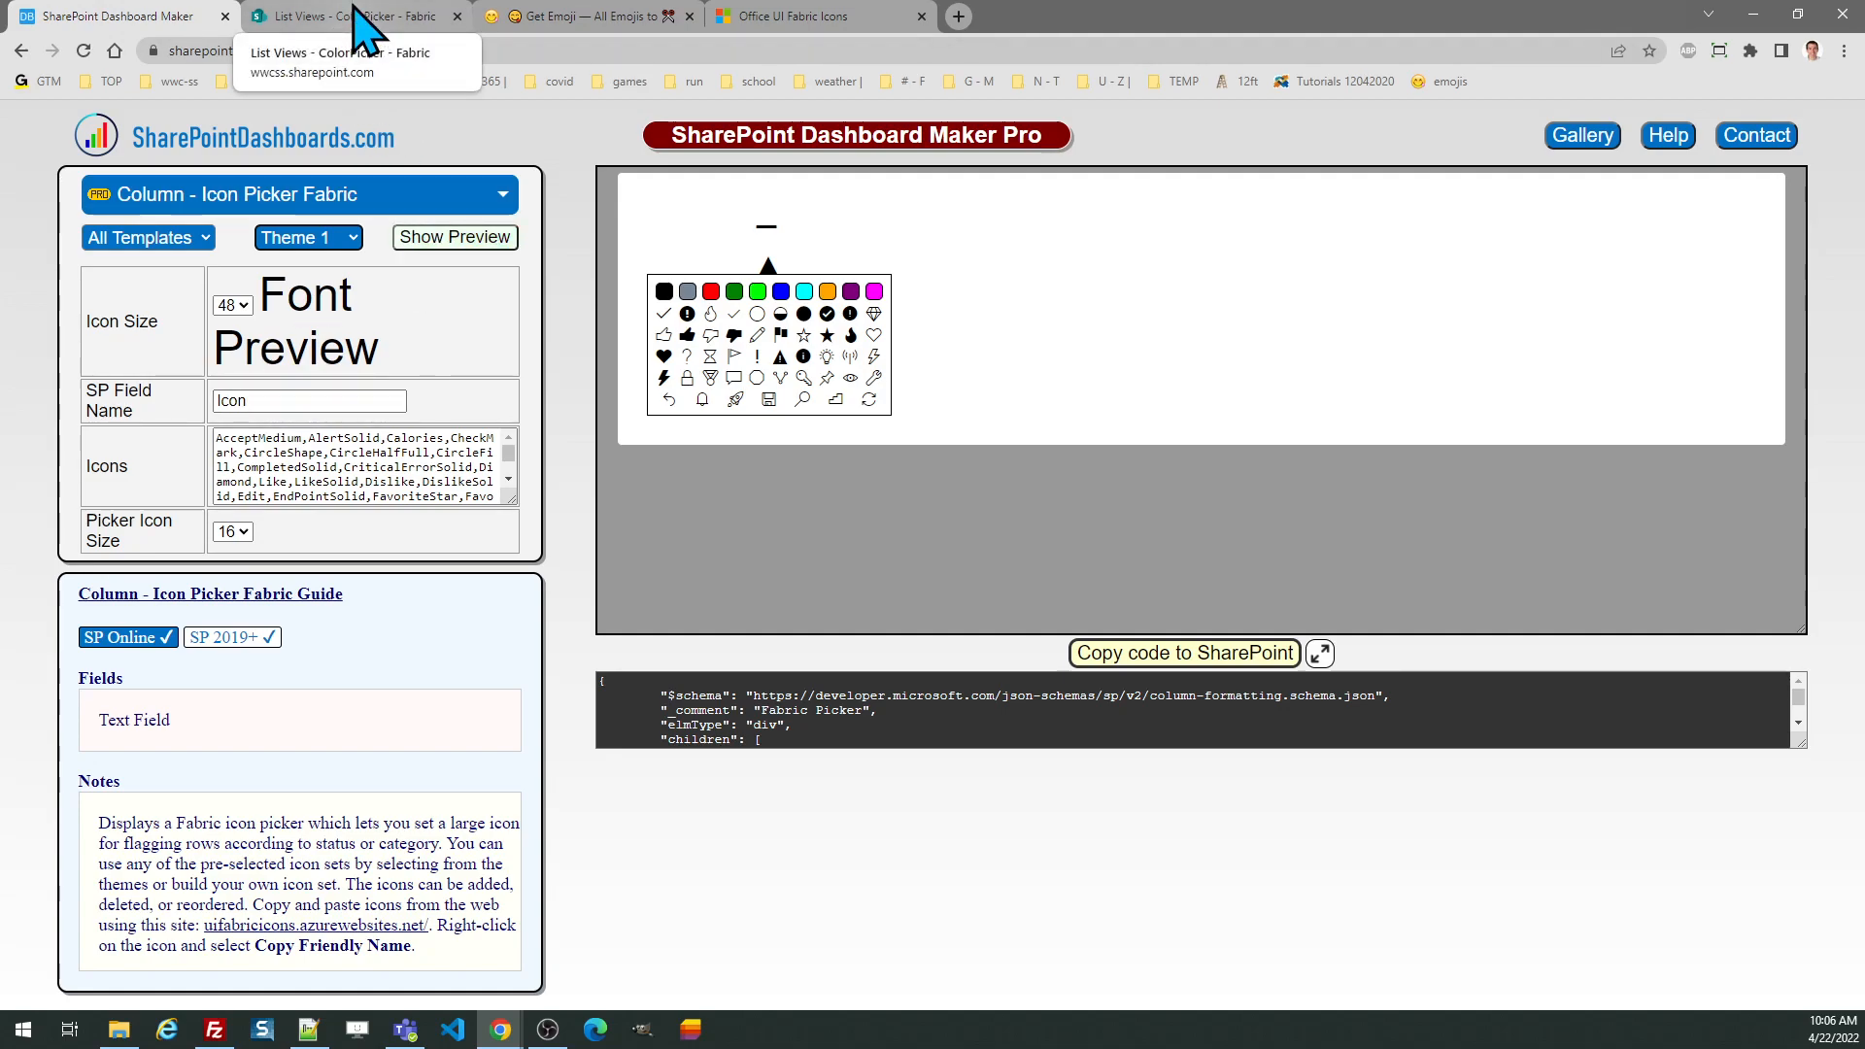
{"action": "left_click", "coordinate": [358, 16]}
{"action": "type", "text": "Fabric"}
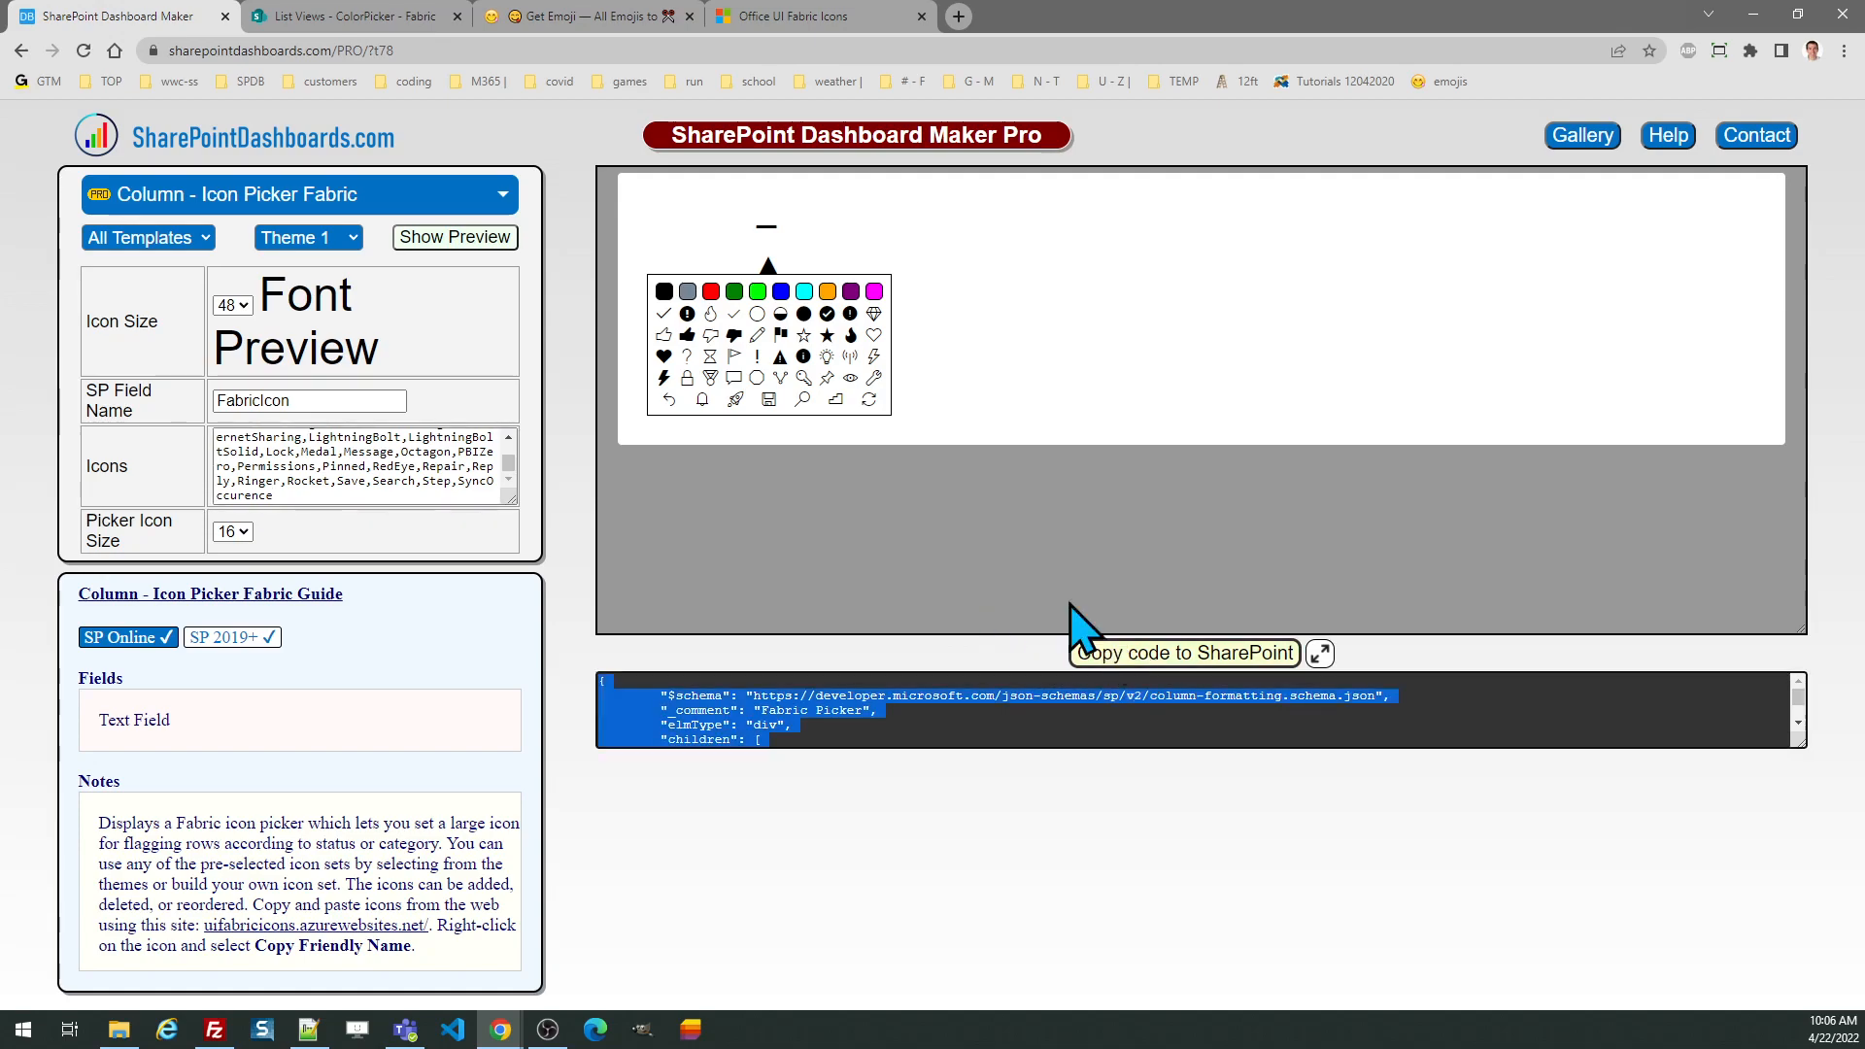
{"action": "left_click", "coordinate": [352, 15]}
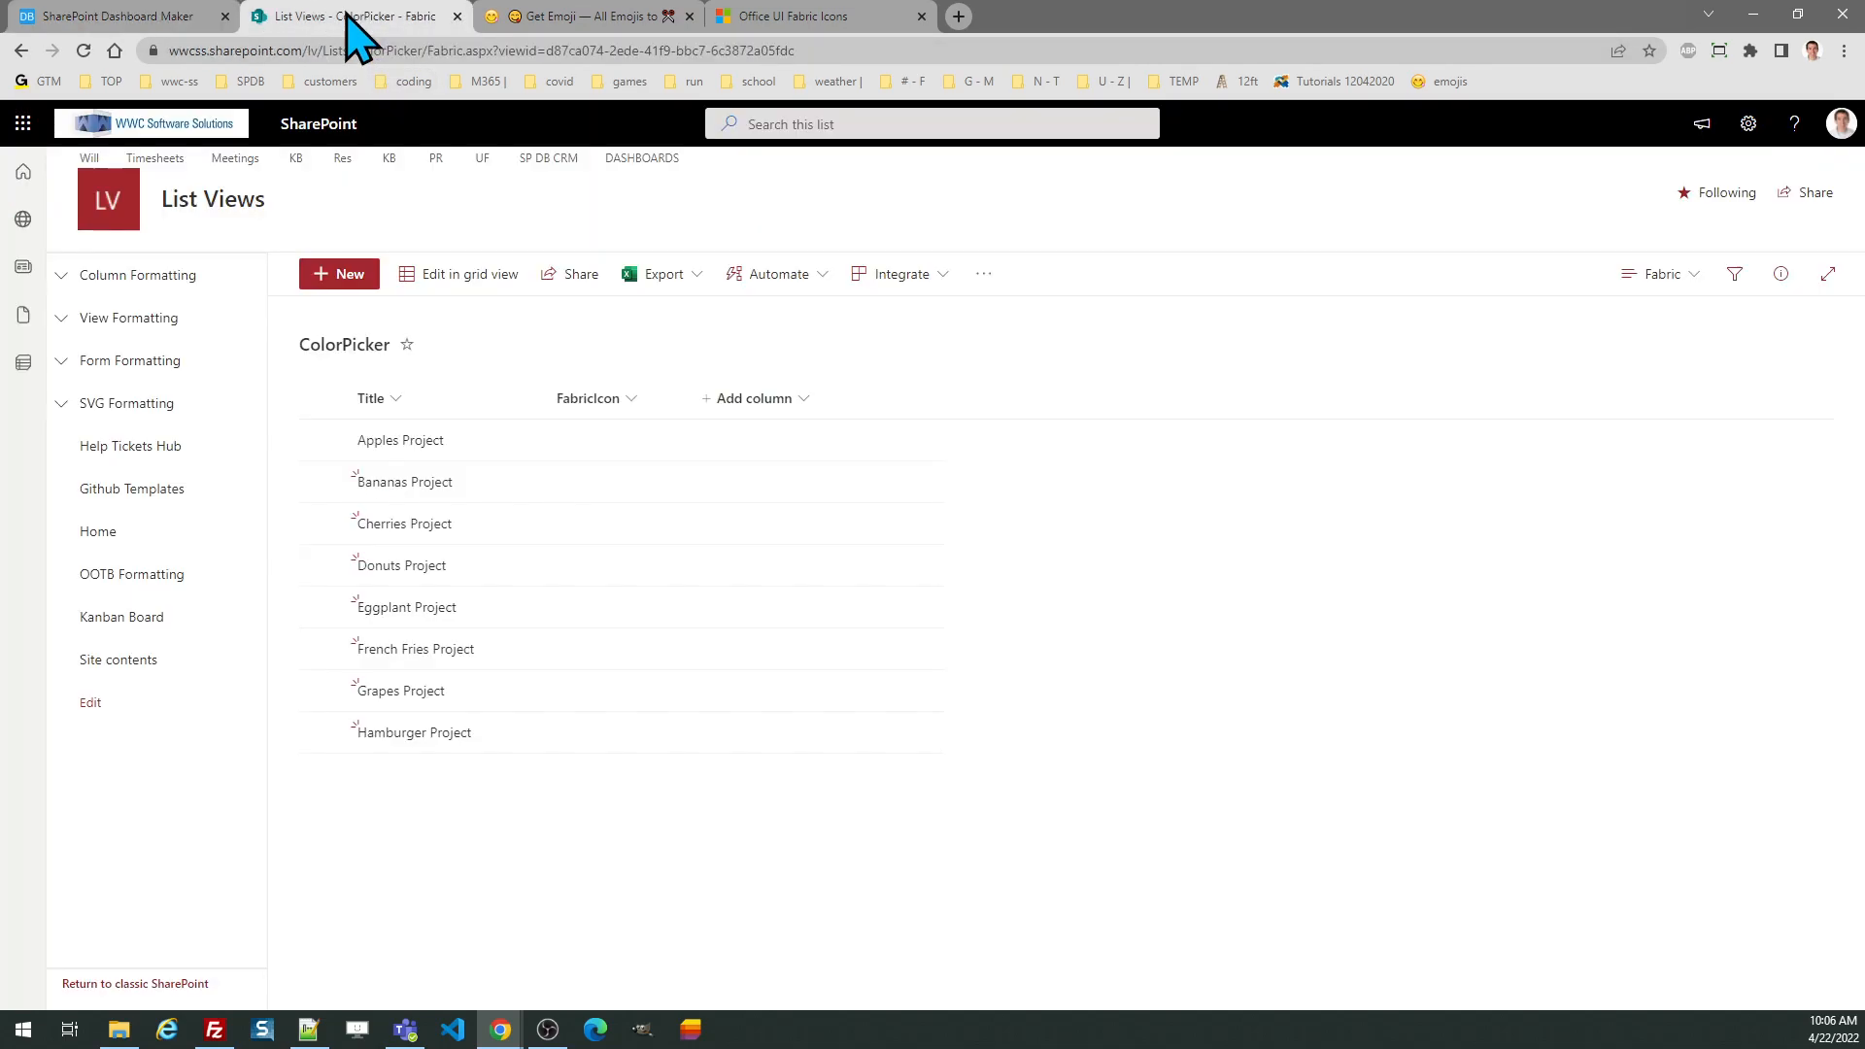
- Save the pasted Fabric picker JSON as the FabricIcon column's advanced formatting
{"action": "left_click", "coordinate": [587, 397]}
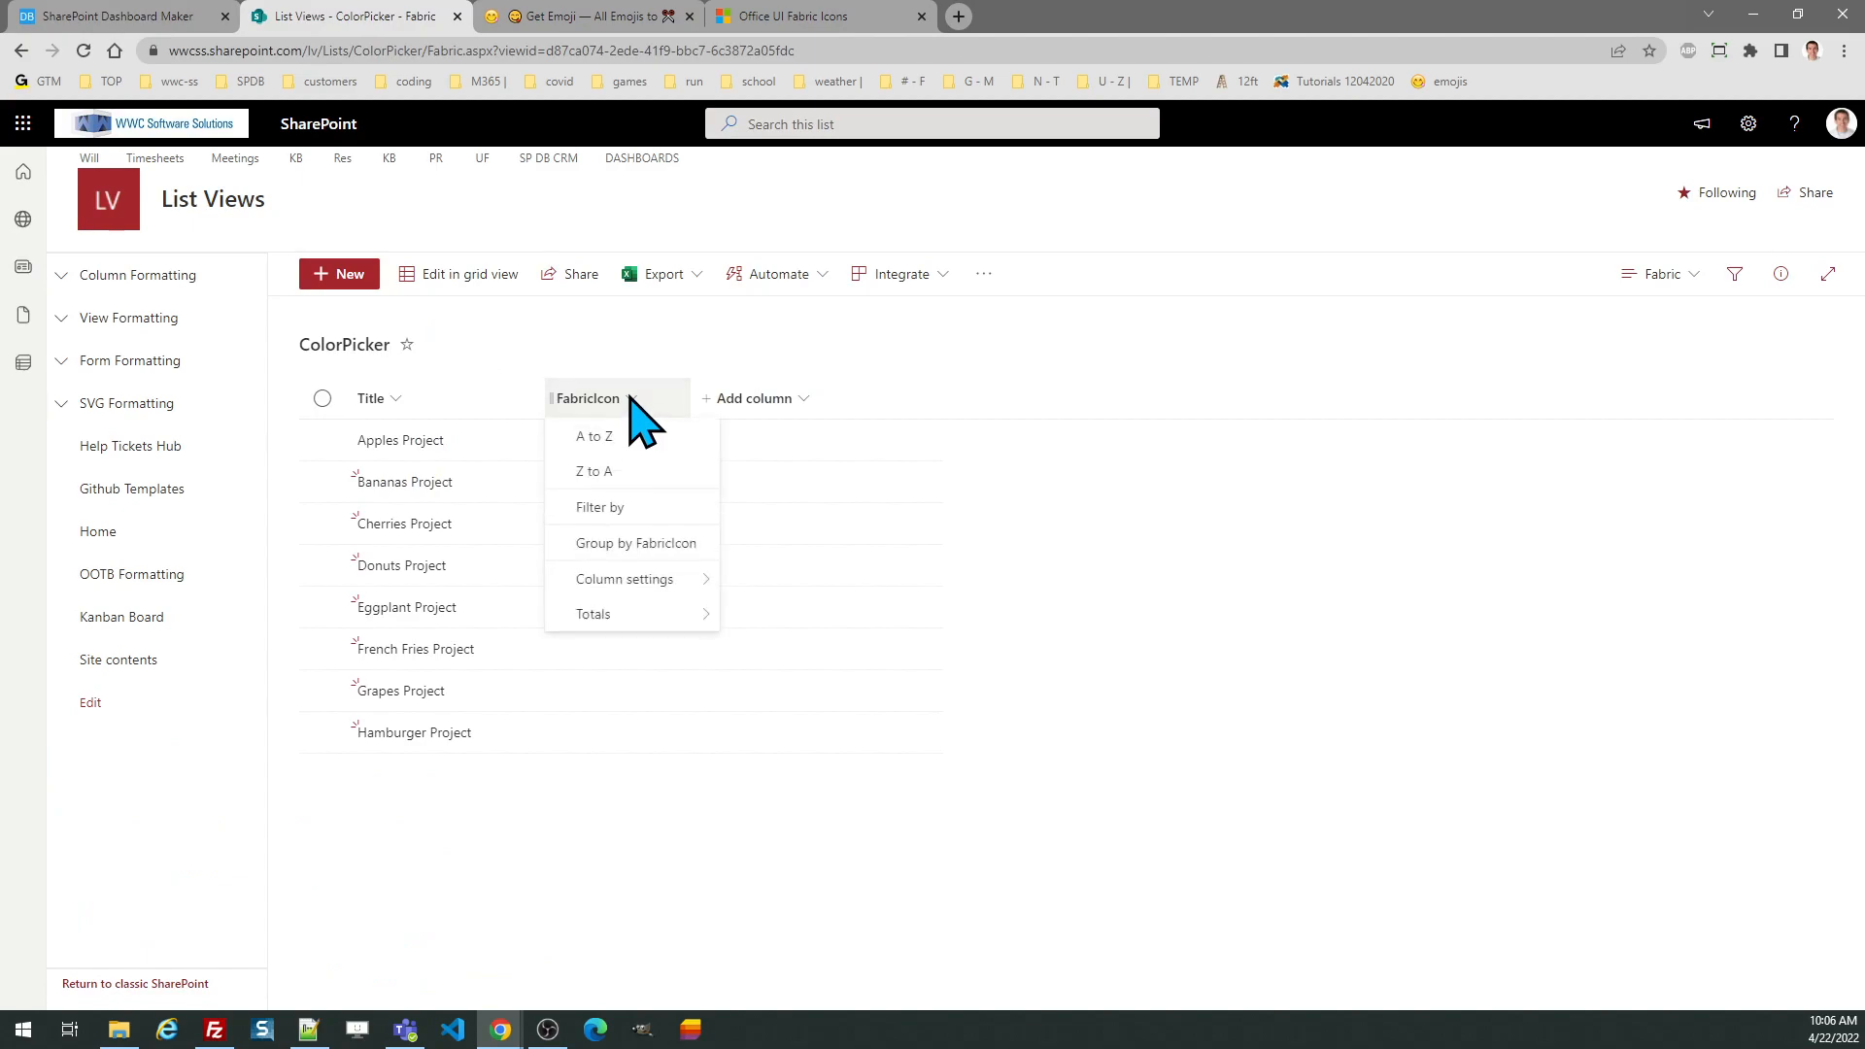
{"action": "left_click", "coordinate": [628, 579]}
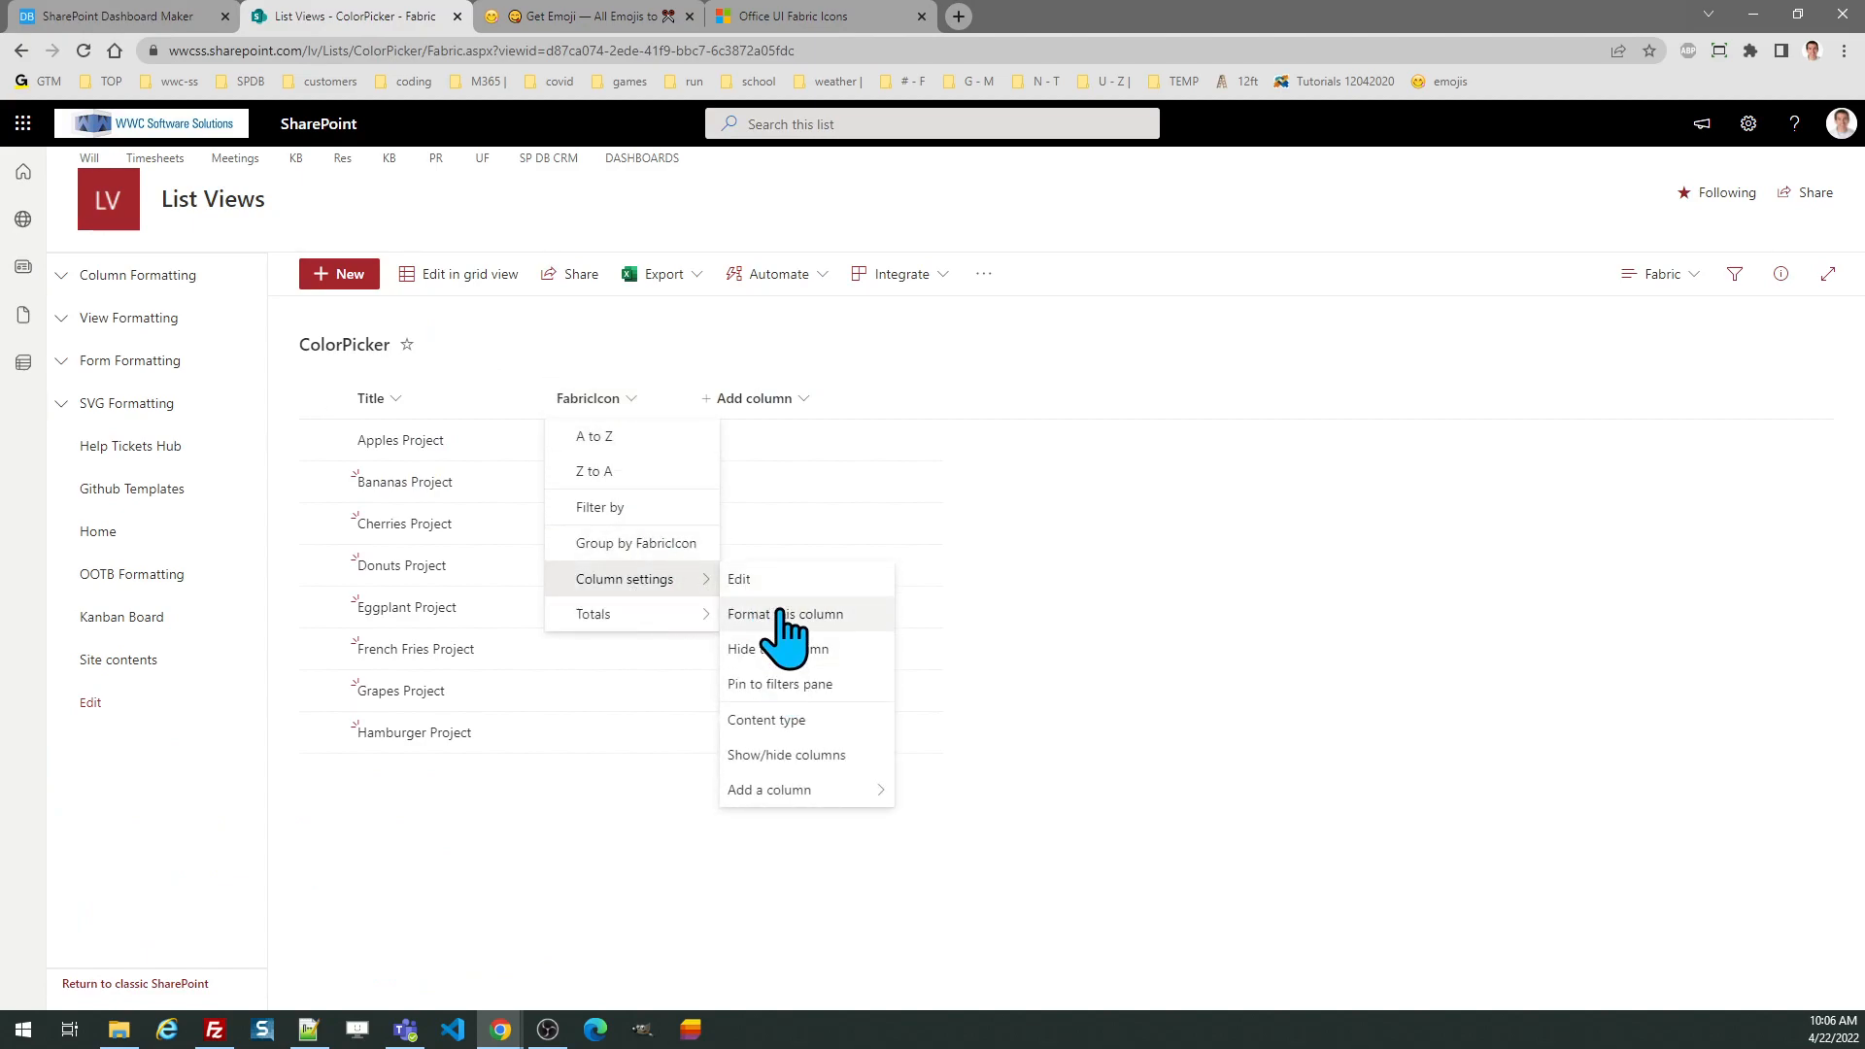
{"action": "left_click", "coordinate": [783, 614]}
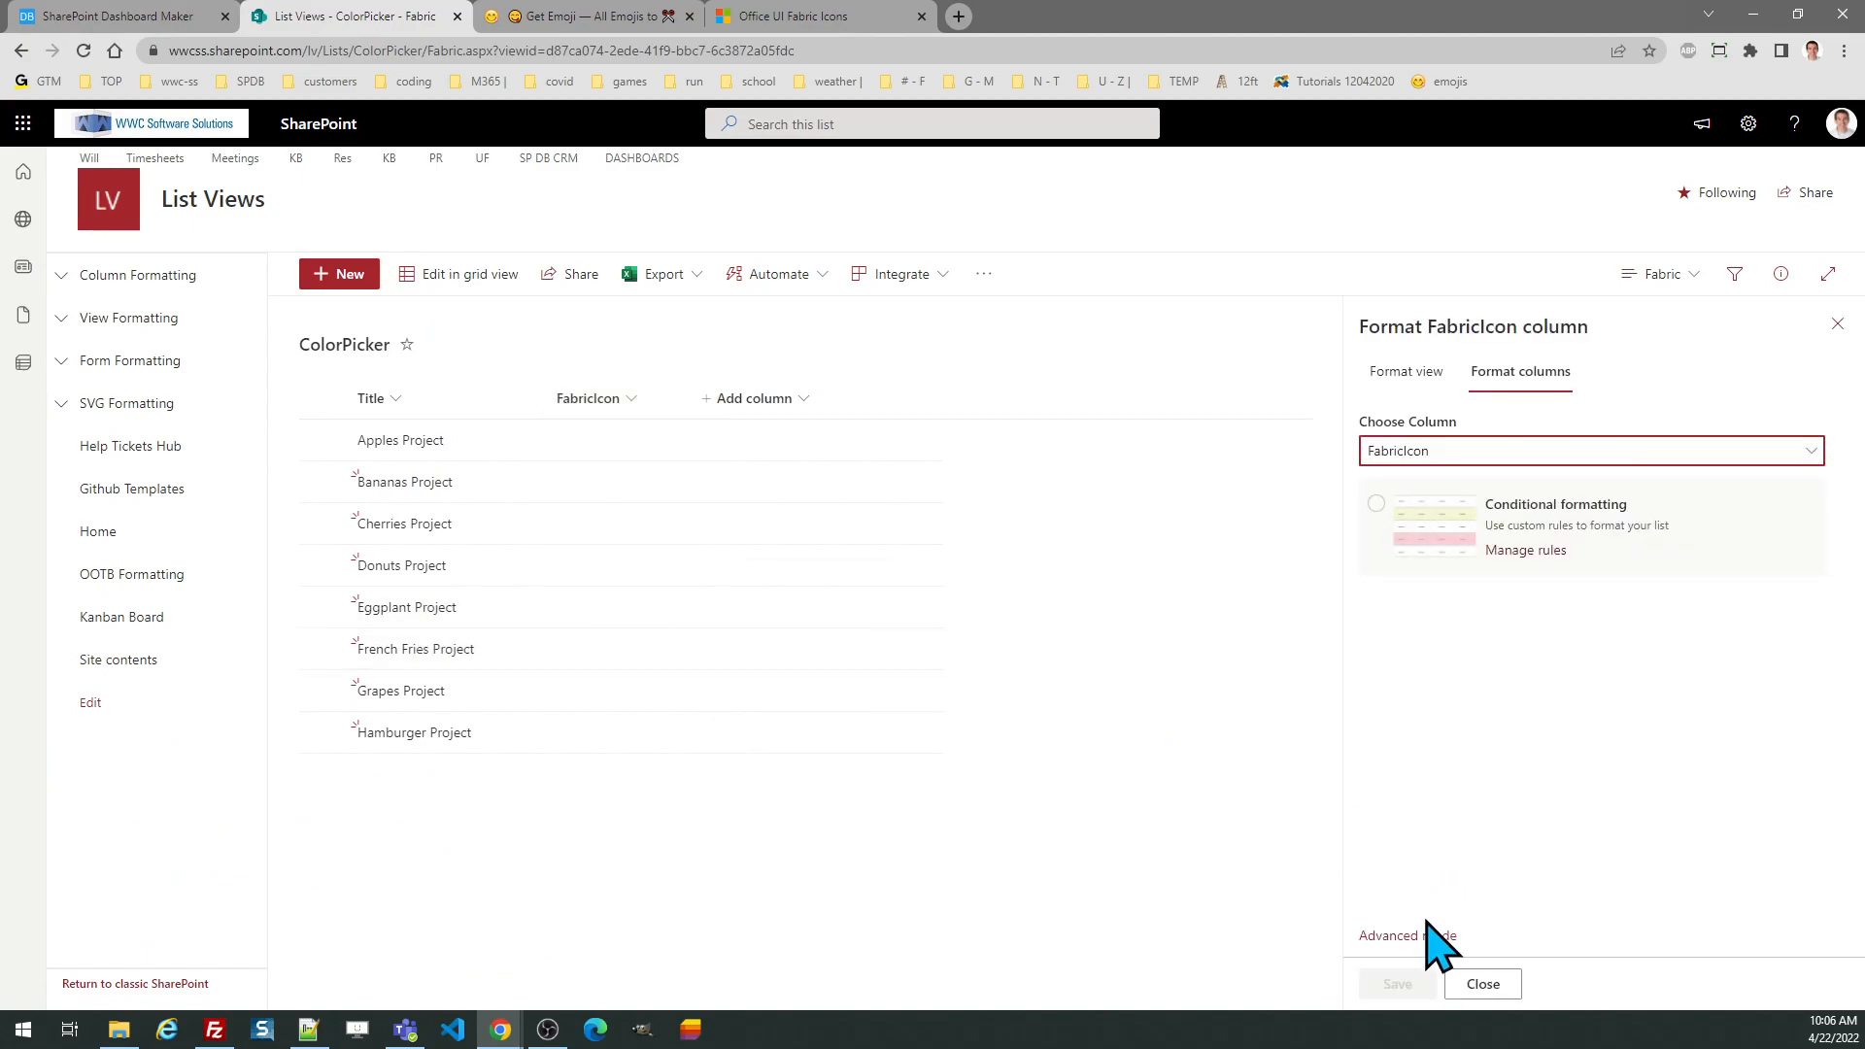
{"action": "left_click", "coordinate": [1407, 935]}
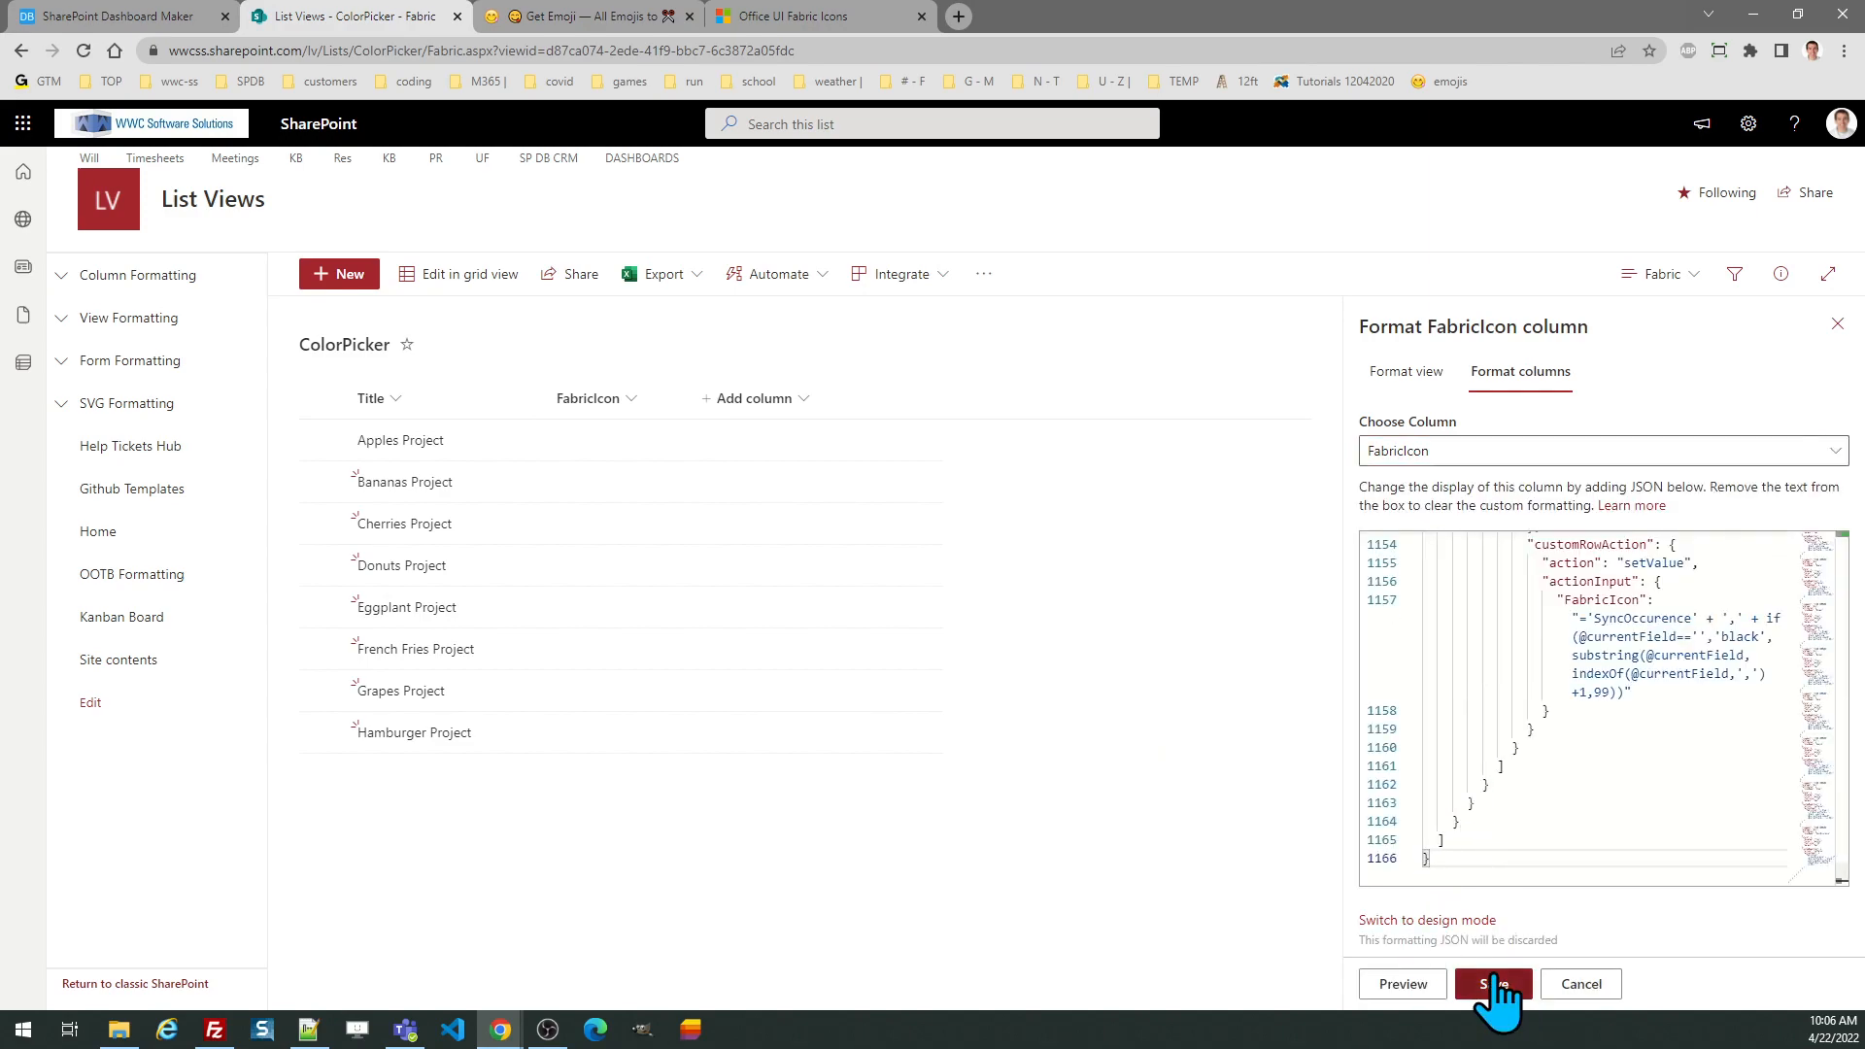
{"action": "left_click", "coordinate": [1494, 983]}
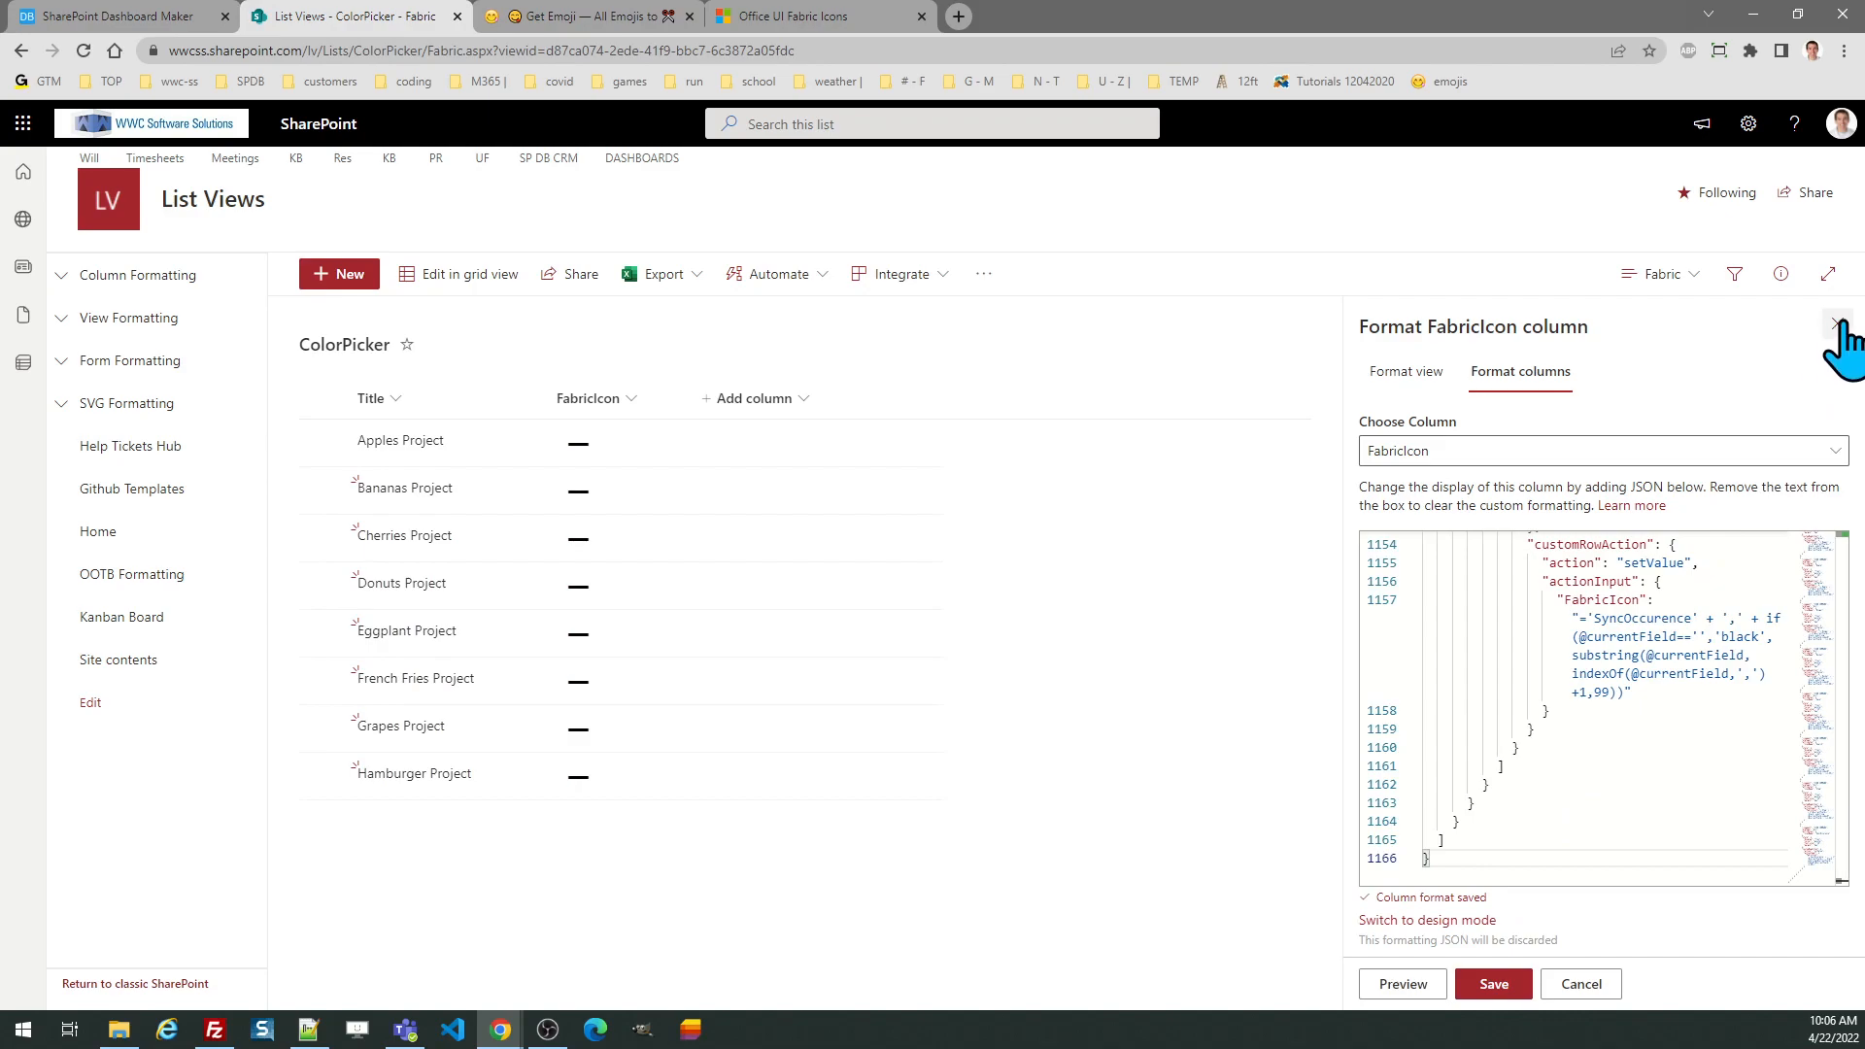
- Close the format pane and give Apples Project a red heart in the FabricIcon column
{"action": "left_click", "coordinate": [1842, 323]}
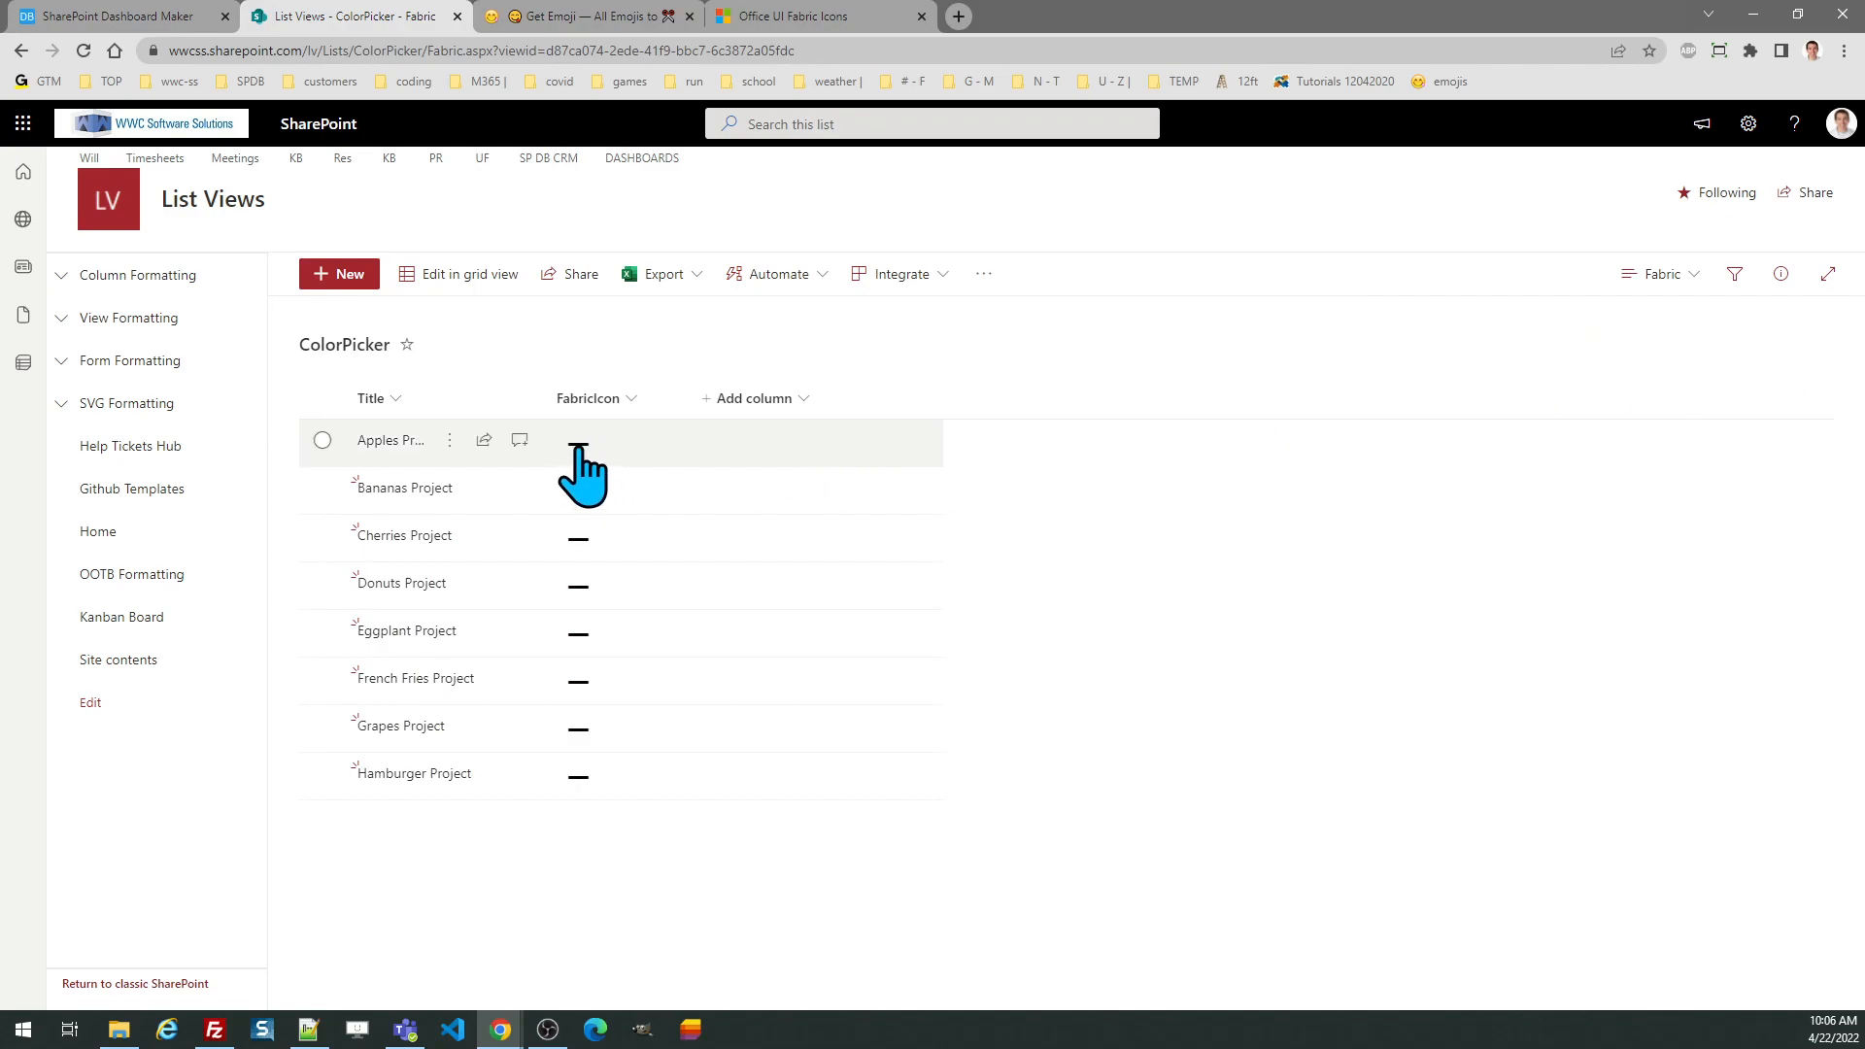
{"action": "left_click", "coordinate": [320, 439]}
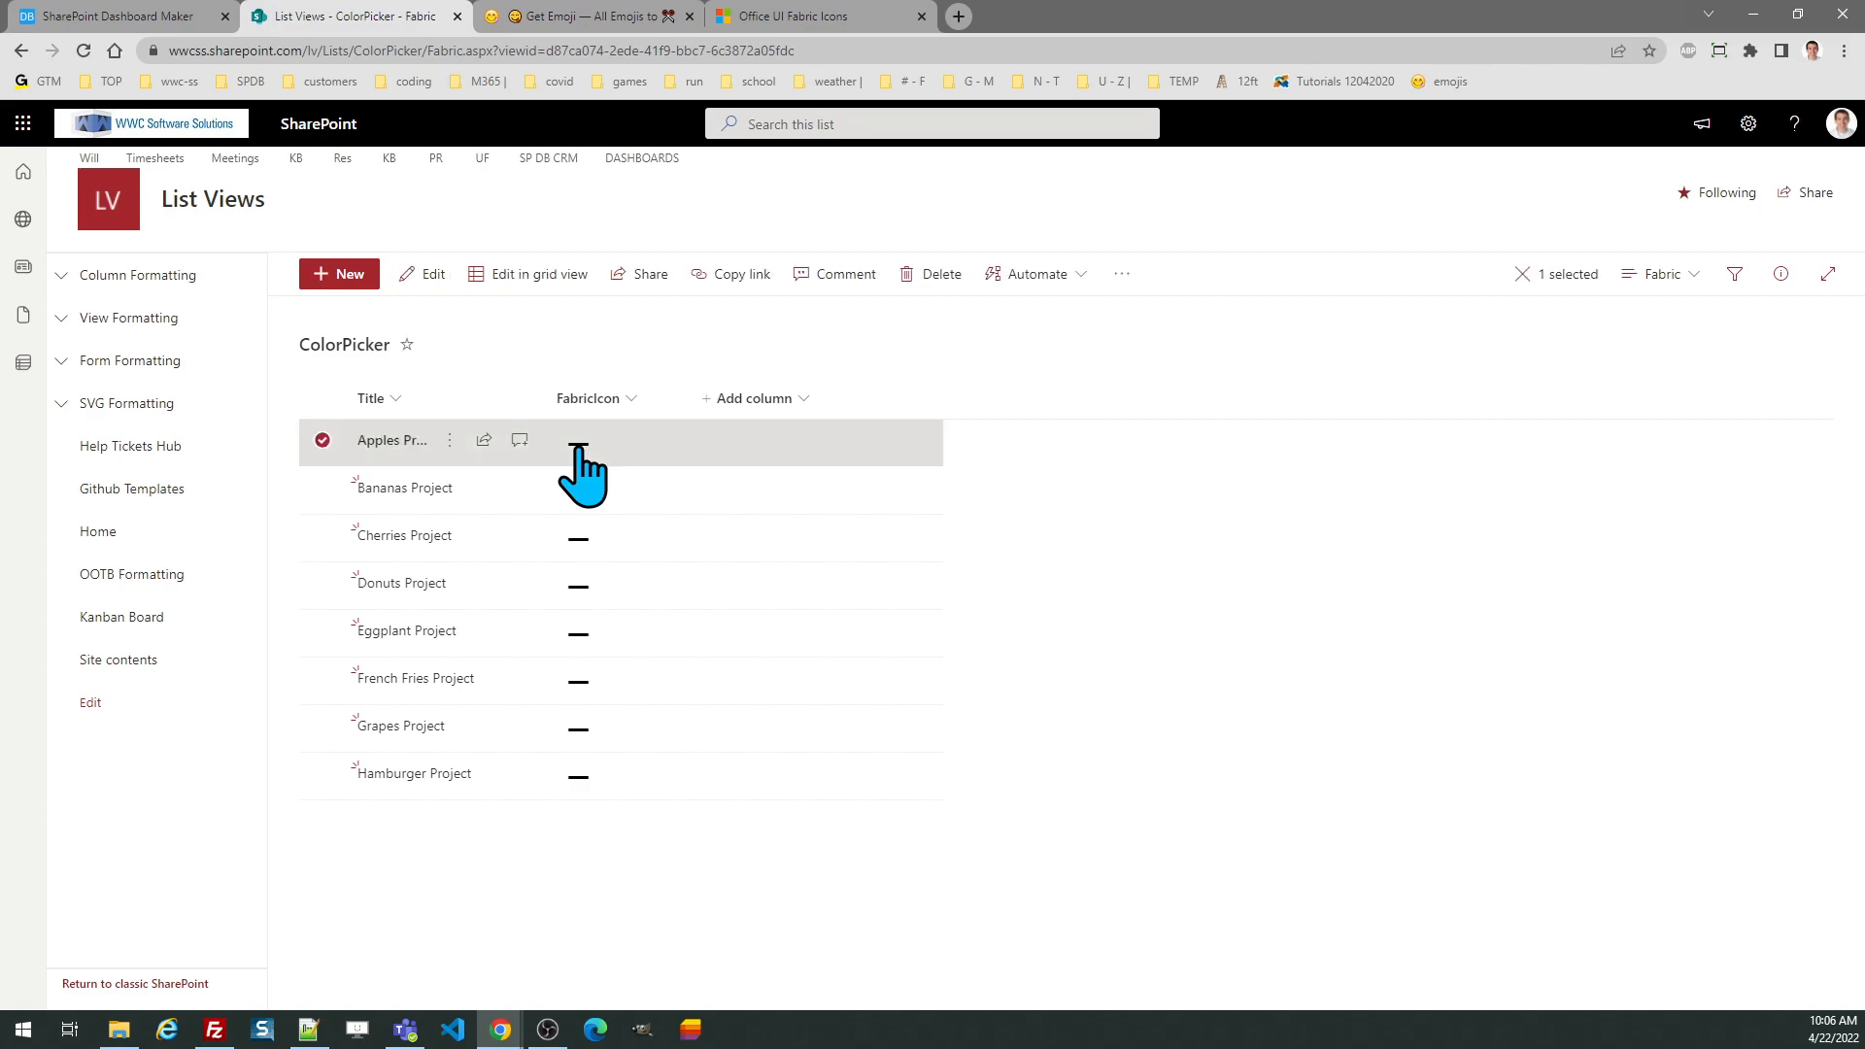
{"action": "left_click", "coordinate": [579, 441]}
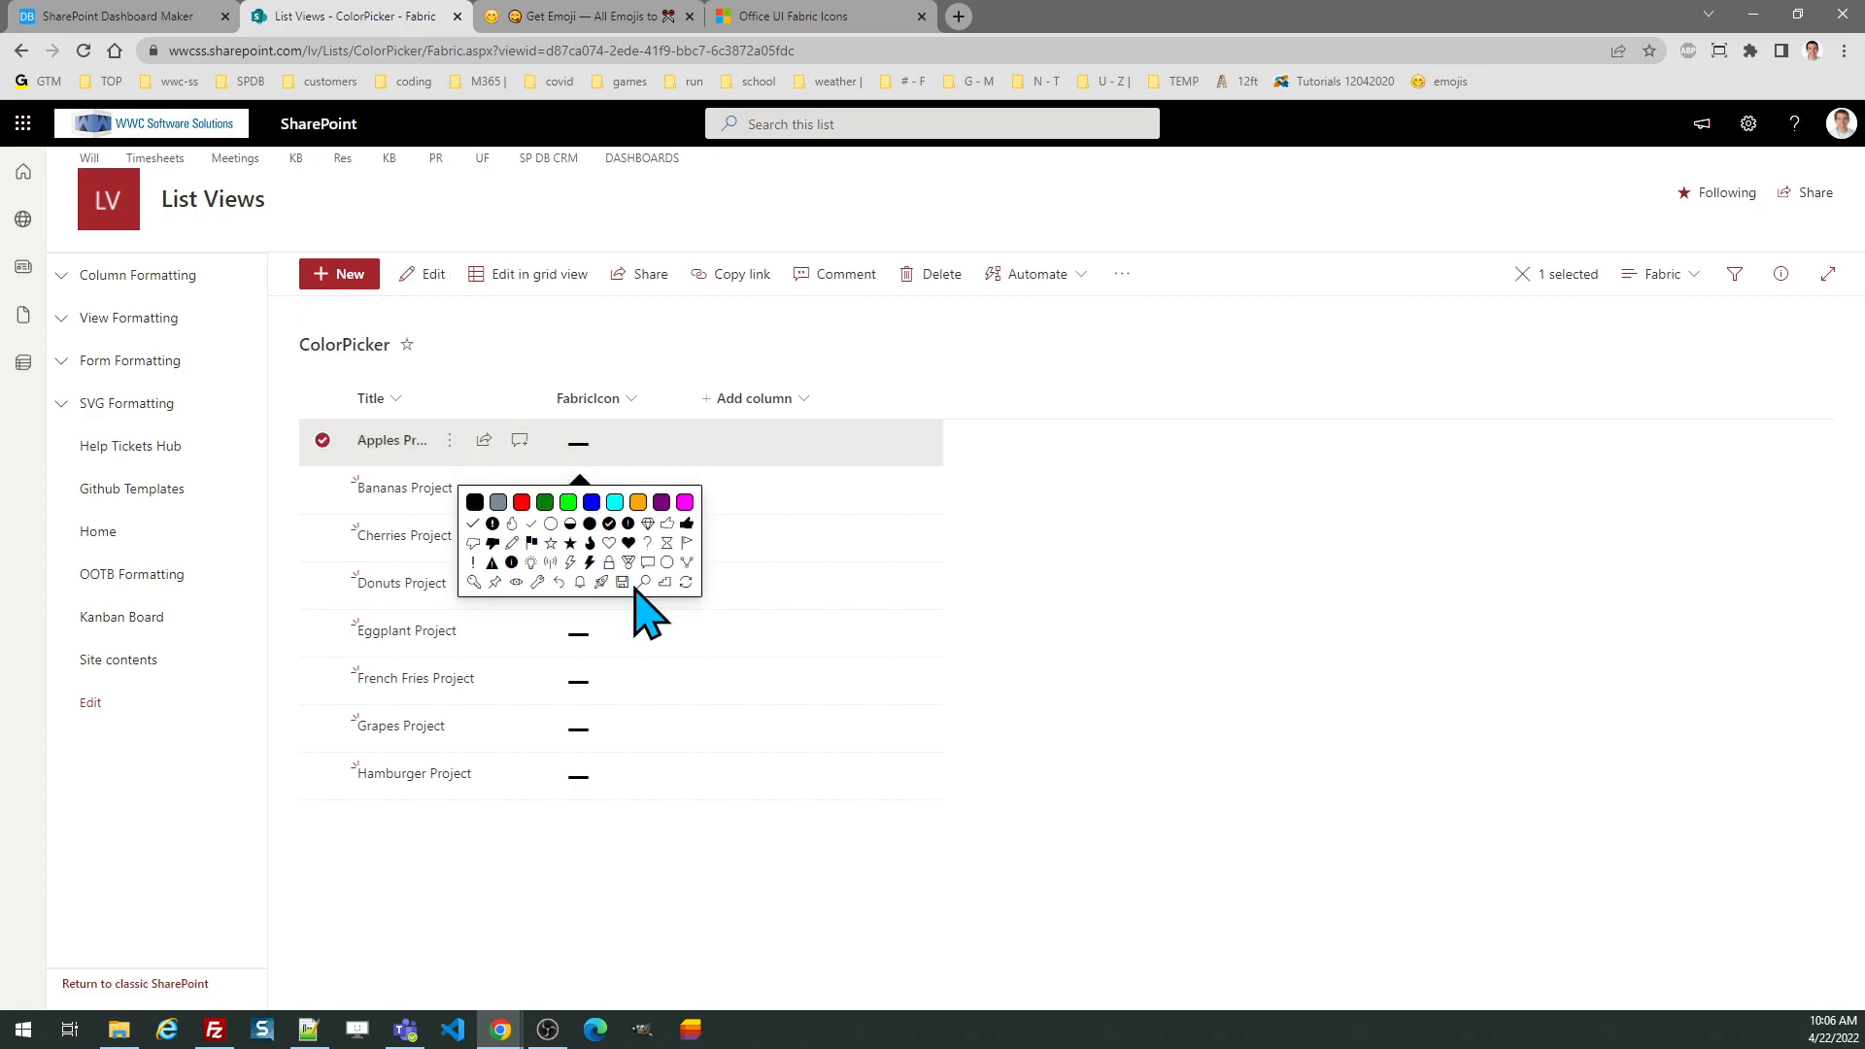
{"action": "left_click", "coordinate": [627, 544]}
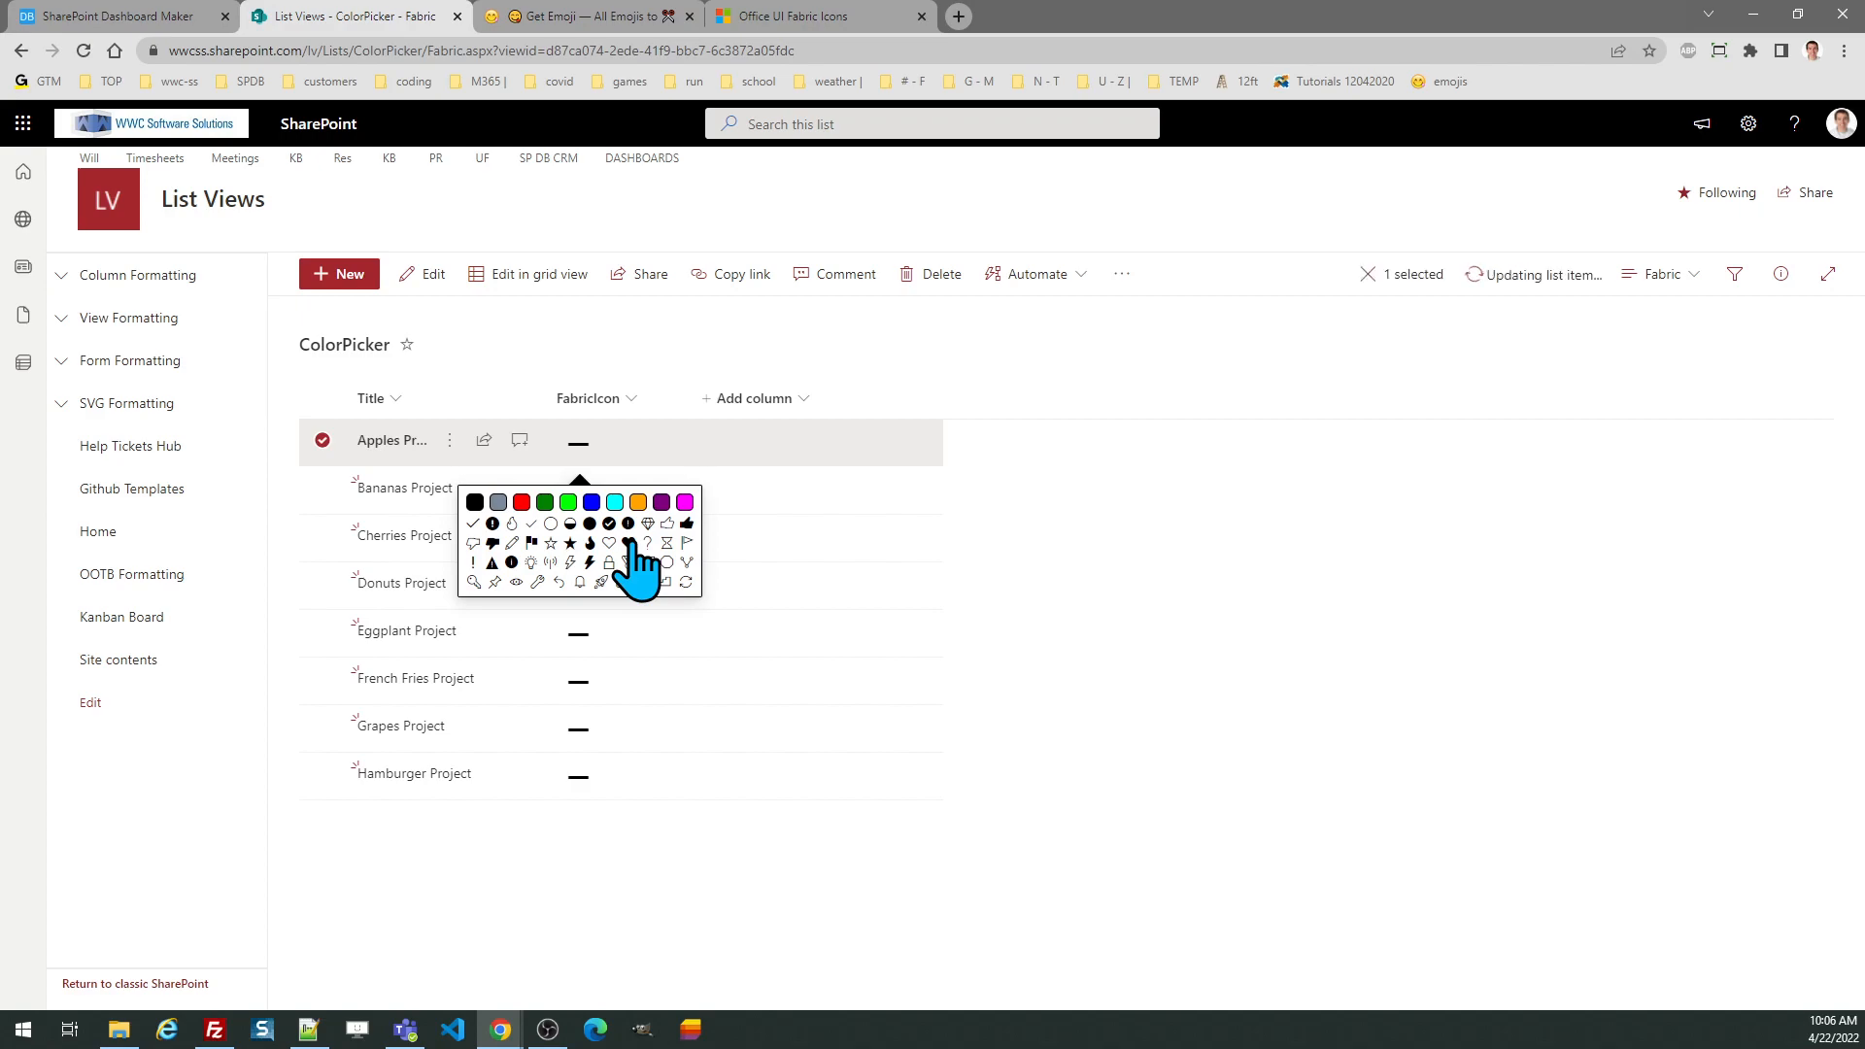
{"action": "left_click", "coordinate": [608, 544]}
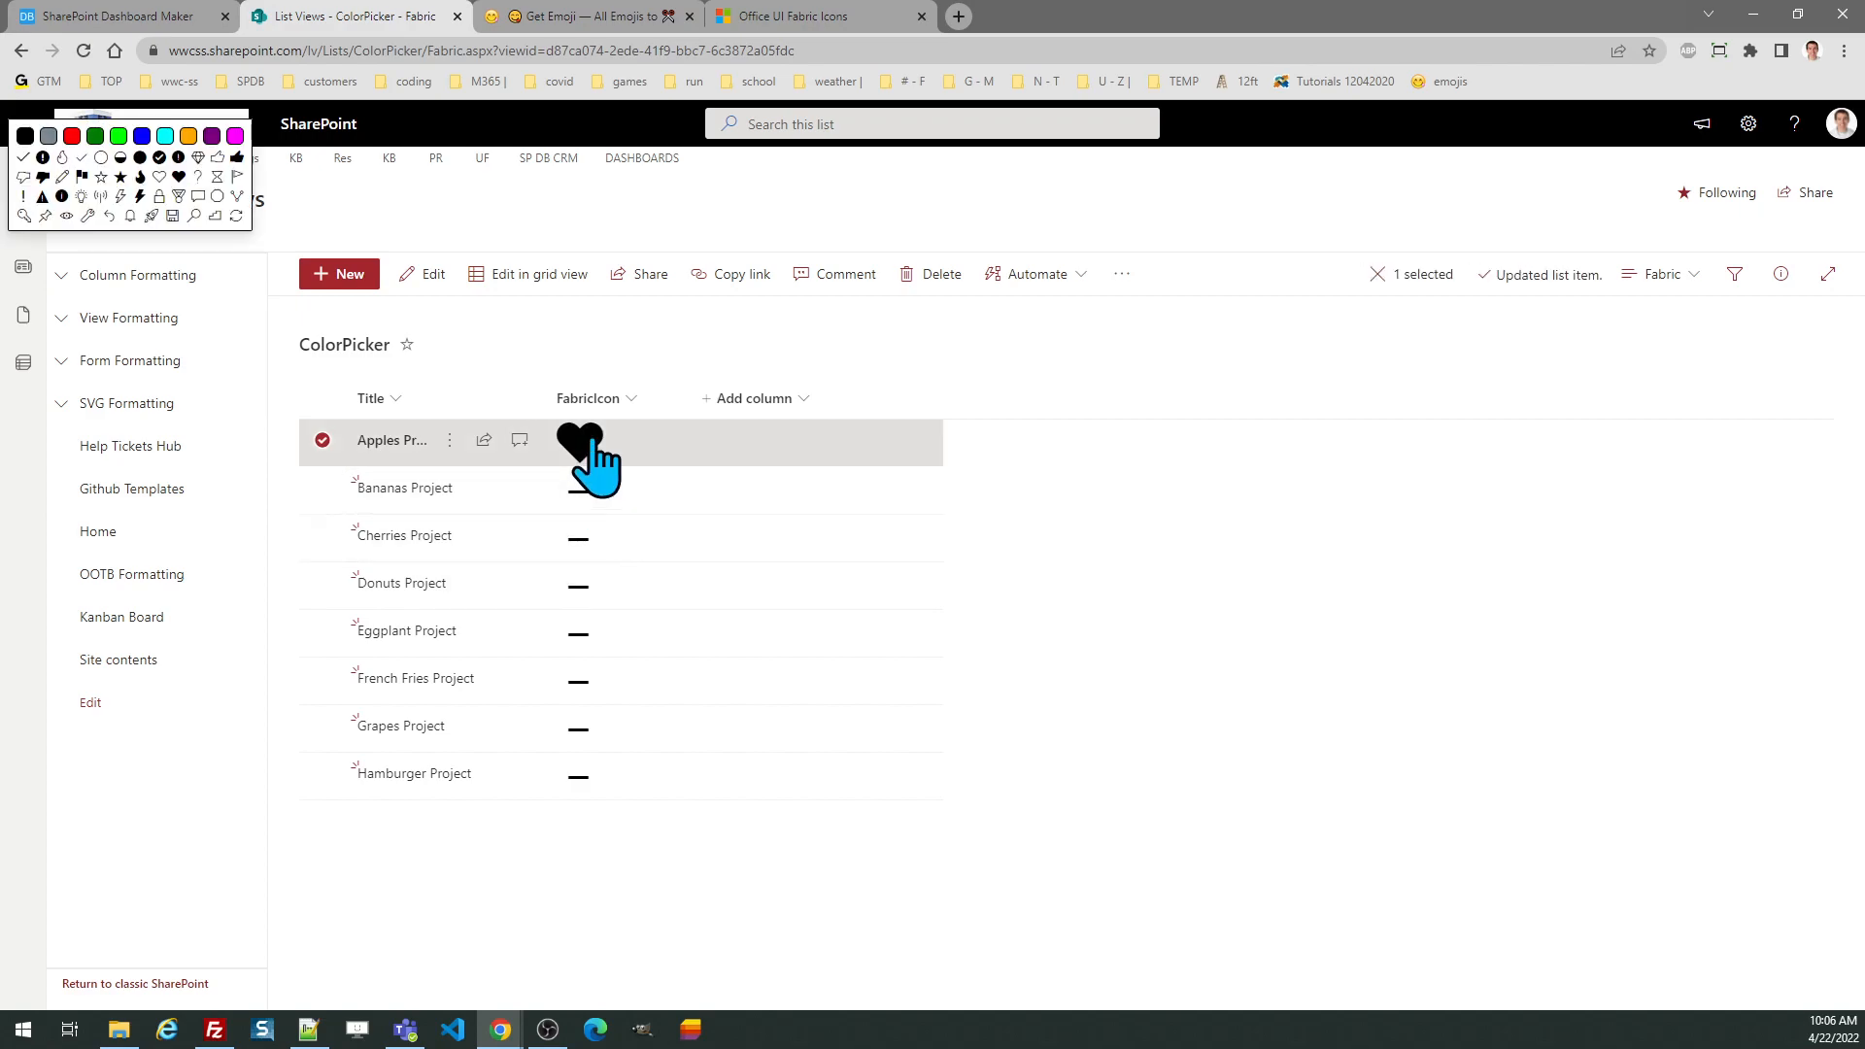
{"action": "left_click", "coordinate": [581, 438]}
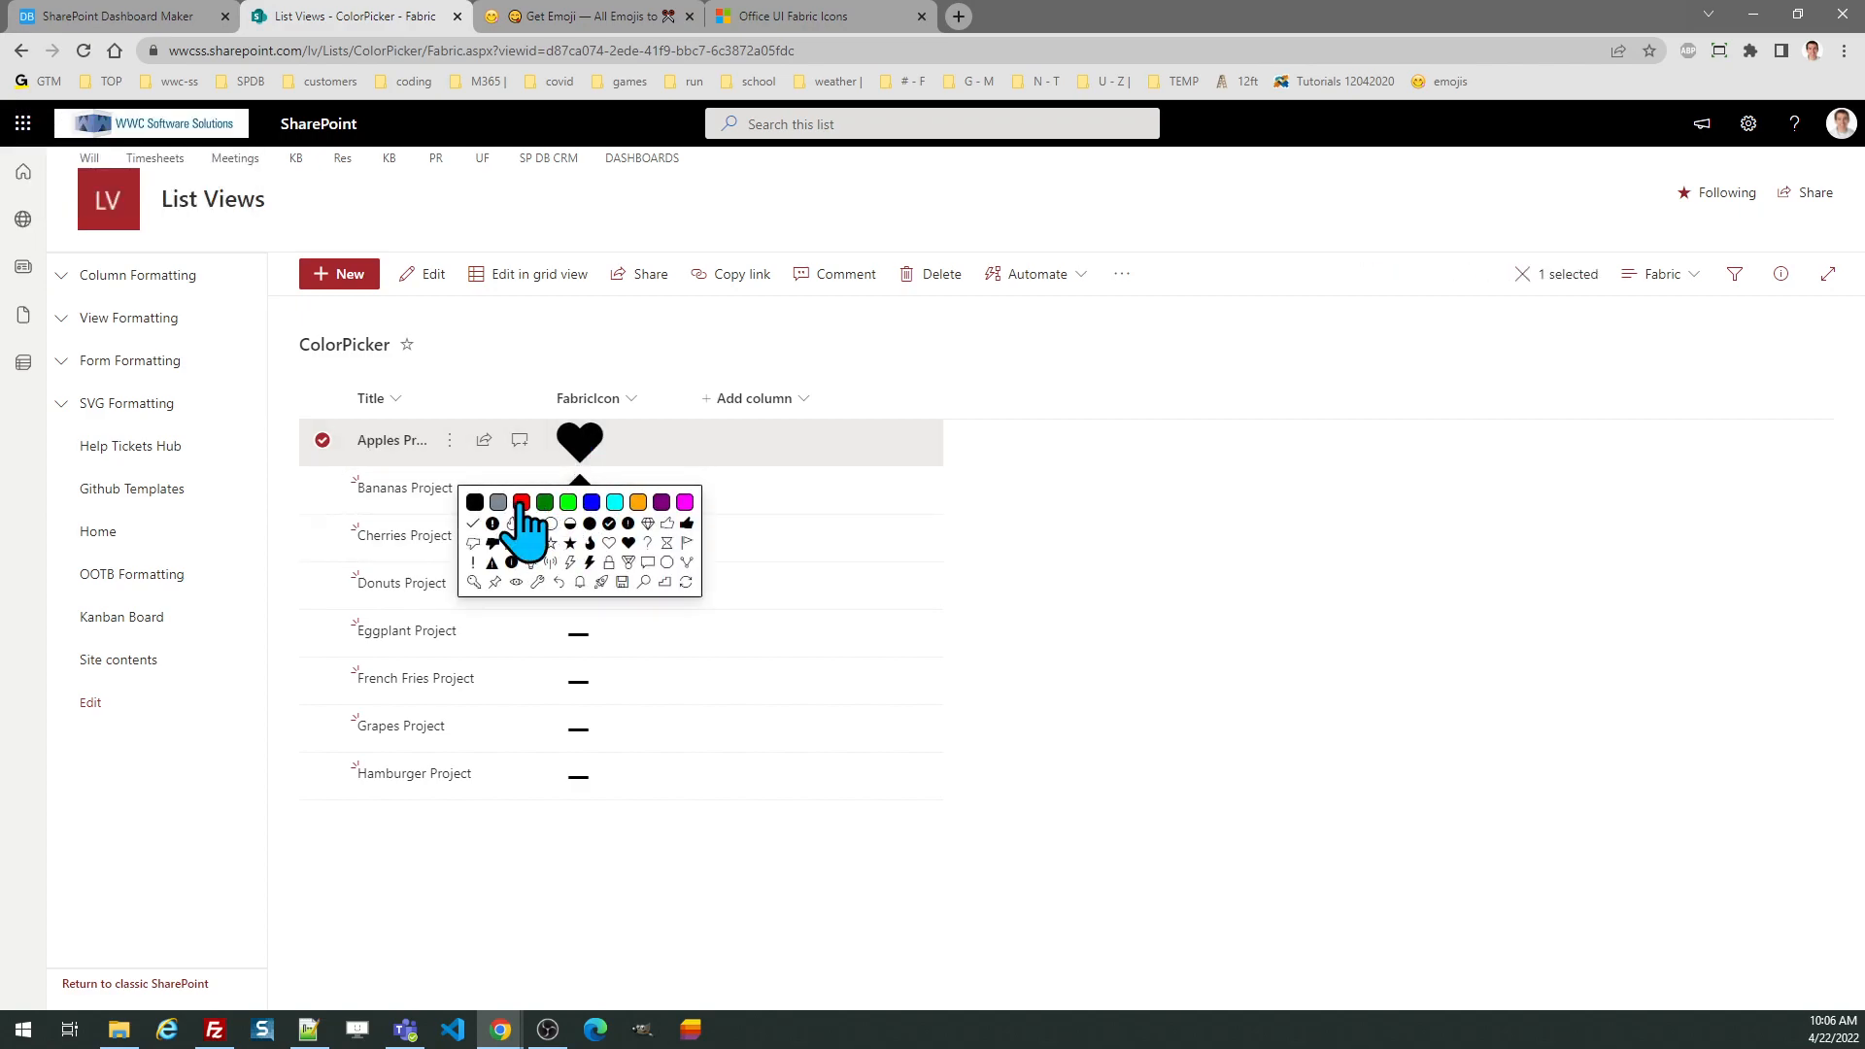
{"action": "left_click", "coordinate": [520, 501]}
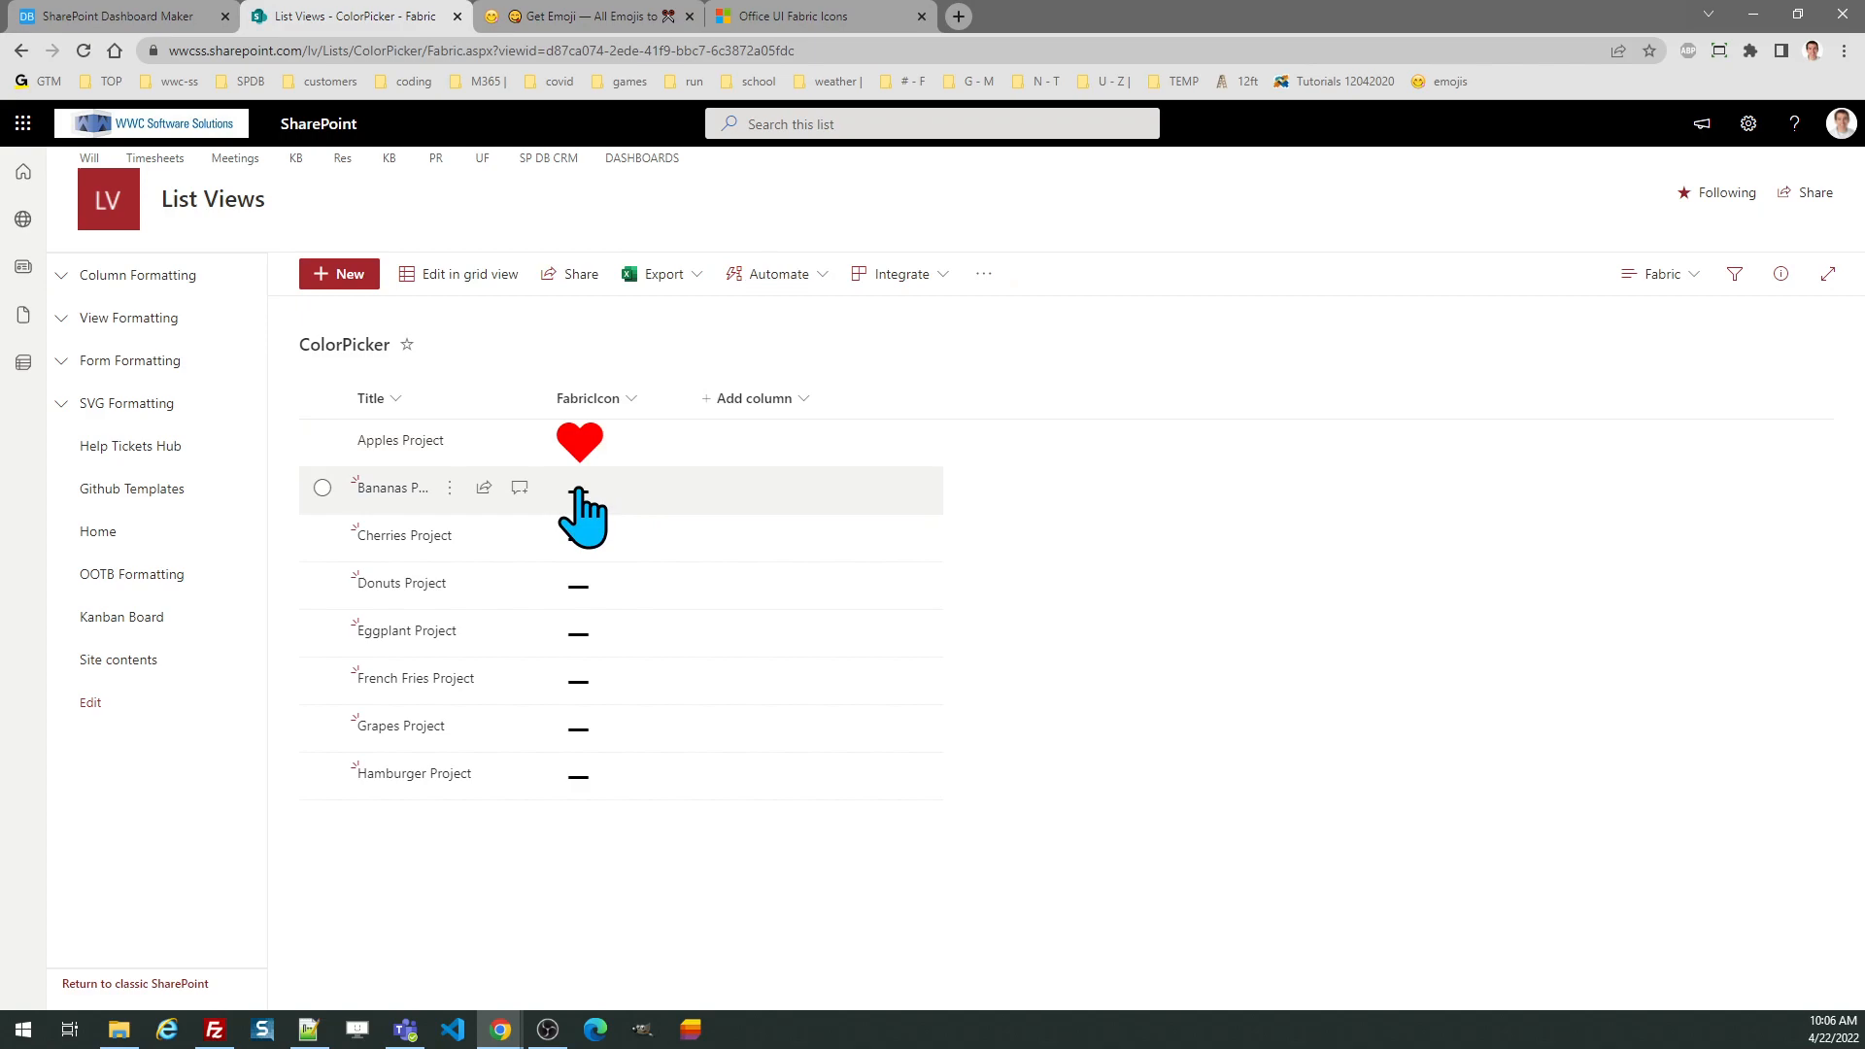
- Give Bananas Project an orange flame icon
{"action": "left_click", "coordinate": [579, 488]}
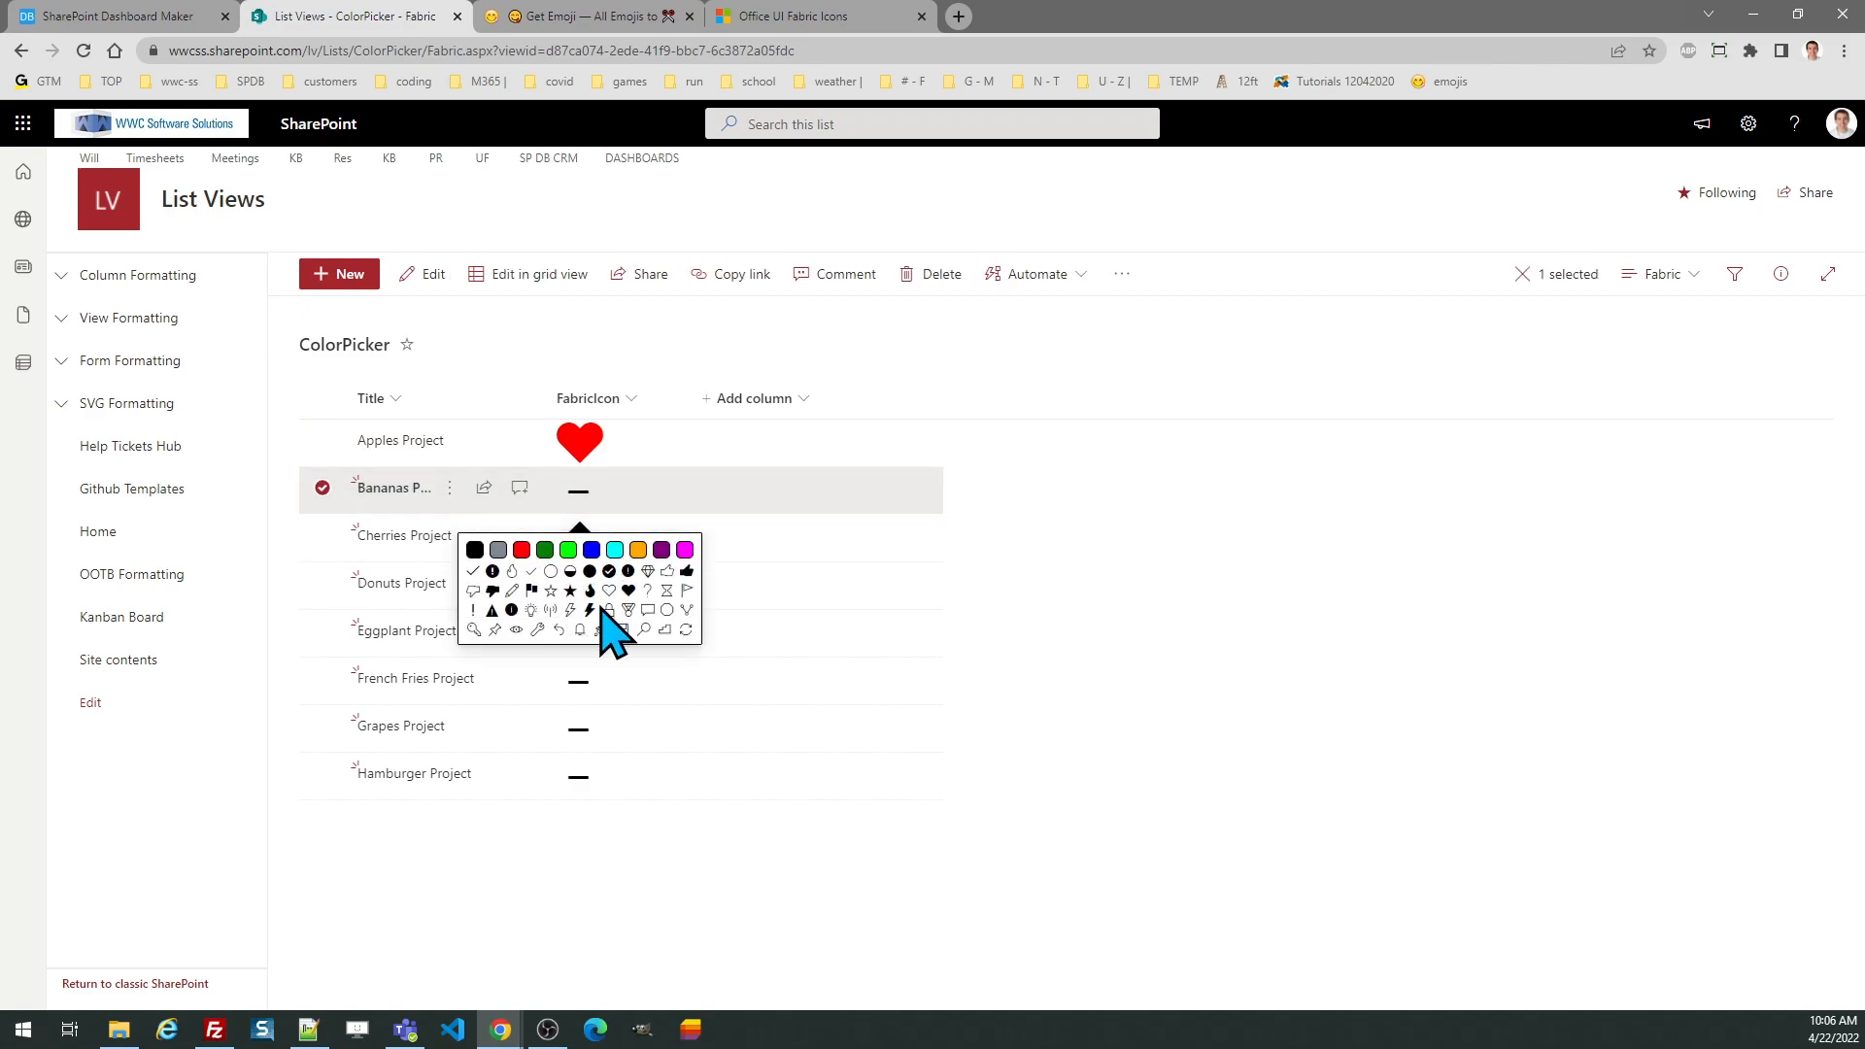
{"action": "mouse_move", "coordinate": [595, 612]}
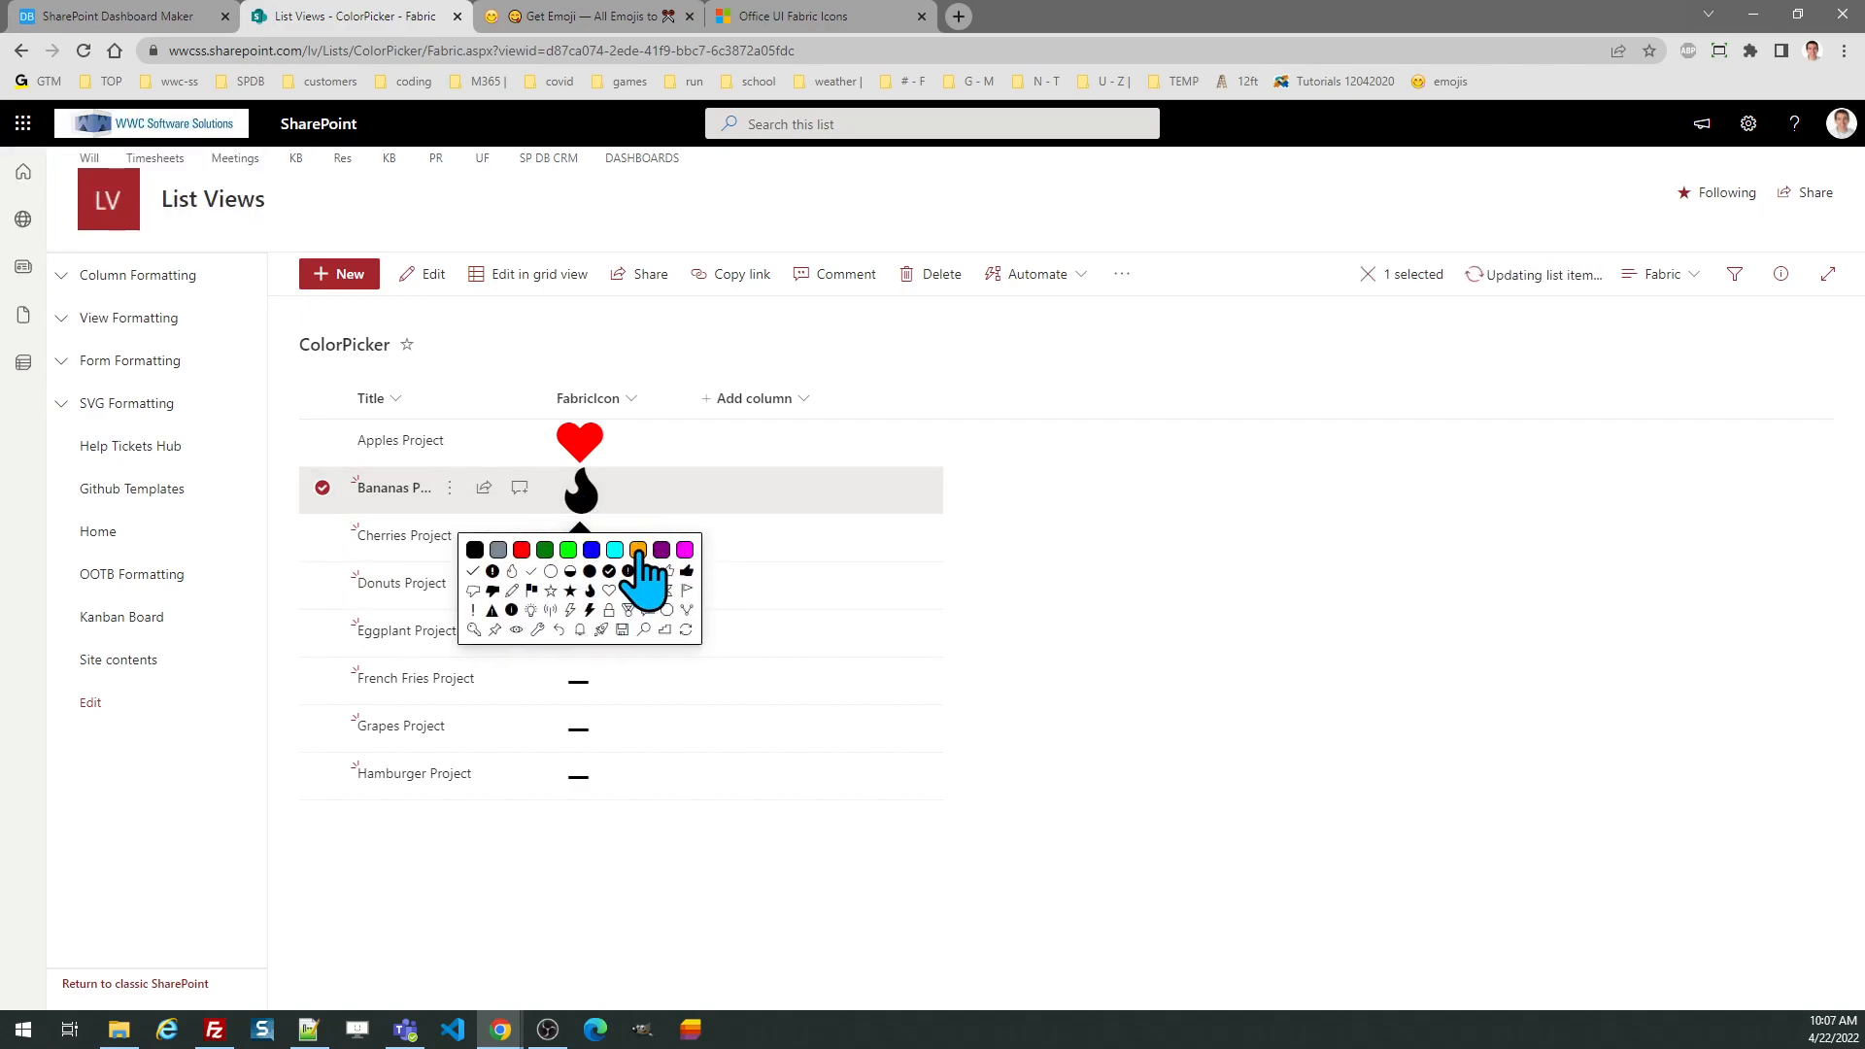
{"action": "left_click", "coordinate": [638, 550]}
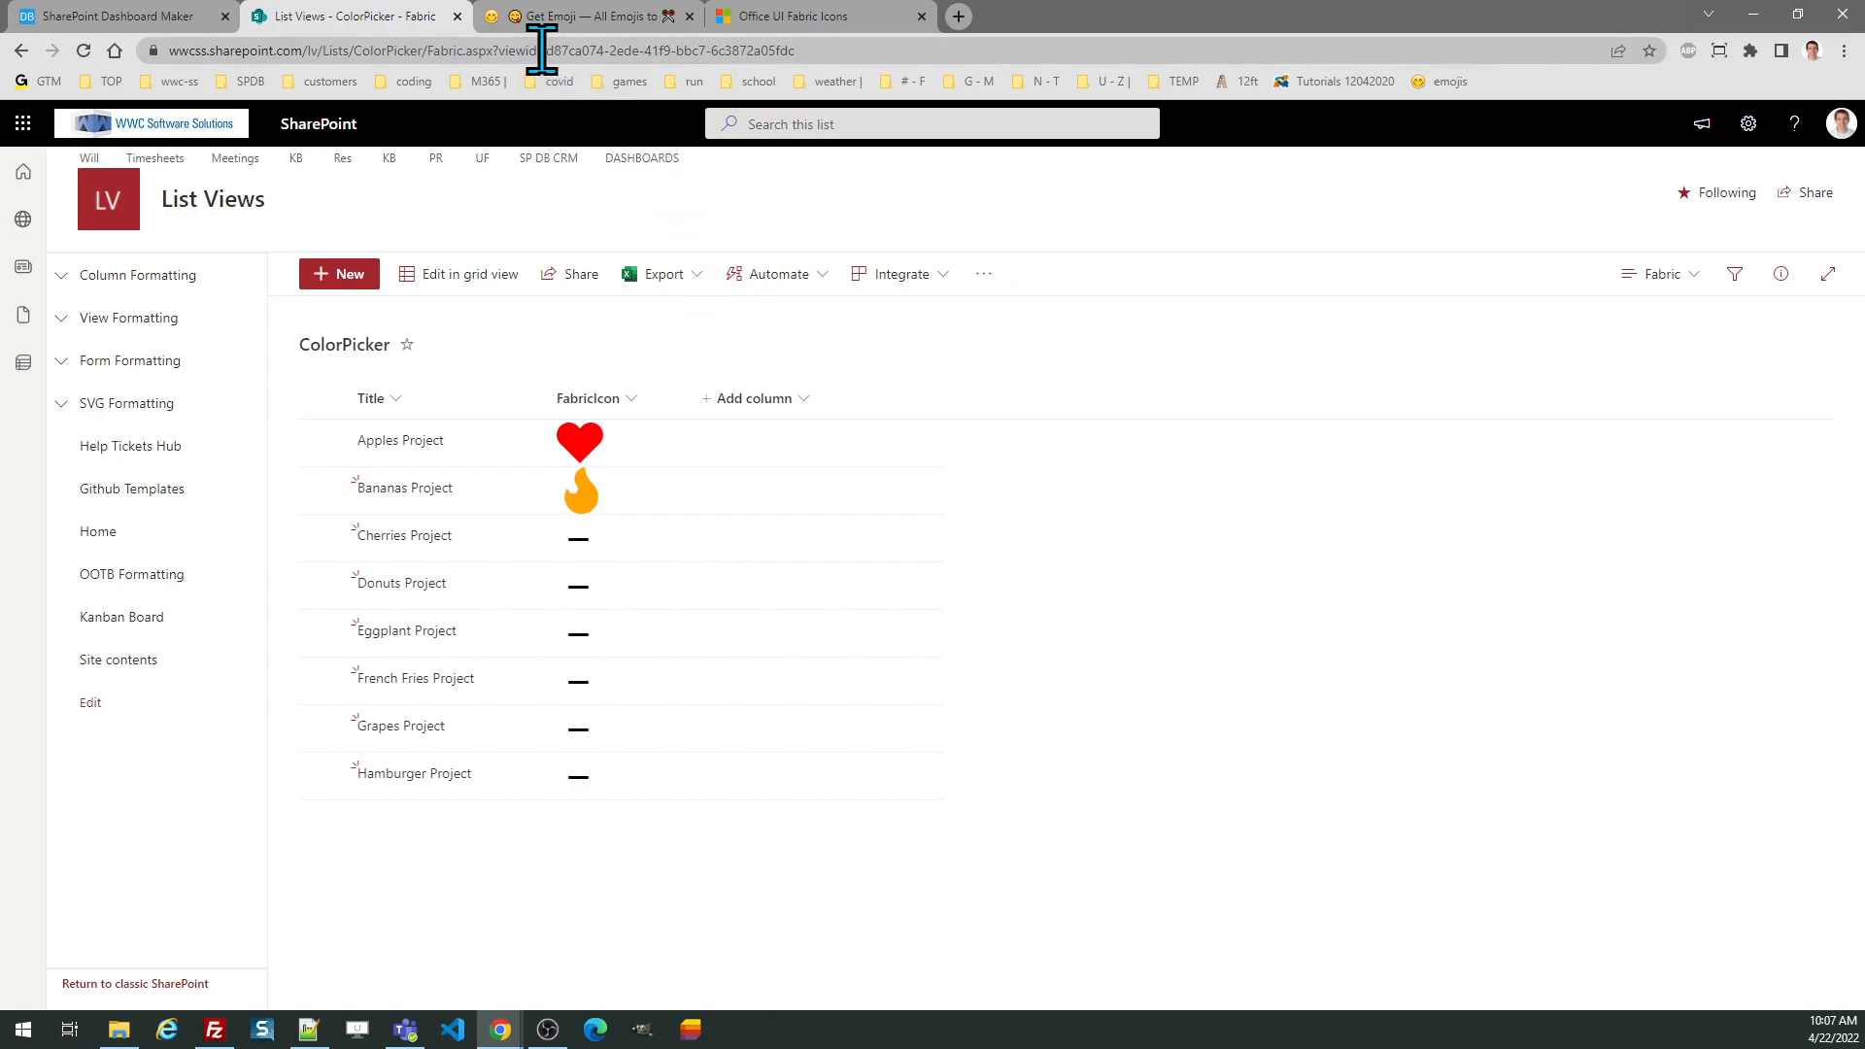
{"action": "mouse_move", "coordinate": [560, 30]}
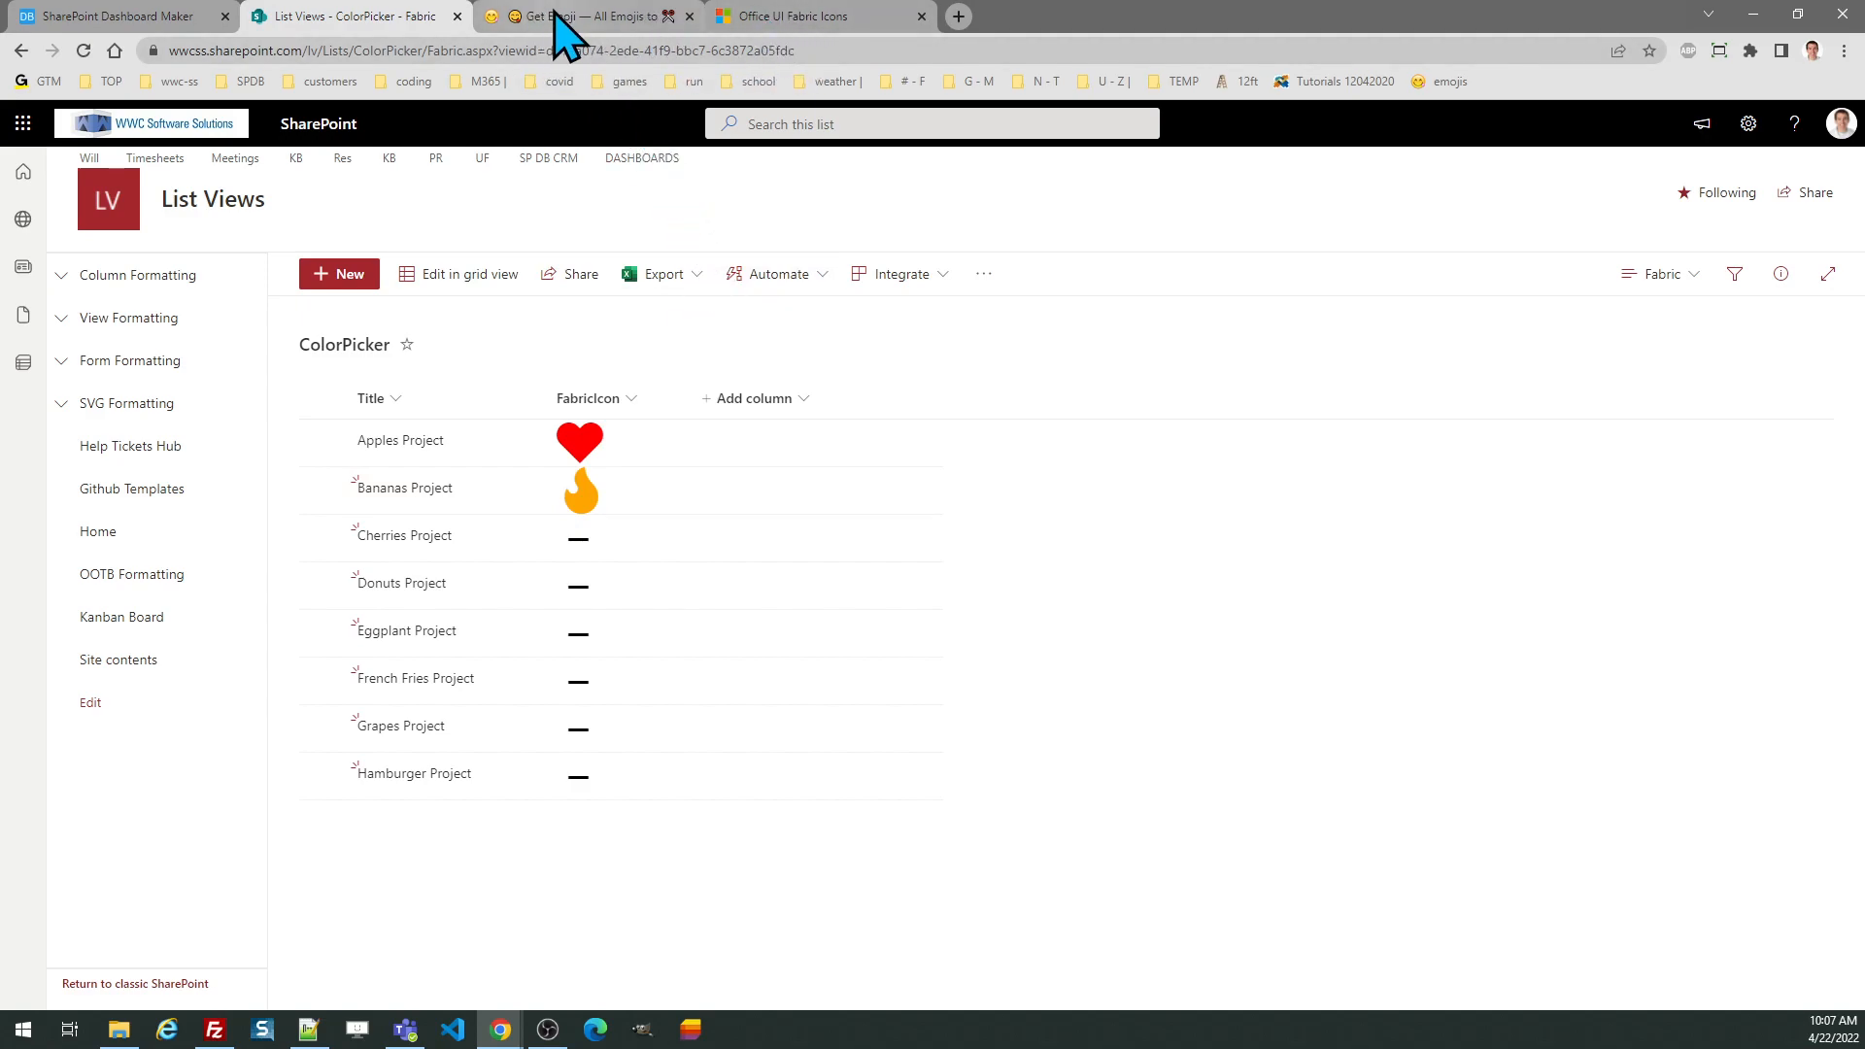
- Browse the Smileys grid on Get Emoji, then return to the Dashboard Maker icon picker template
{"action": "left_click", "coordinate": [583, 15]}
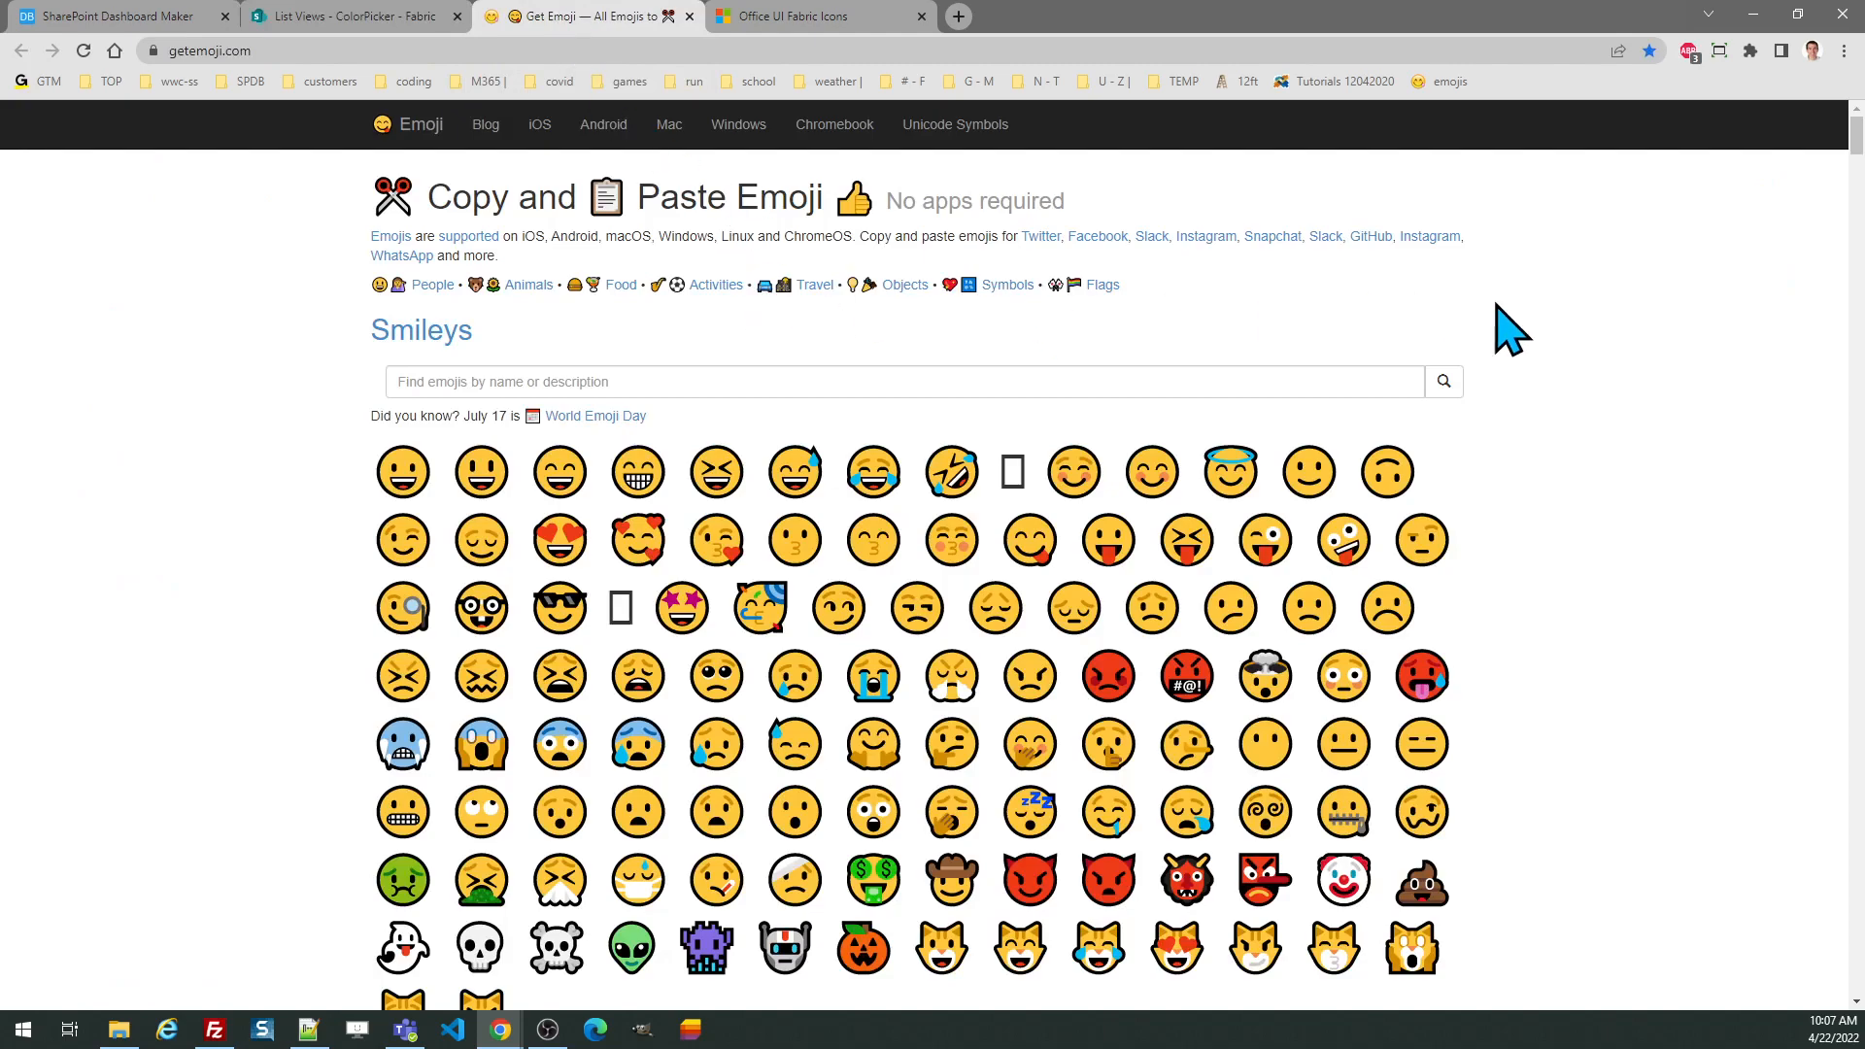
{"action": "mouse_move", "coordinate": [1486, 548]}
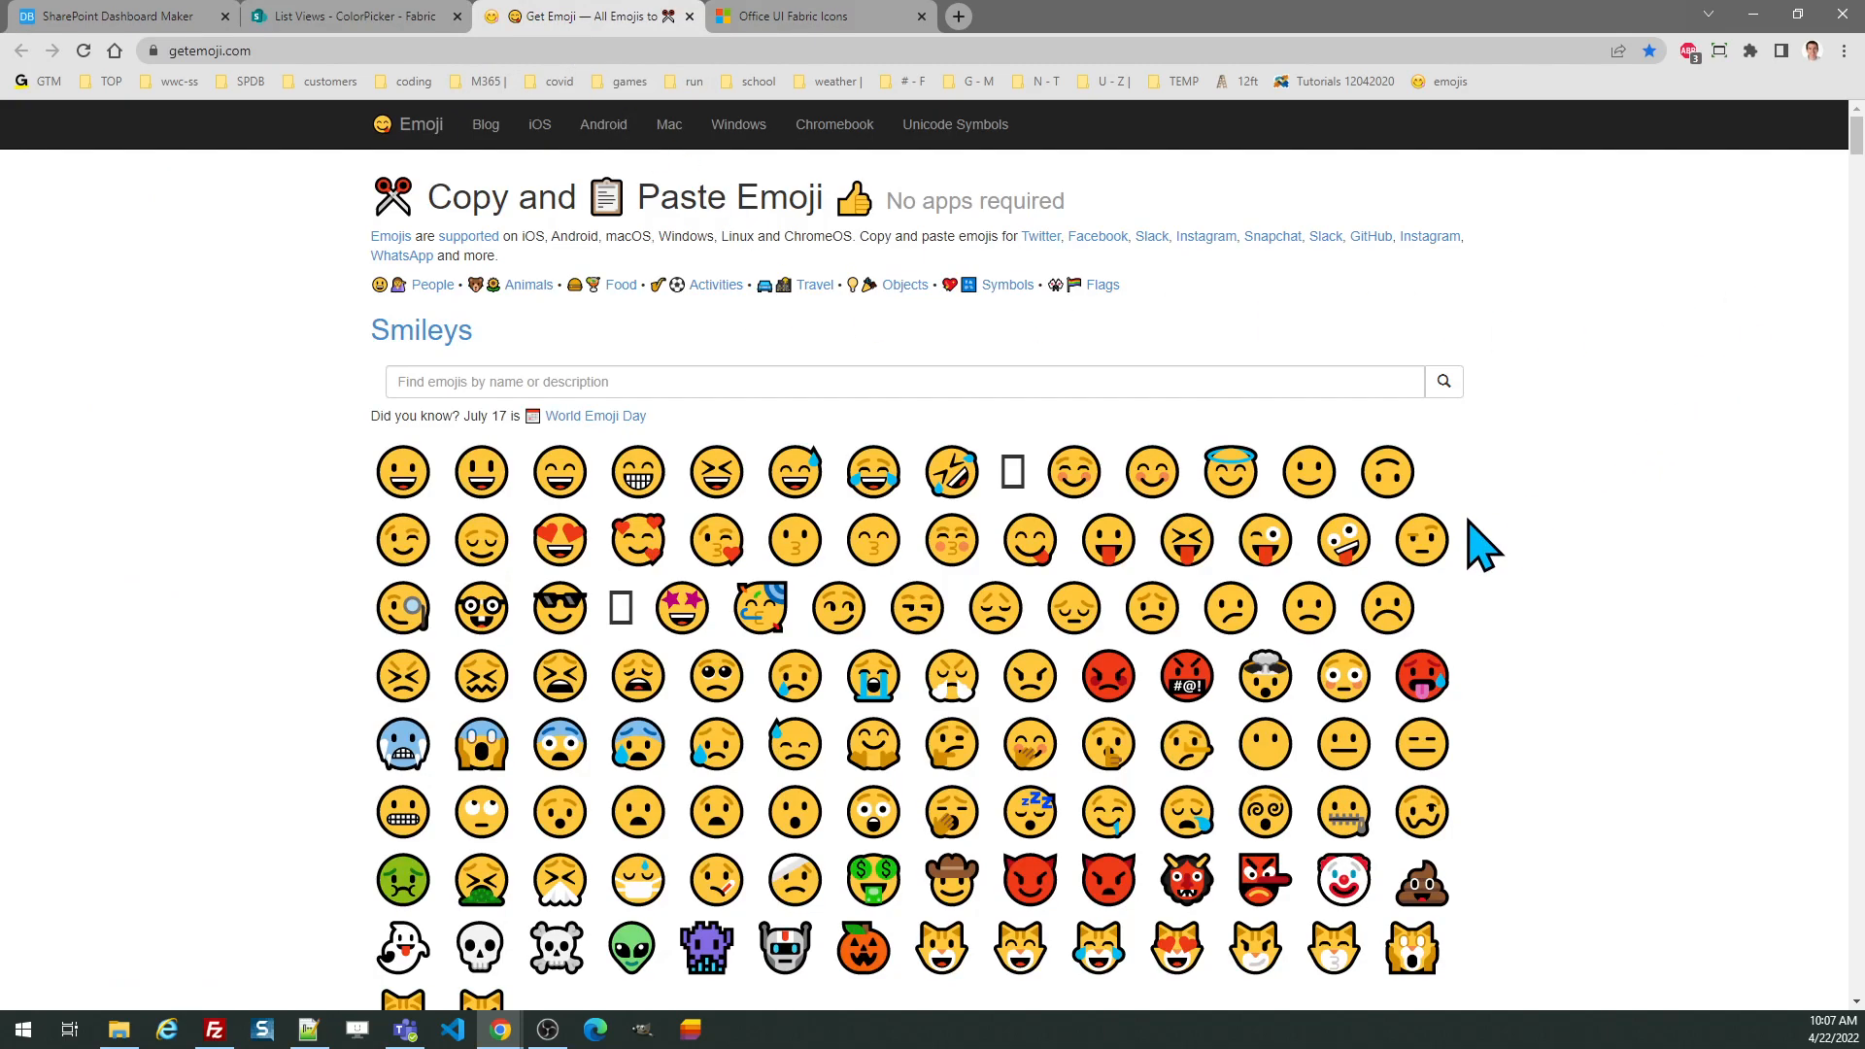
{"action": "mouse_move", "coordinate": [1127, 592]}
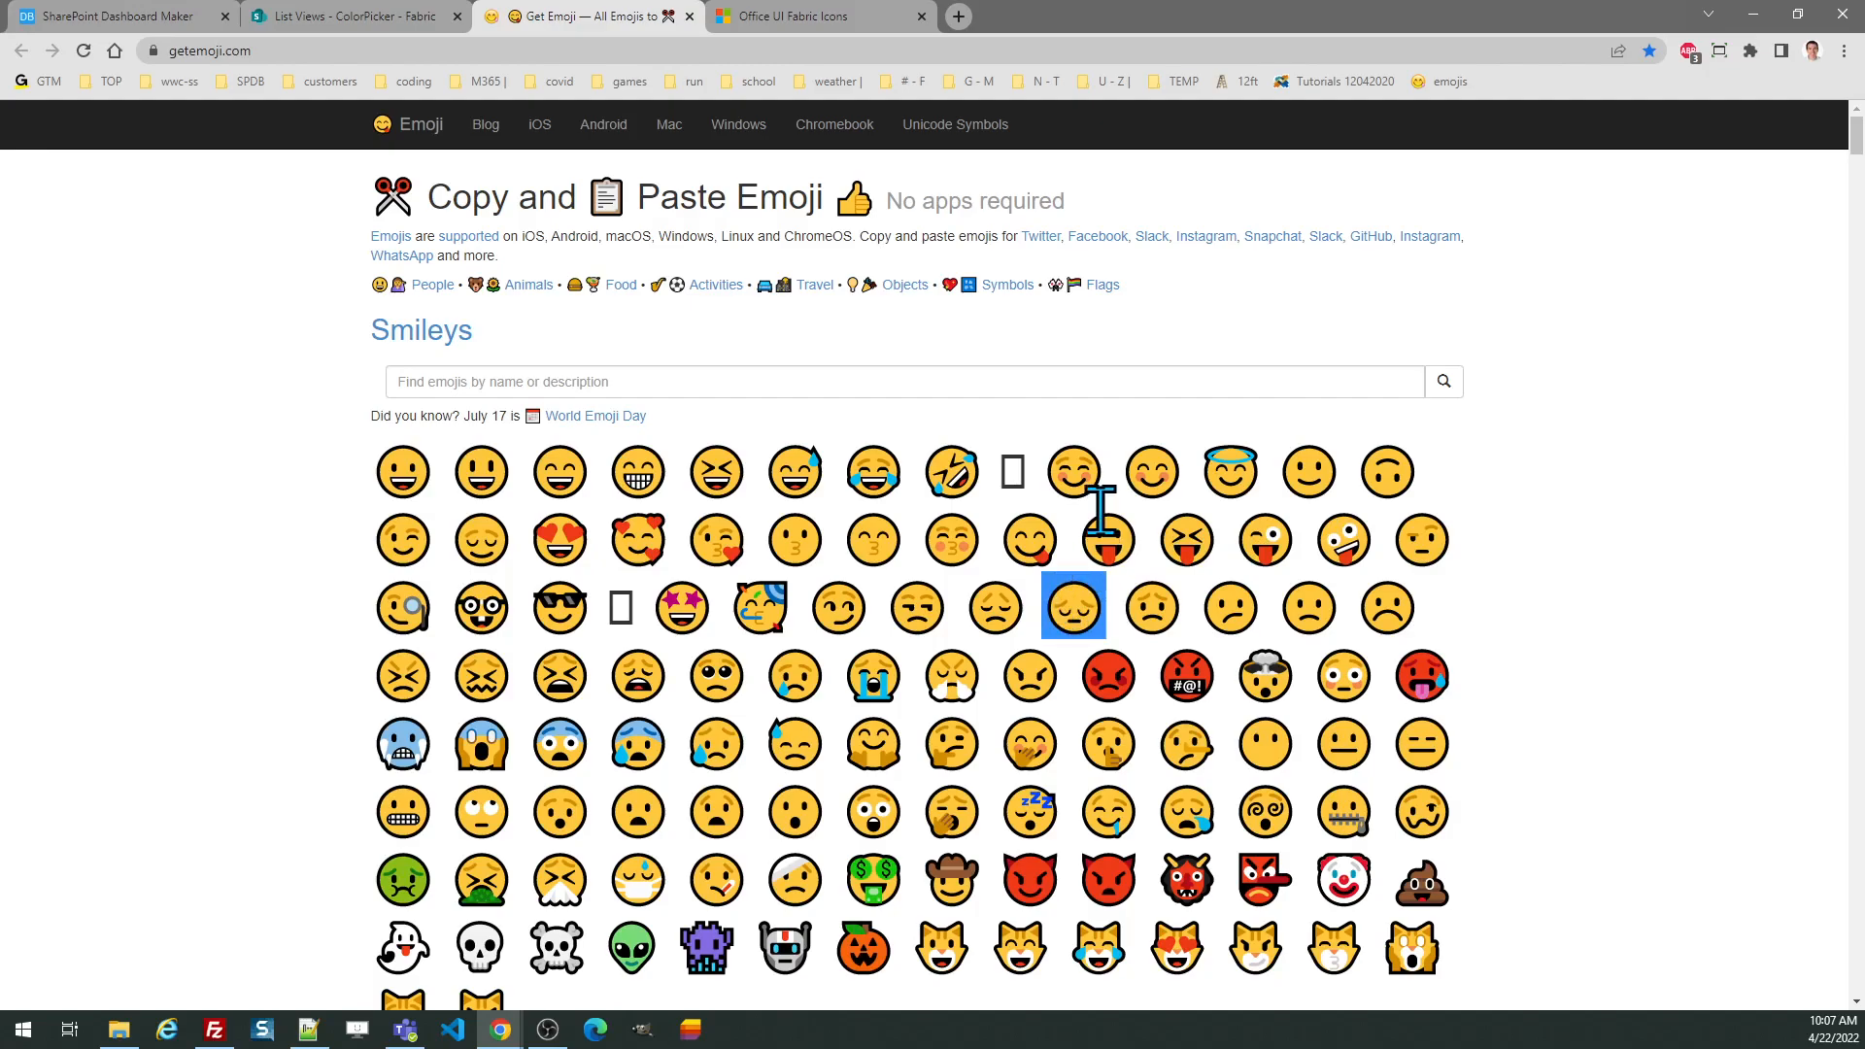
{"action": "mouse_move", "coordinate": [474, 342]}
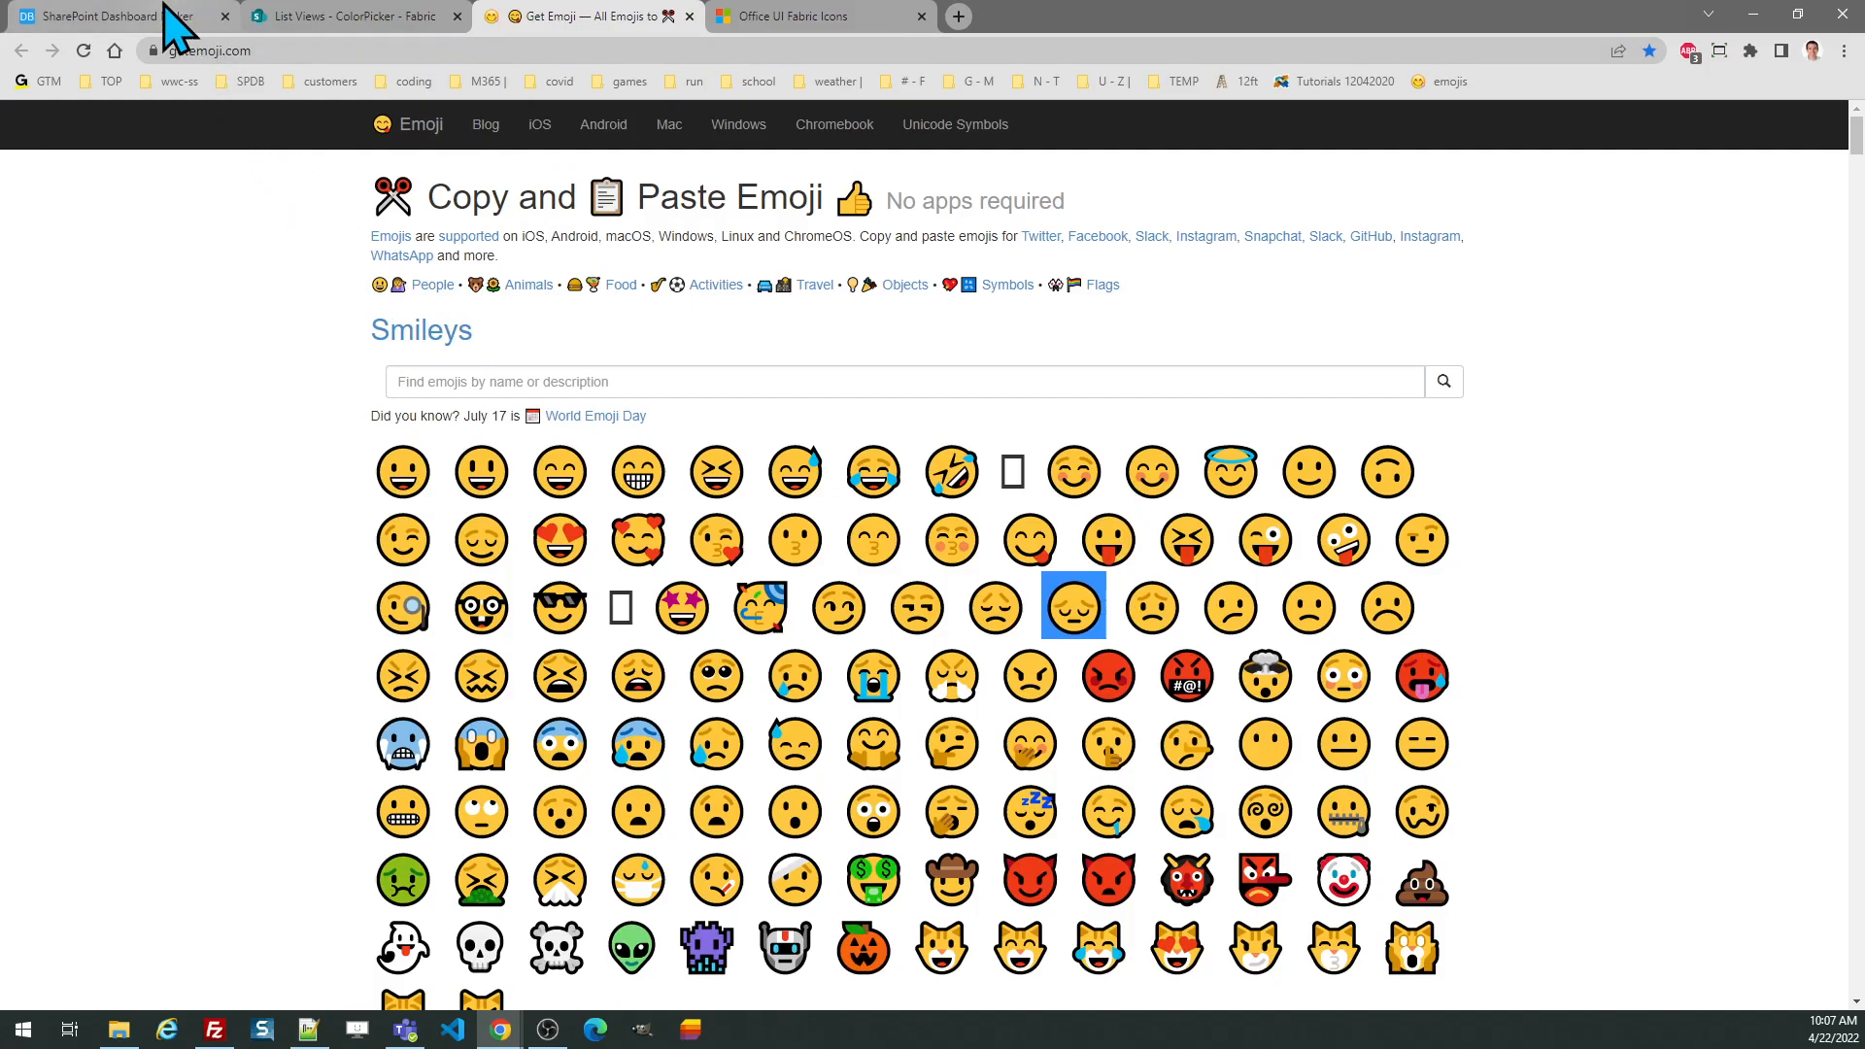
{"action": "left_click", "coordinate": [113, 16]}
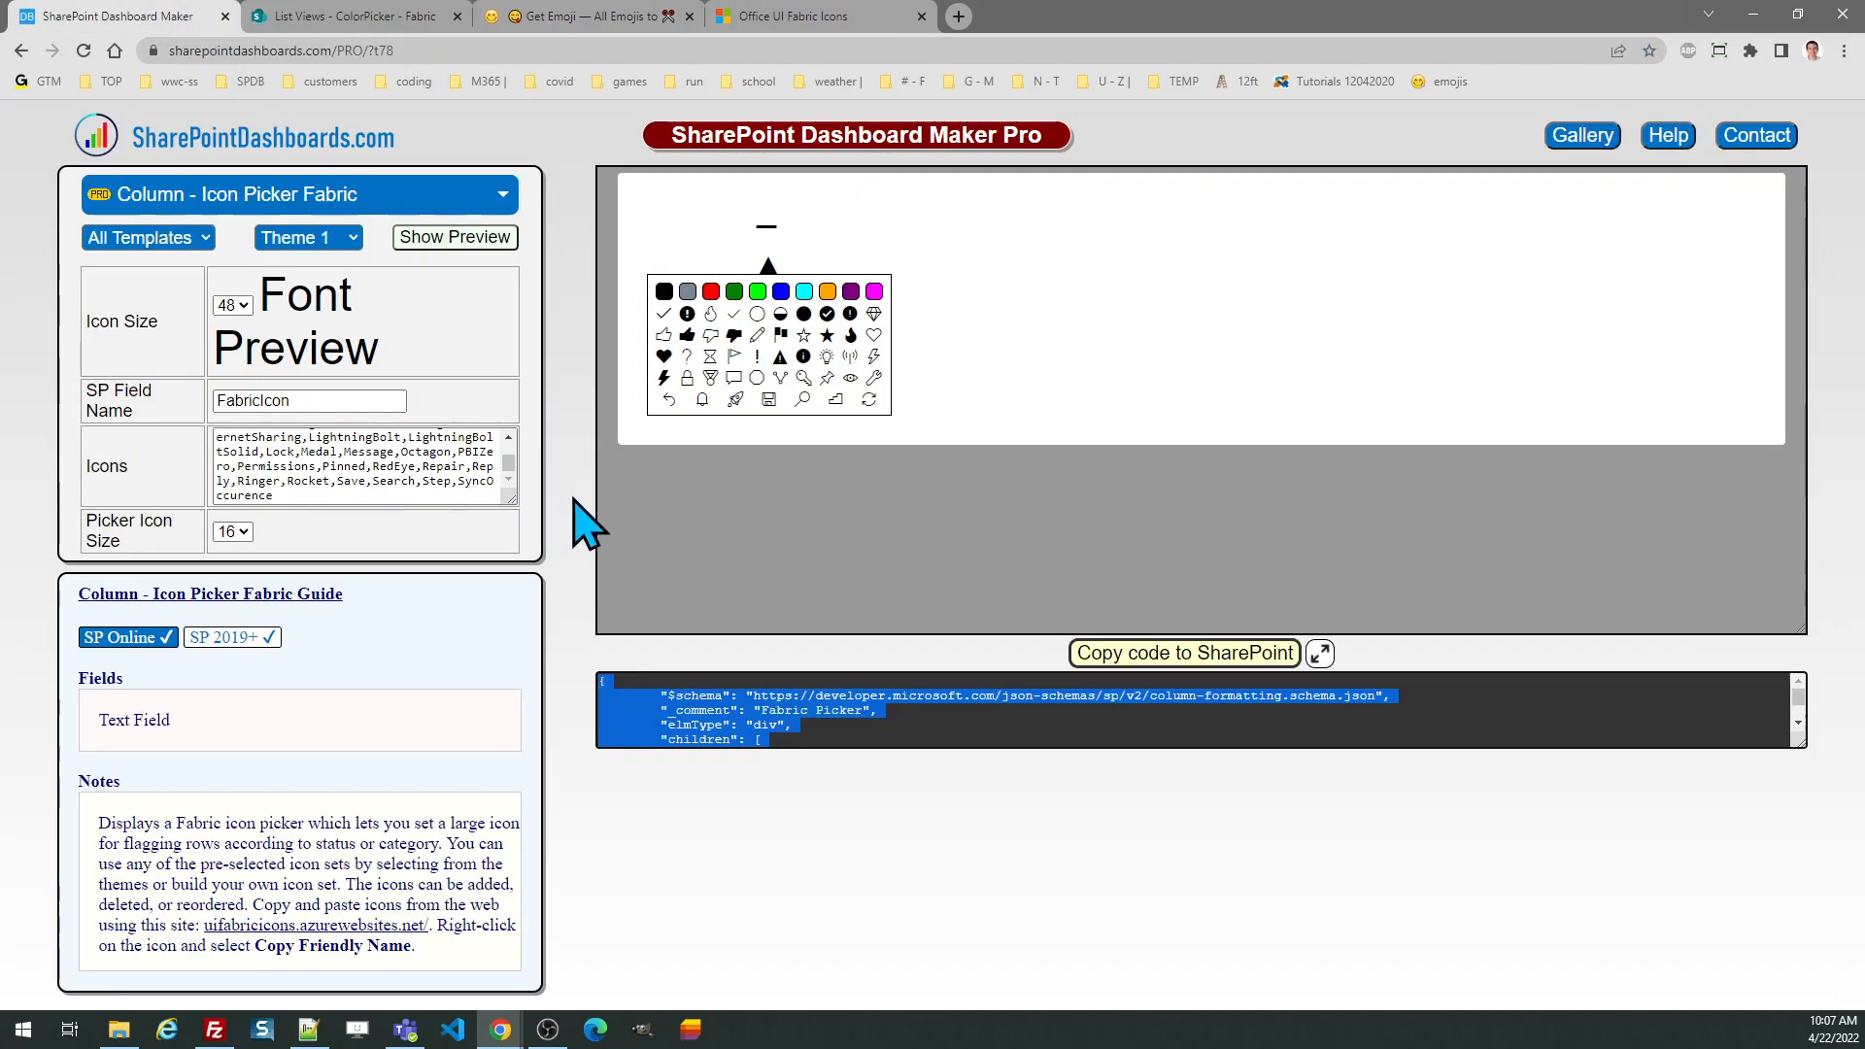